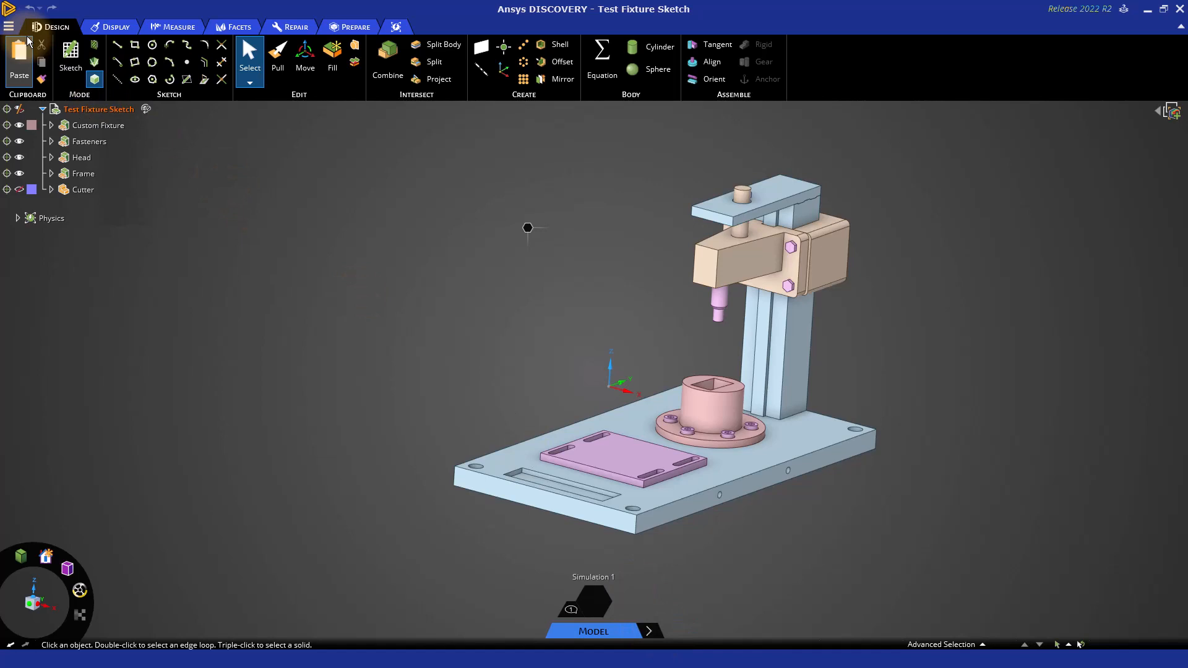
Step: Enter Sketch mode and orient the sketch plane vertically from the fixture cylinder's edge
click(8, 26)
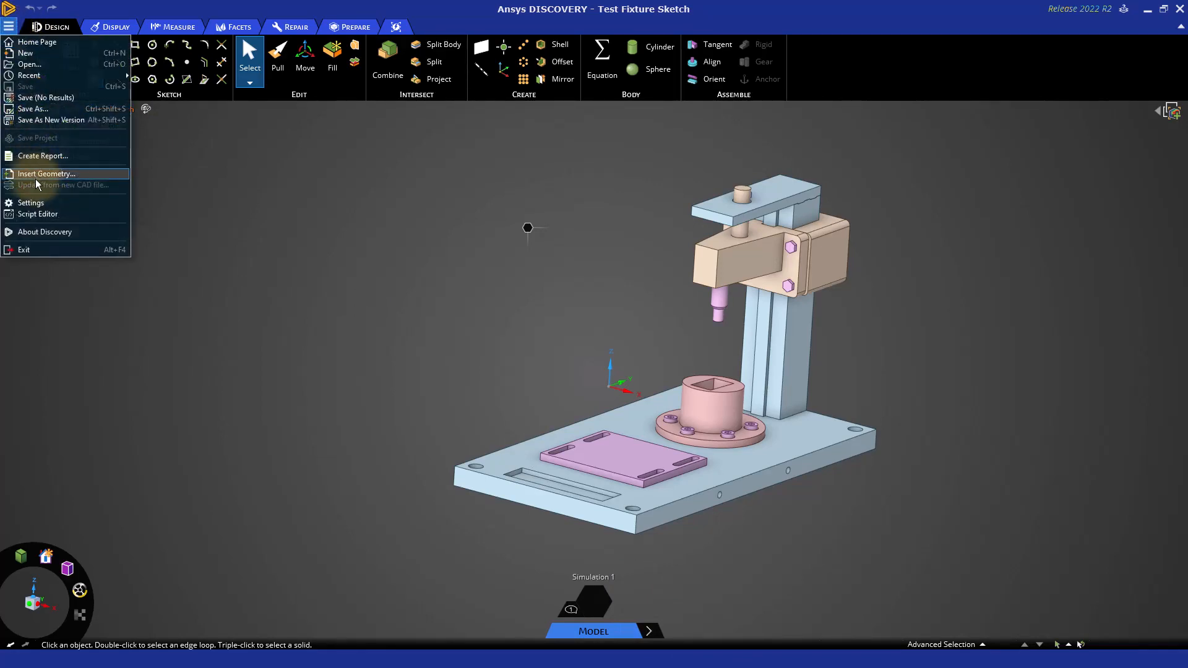
click(425, 291)
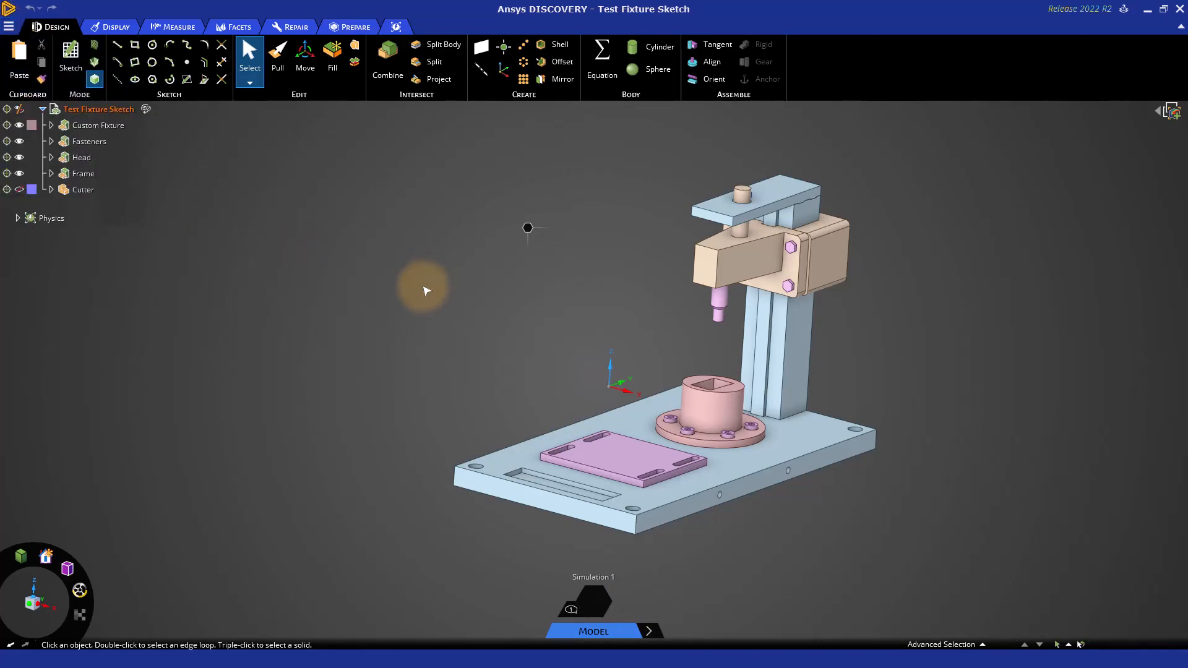
mouse_move(70, 57)
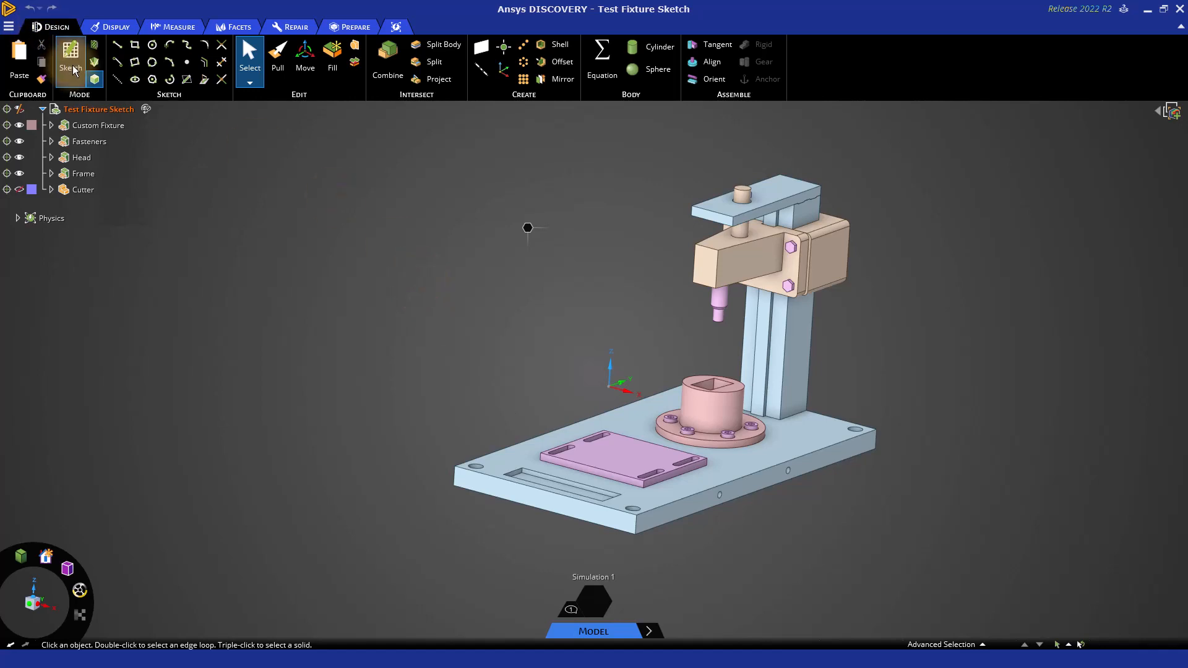
mouse_move(70, 67)
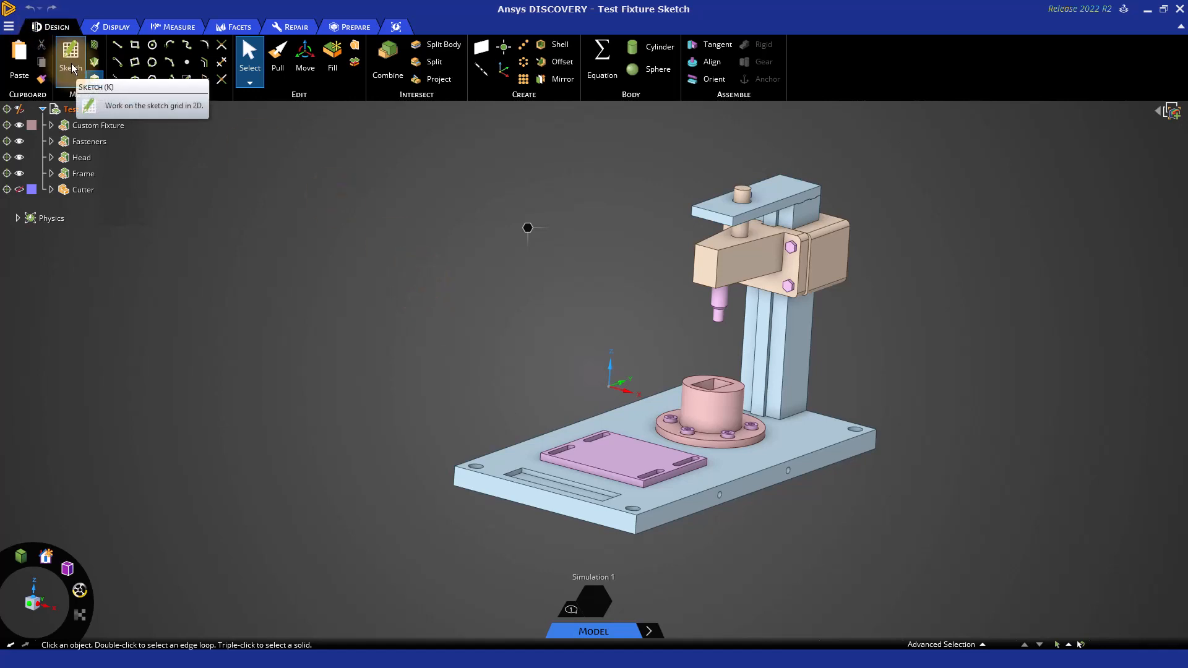
mouse_move(94, 64)
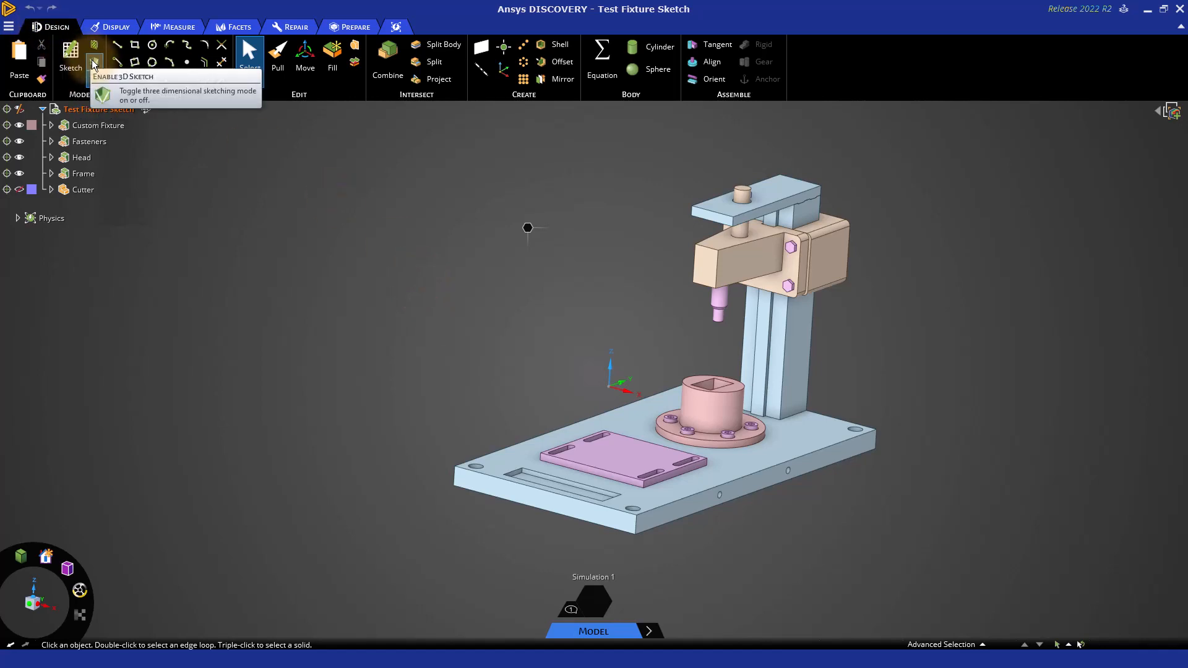
mouse_move(104, 62)
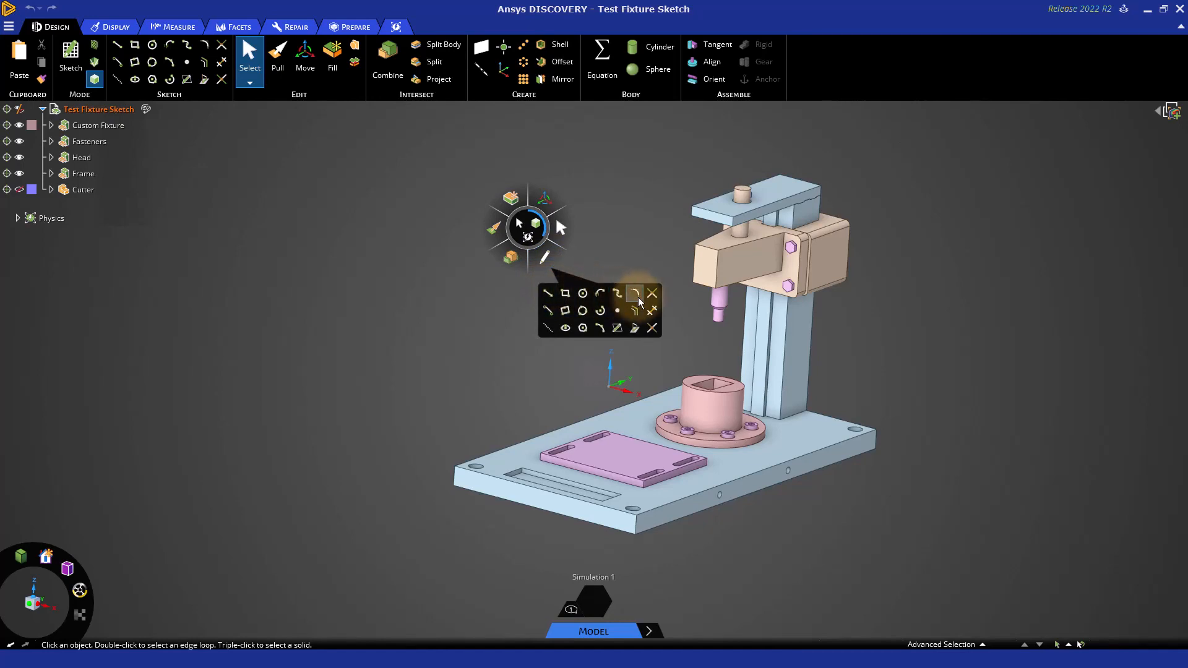
mouse_move(583, 310)
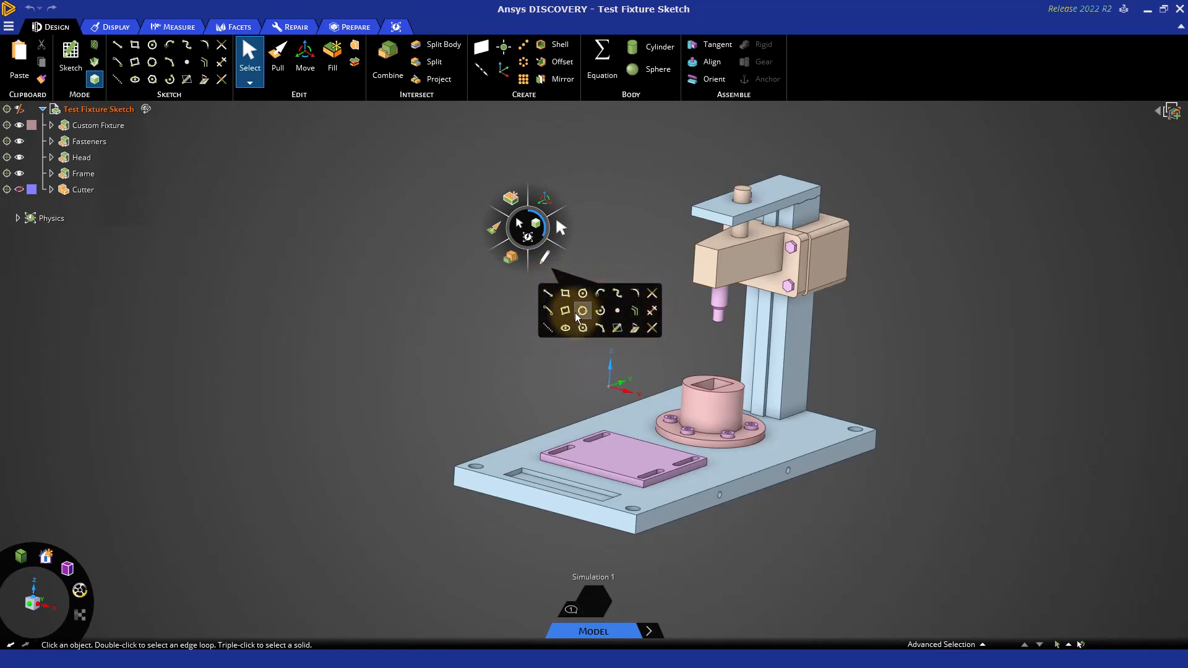
mouse_move(547, 294)
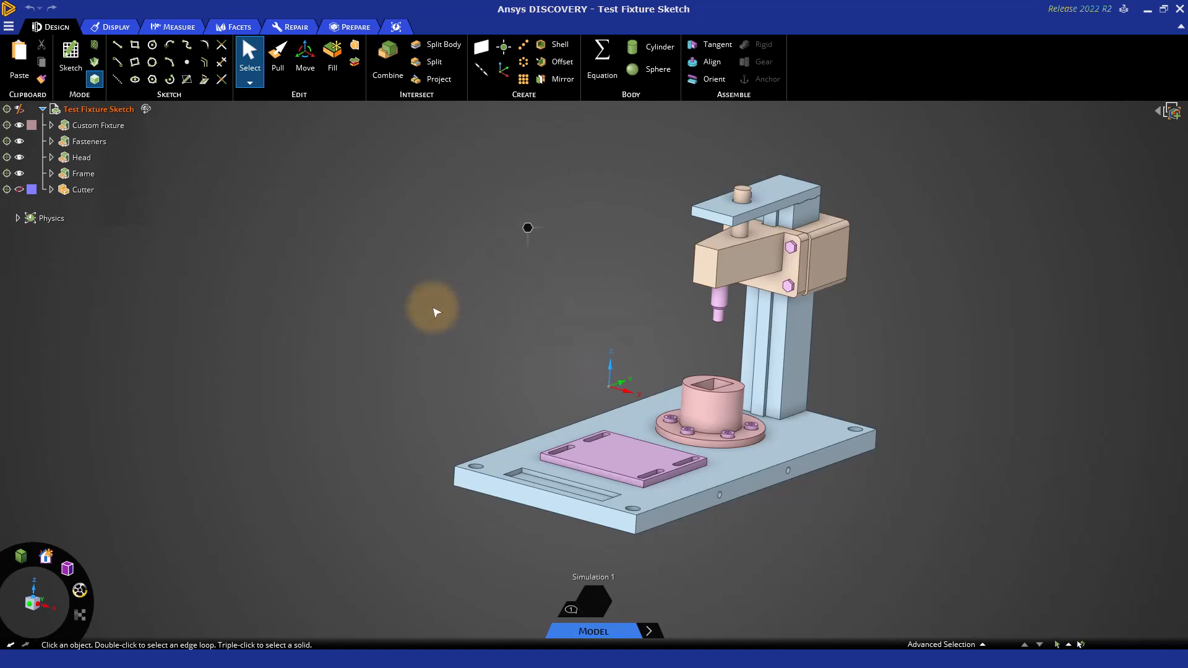
click(70, 57)
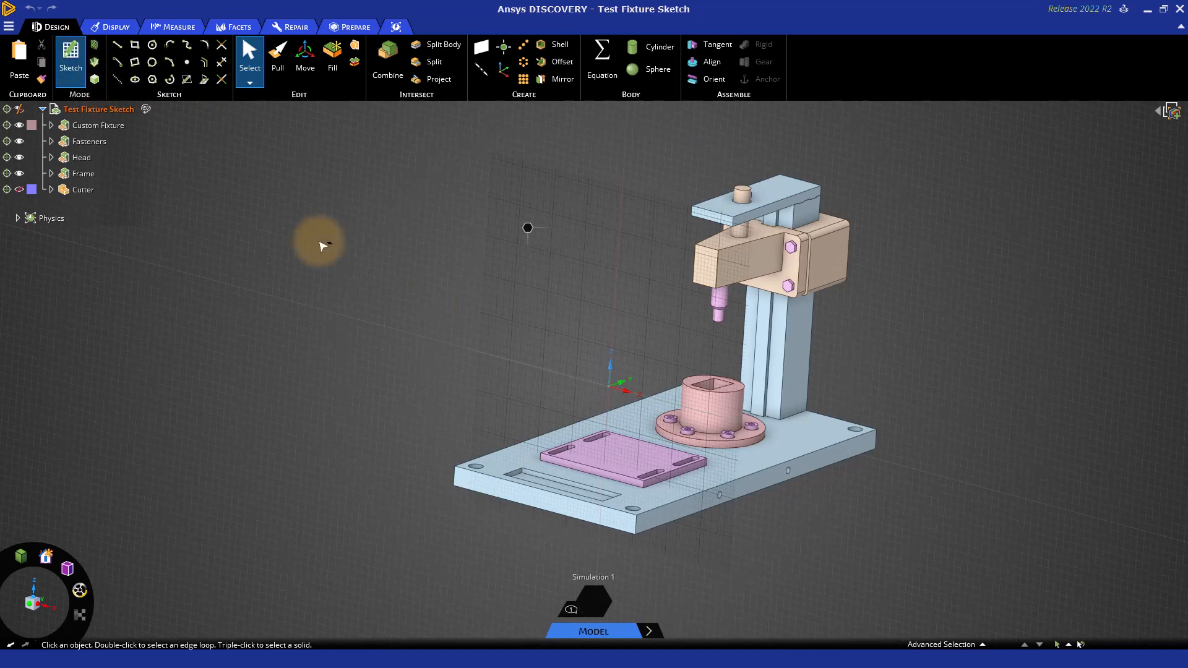
click(704, 267)
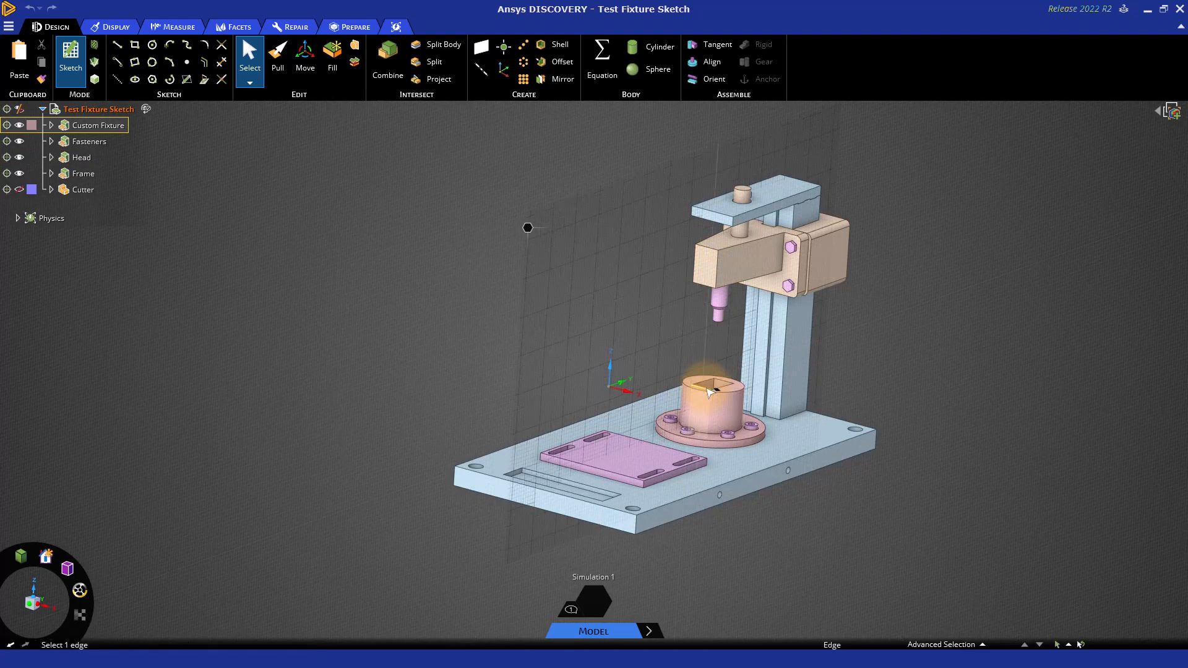
click(621, 458)
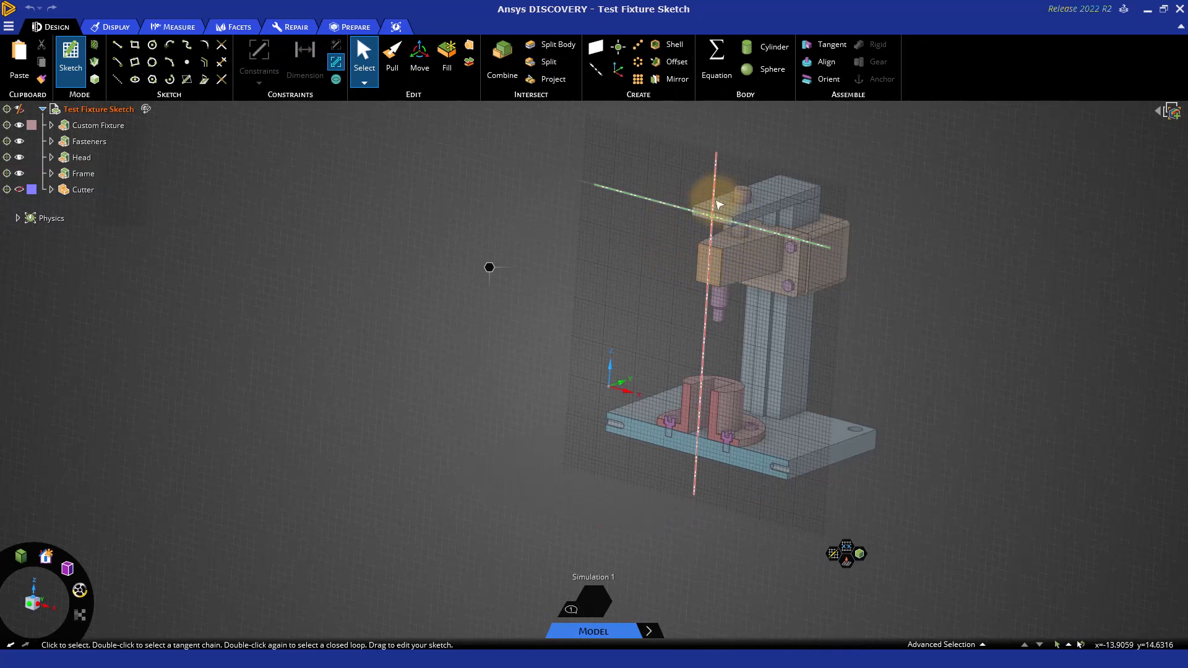
mouse_move(712, 288)
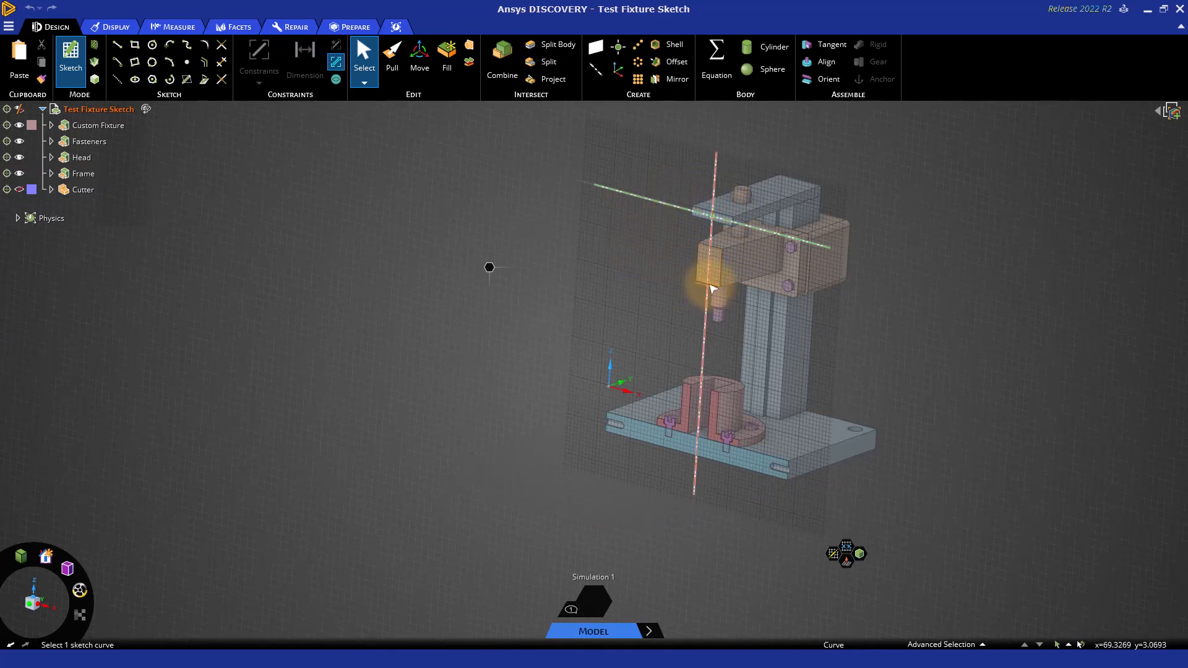
Step: Show the F1 help overlay, preview circle help, and select the Rectangle tool
key(f1)
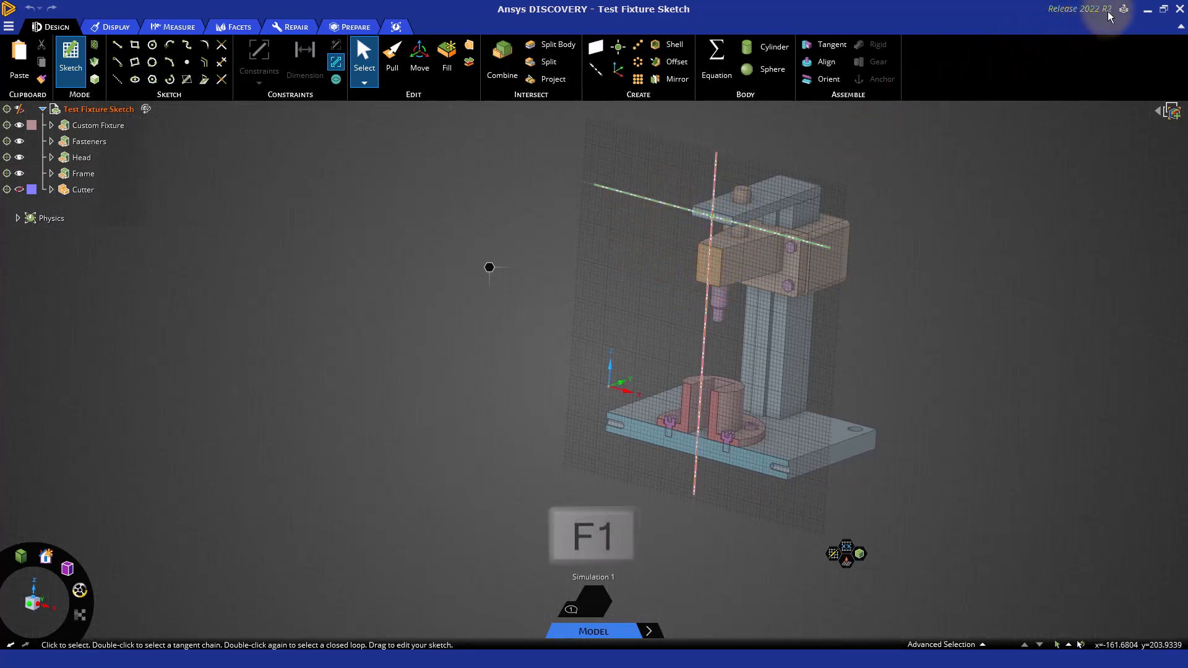
click(1124, 8)
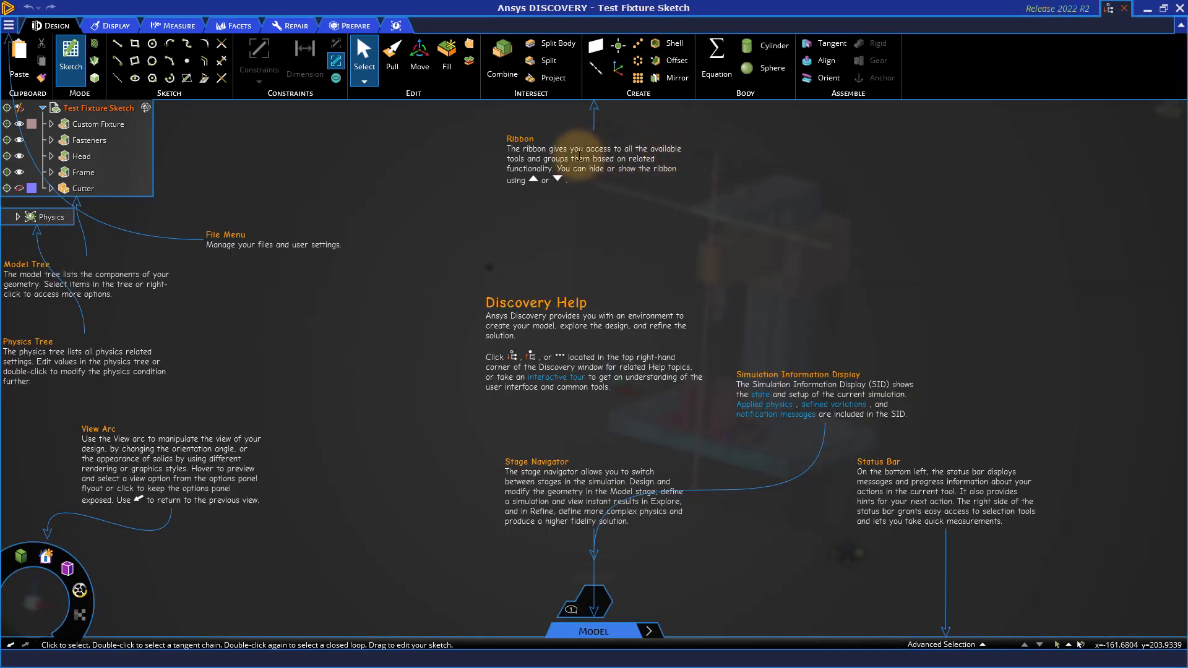
mouse_move(265, 422)
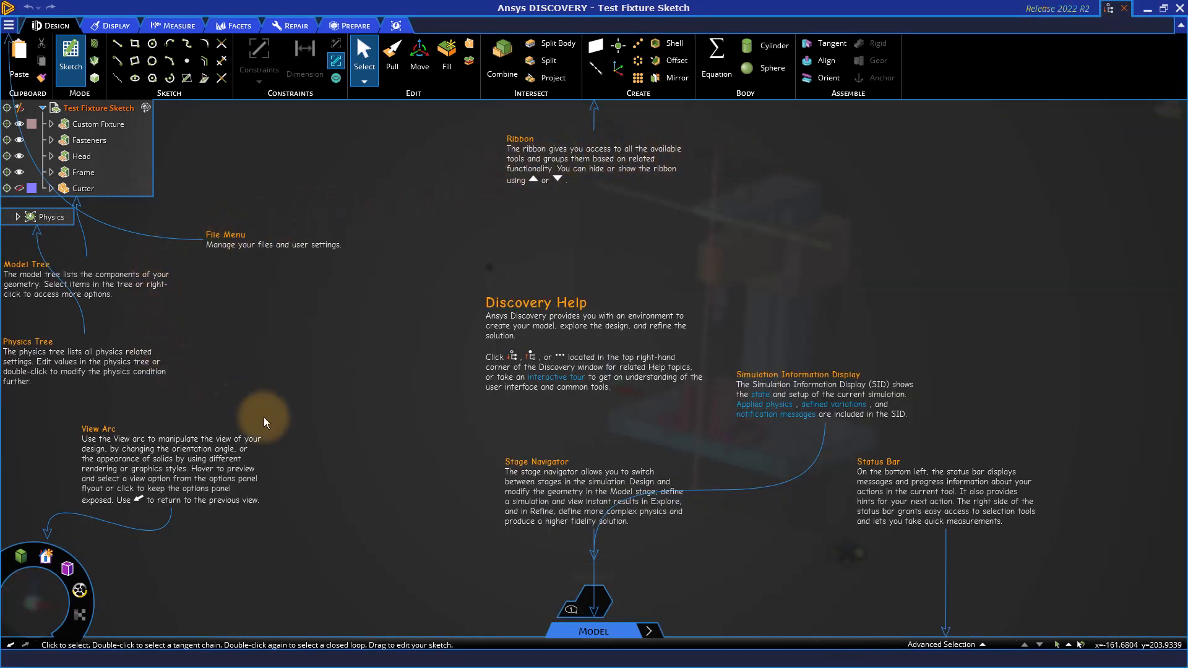
mouse_move(773, 285)
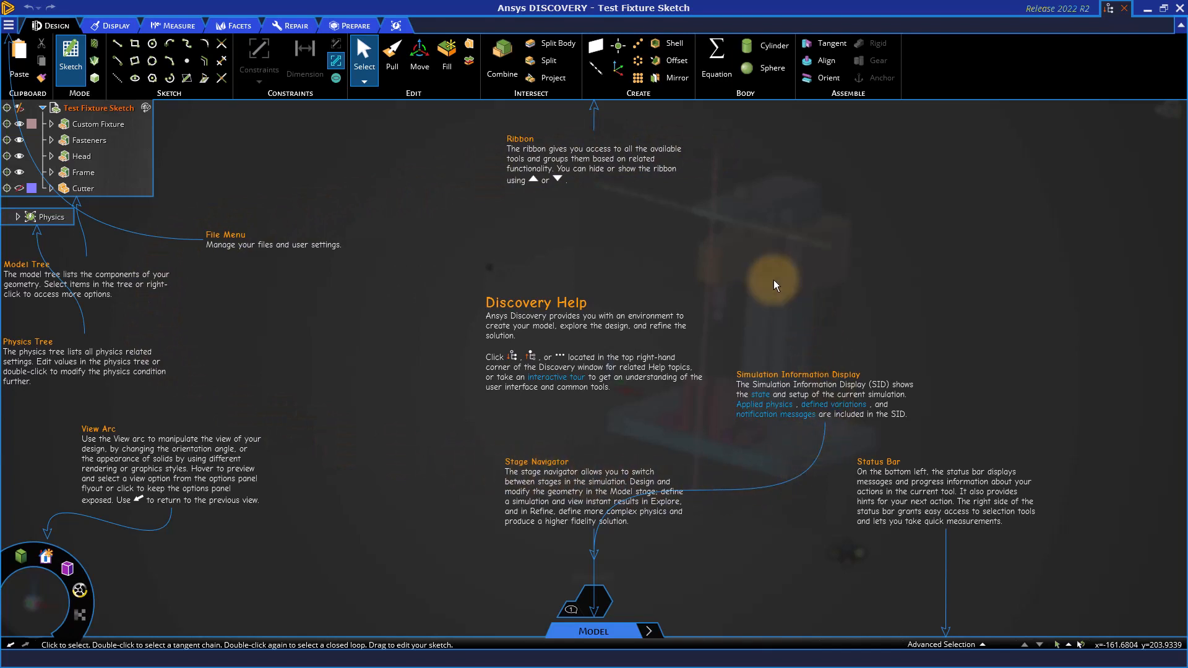
mouse_move(193, 75)
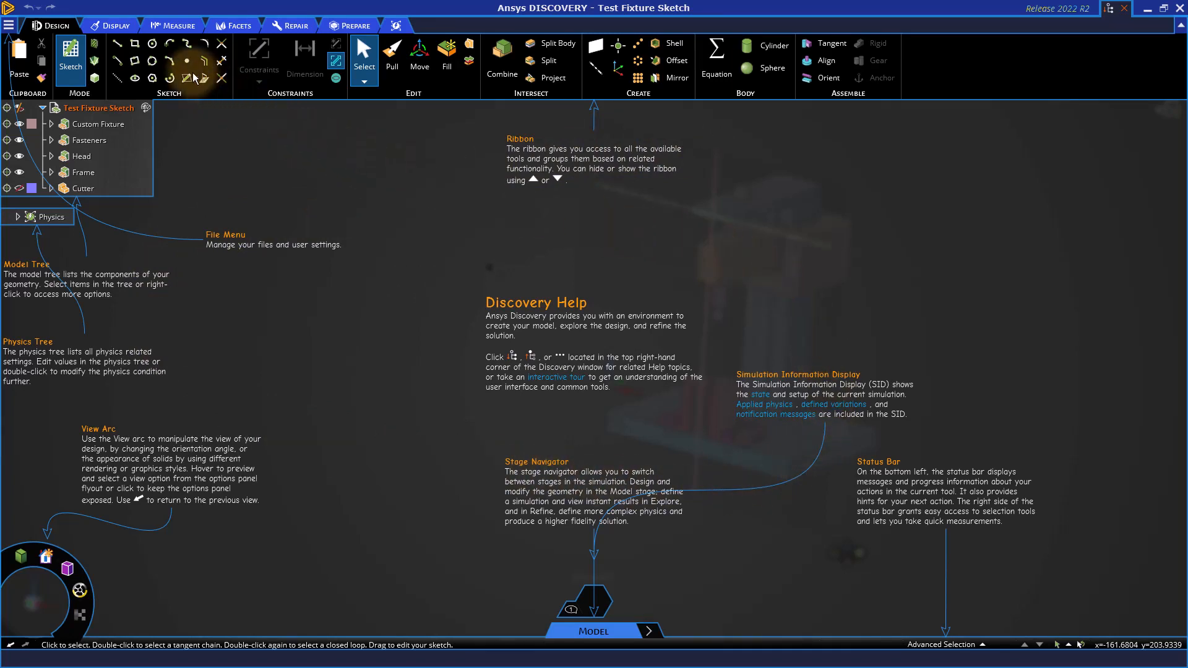
click(153, 44)
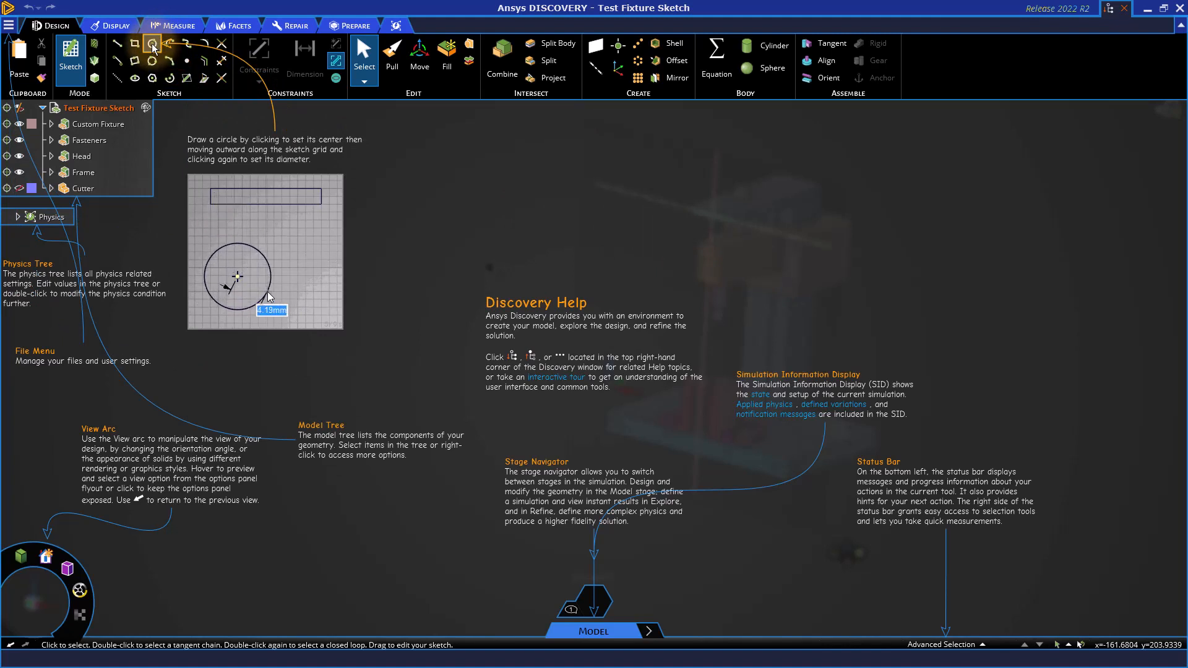
click(134, 42)
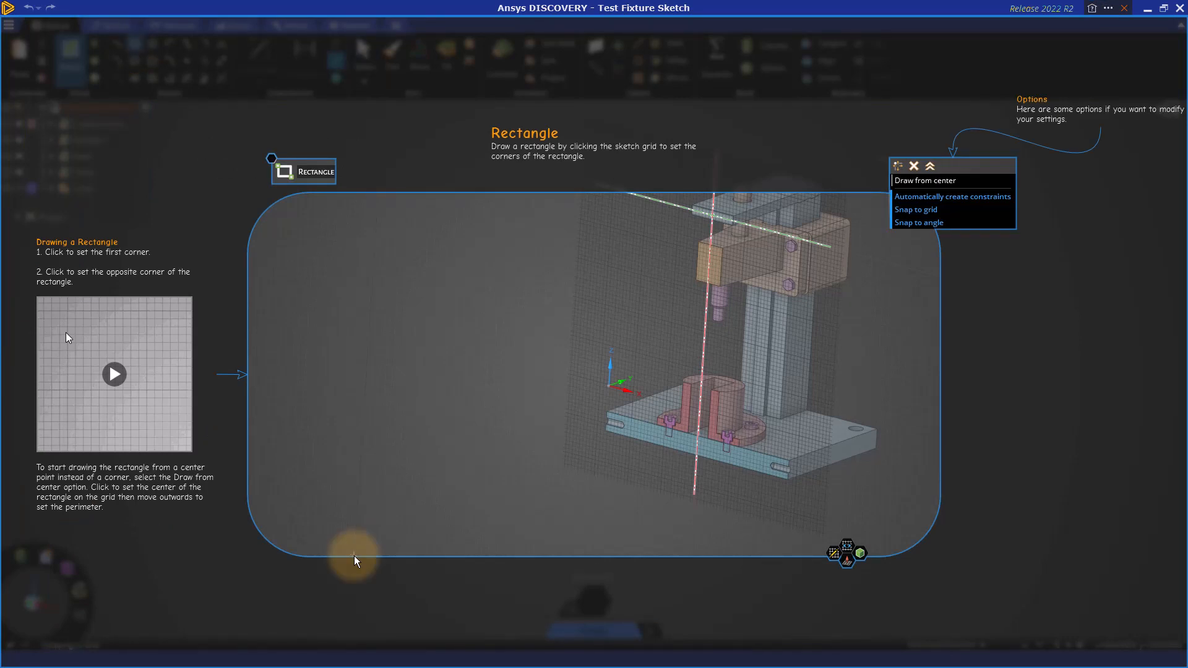
mouse_move(989, 361)
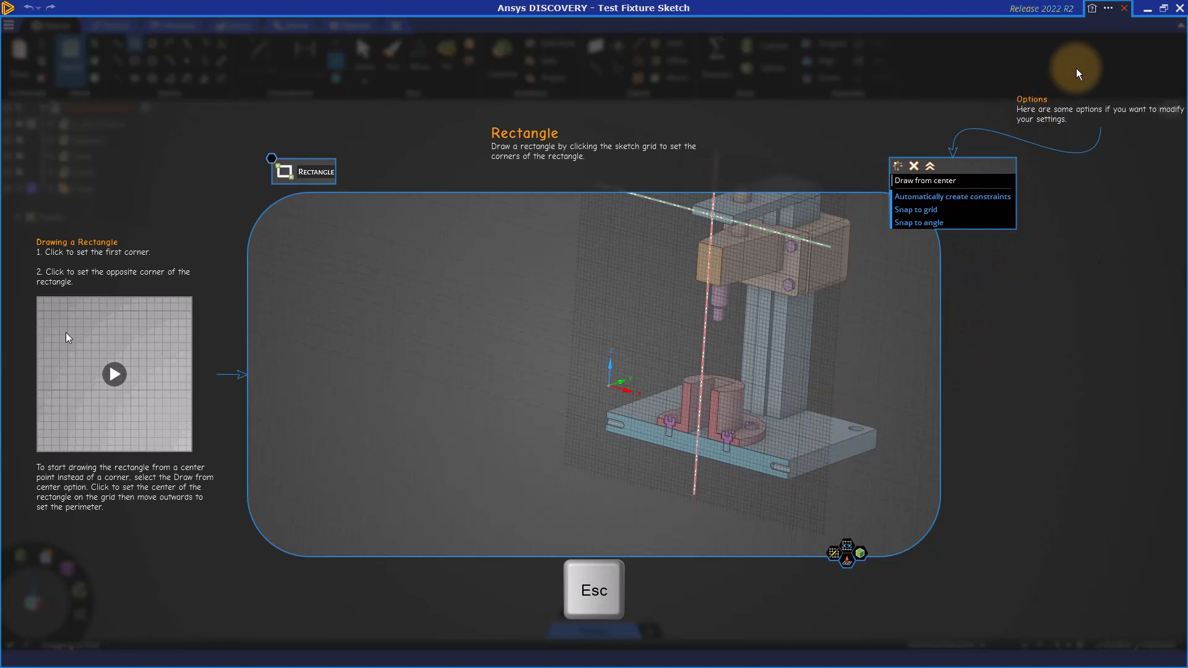
mouse_move(1127, 23)
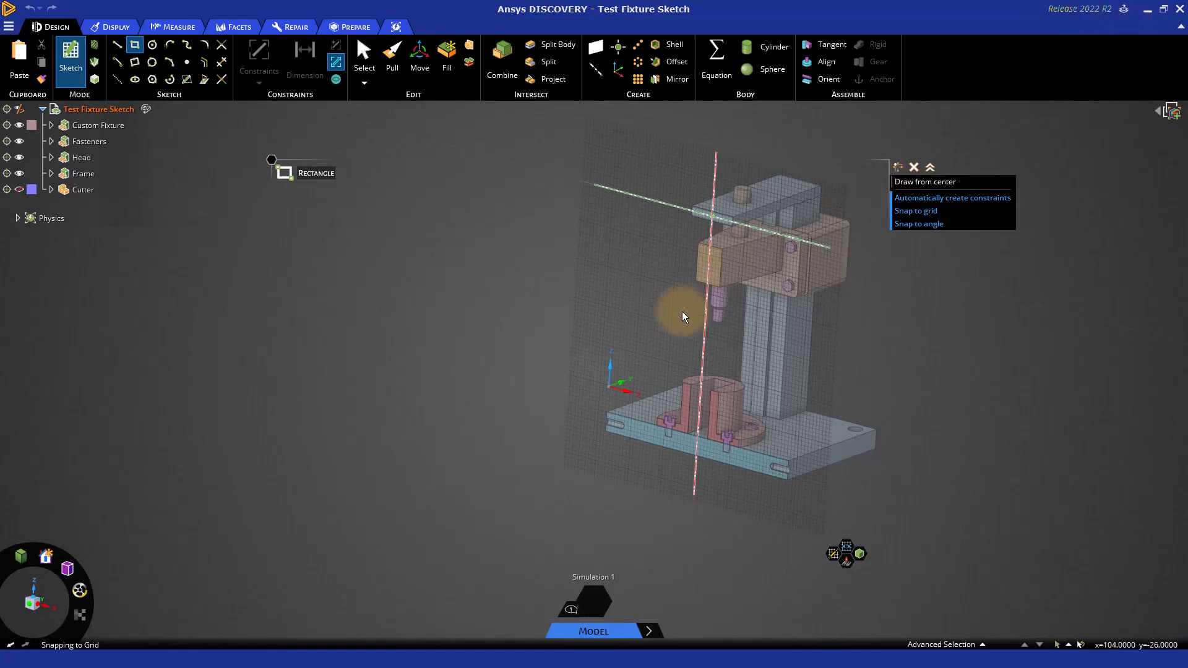
Step: Zoom in toward the upper bar of the fixture head
scroll(up, 3)
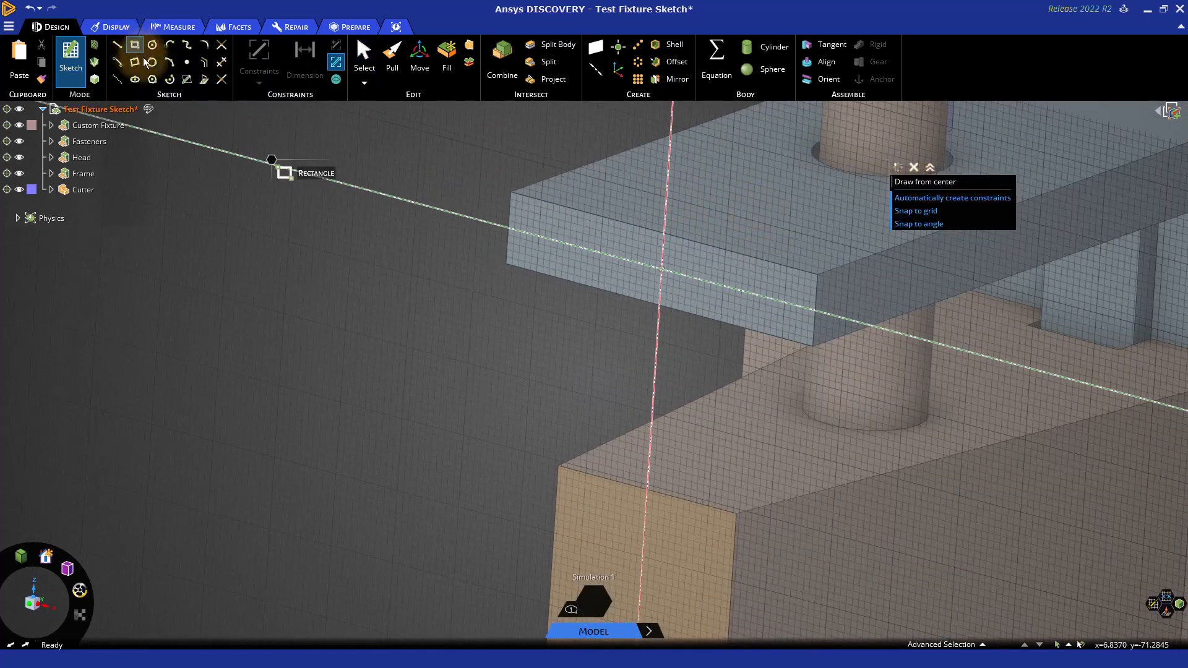
mouse_move(267, 168)
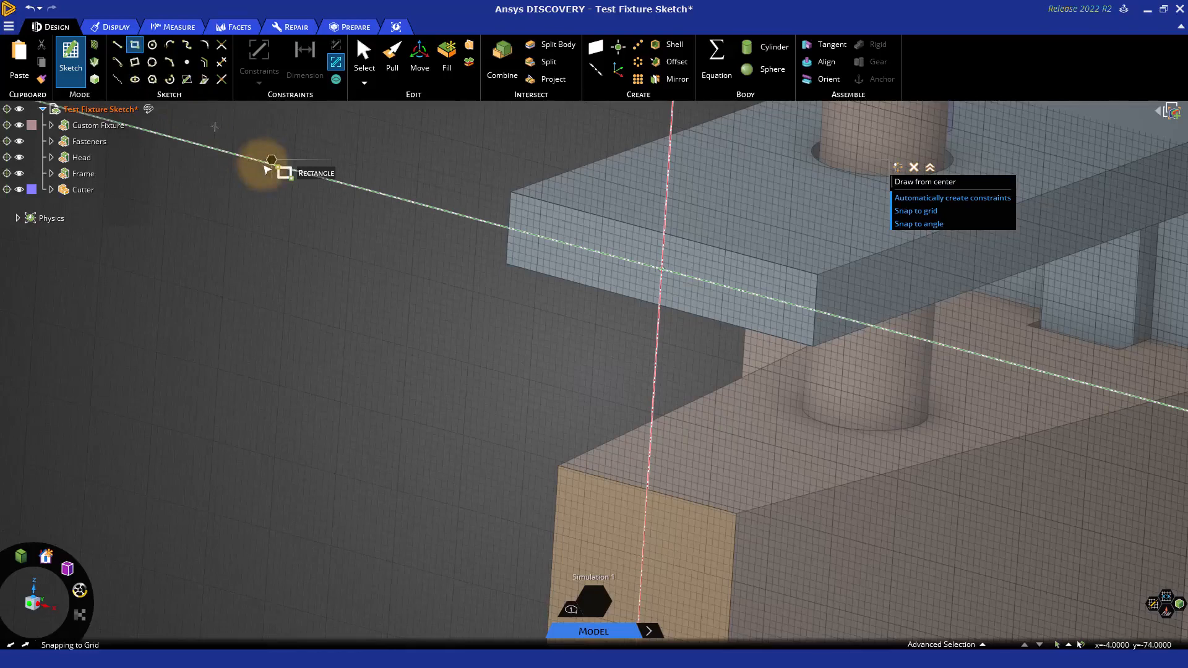
mouse_move(519, 213)
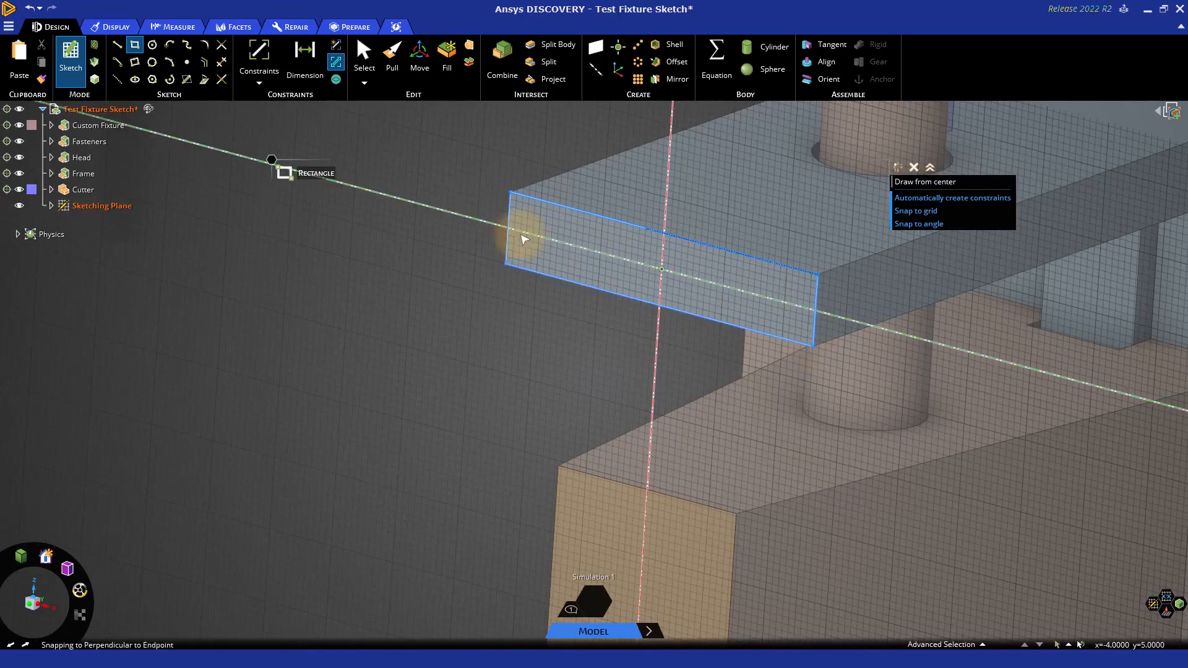
mouse_move(962, 260)
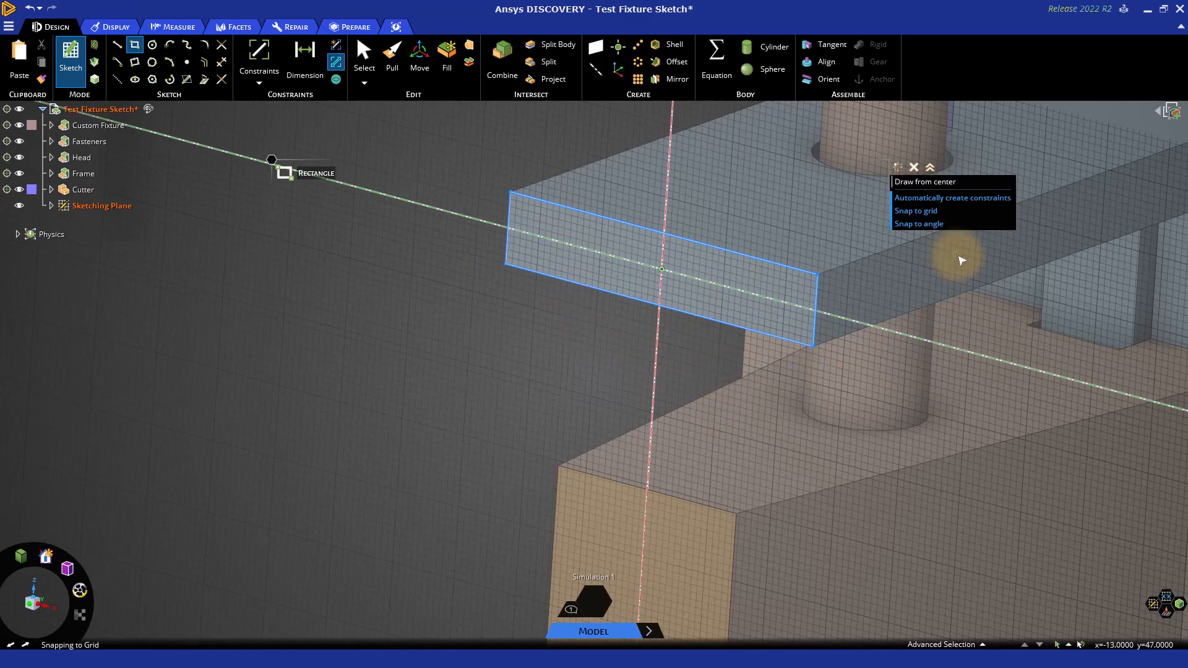
mouse_move(961, 182)
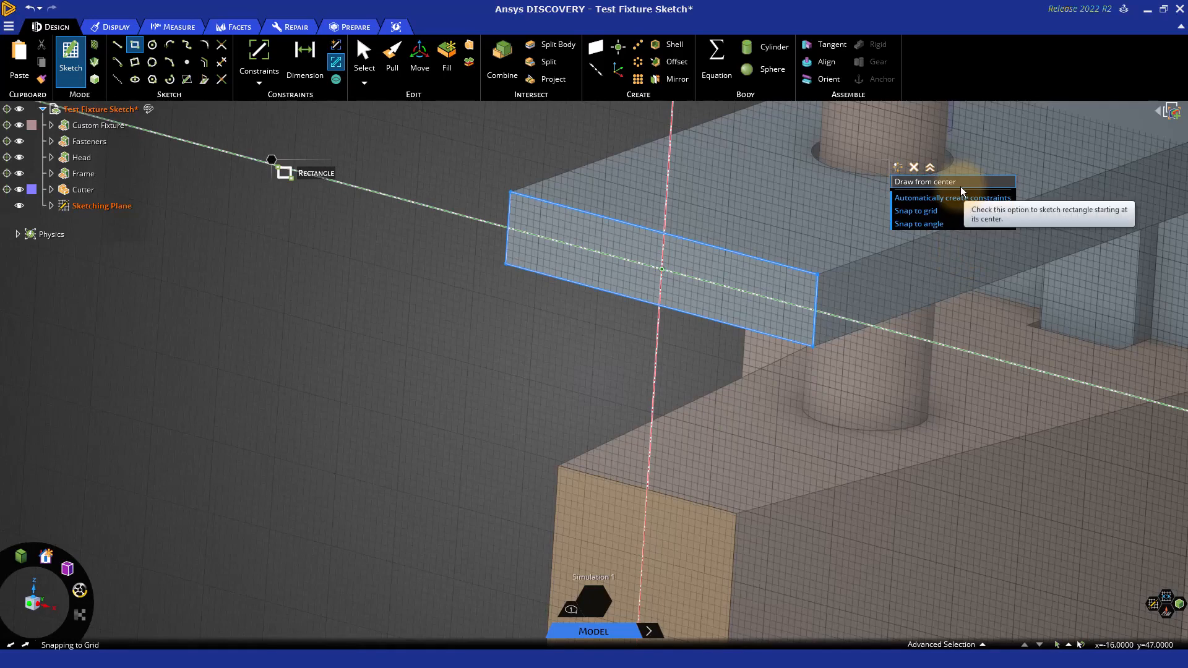
mouse_move(964, 186)
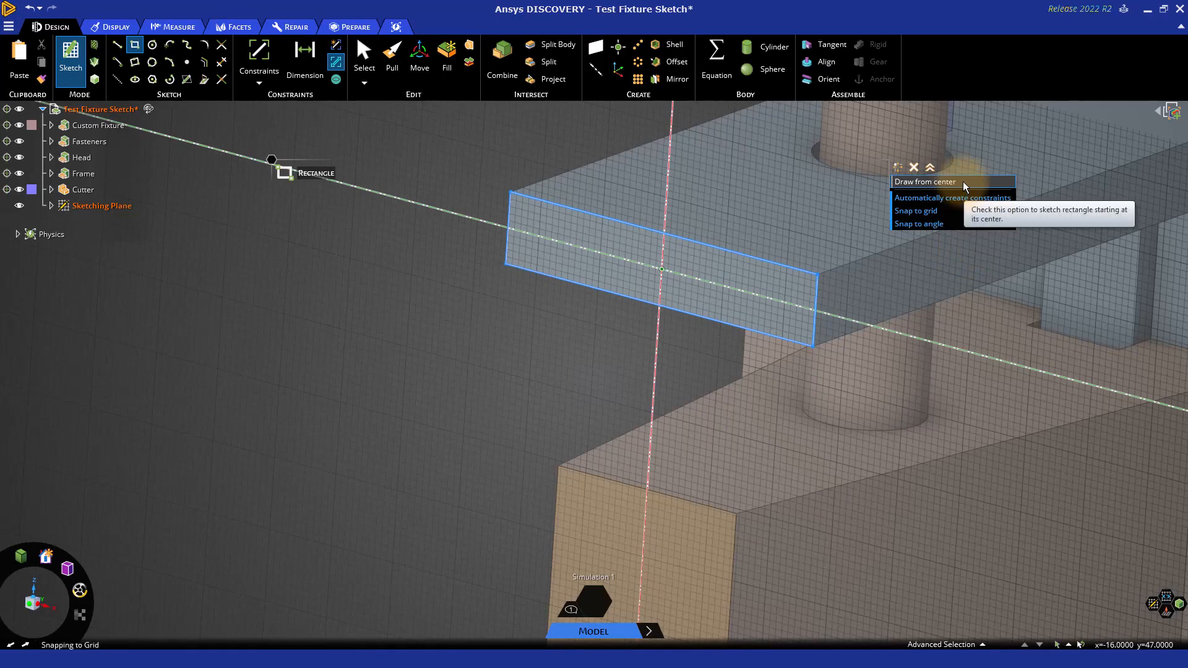
mouse_move(660, 271)
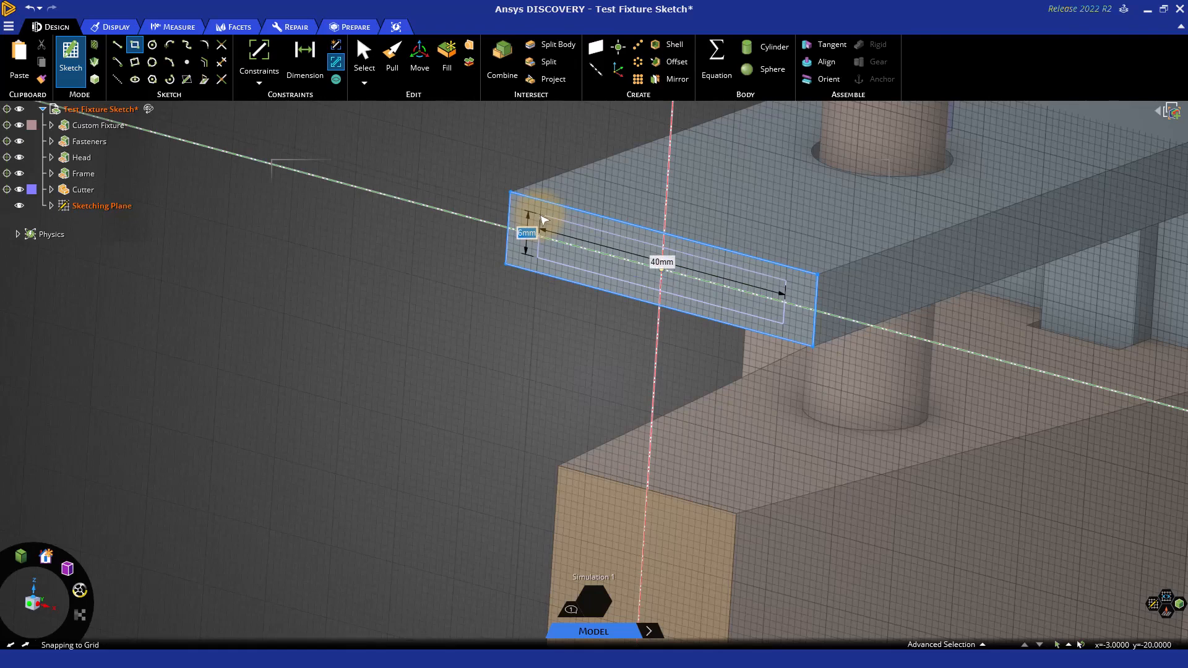
mouse_move(540, 220)
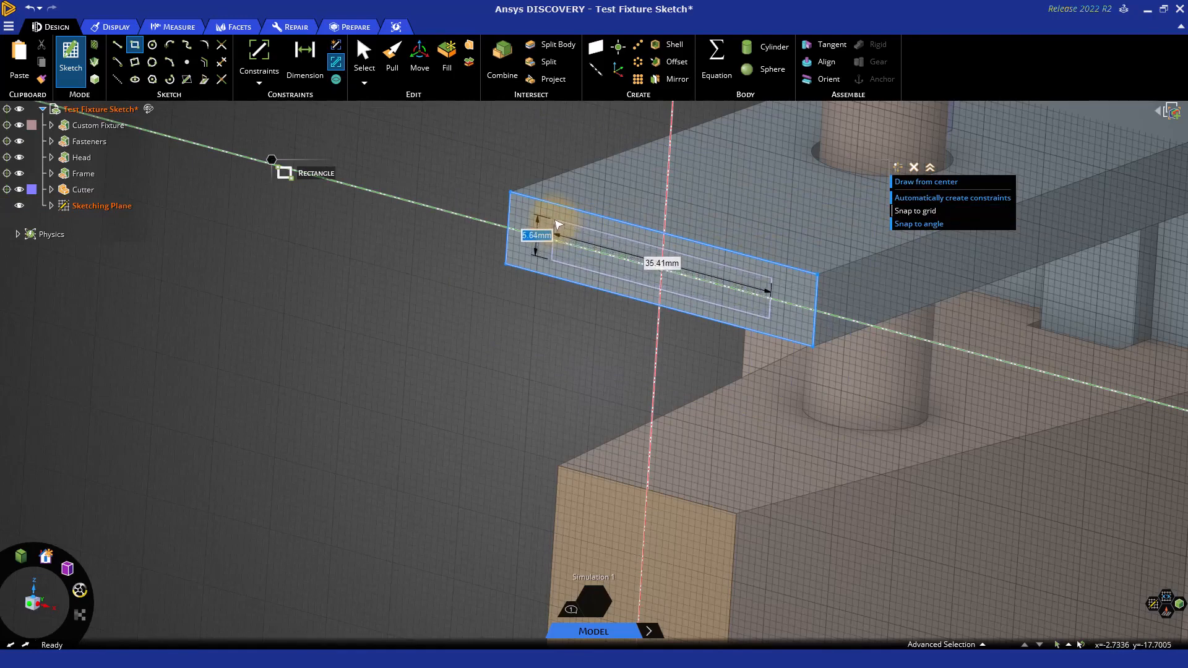
mouse_move(561, 226)
text(6)
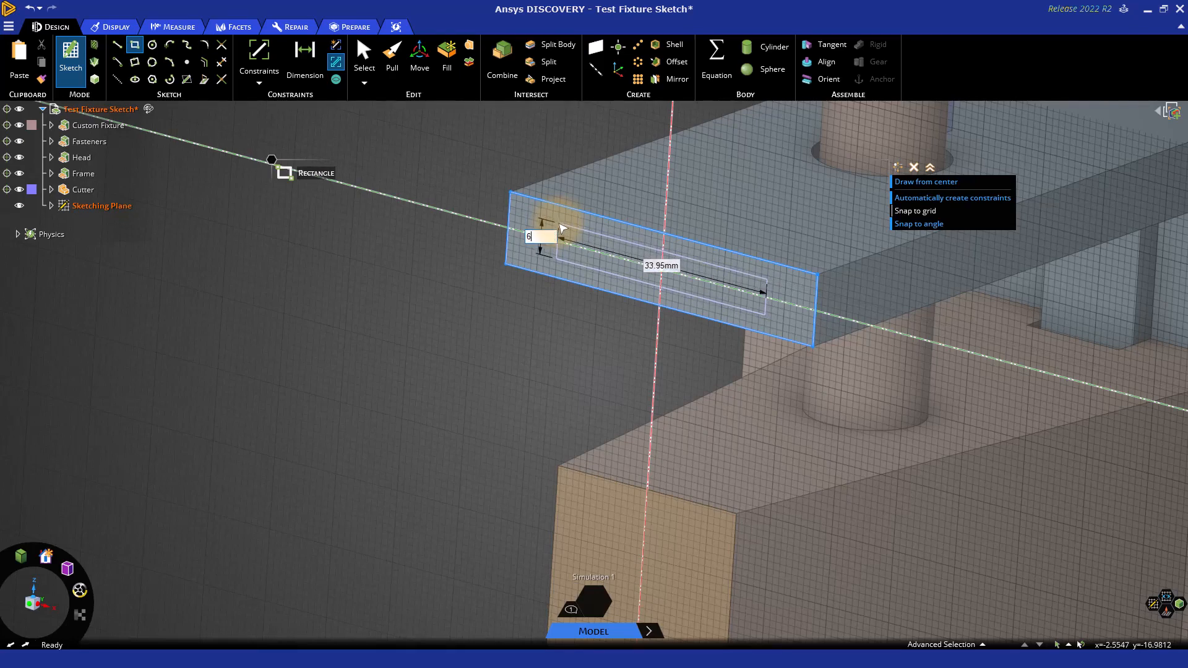
Step: Enter the inset rectangle's height and finish it on the beam's end face
key(Tab)
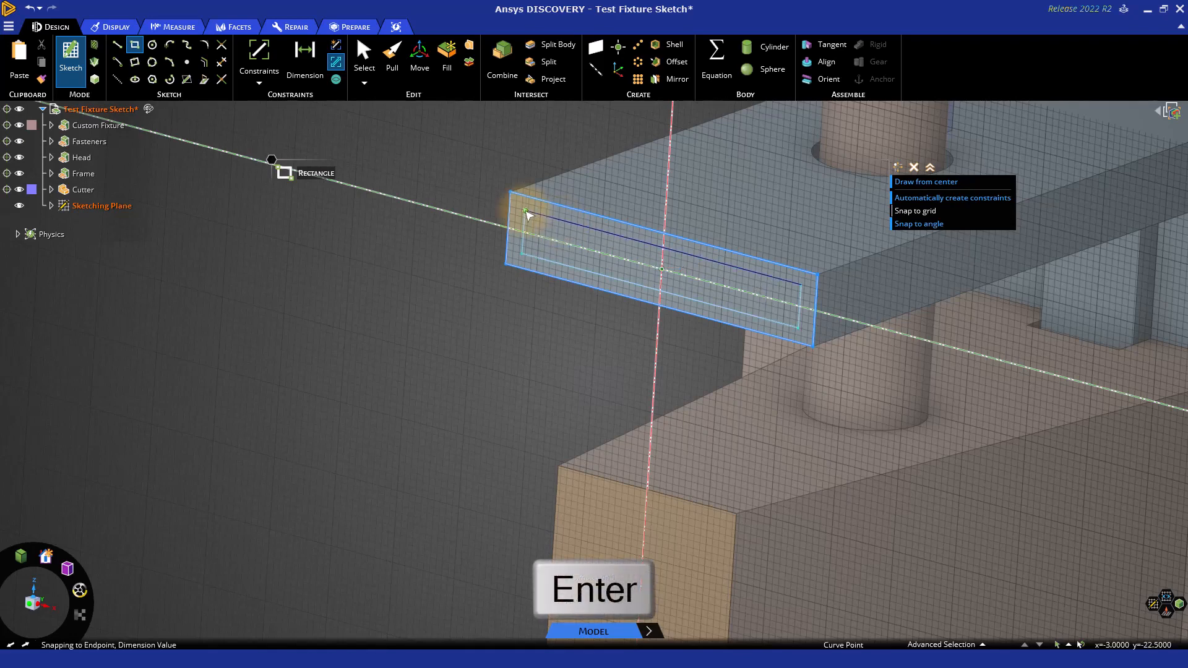
key(Return)
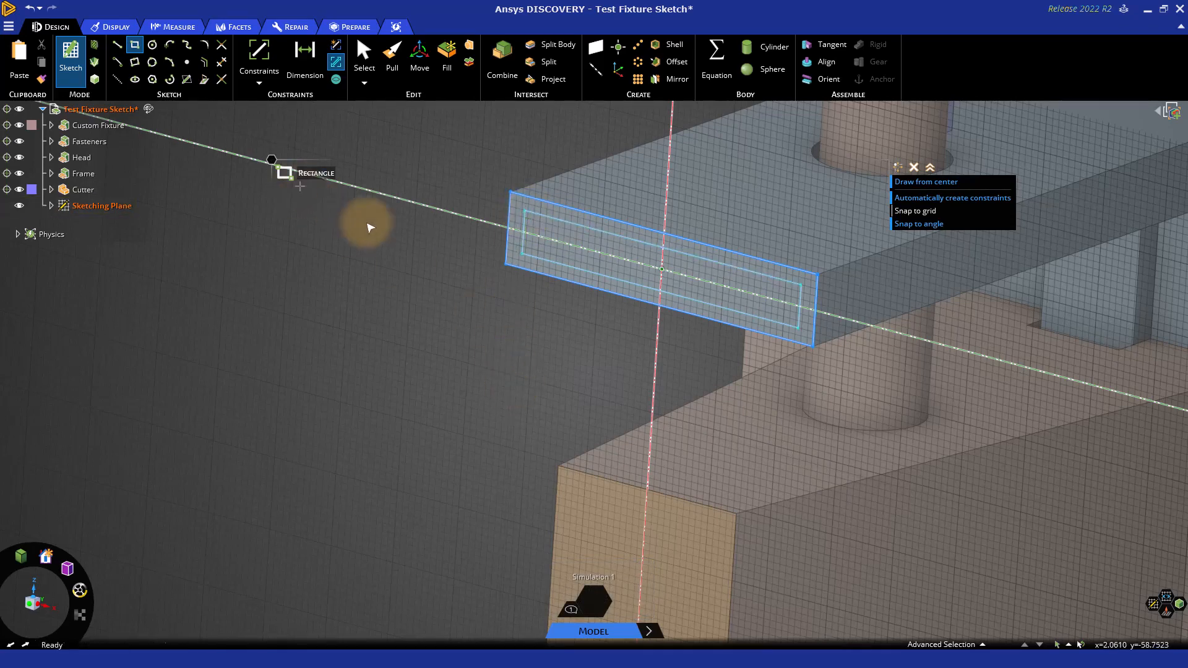
Step: Draw a circle centred on the vertical axis, offset below the rectangle at the lower block's edge
right_click(277, 163)
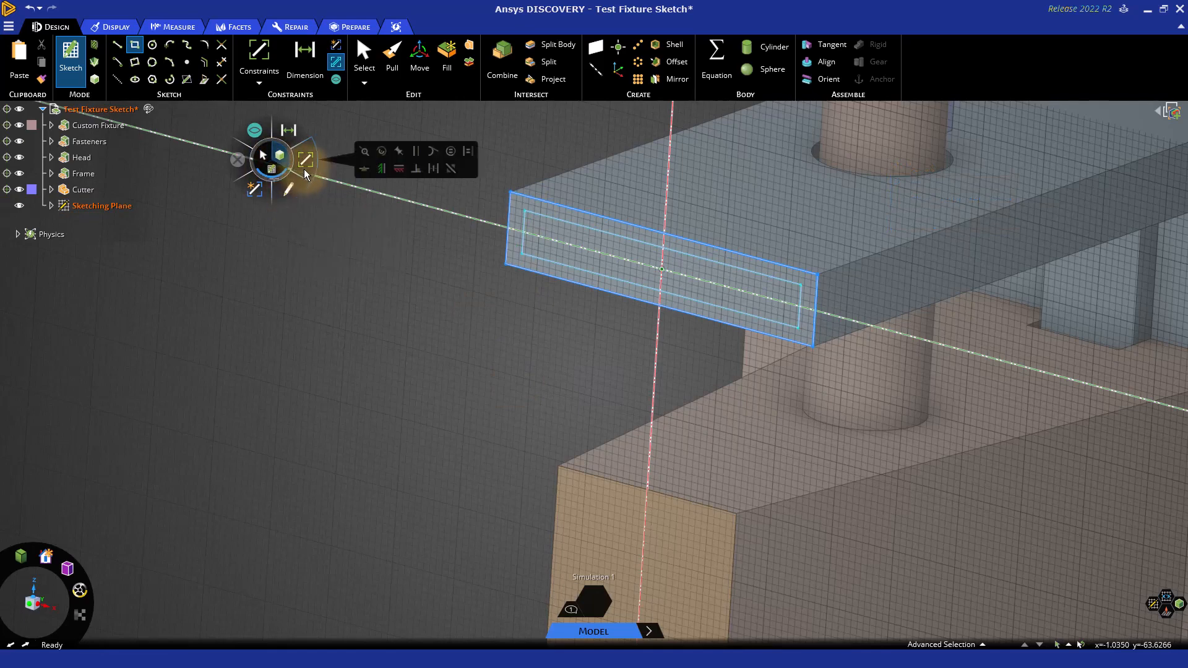
mouse_move(286, 128)
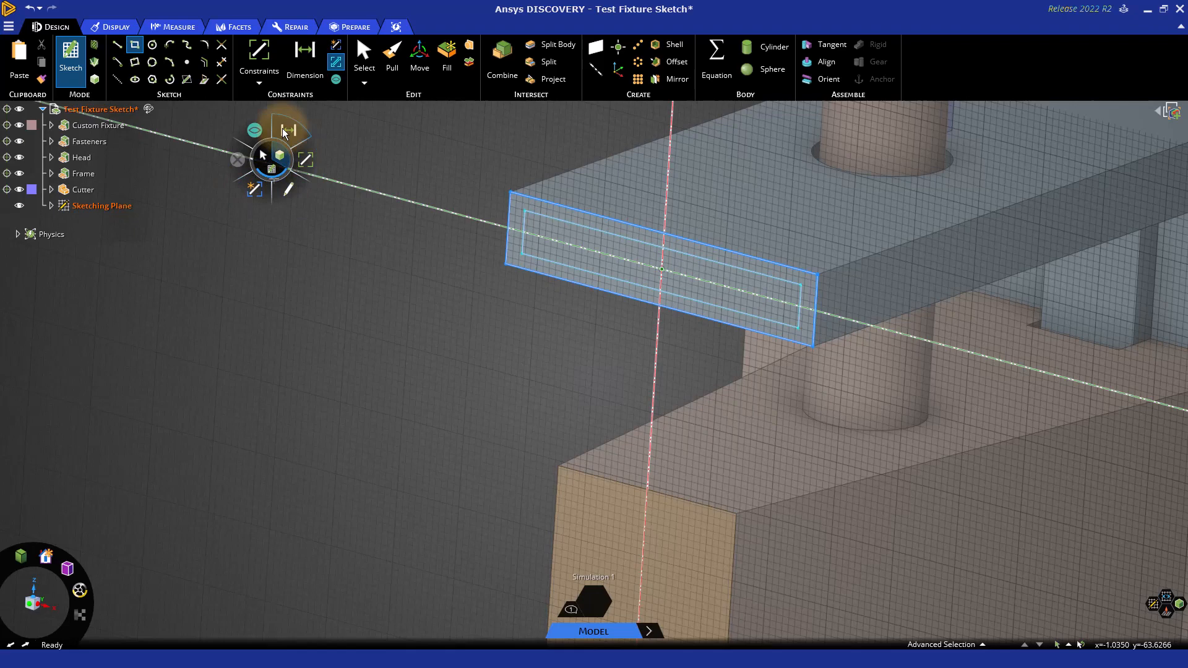
mouse_move(271, 168)
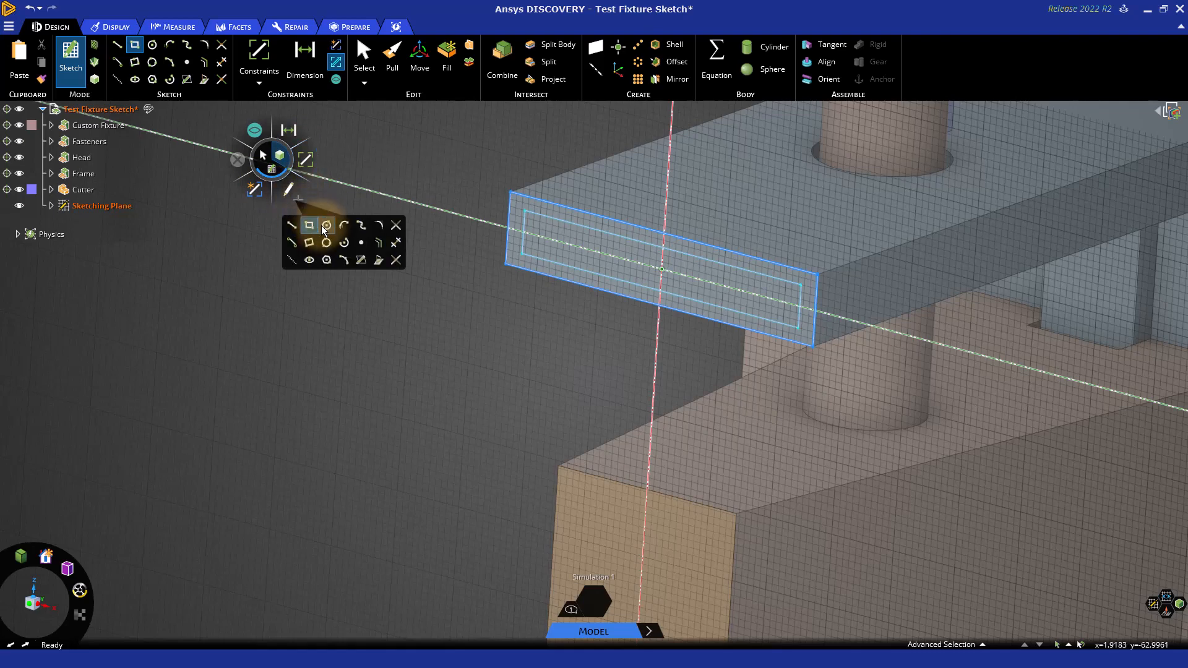
click(326, 224)
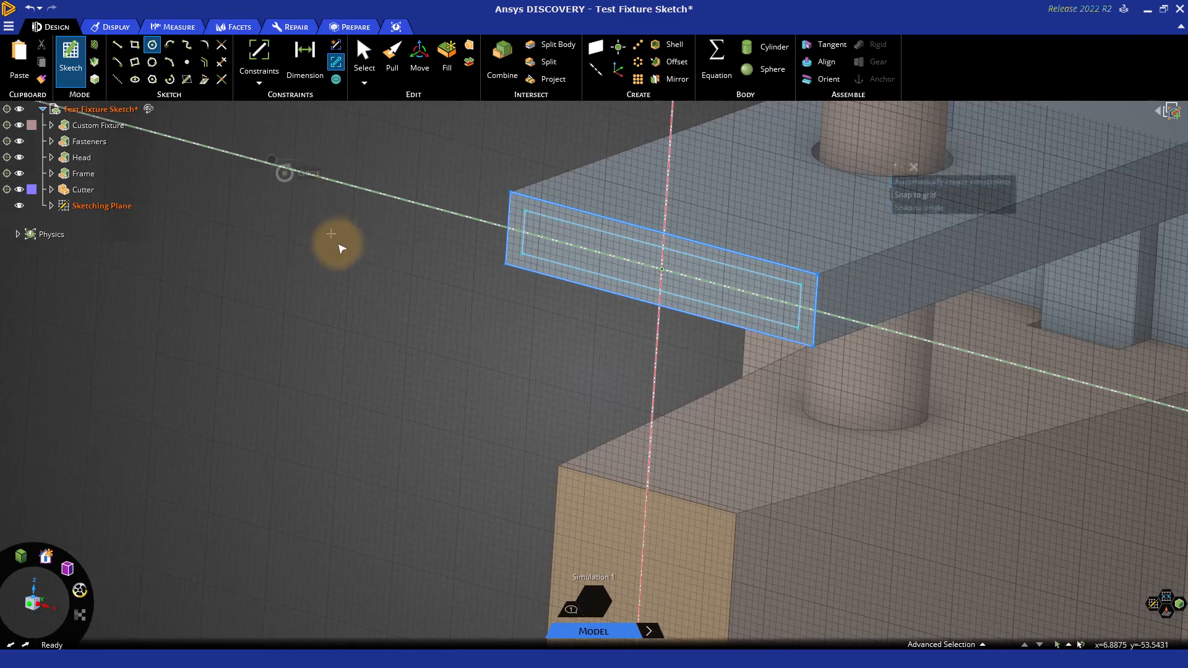
mouse_move(658, 426)
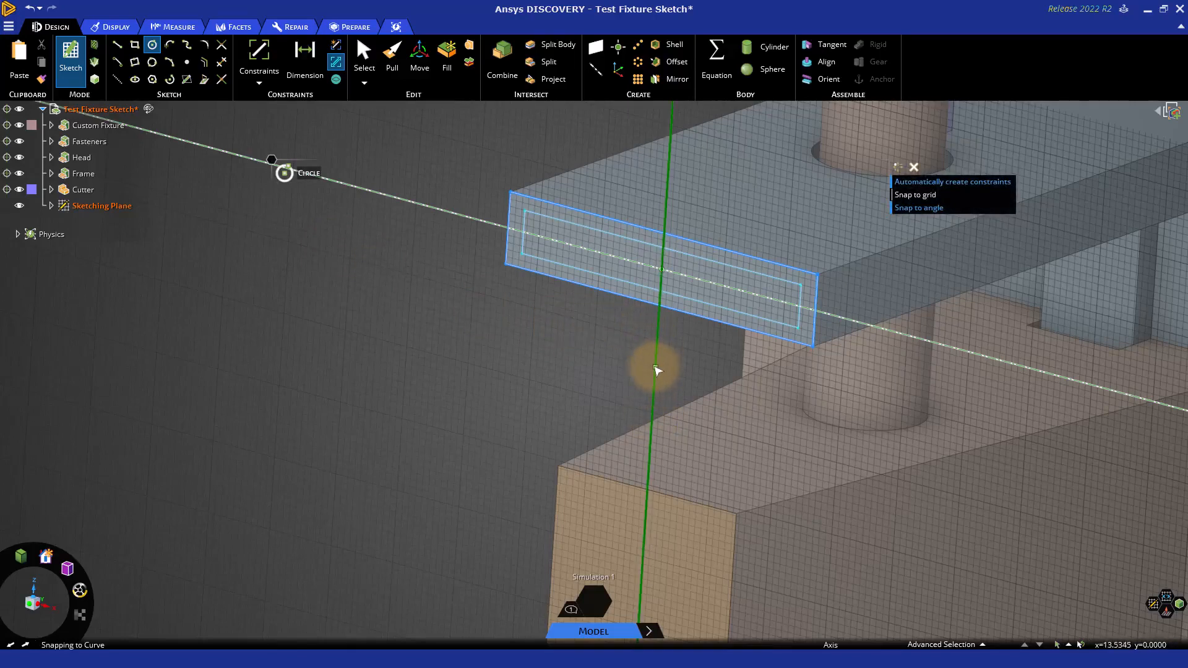
mouse_move(657, 290)
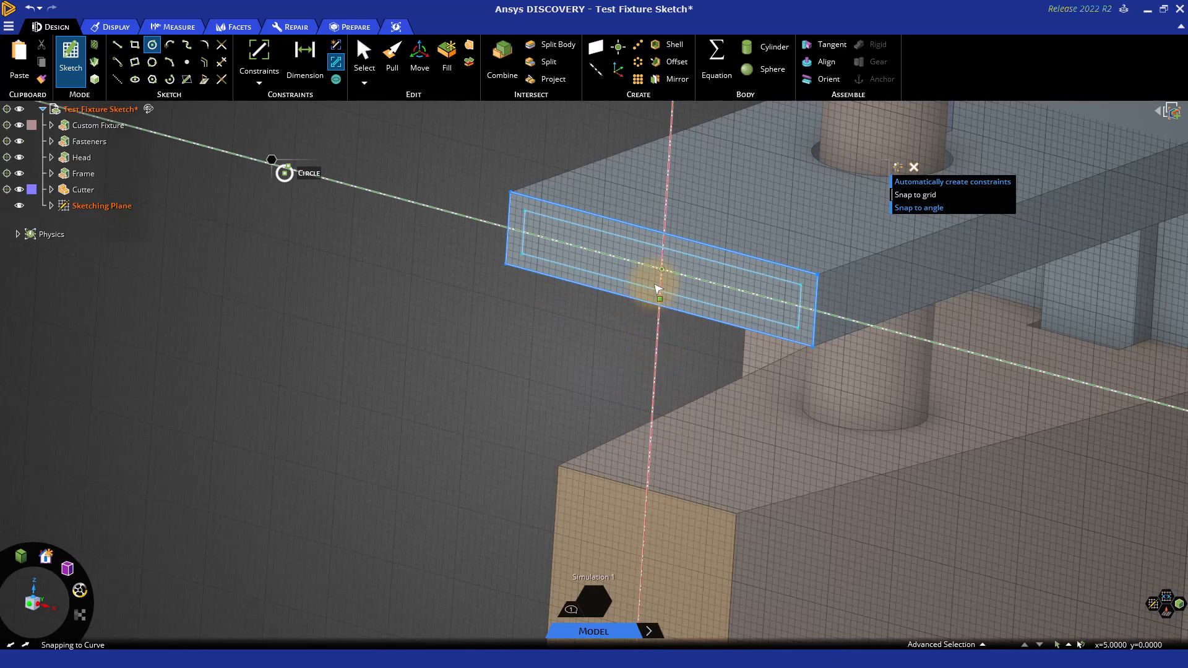
mouse_move(661, 326)
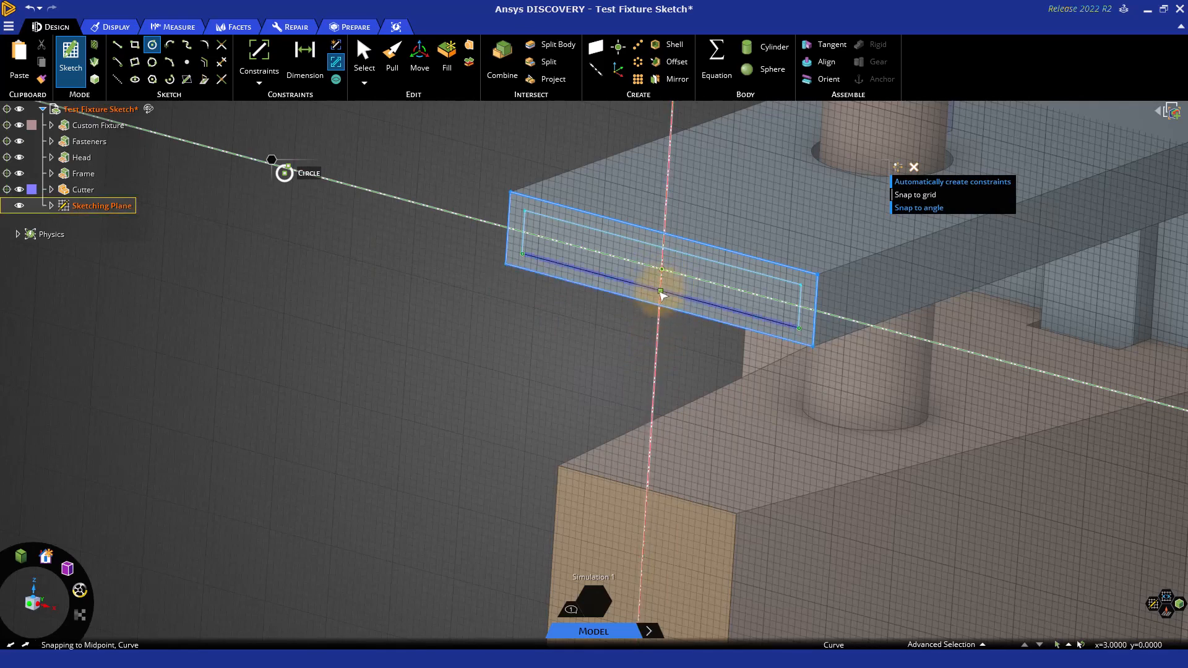
key(shift)
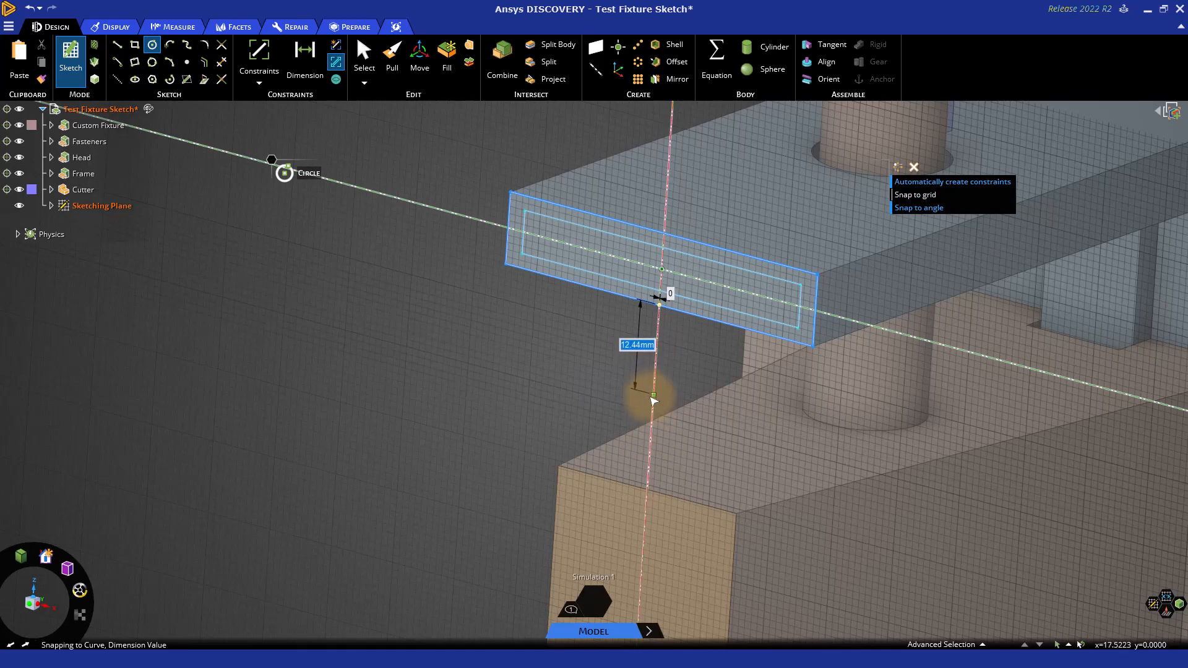
key(Tab)
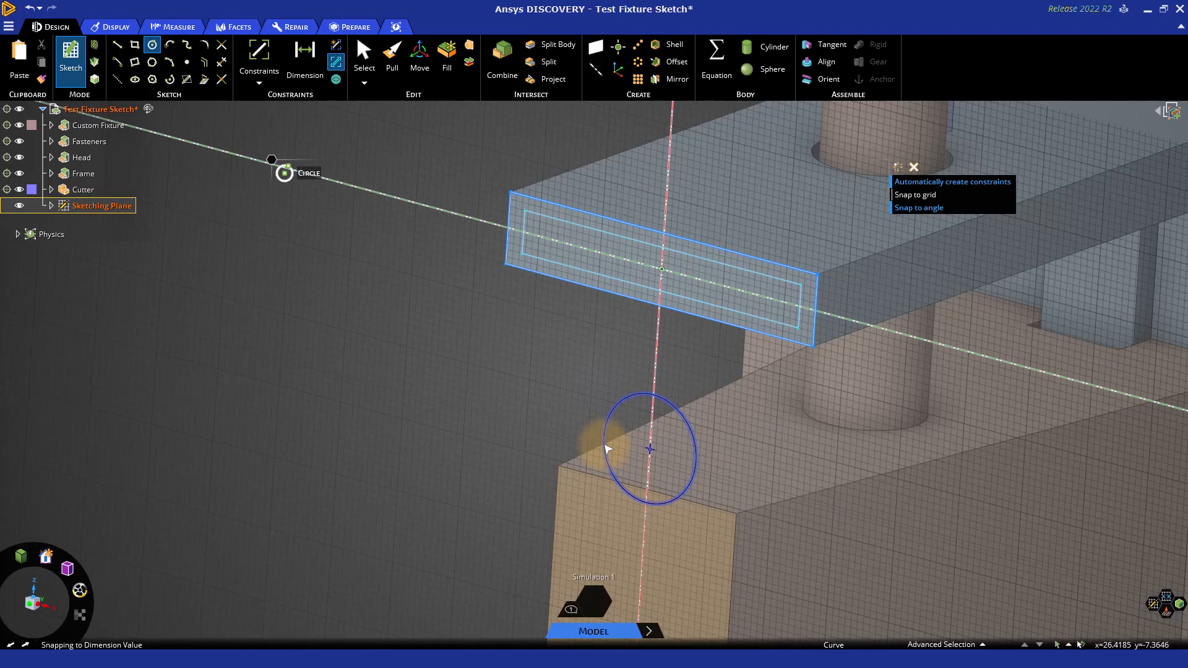
Step: Select the new circle, cancel the accidental move, and open the recent actions list
key(s)
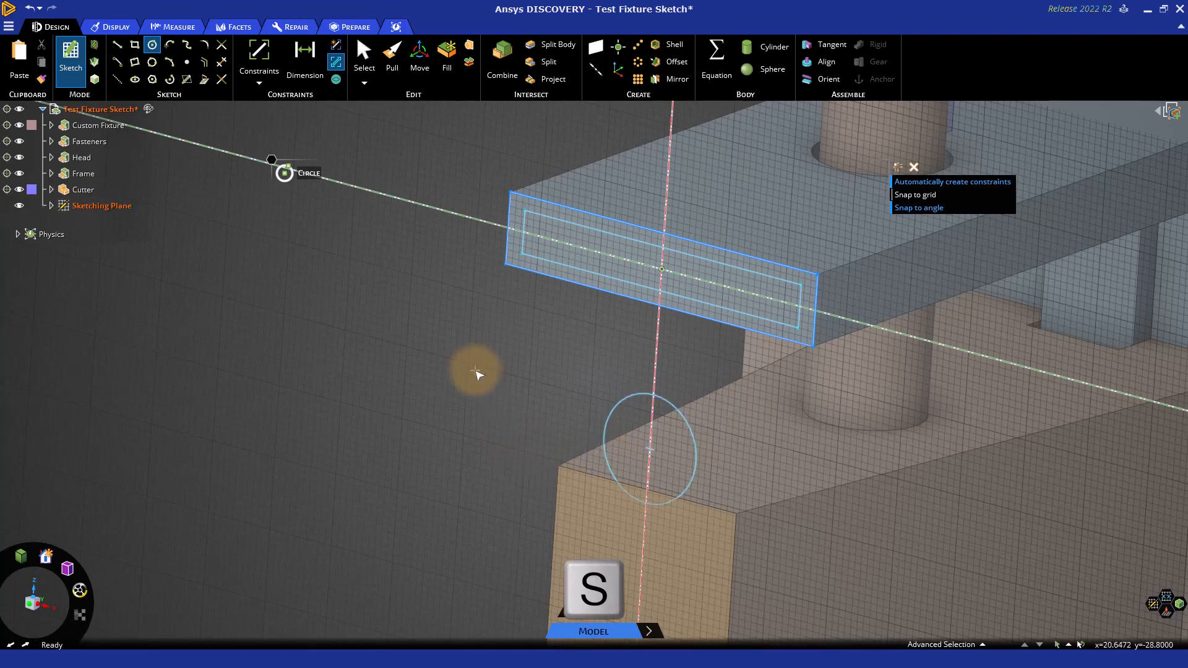
click(363, 49)
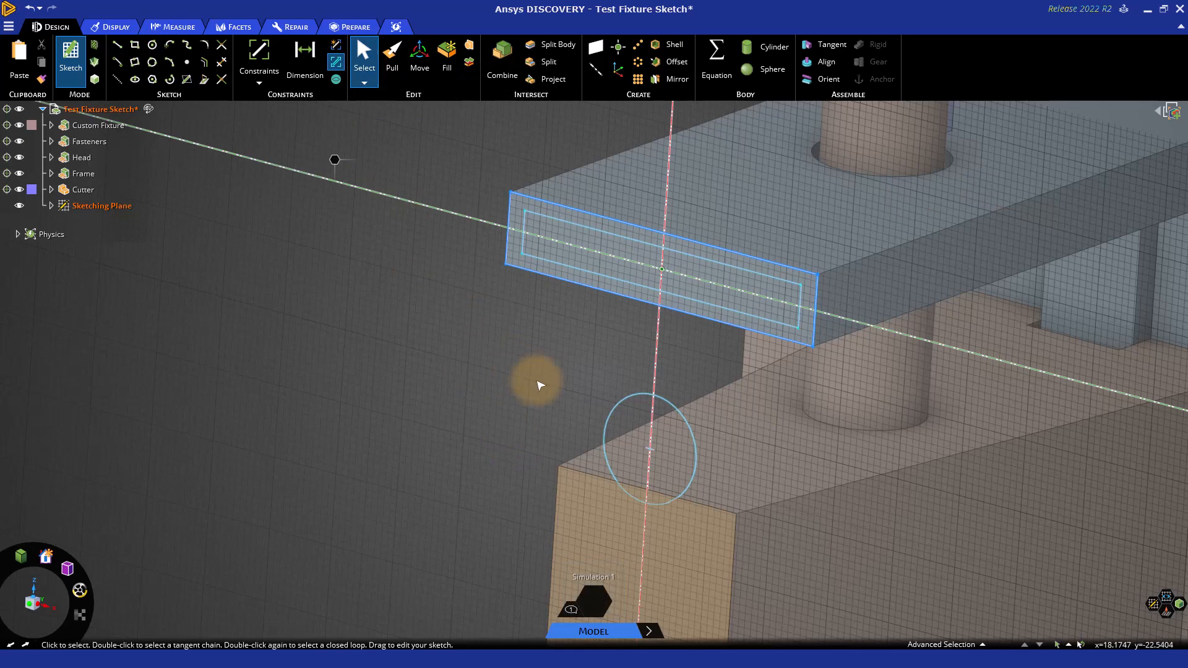
click(650, 449)
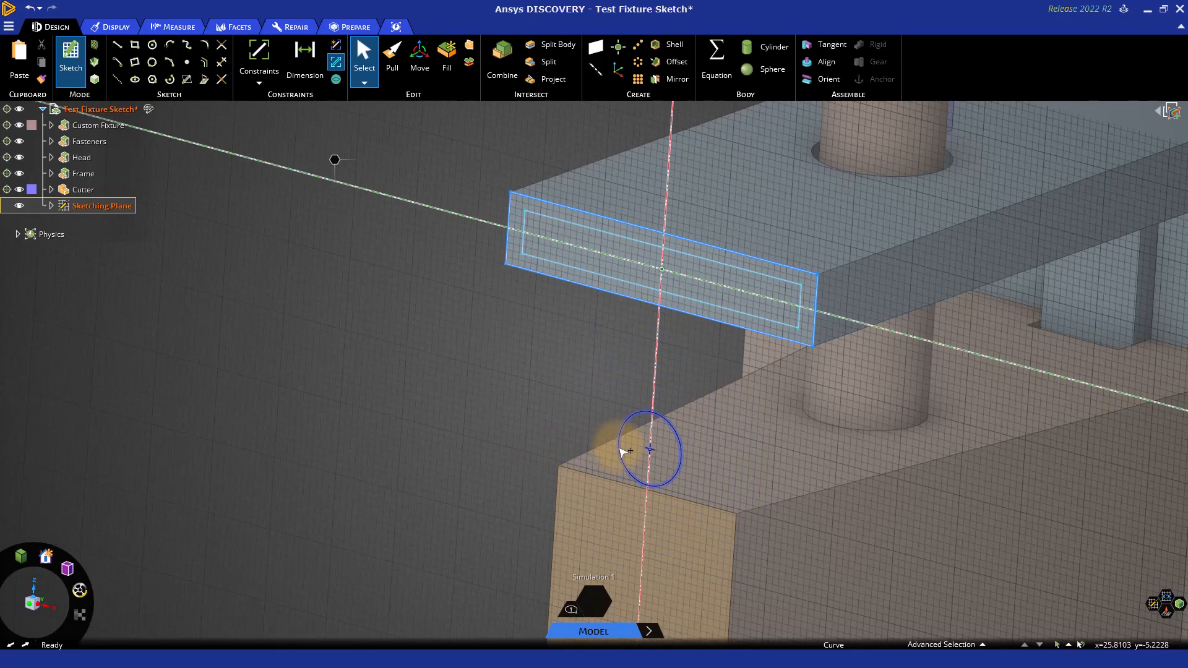
mouse_move(531, 439)
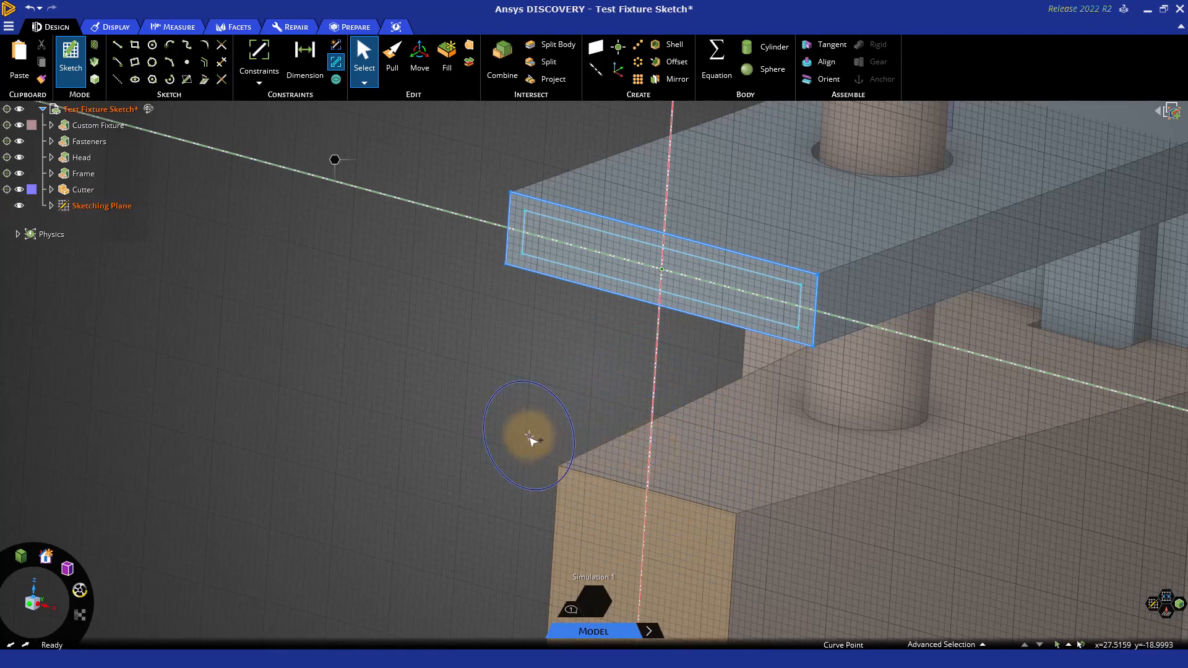
key(Escape)
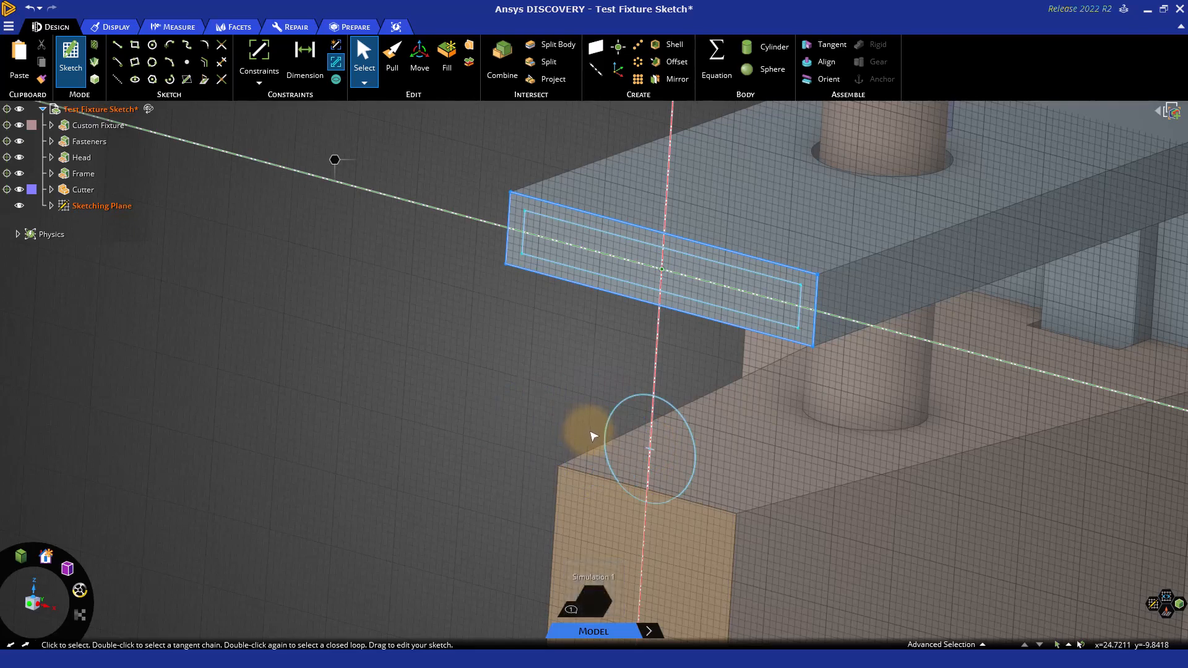
click(39, 8)
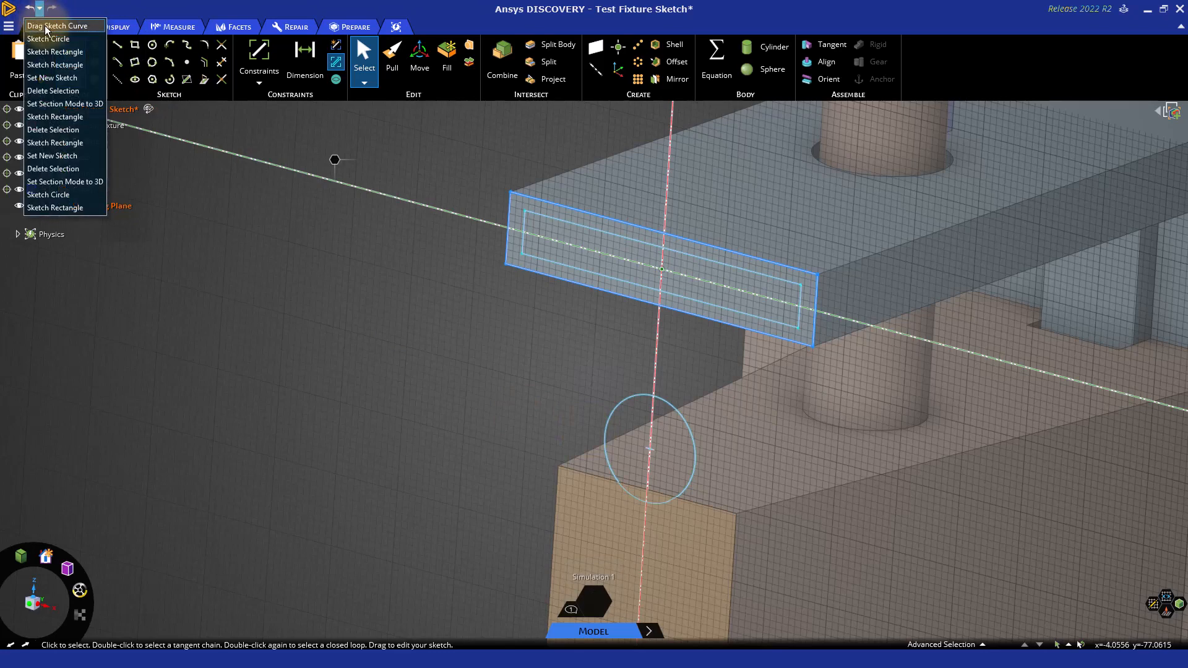
Step: Close the recent-actions list without undoing and switch to 3D mode
click(426, 342)
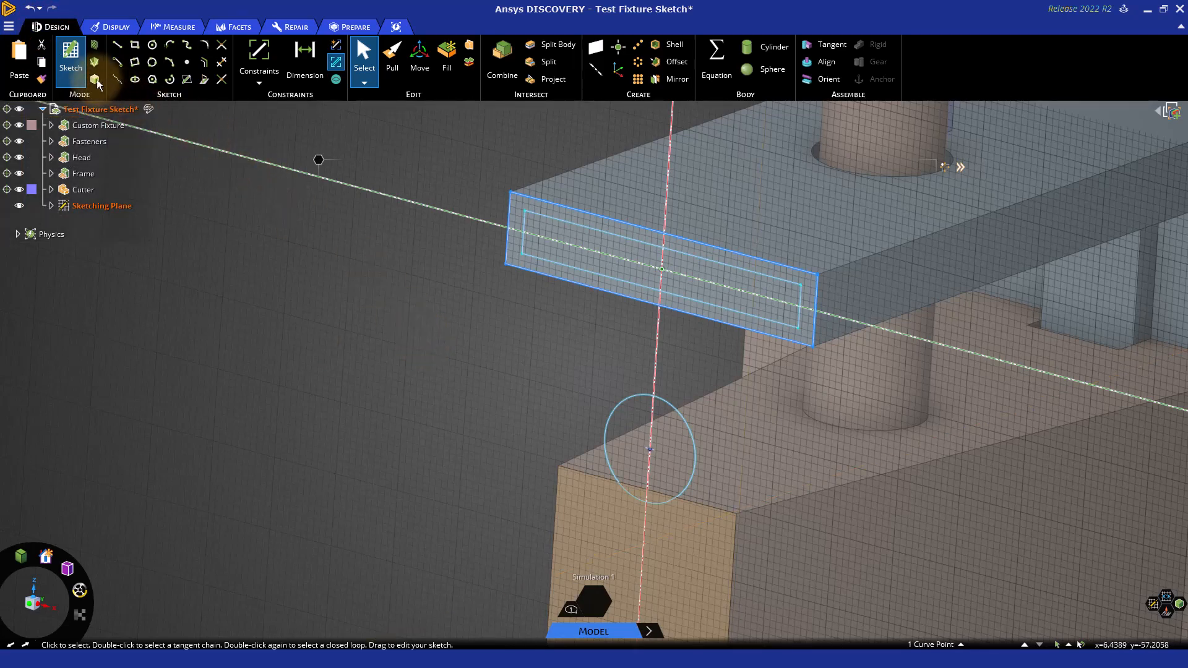
mouse_move(94, 79)
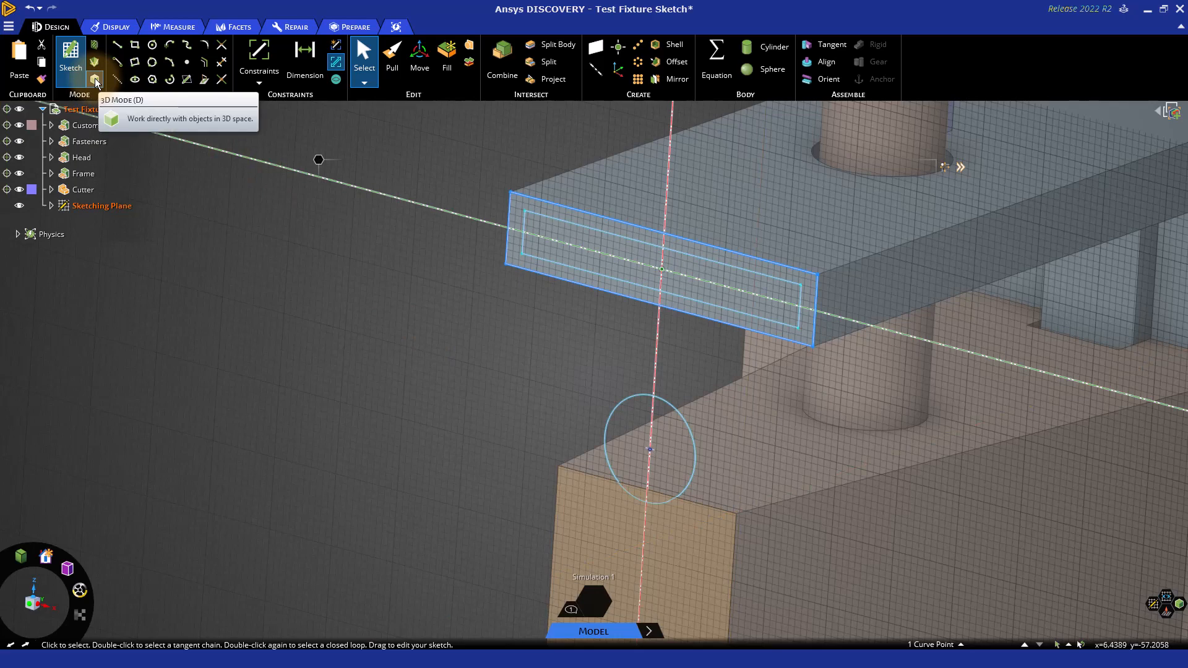
key(d)
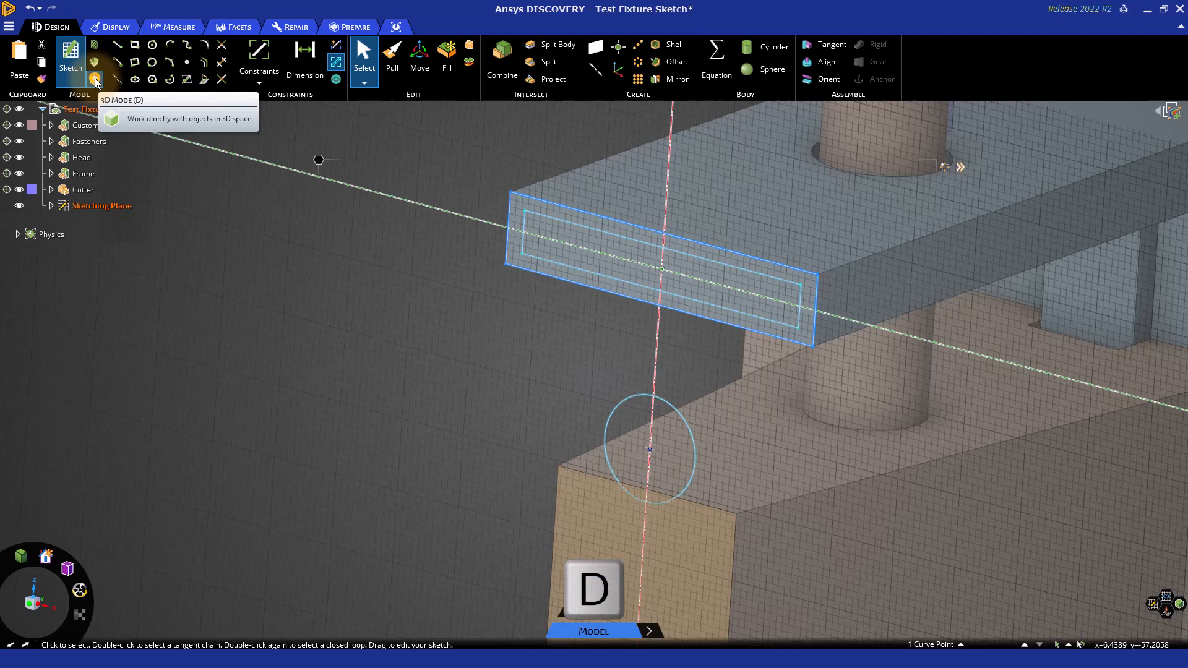
click(95, 81)
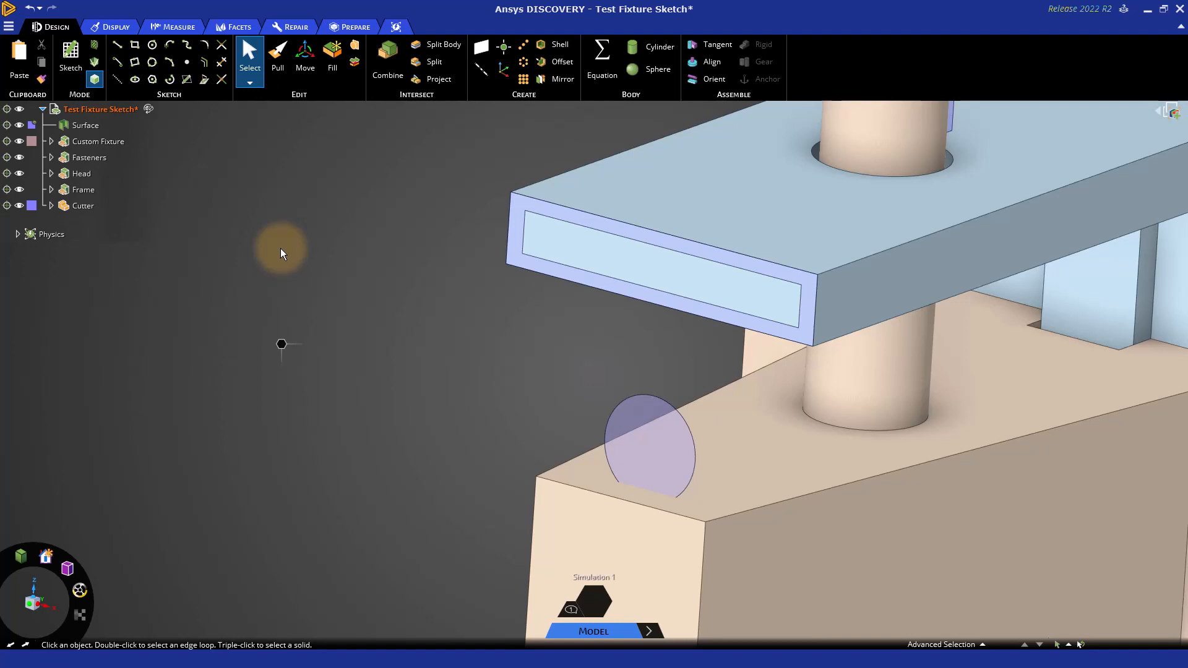
click(534, 253)
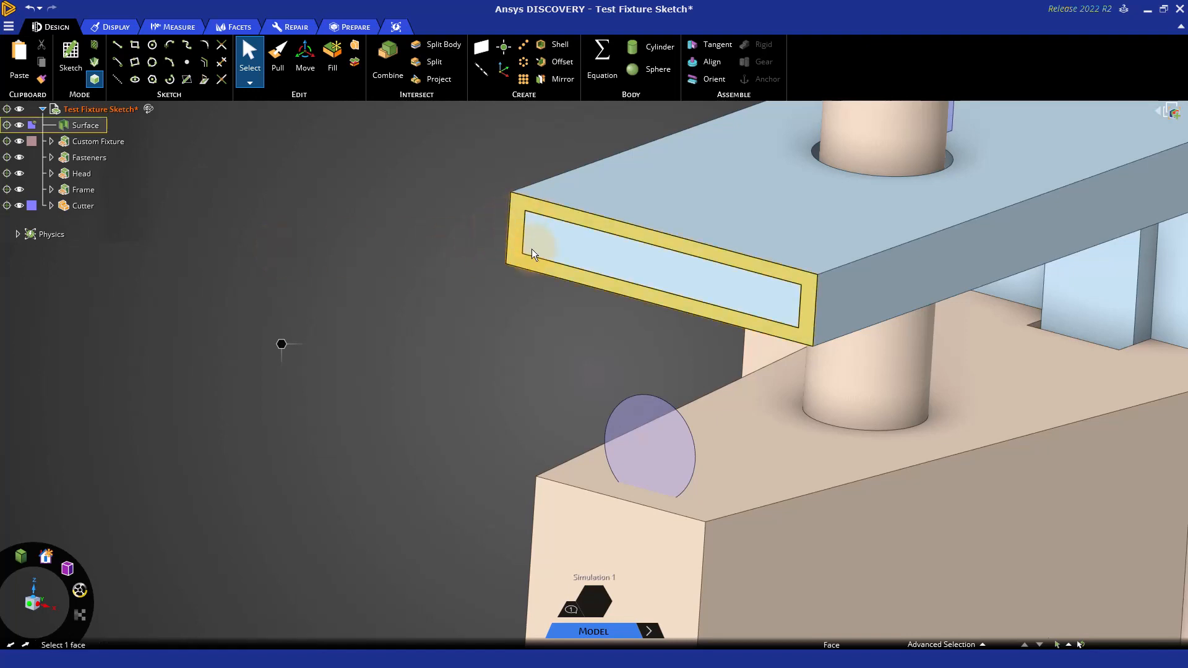
click(644, 442)
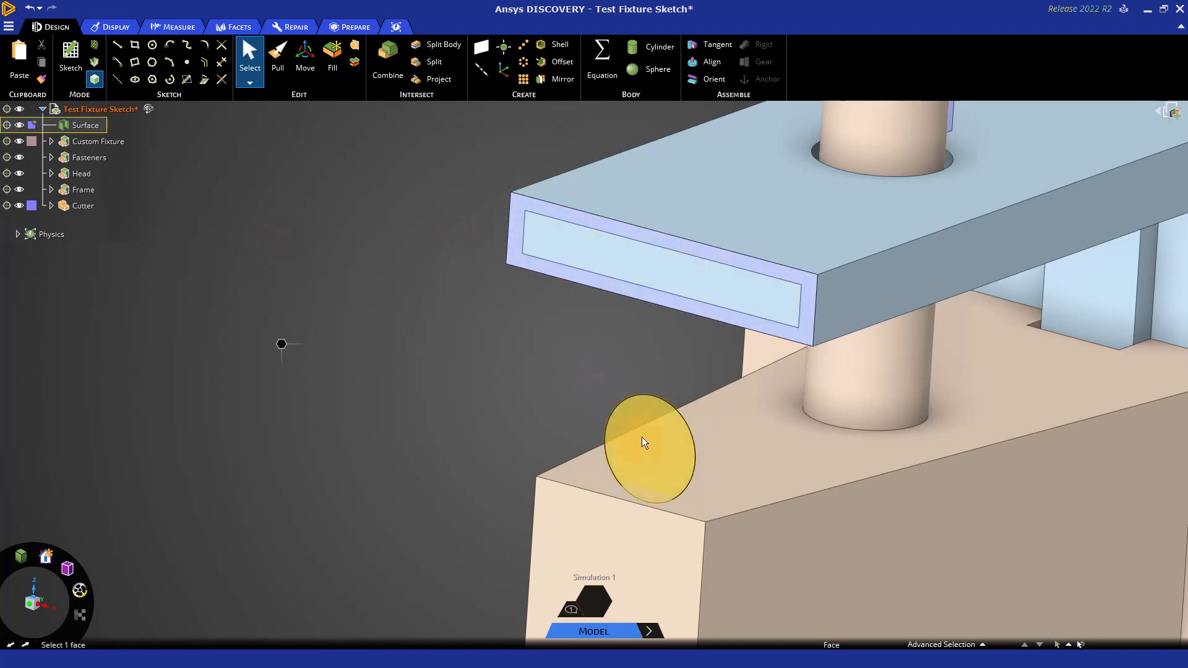
click(648, 451)
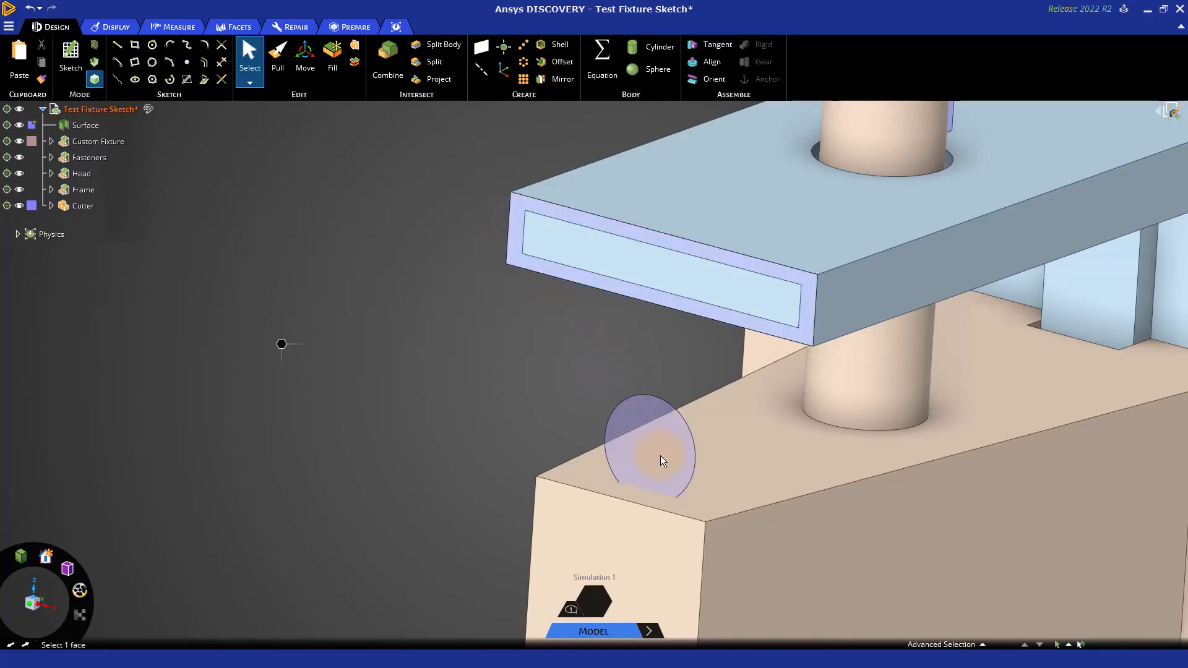
click(648, 447)
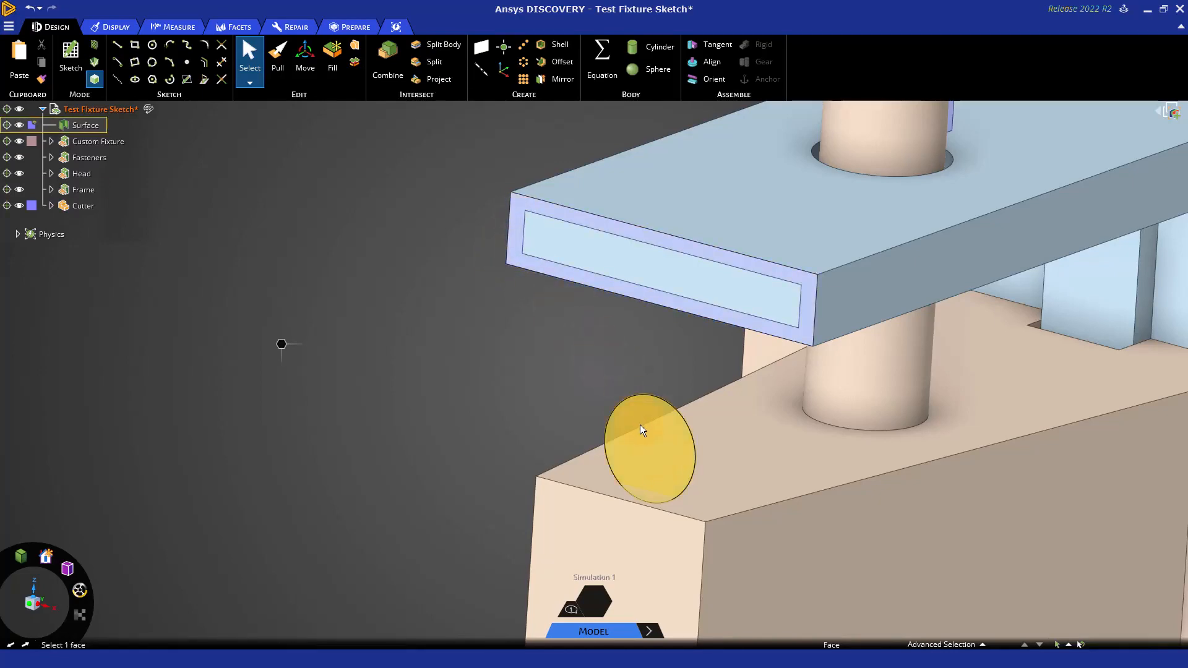
click(85, 125)
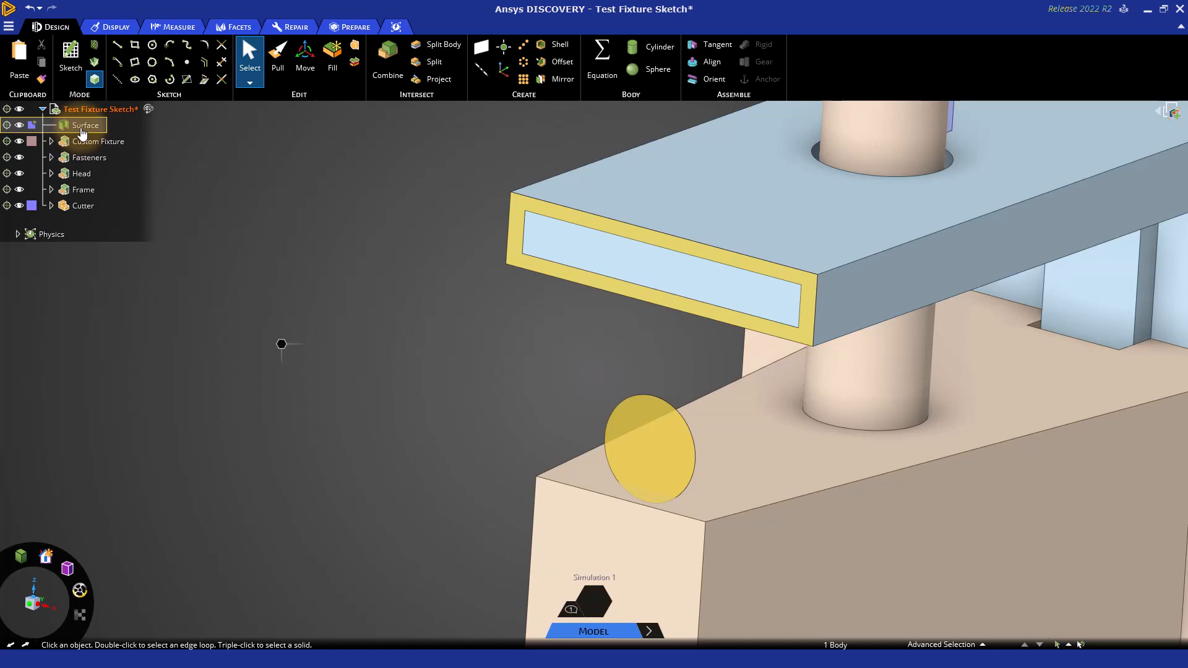
mouse_move(19, 125)
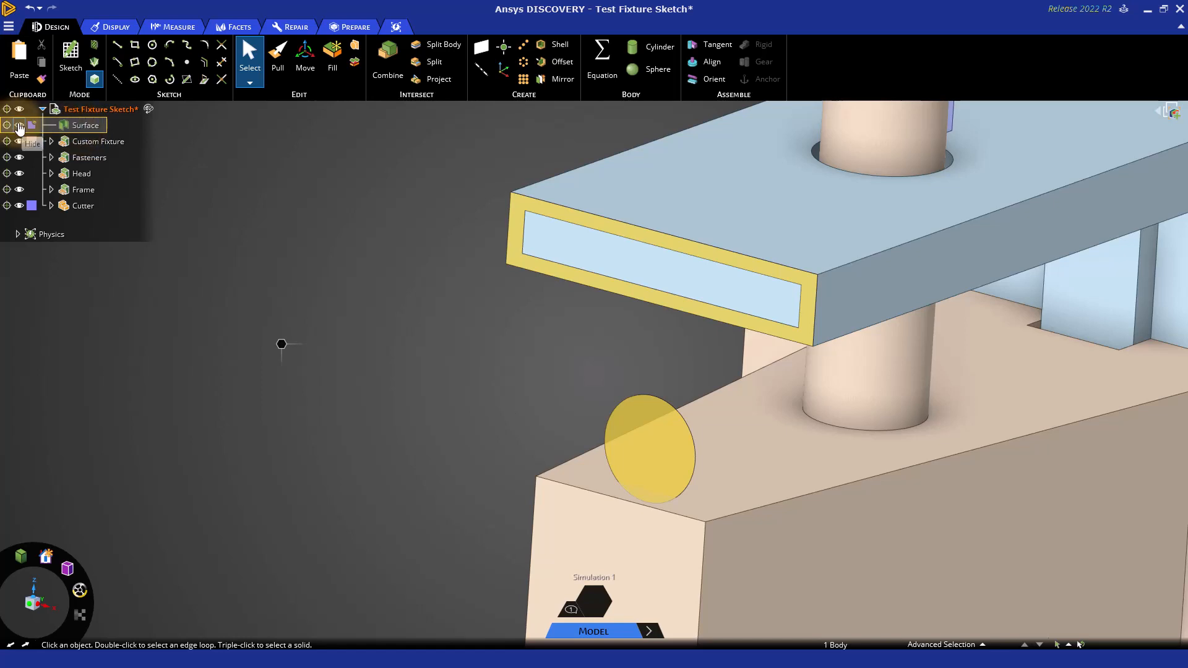
click(19, 125)
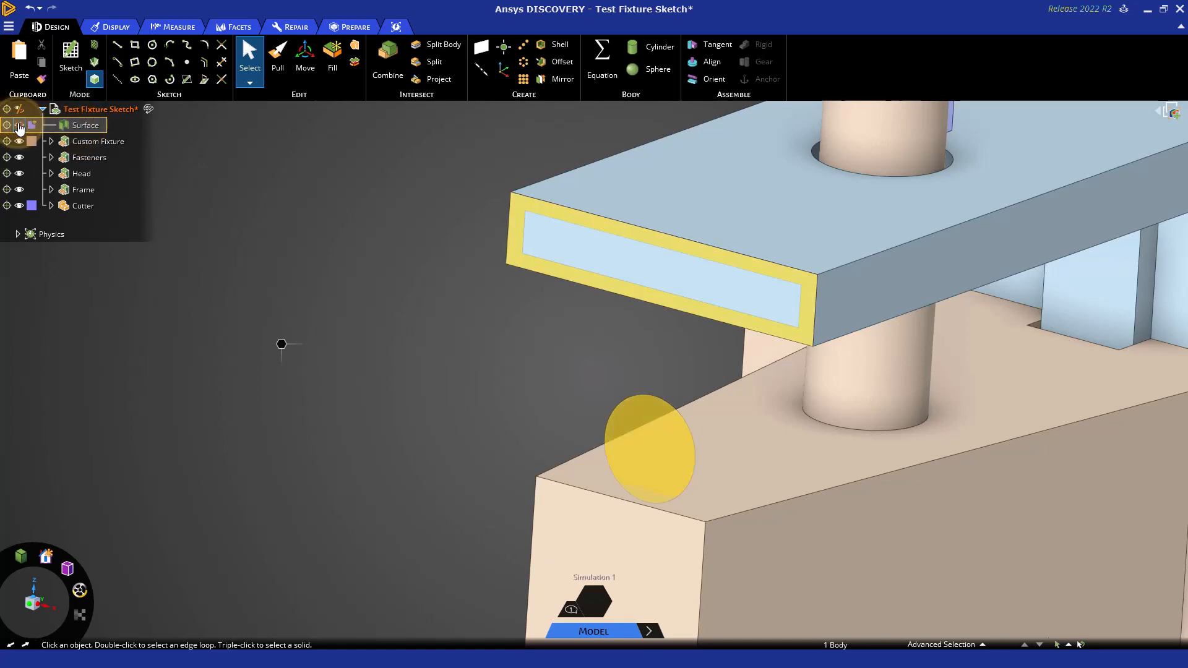
mouse_move(19, 126)
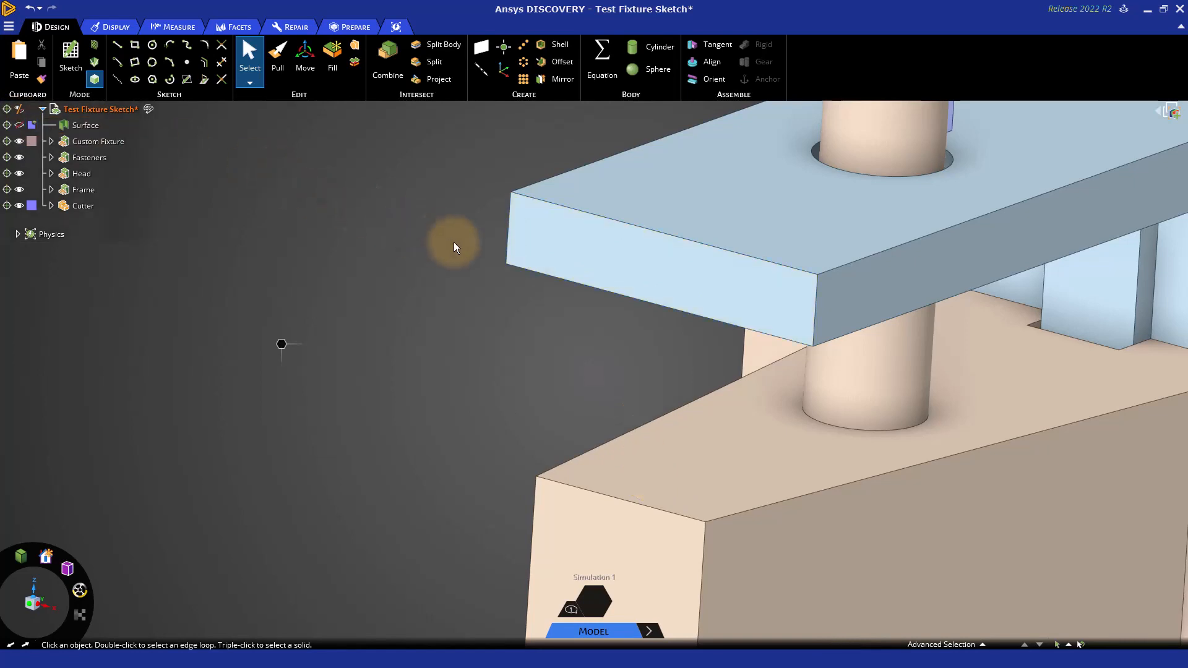
click(82, 206)
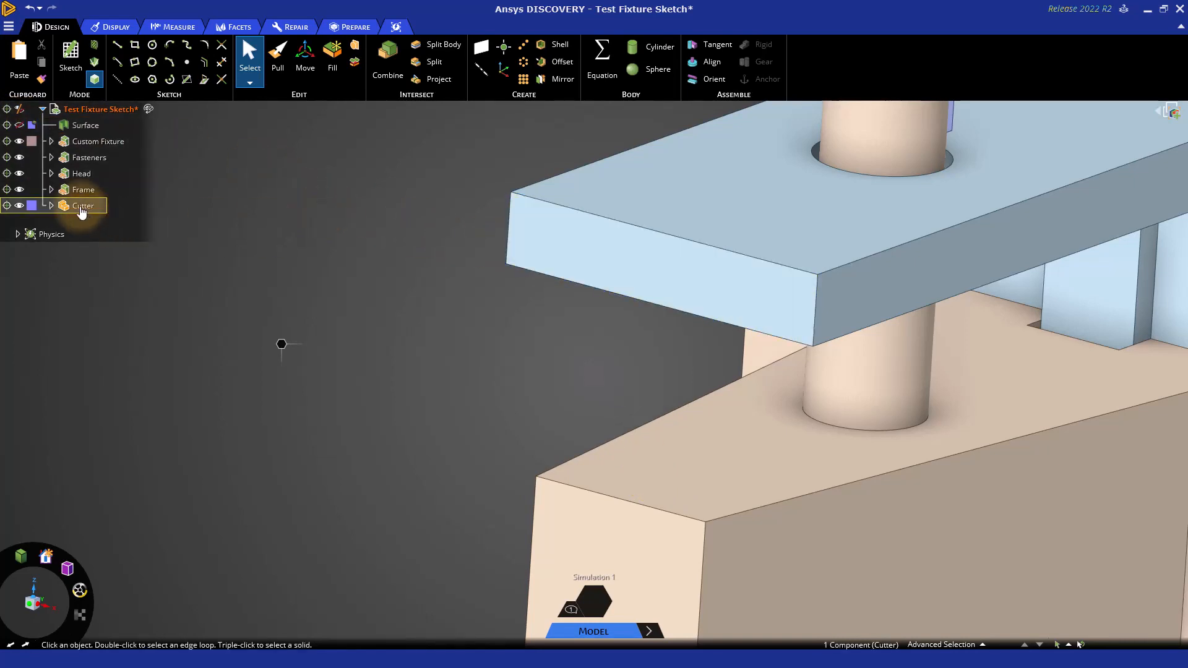
click(82, 190)
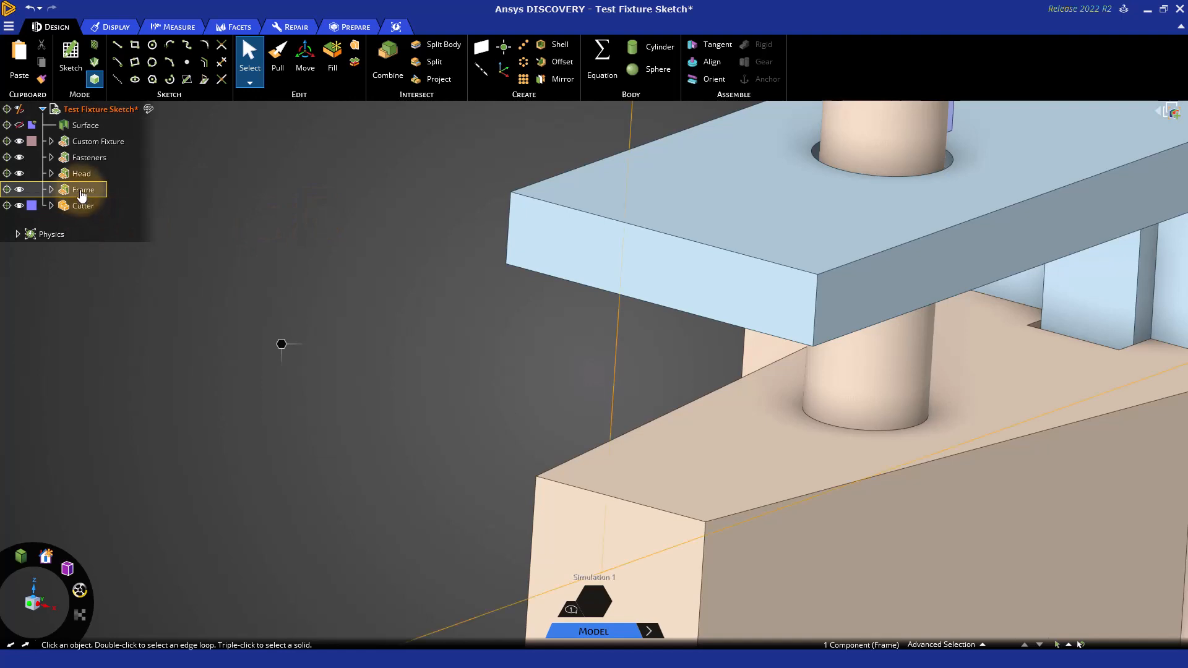
click(98, 142)
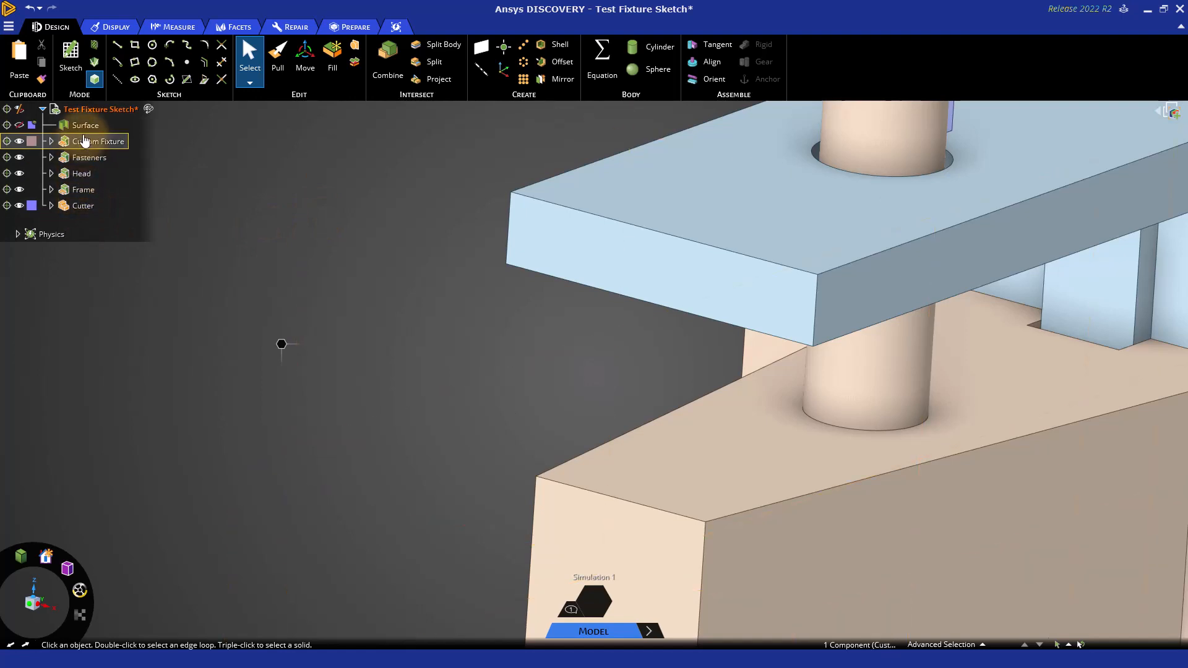
Step: Hide the Frame via its top face, then select the rectangle and round surfaces
click(86, 125)
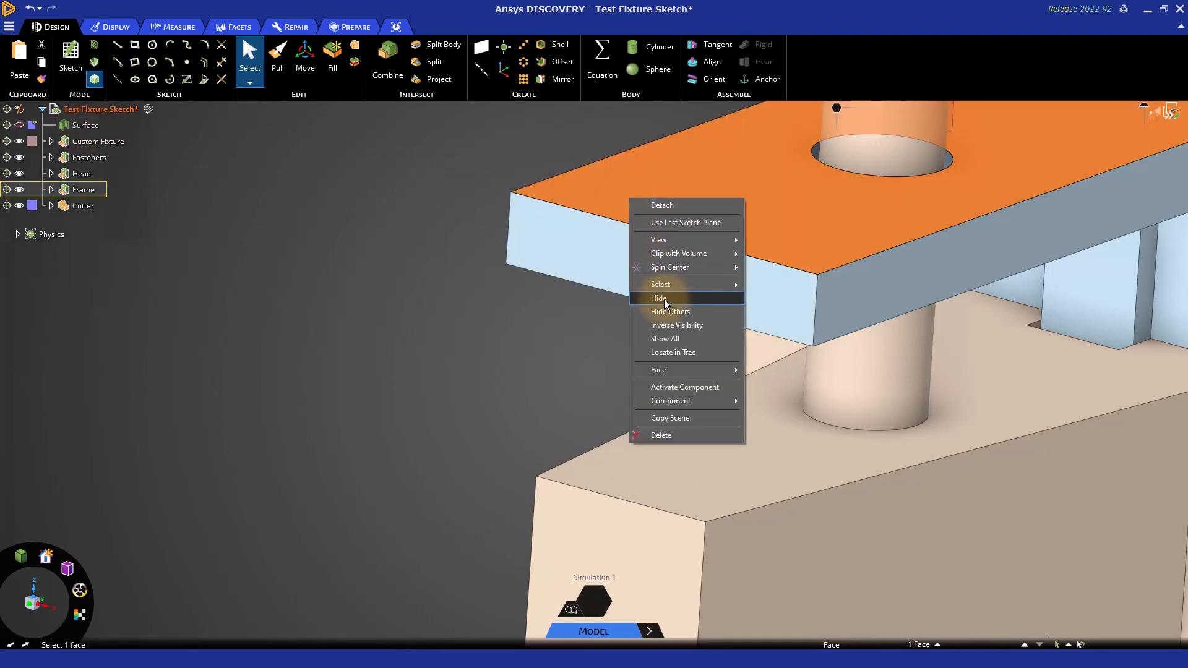
click(658, 297)
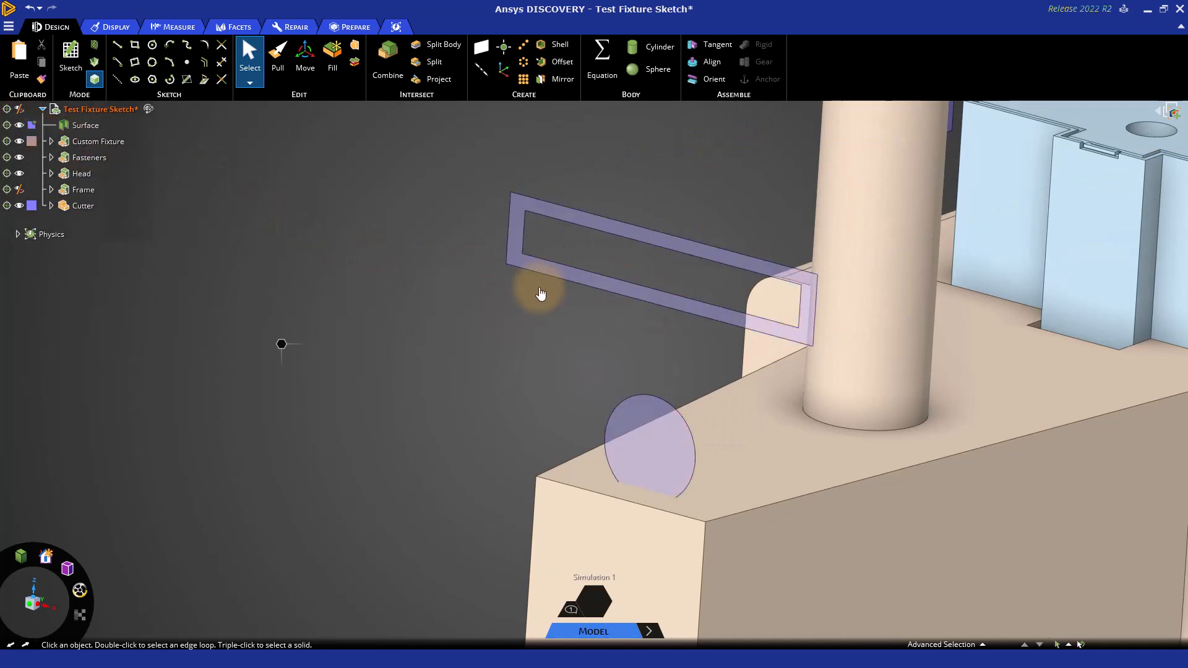
click(598, 291)
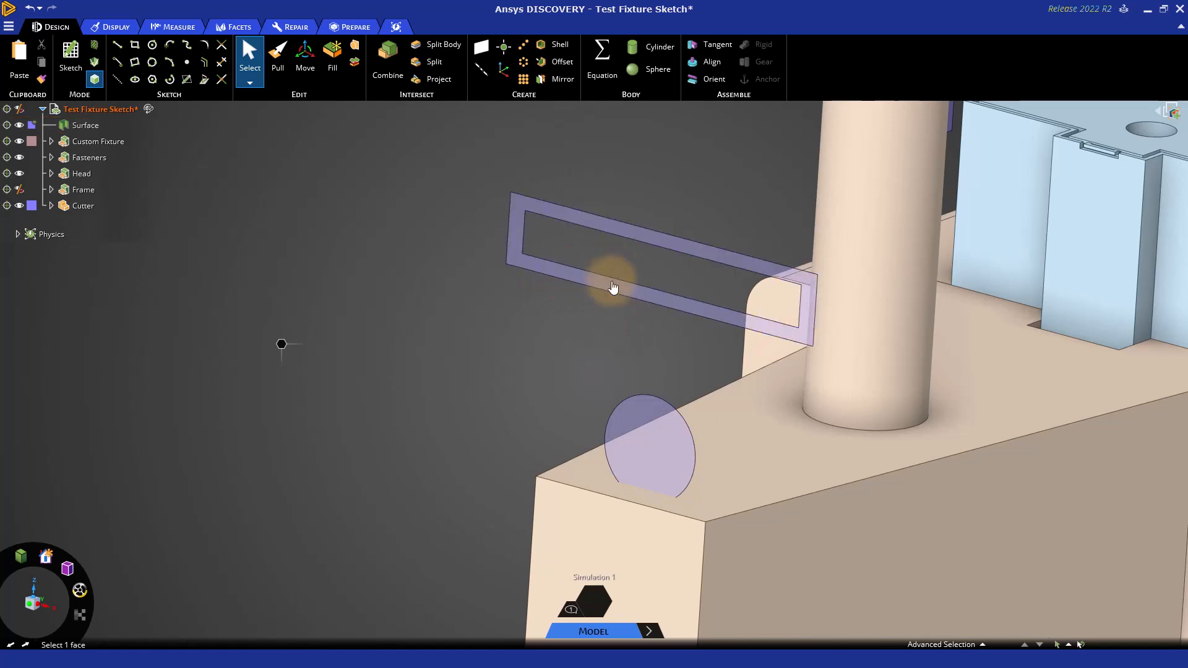
click(648, 447)
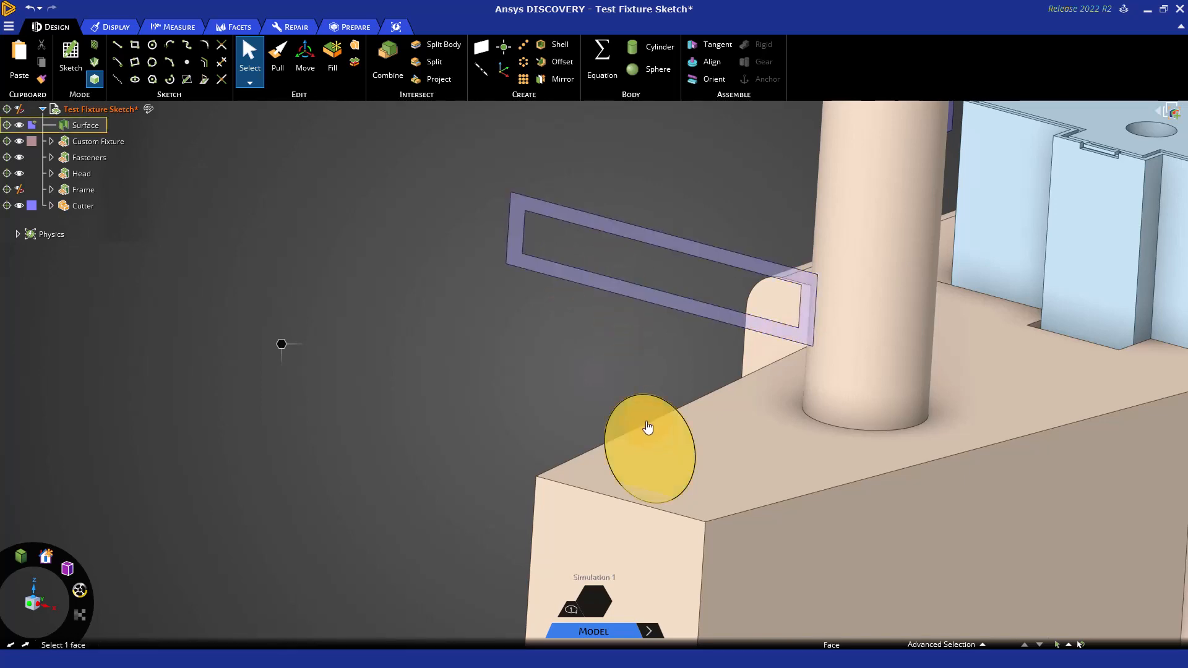
mouse_move(646, 419)
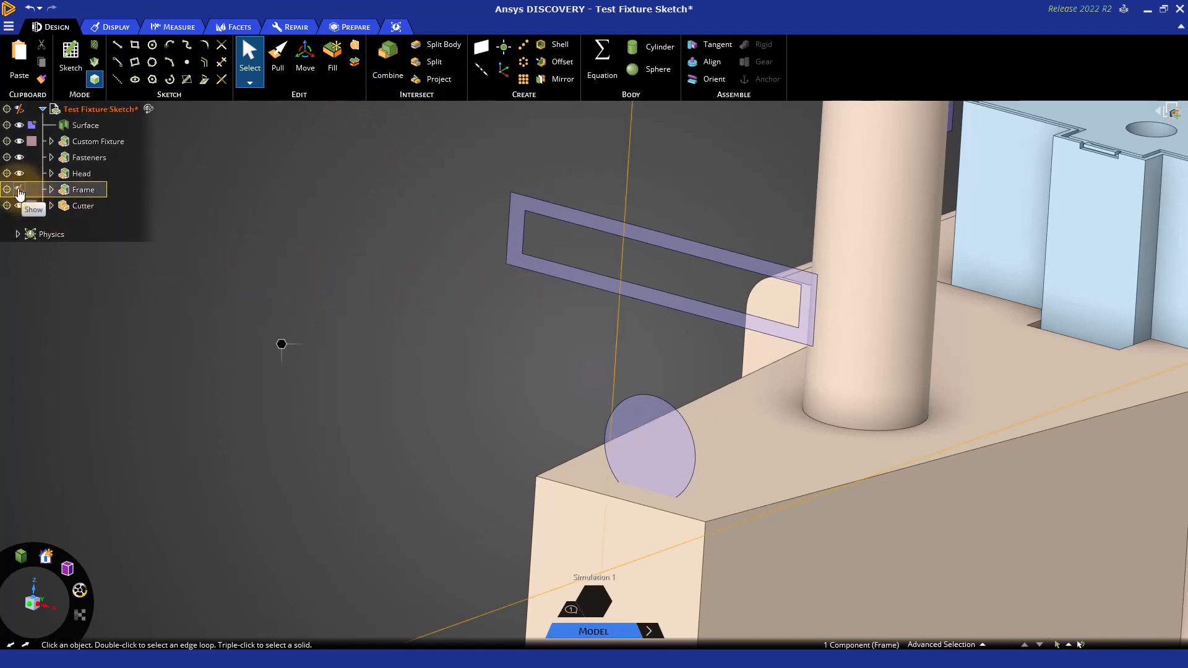
Step: Show the Frame again and start a rectangle sketch on the pillar's axis plane
click(20, 189)
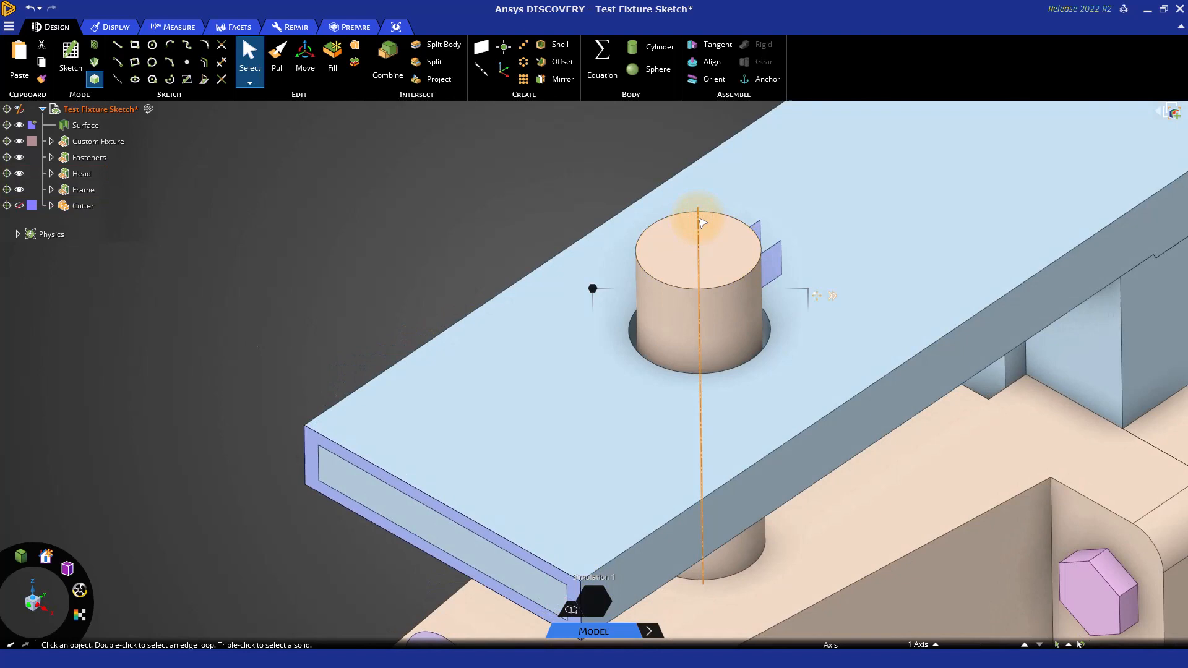
mouse_move(593, 290)
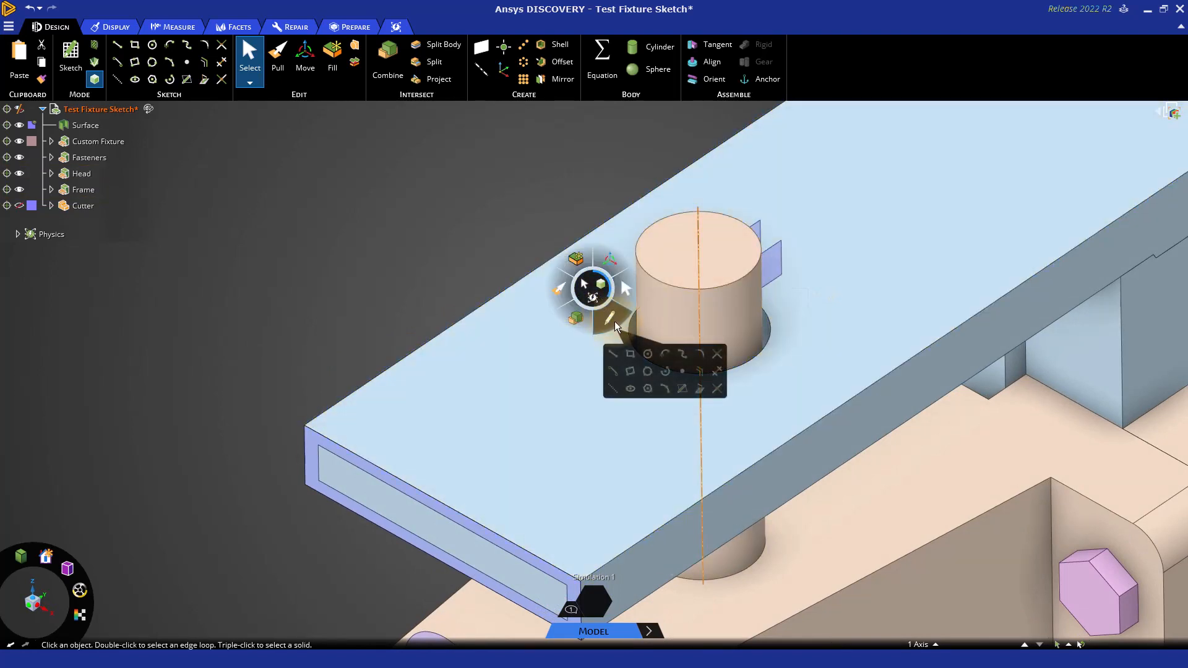
mouse_move(631, 354)
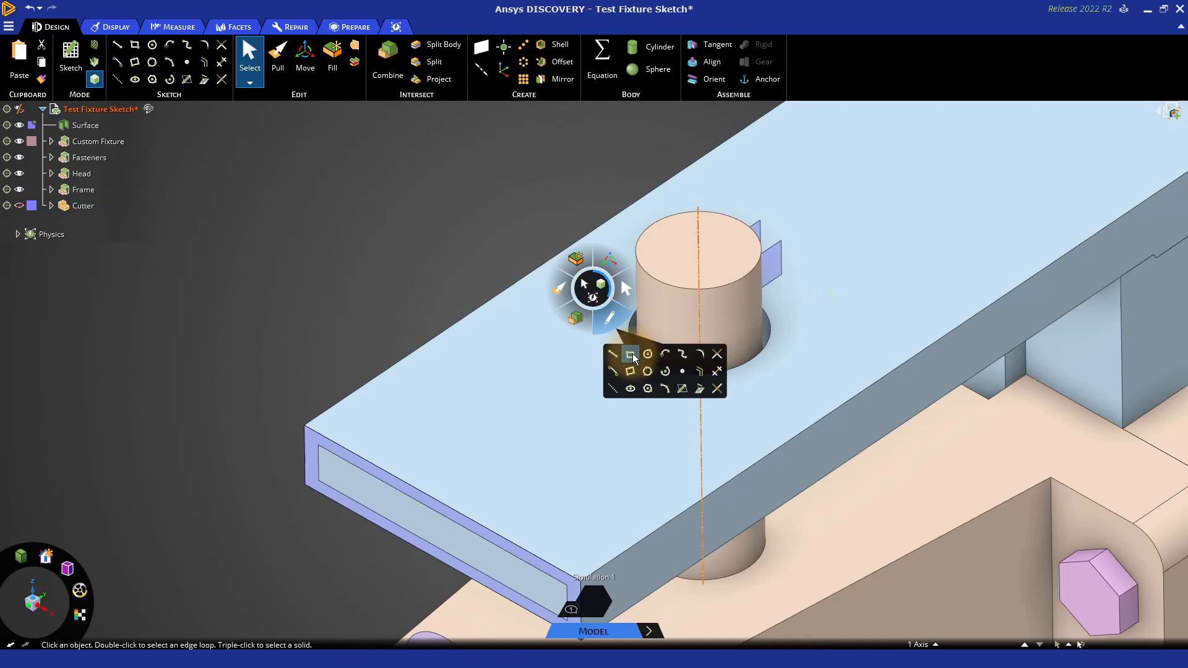
click(631, 354)
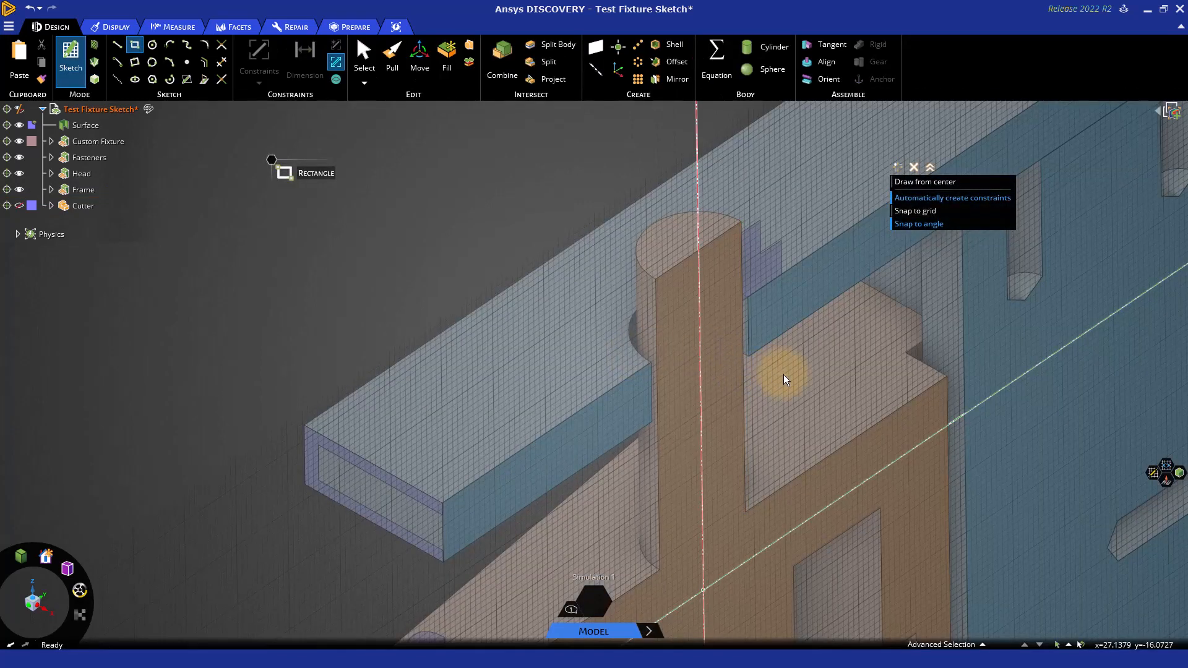
mouse_move(895, 446)
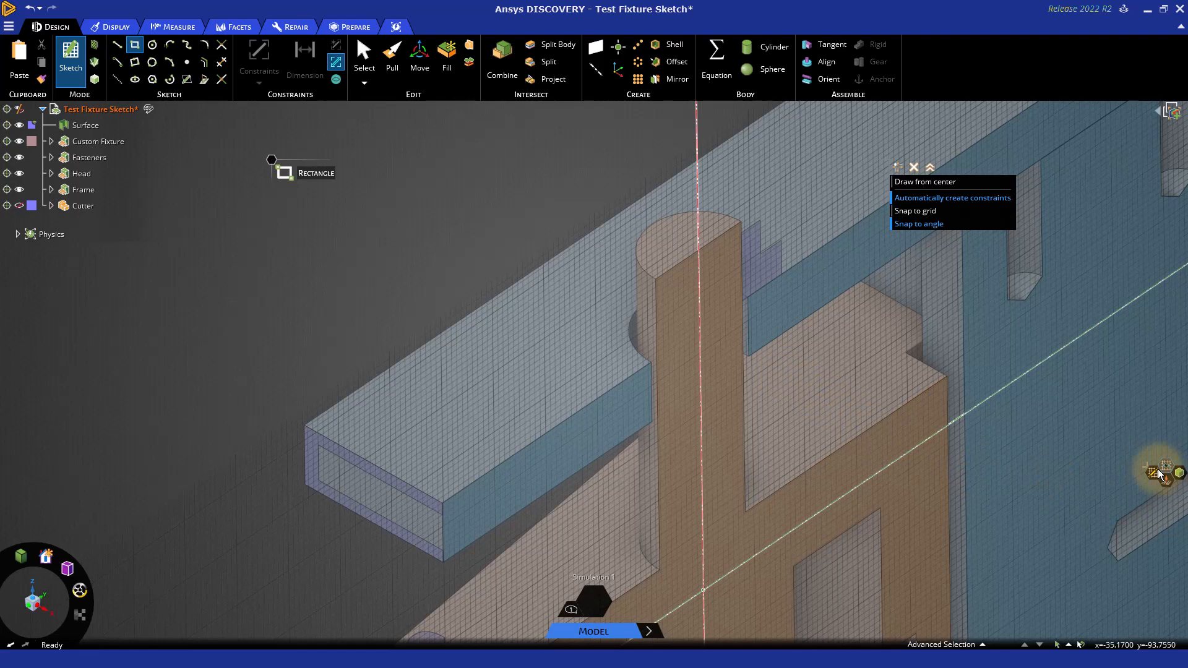
mouse_move(1164, 469)
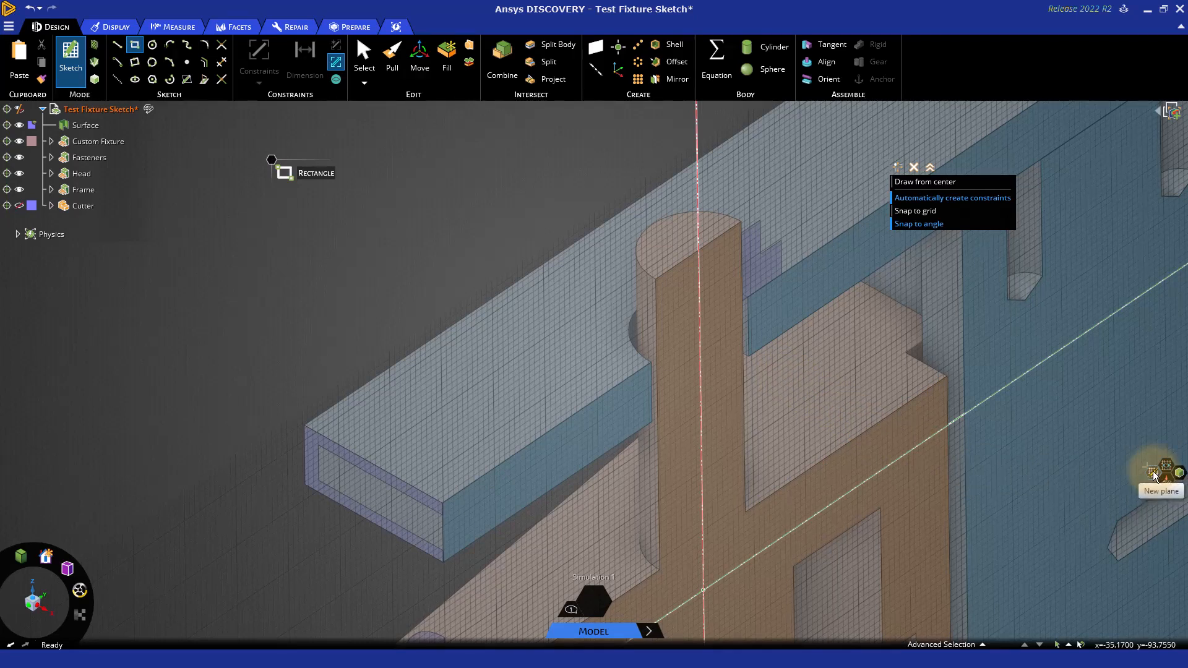
mouse_move(456, 507)
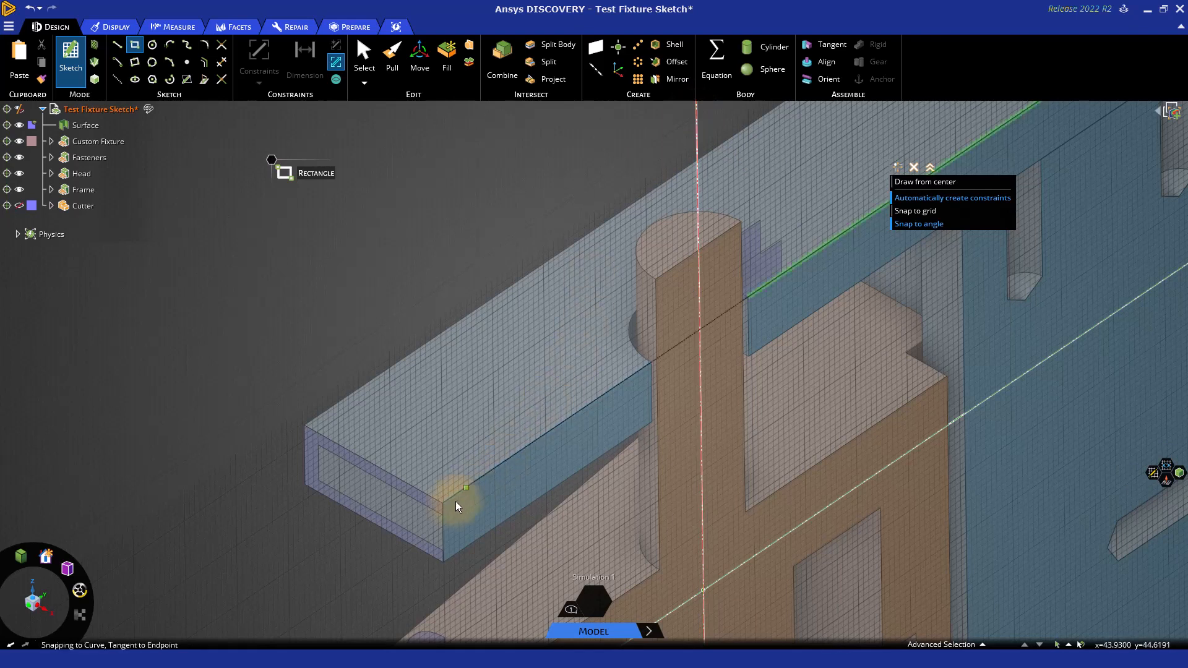
mouse_move(1167, 511)
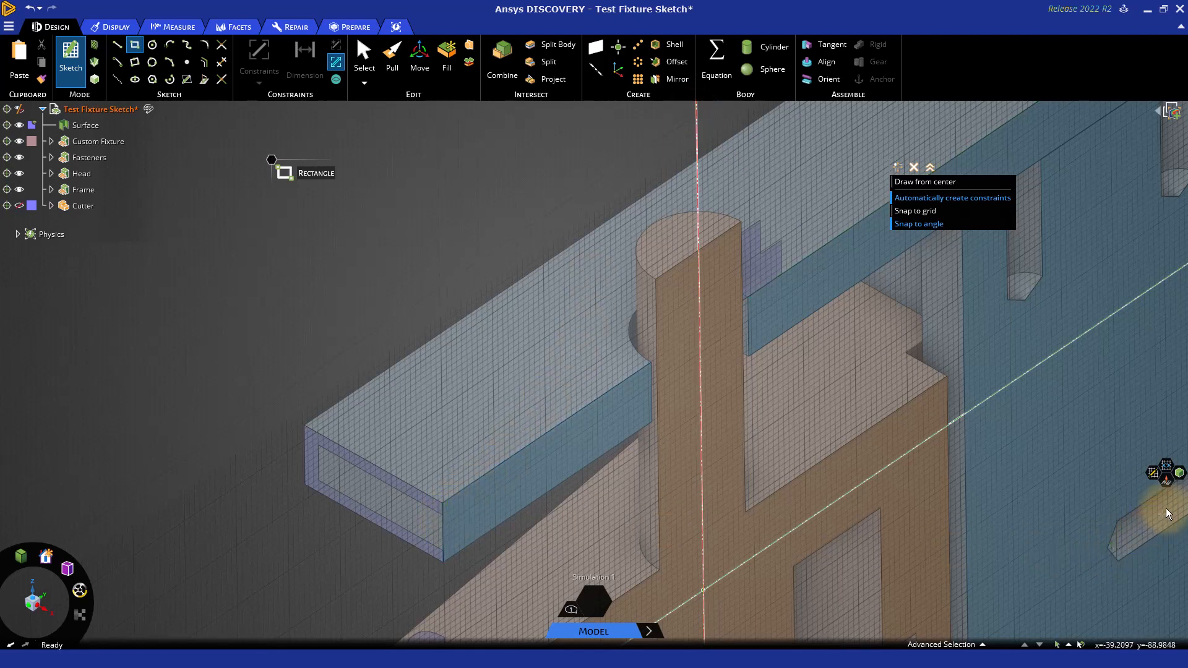
mouse_move(1169, 485)
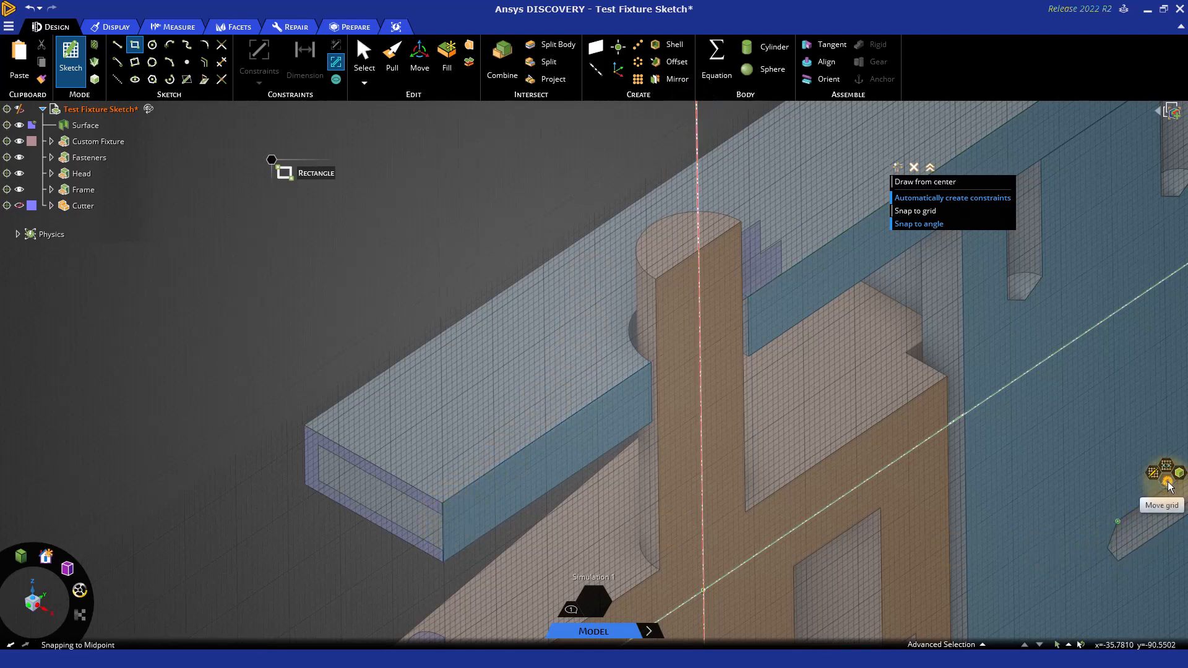
Step: Activate Move grid to place a move handle at the pillar's axis
click(419, 57)
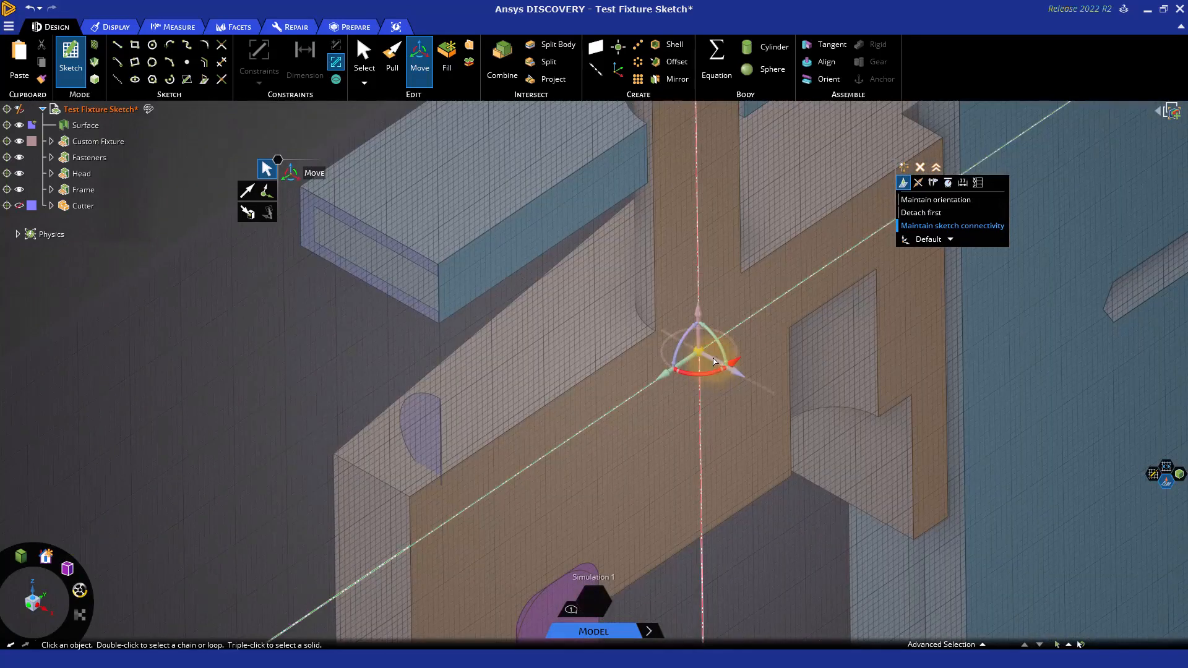
mouse_move(752, 367)
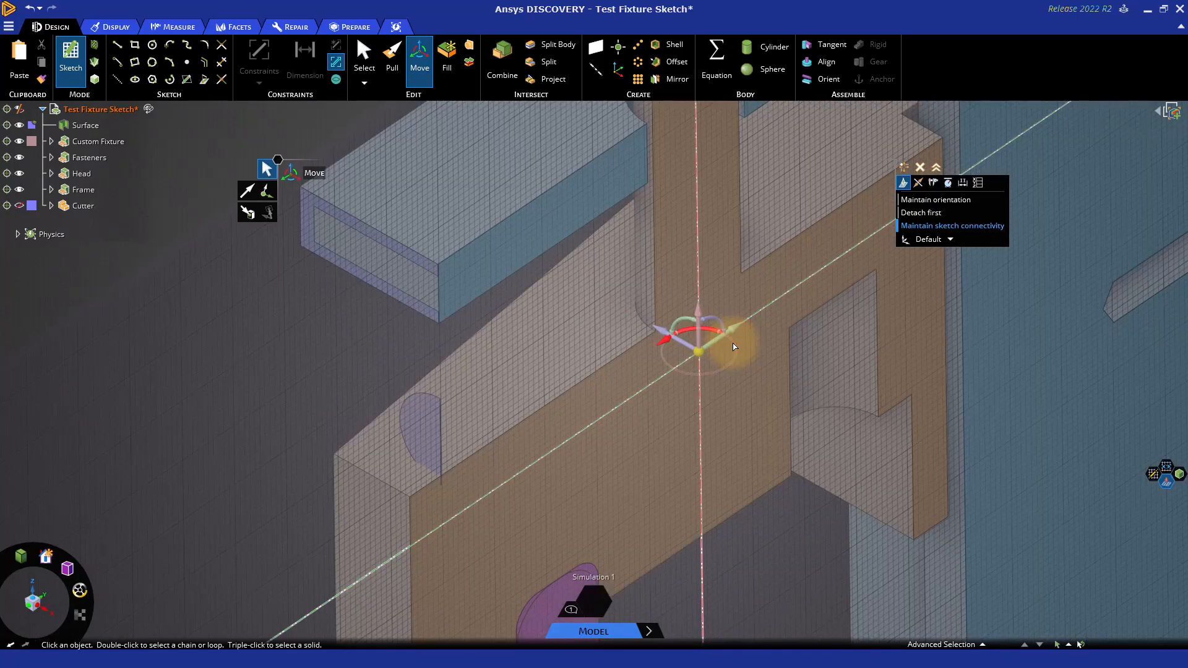
mouse_move(733, 429)
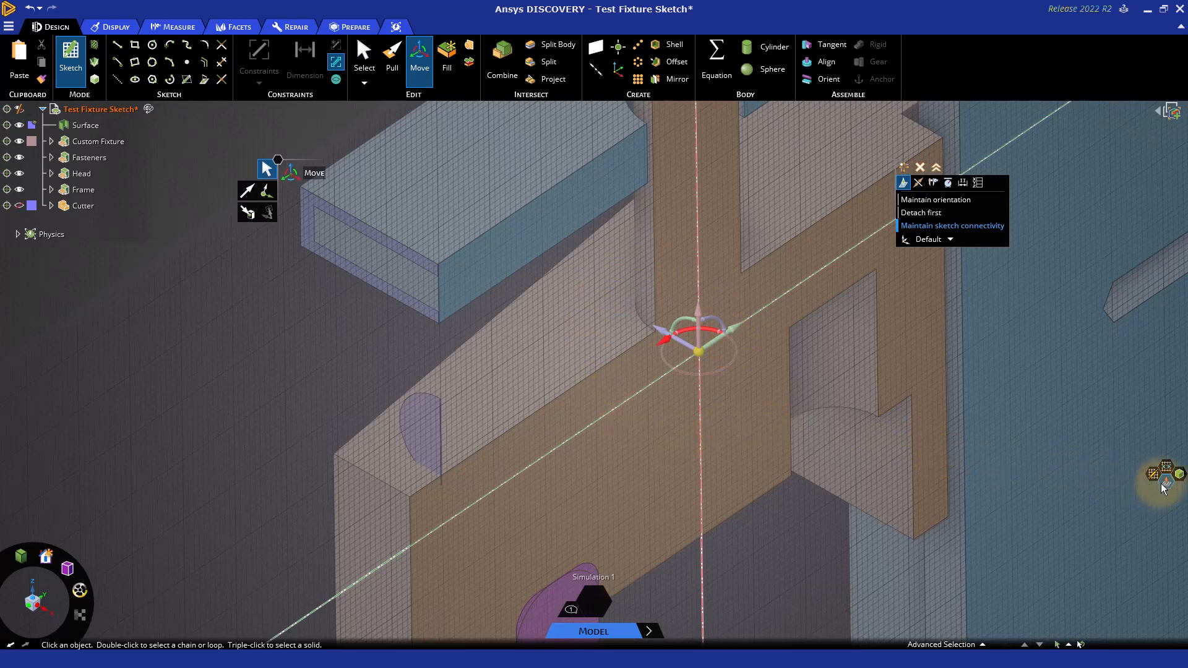
mouse_move(1173, 480)
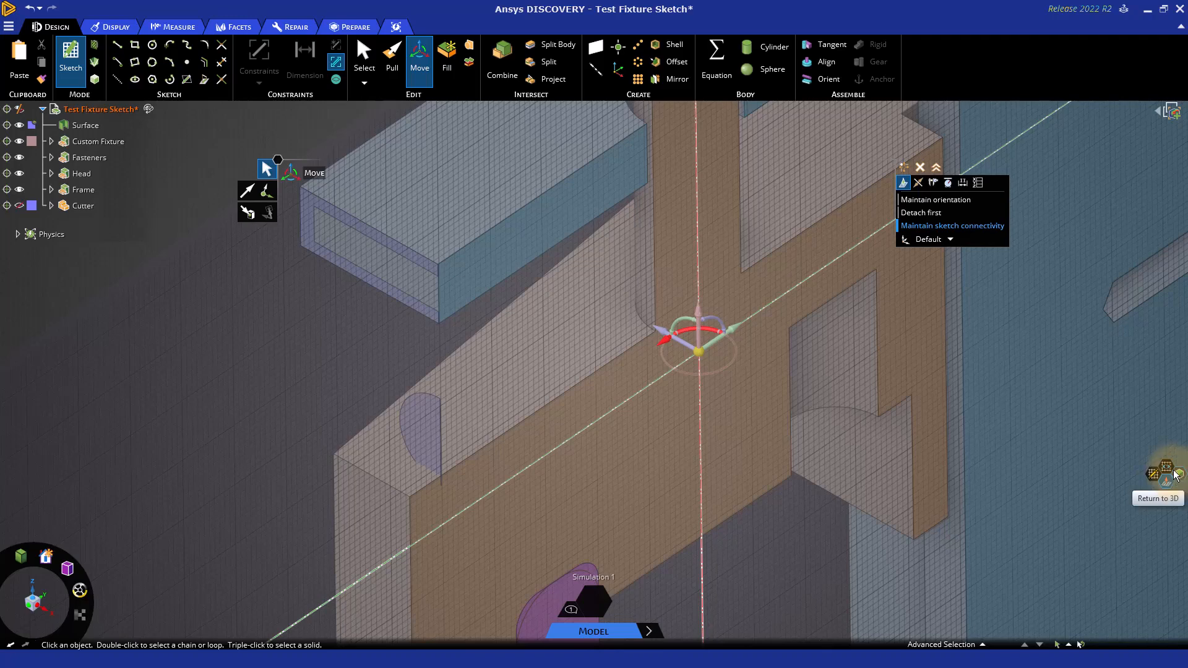
mouse_move(1166, 467)
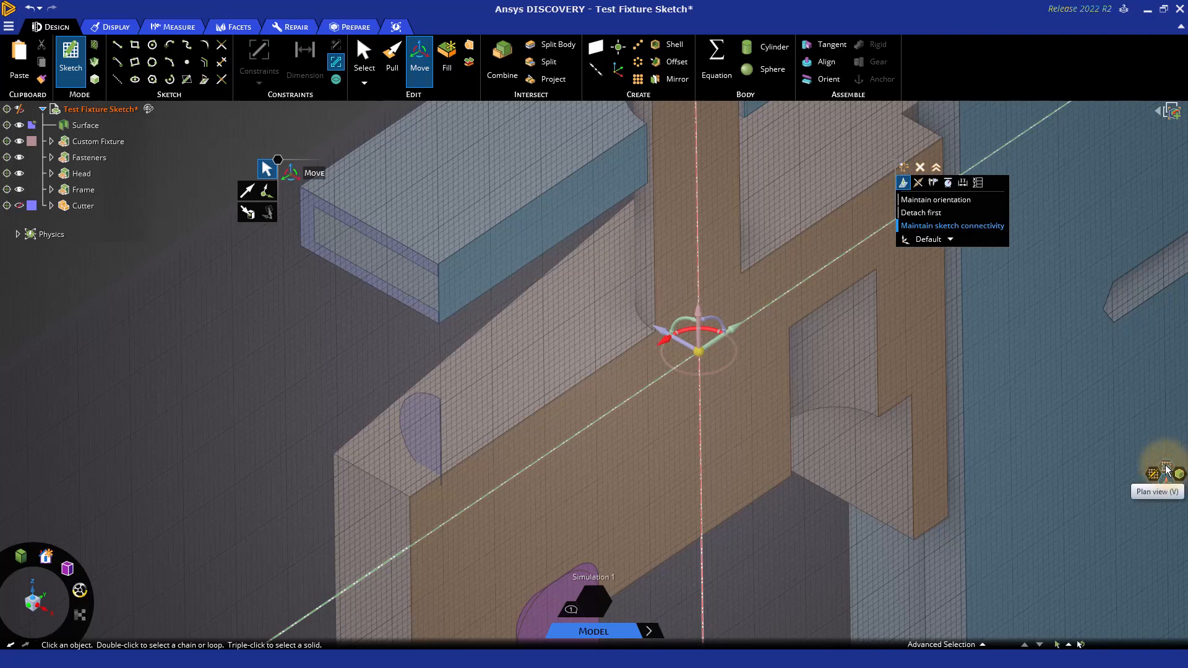
Step: Switch to Plan view to look face-on at the sketch plane
click(1165, 466)
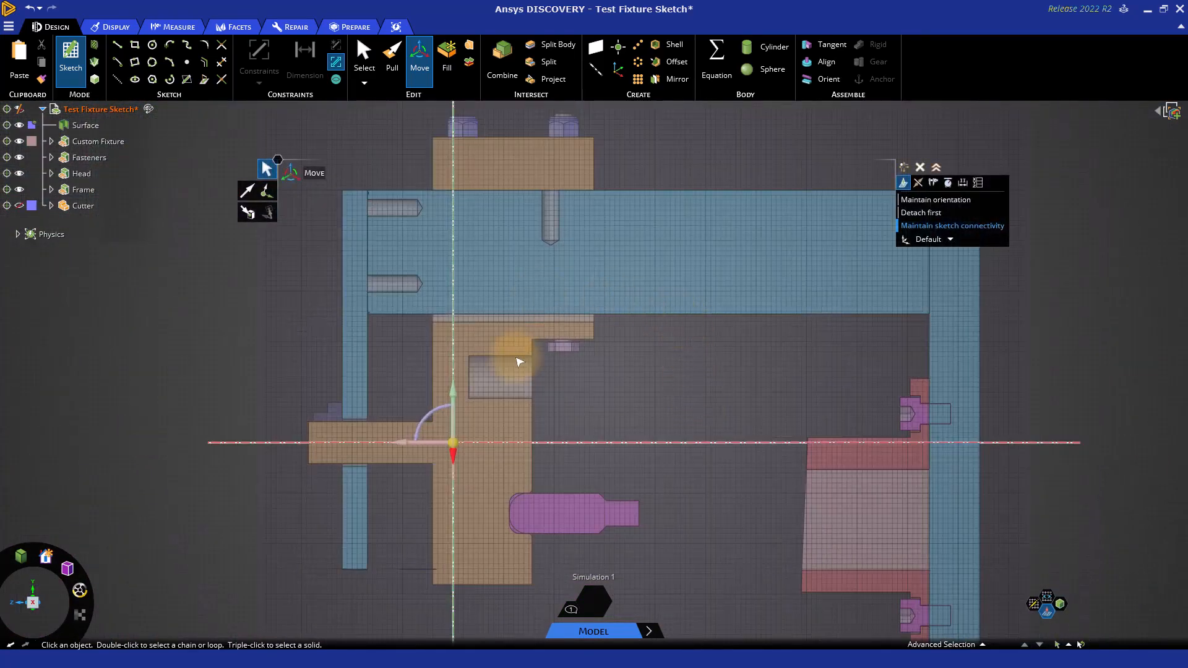
mouse_move(501, 404)
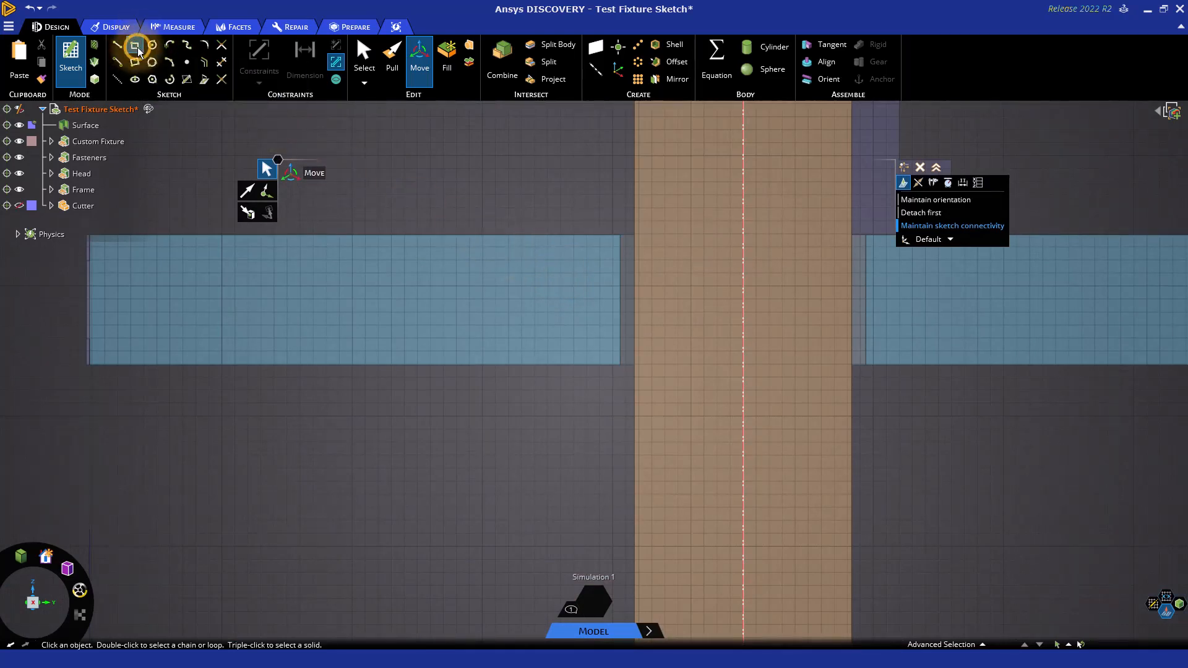
Step: Sketch a 10 mm-tall rectangle spanning the plate over the pillar edge and select its edges
click(135, 44)
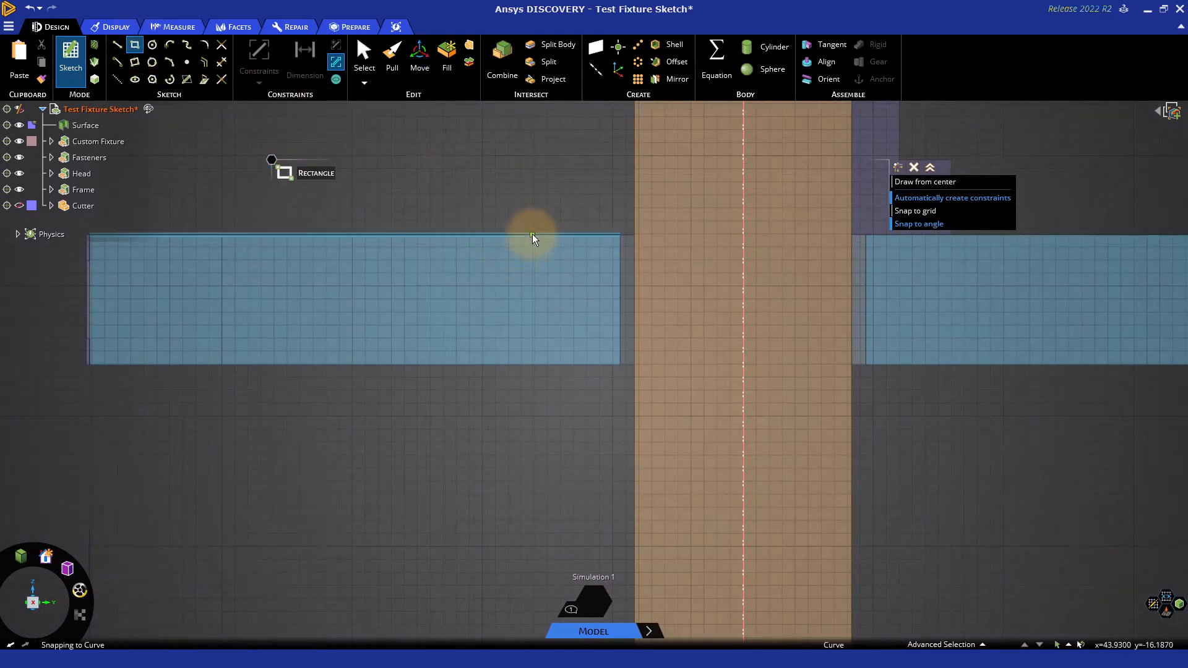
mouse_move(564, 237)
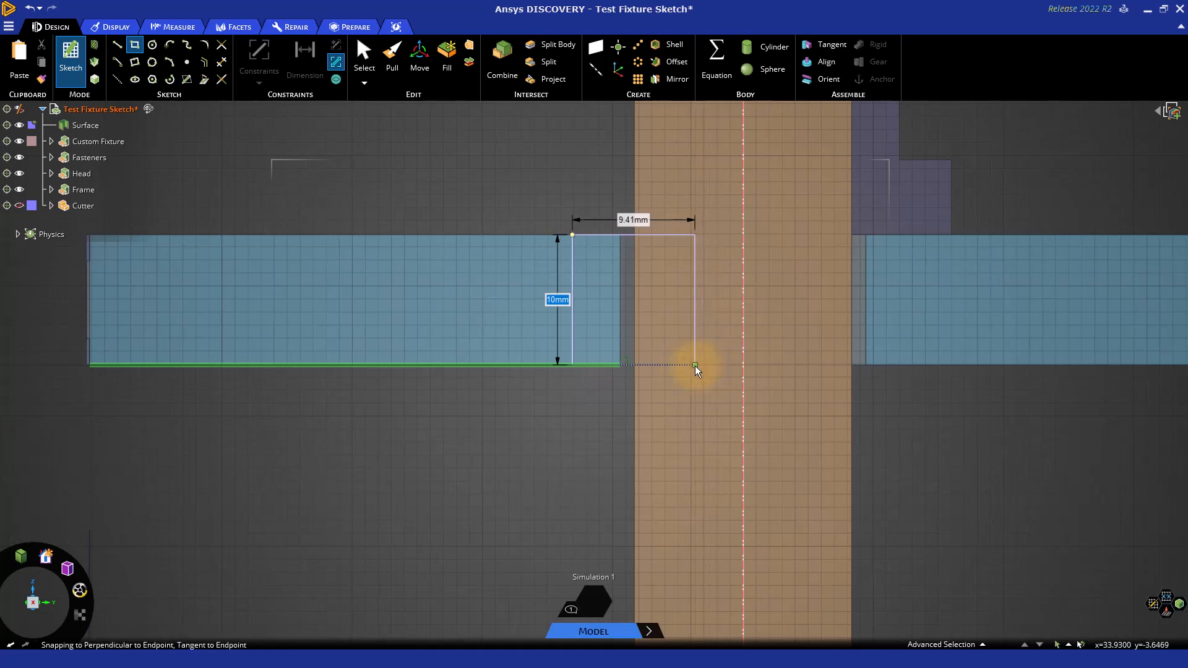
click(695, 369)
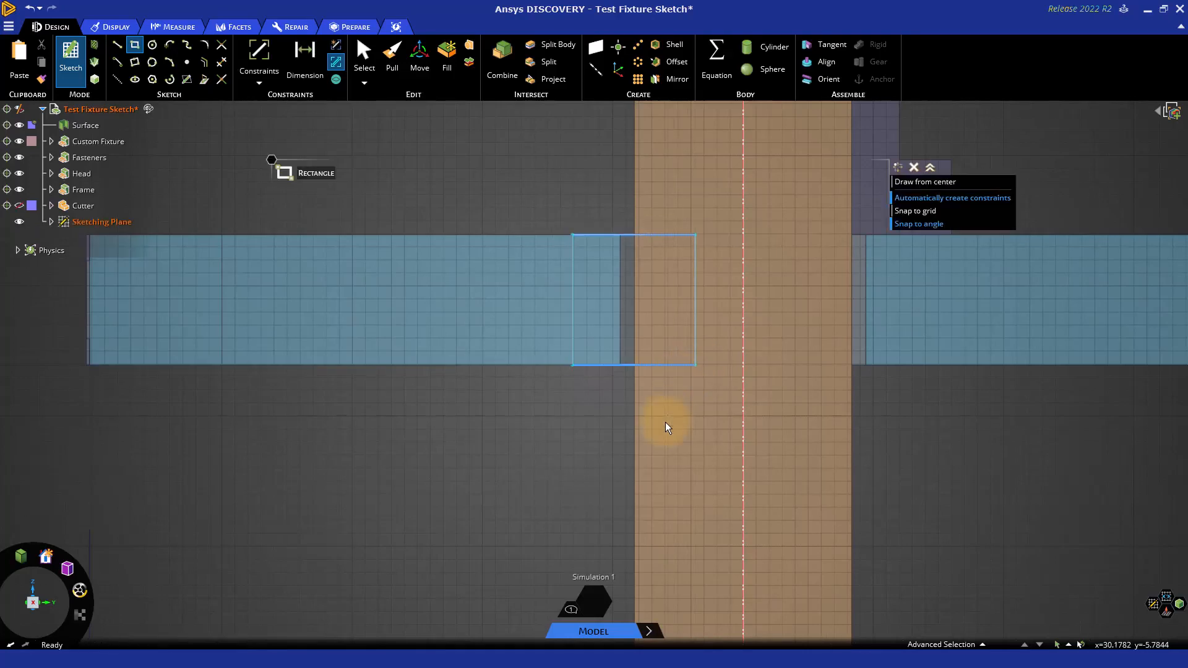
mouse_move(667, 424)
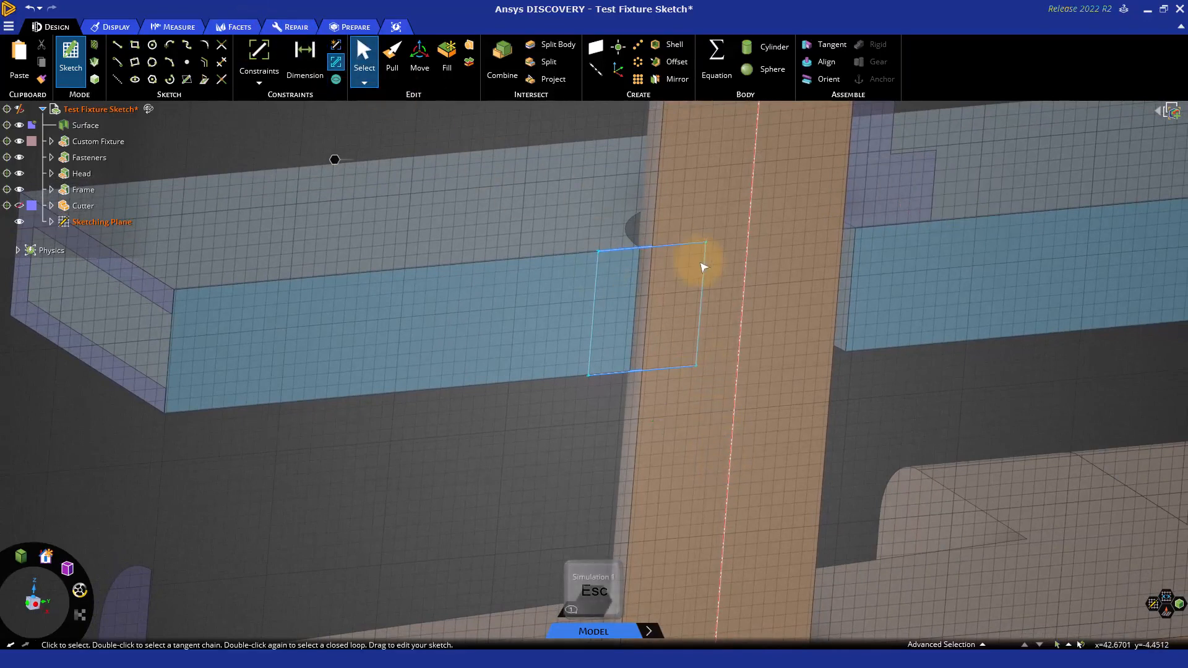
click(696, 296)
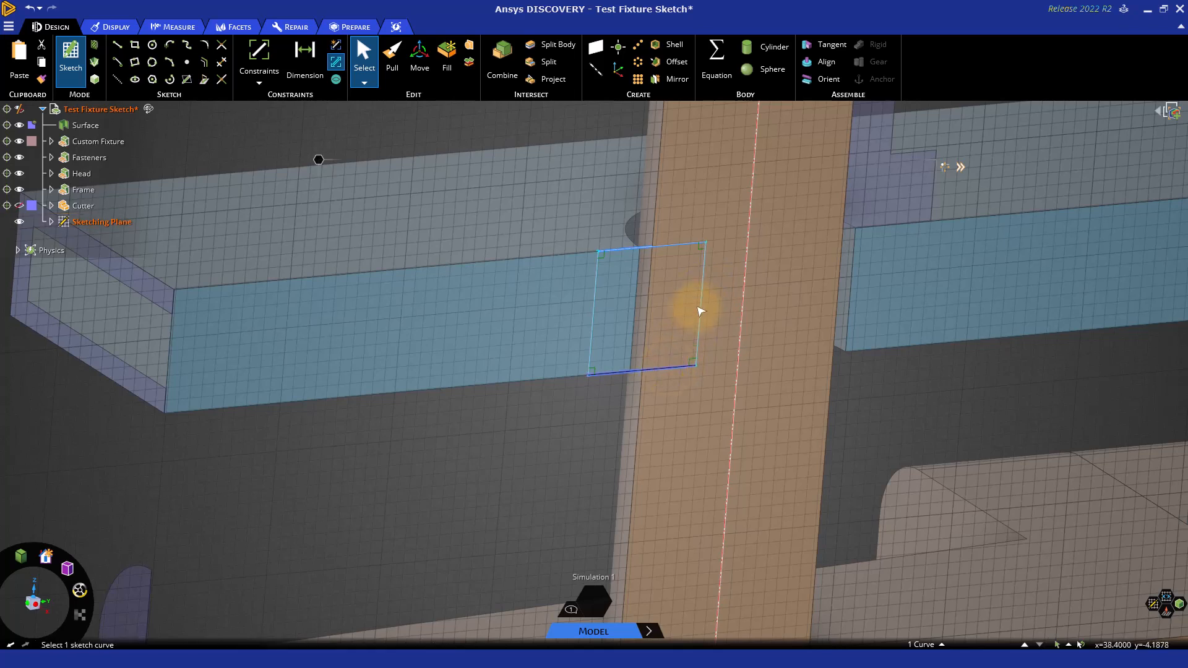
click(705, 303)
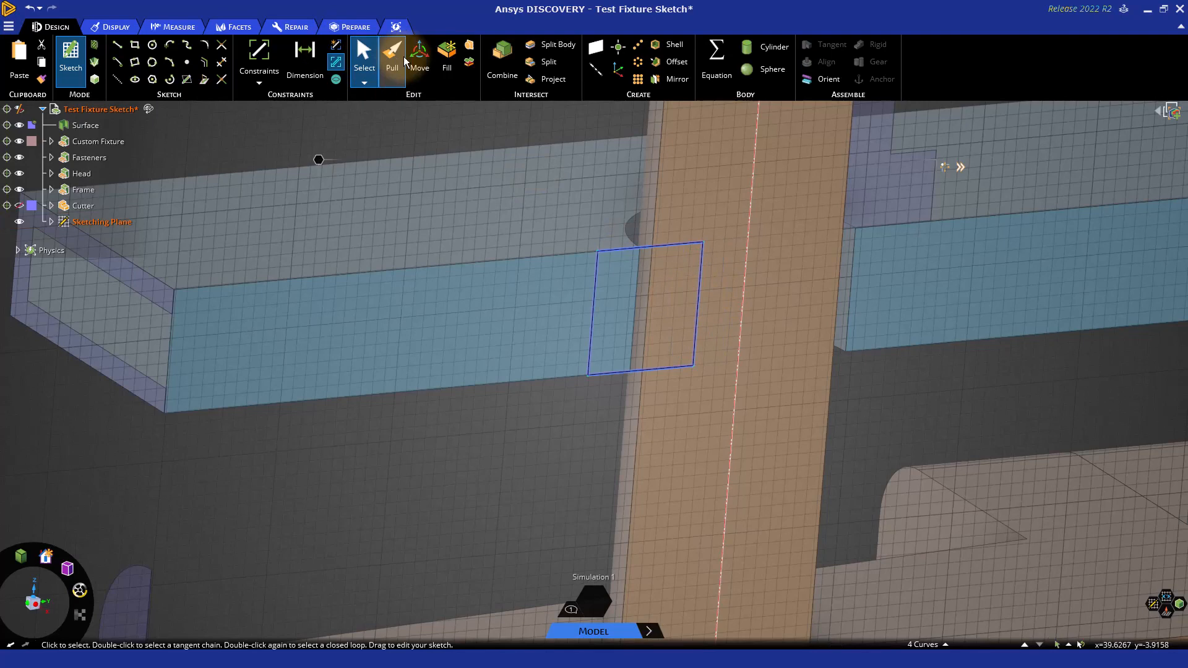
click(419, 57)
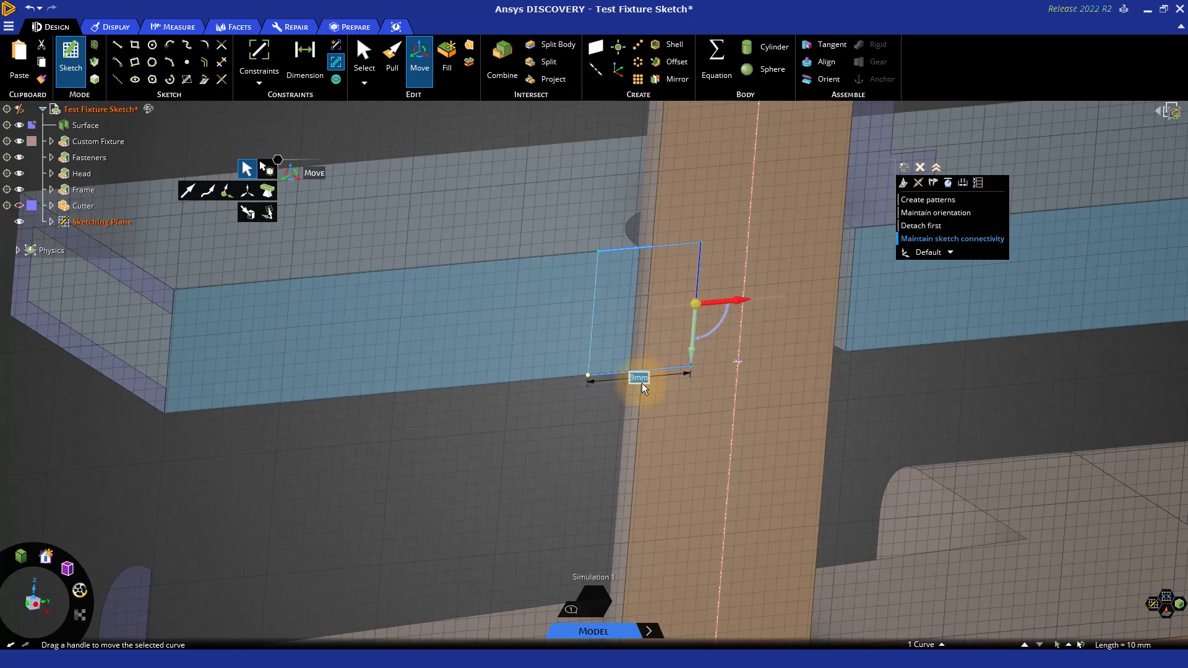
mouse_move(629, 284)
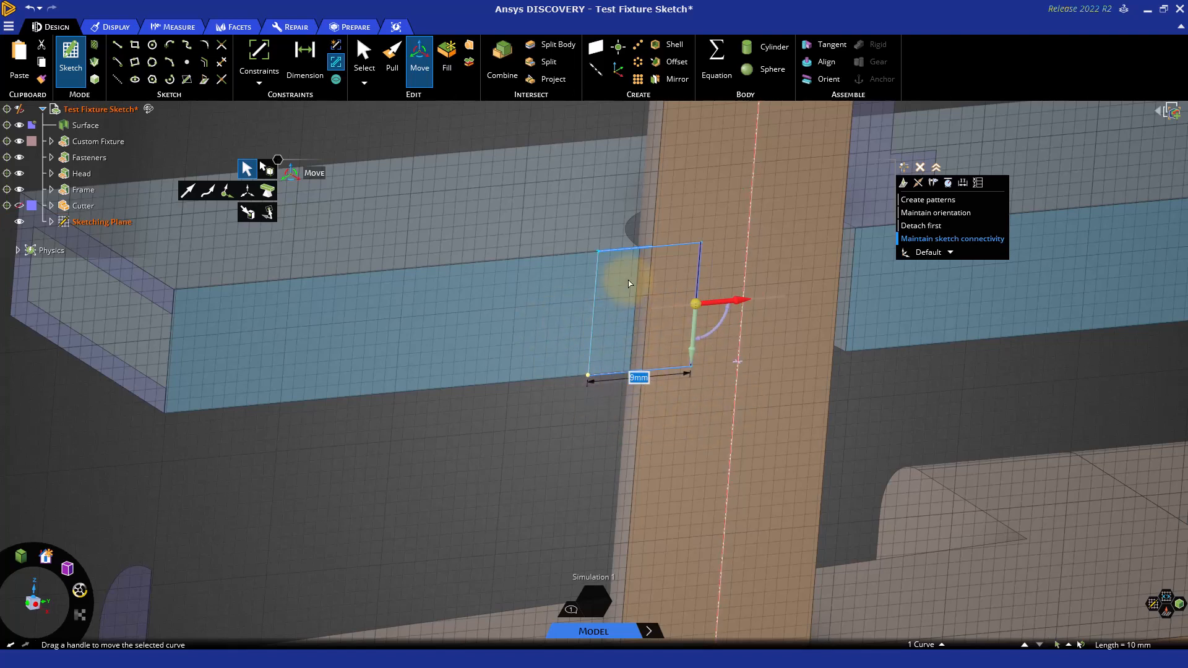
mouse_move(653, 424)
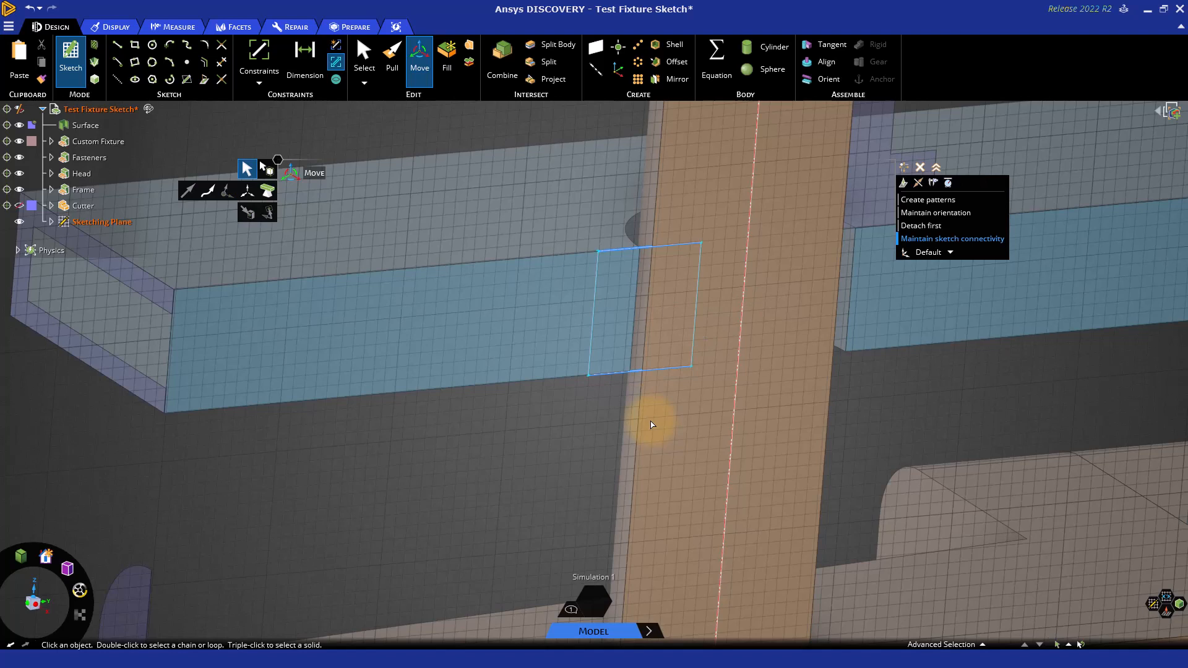
mouse_move(304, 54)
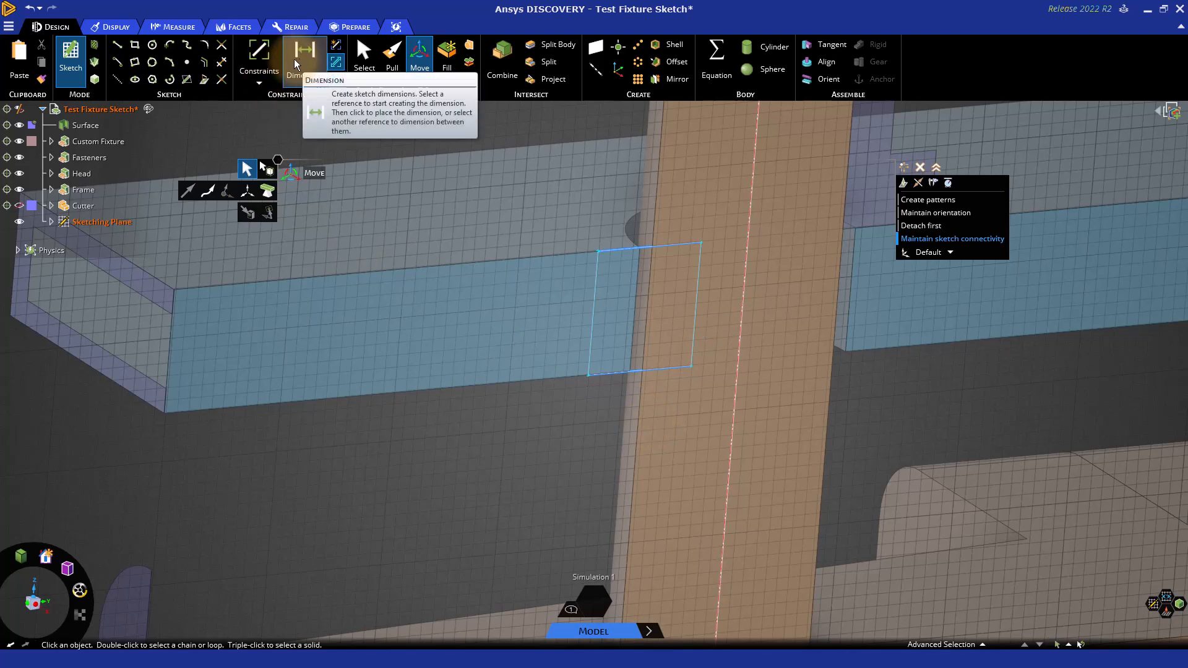
mouse_move(392, 236)
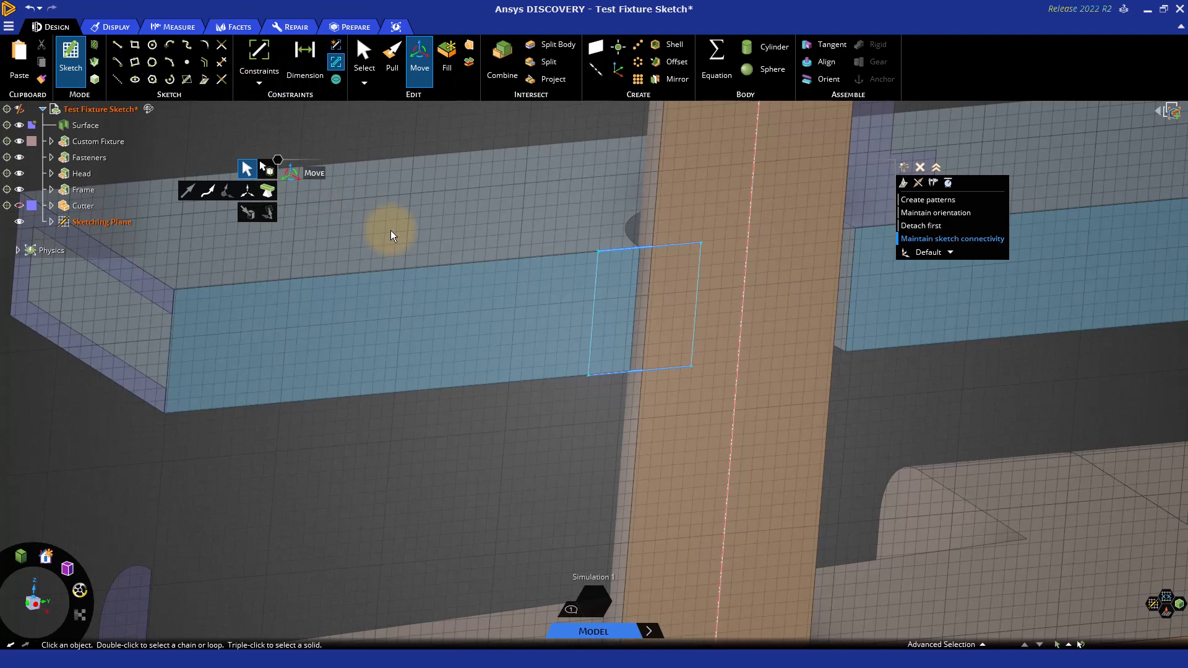
mouse_move(305, 50)
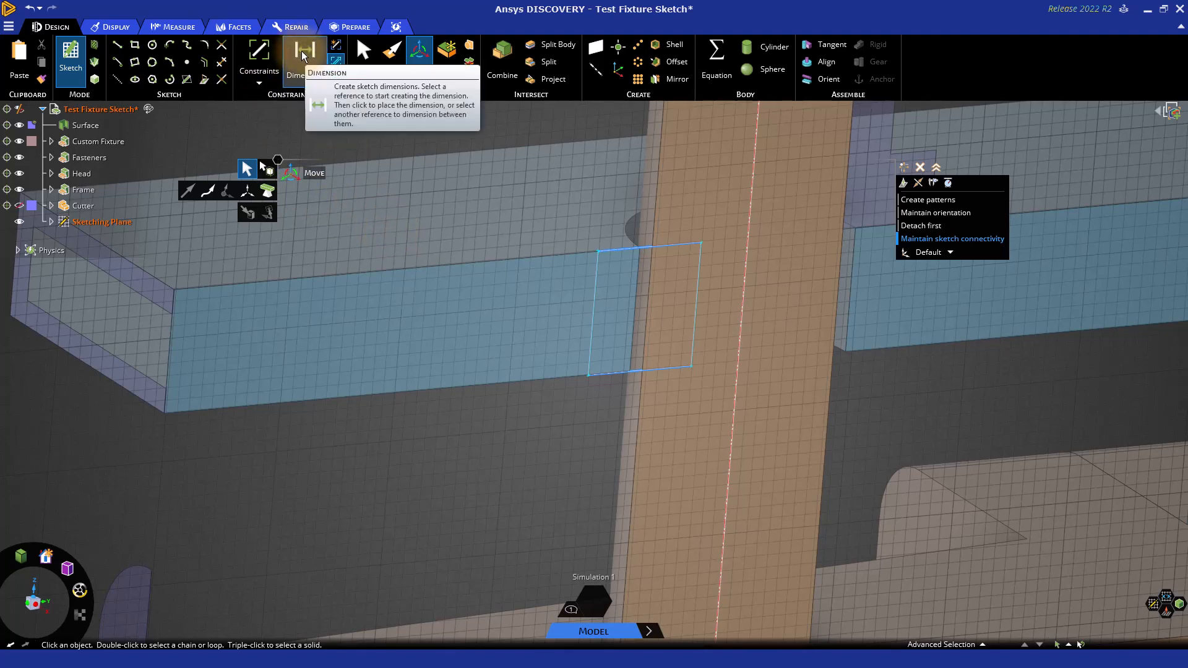
Step: Dimension the rectangle's top edge, try a 7 mm width, then undo it
click(304, 51)
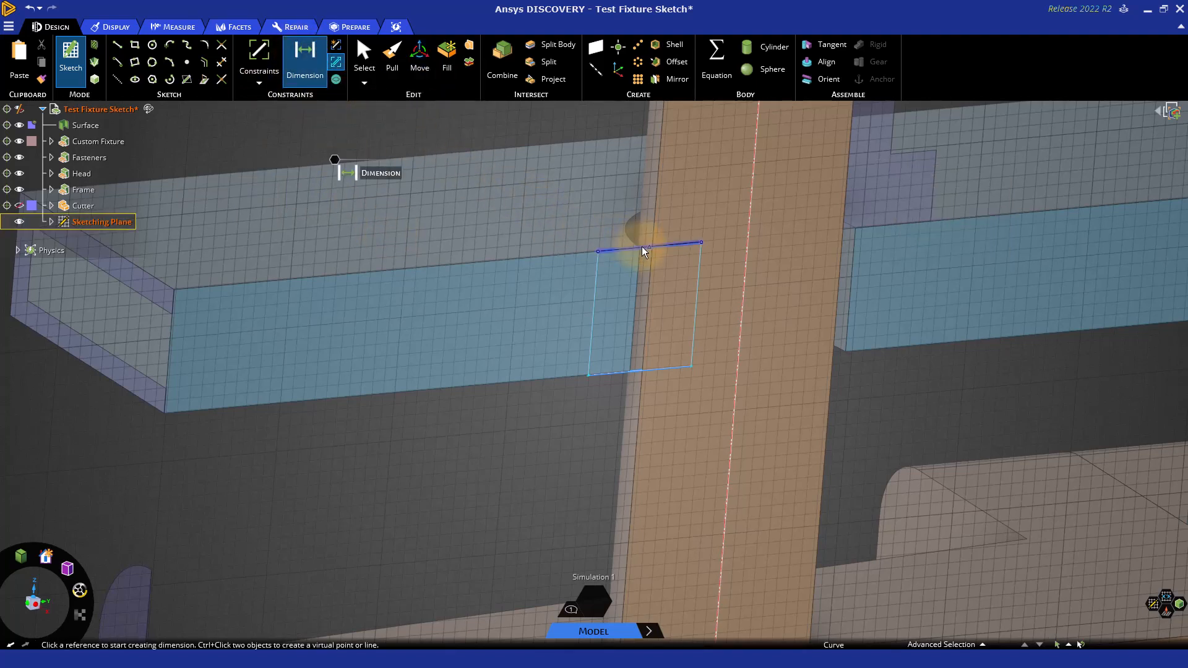
click(643, 250)
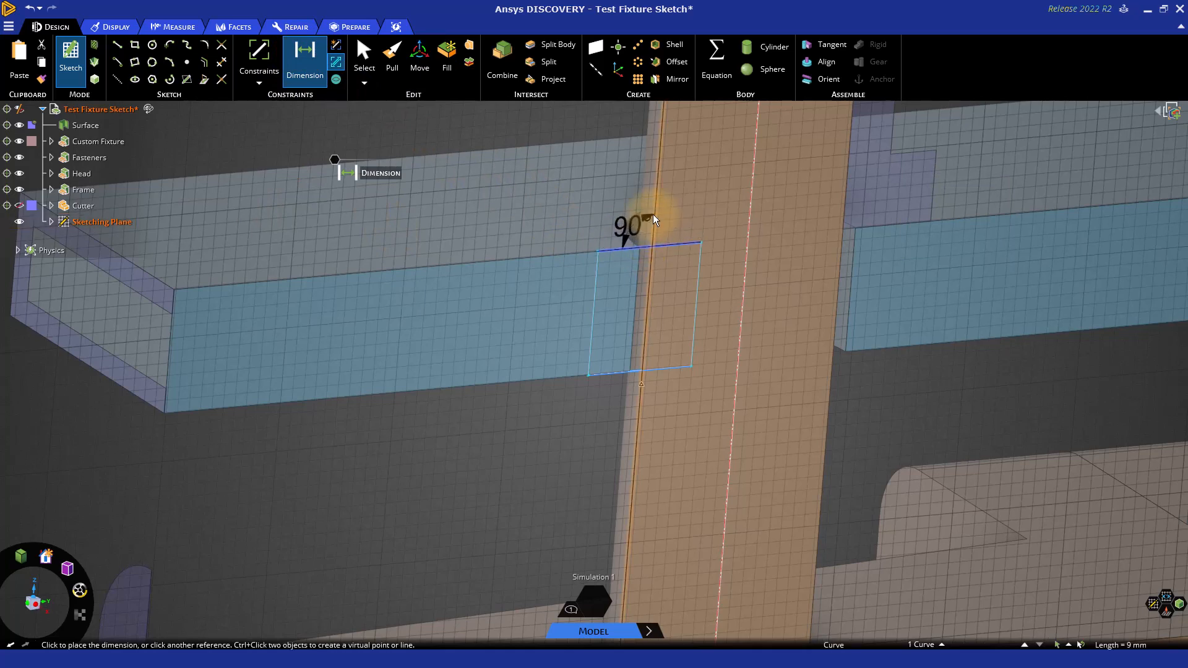
click(651, 219)
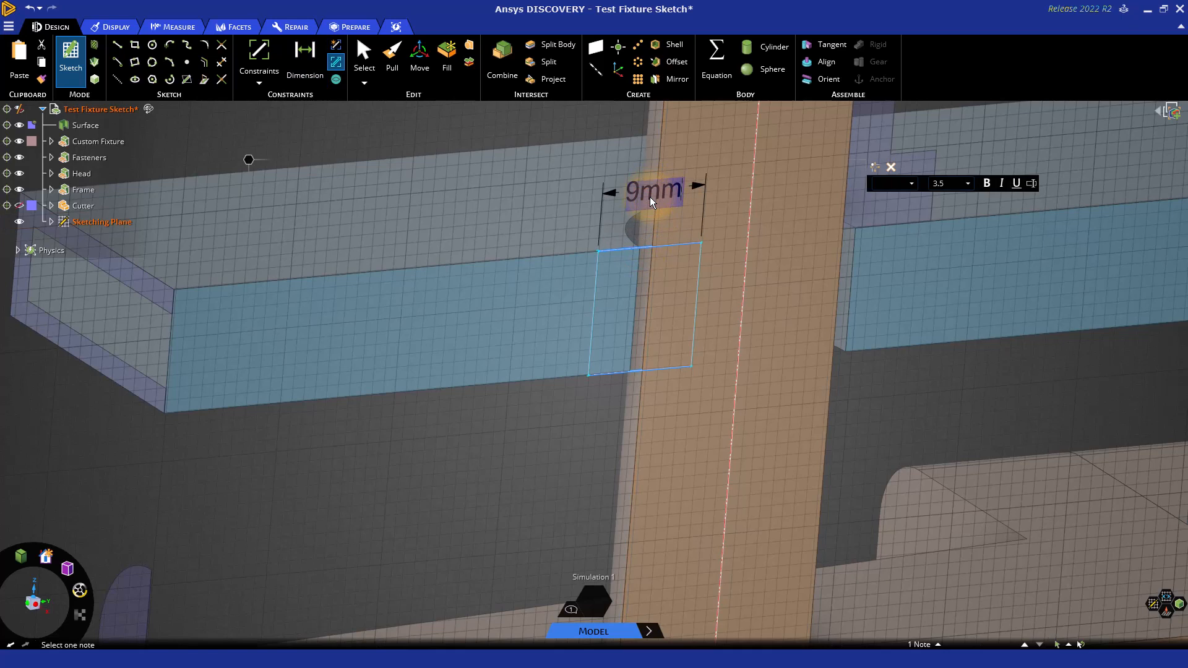
text(7)
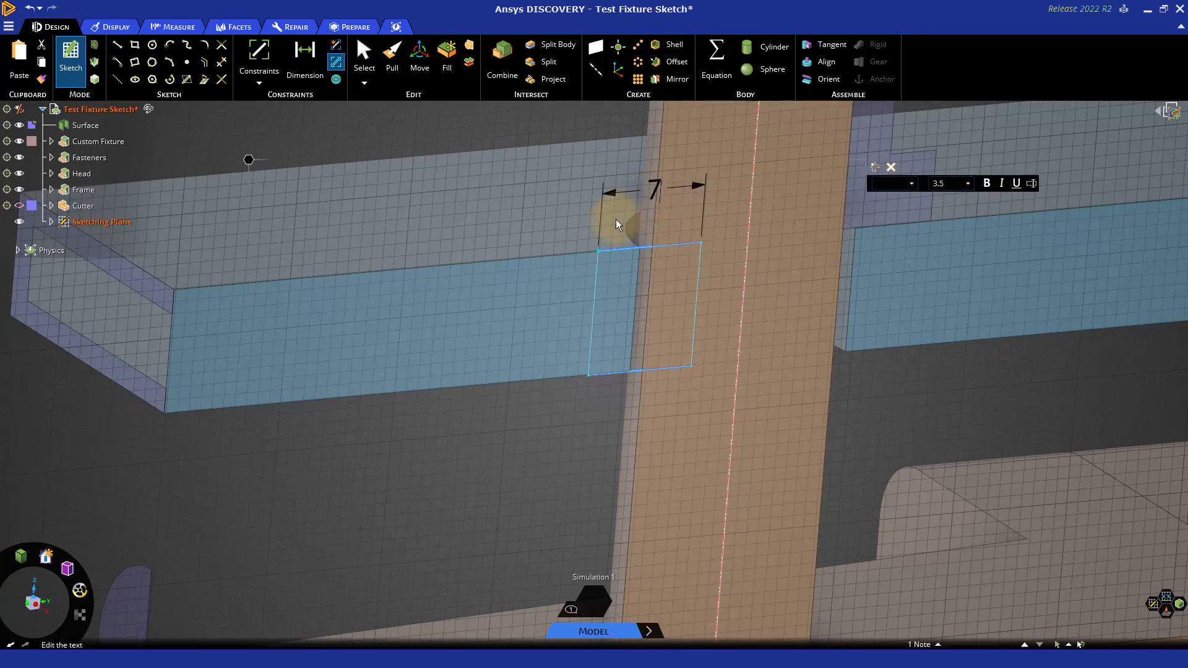
click(305, 57)
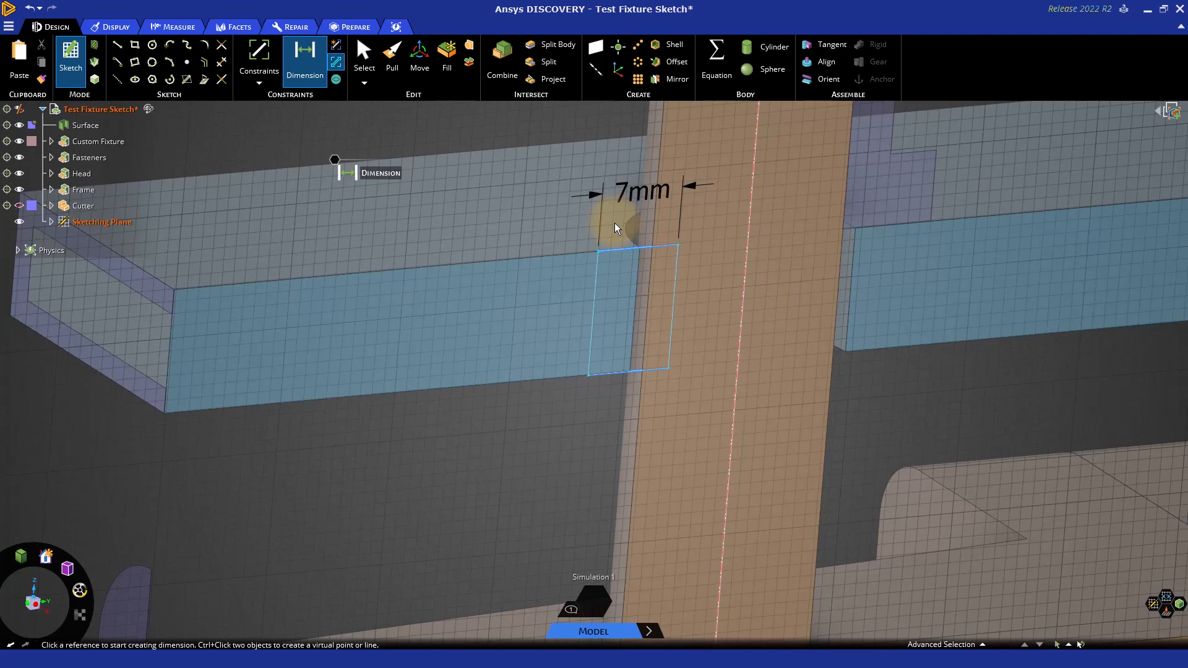
mouse_move(620, 229)
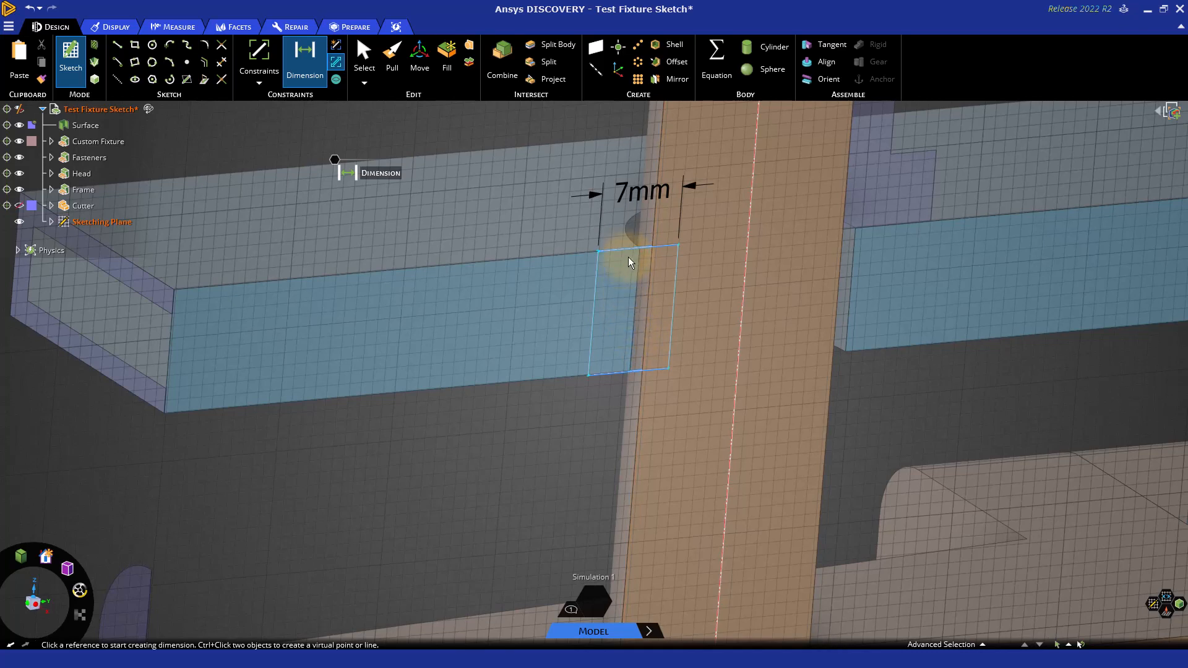
mouse_move(259, 60)
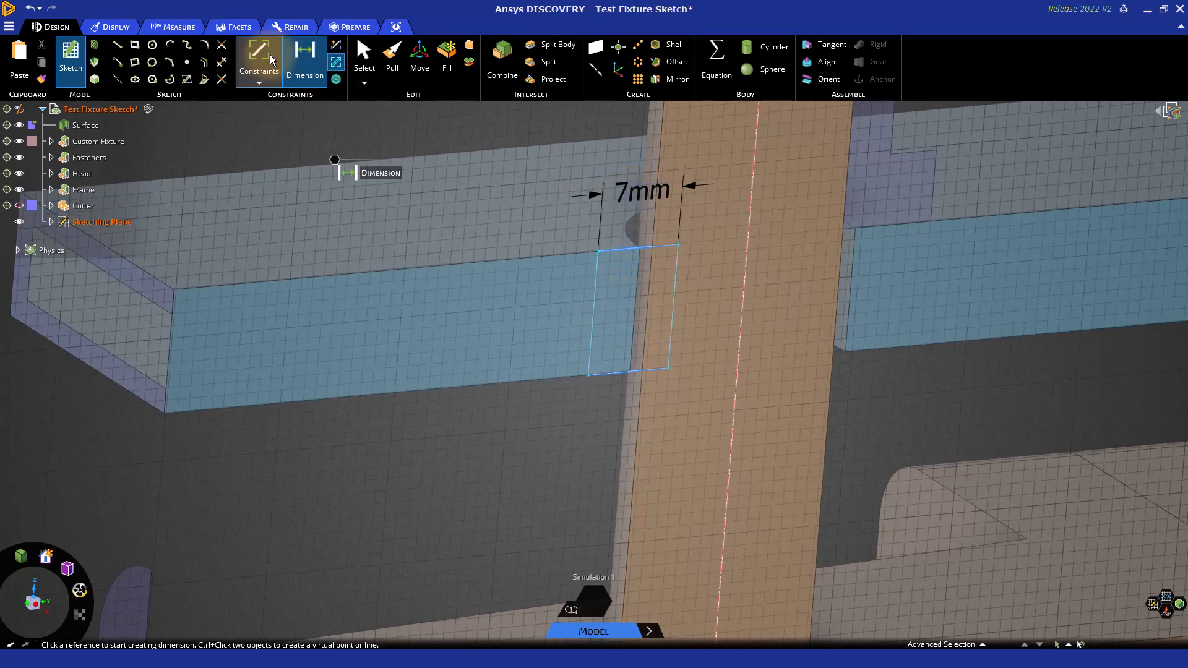
mouse_move(519, 208)
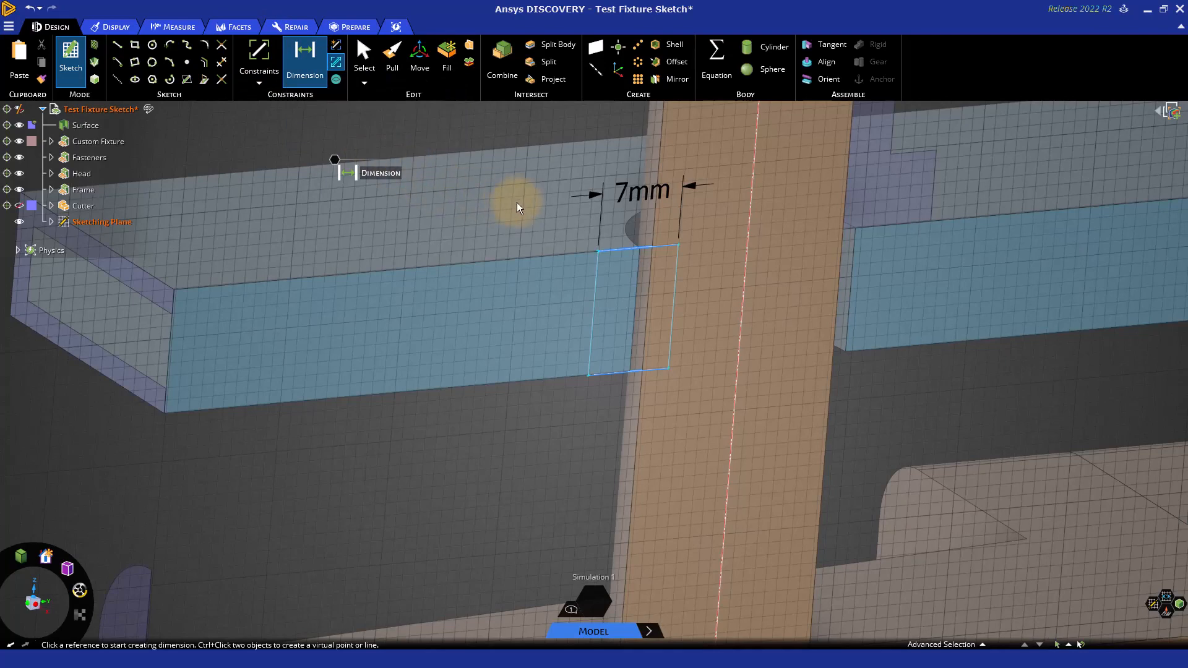
key(ctrl+z)
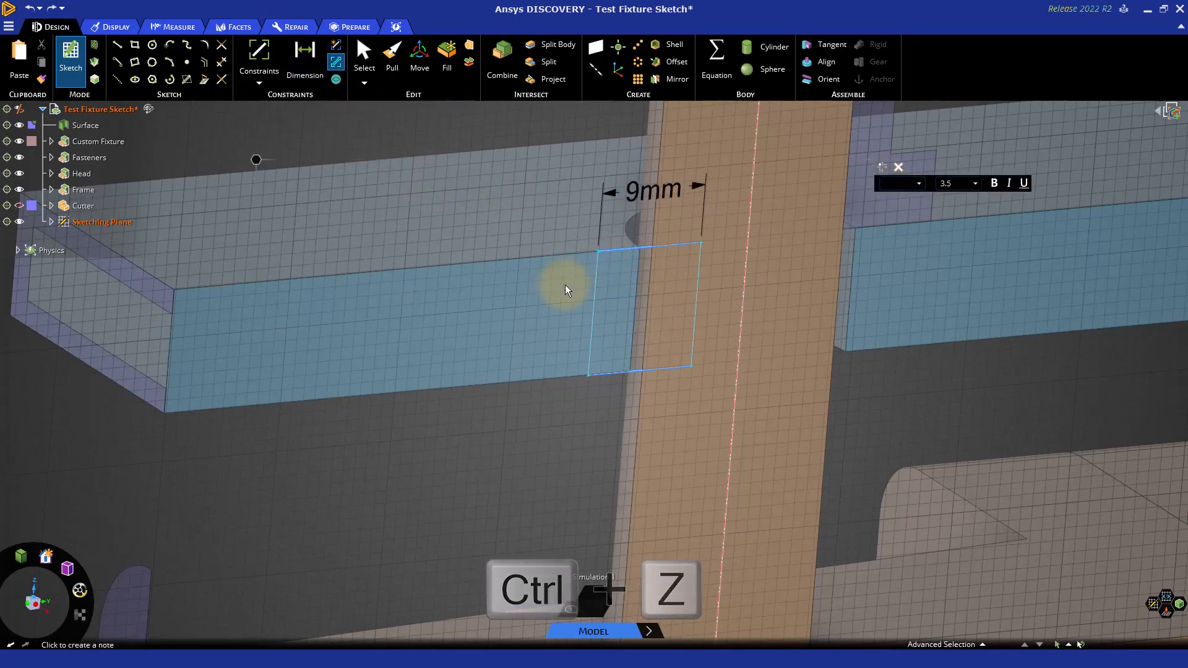
Step: Undo back to the 9 mm rectangle width and browse the sketch Constraints list
key(ctrl+z)
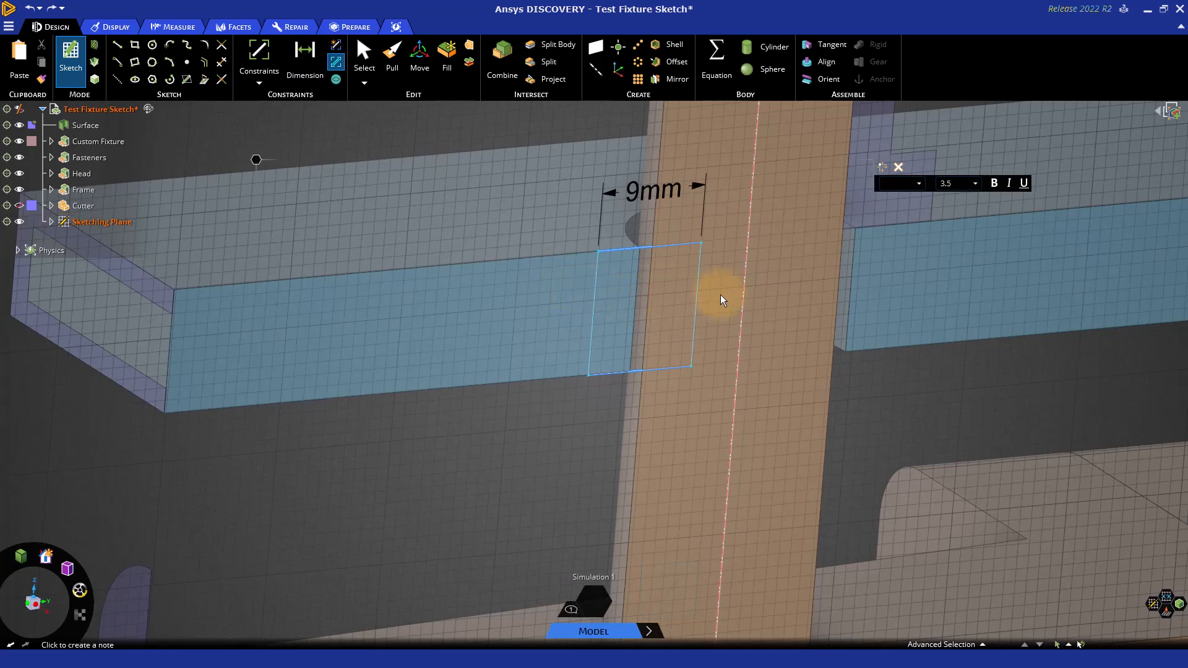
click(689, 303)
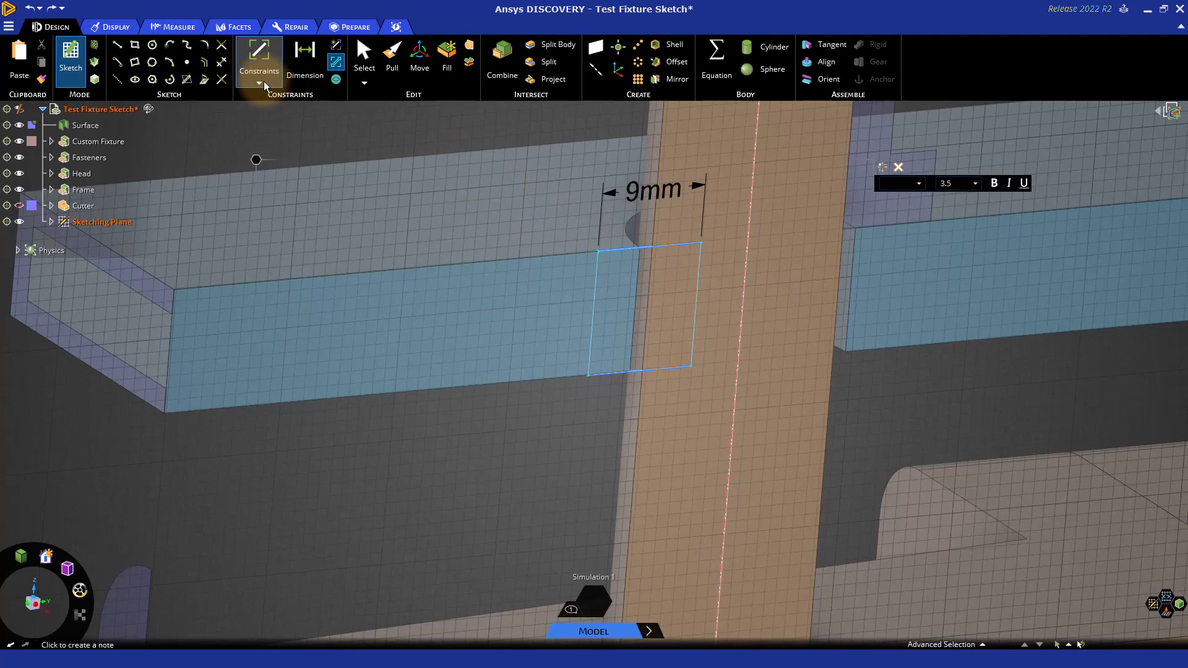
click(259, 80)
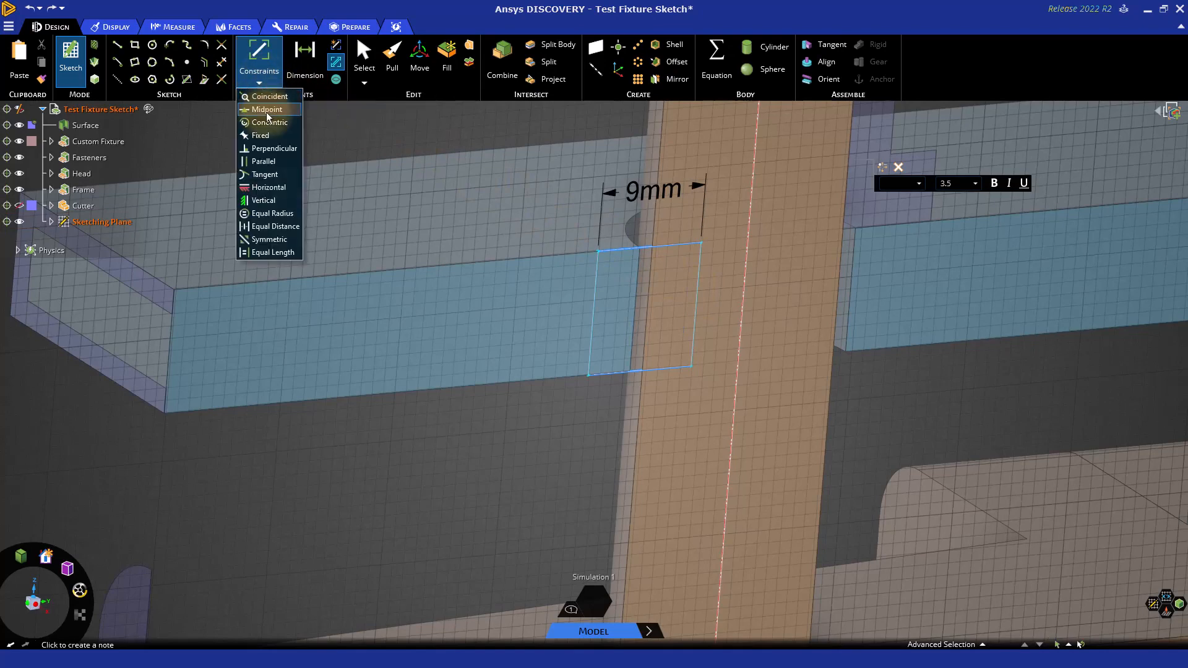
mouse_move(261, 135)
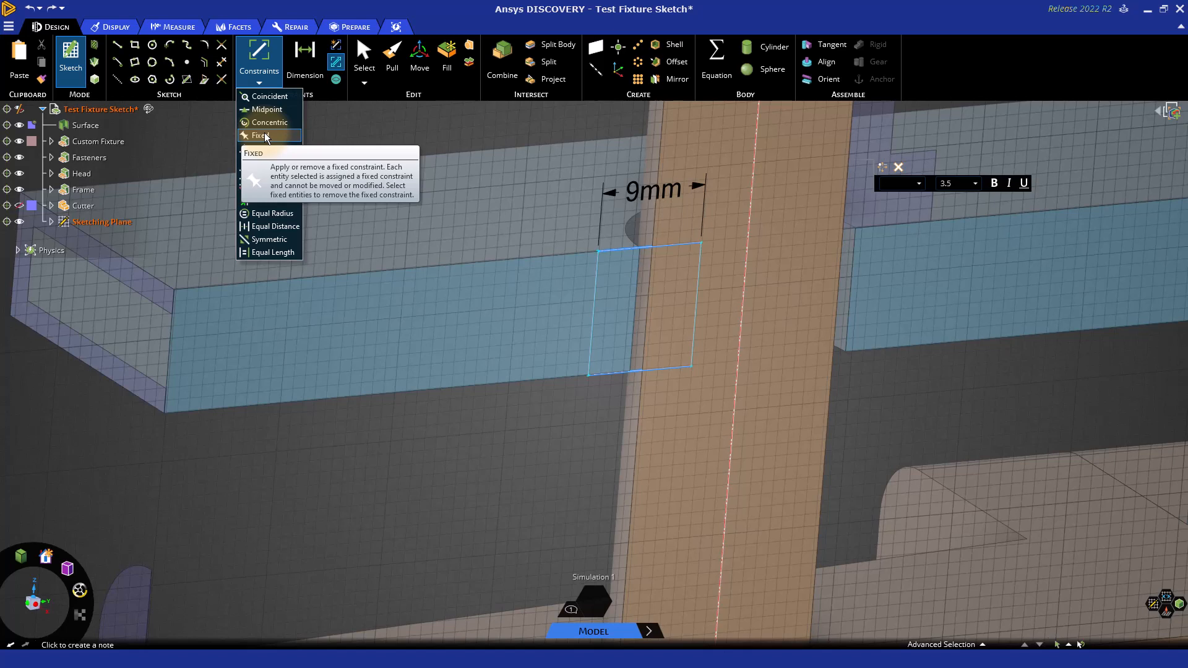
mouse_move(270, 96)
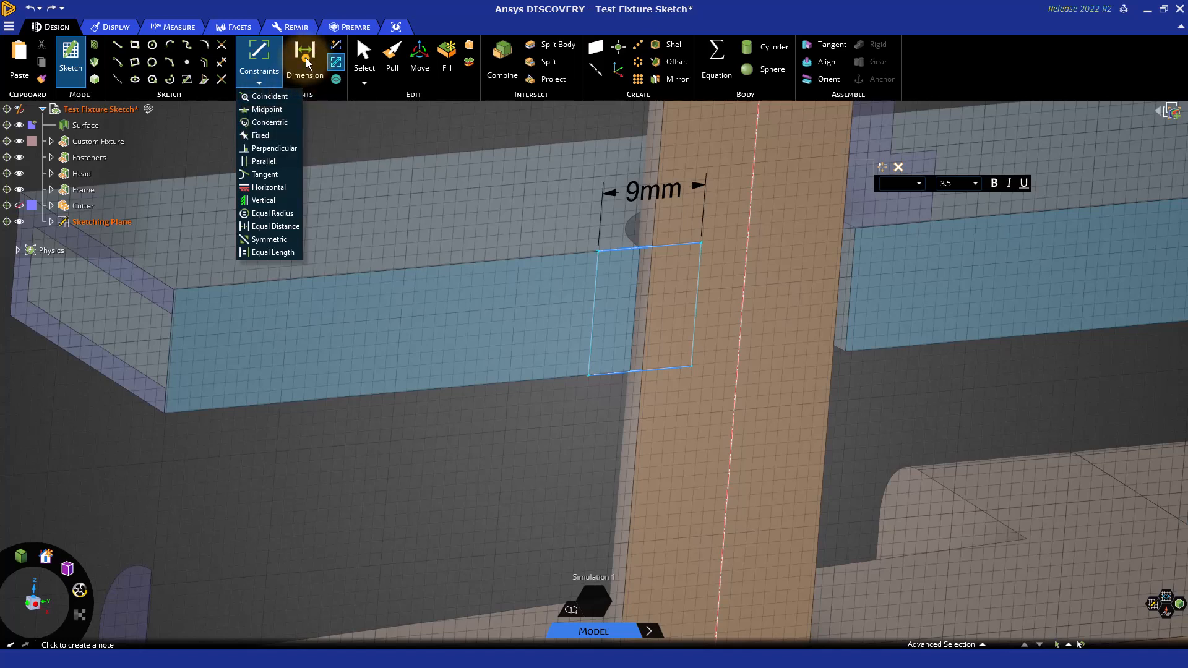
click(304, 53)
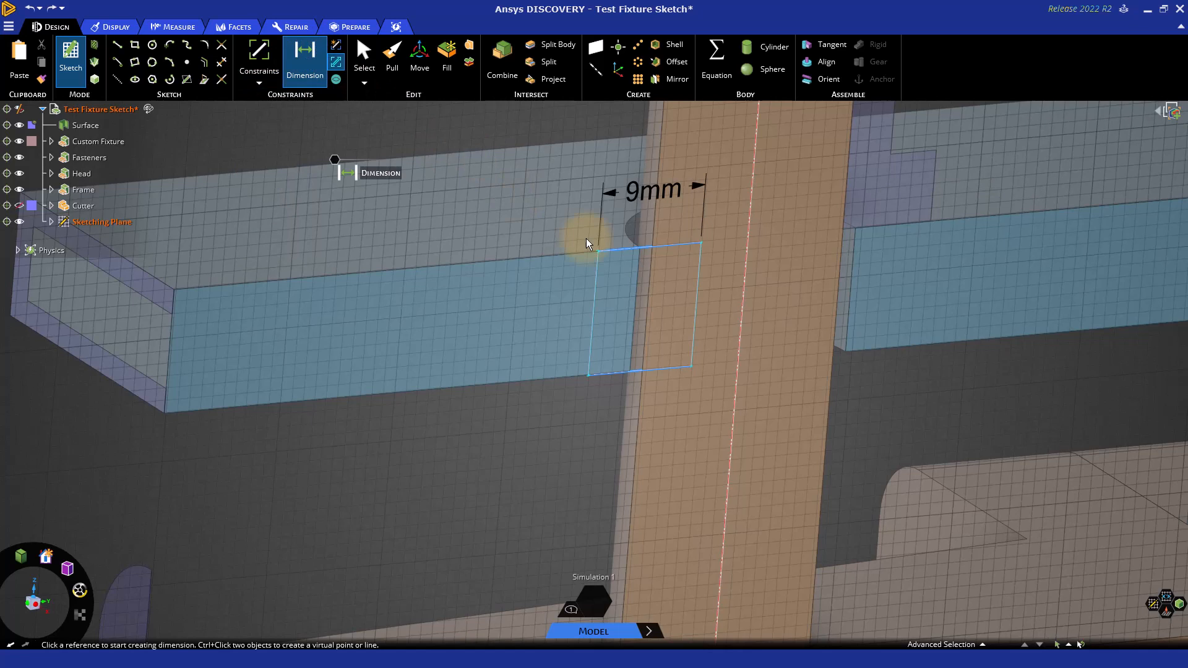
Step: Add a 4.1 mm offset from the rectangle's right edge to the pillar axis, set 7 mm width, then undo
click(690, 307)
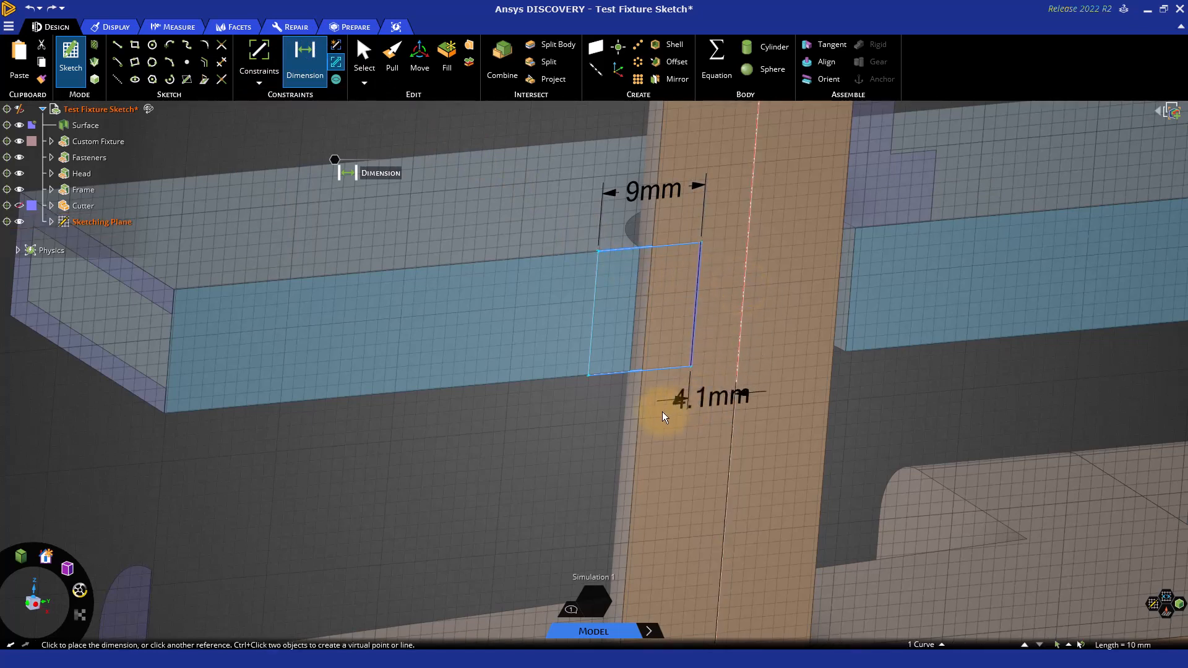
click(665, 416)
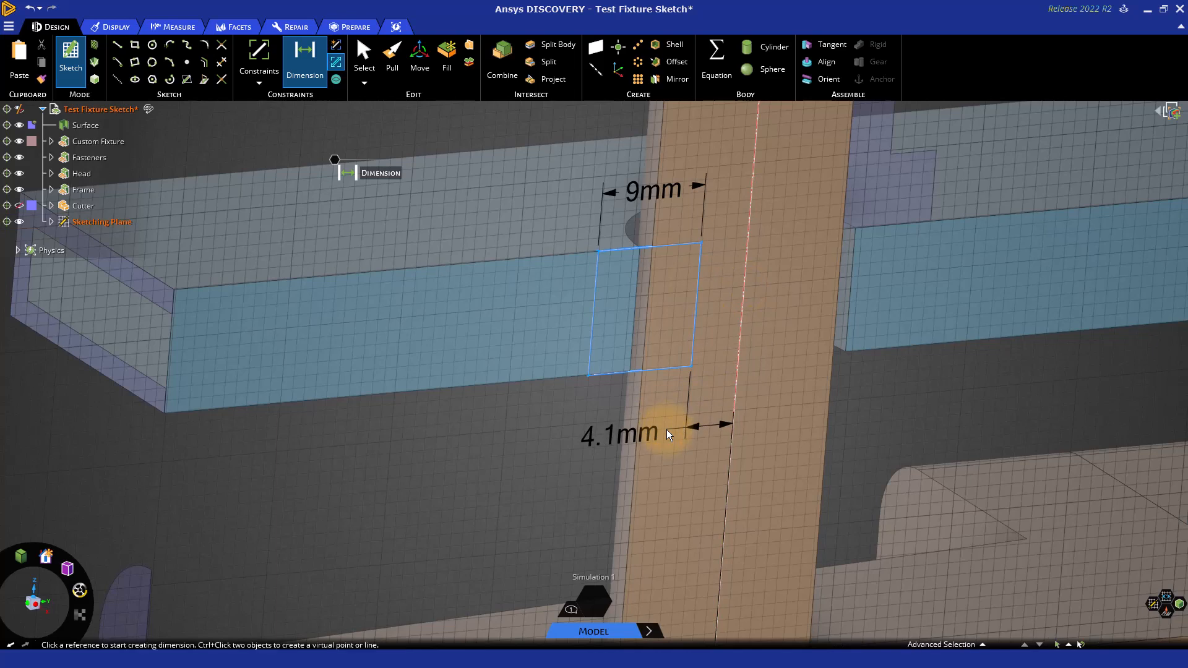
mouse_move(703, 270)
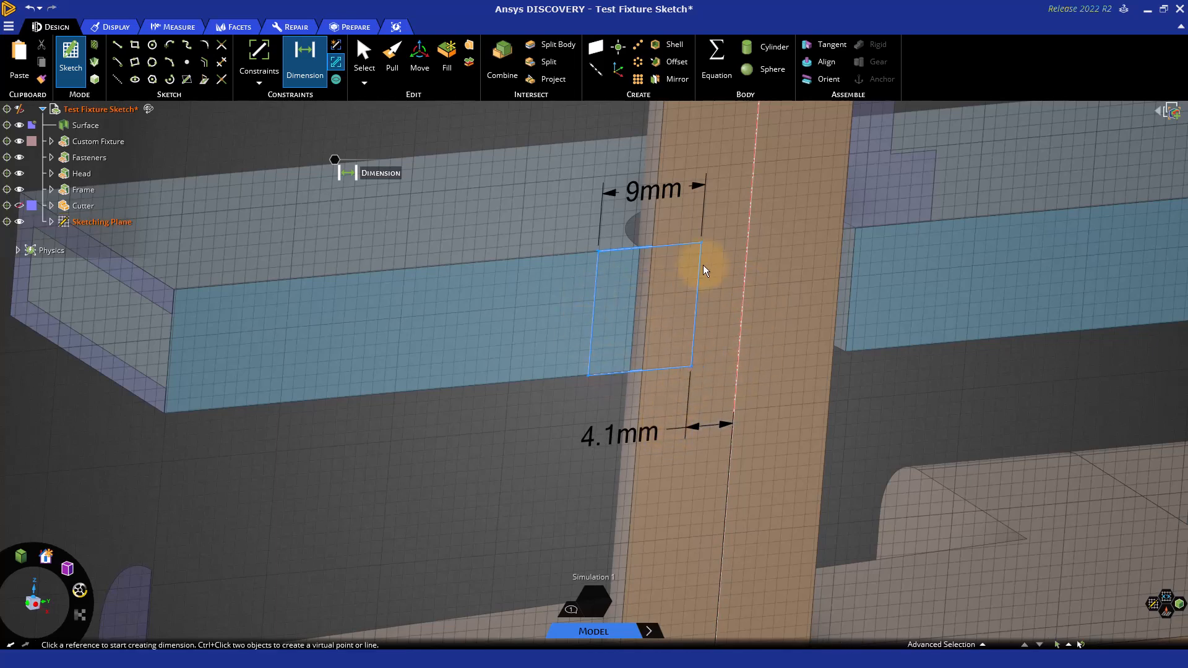
mouse_move(666, 241)
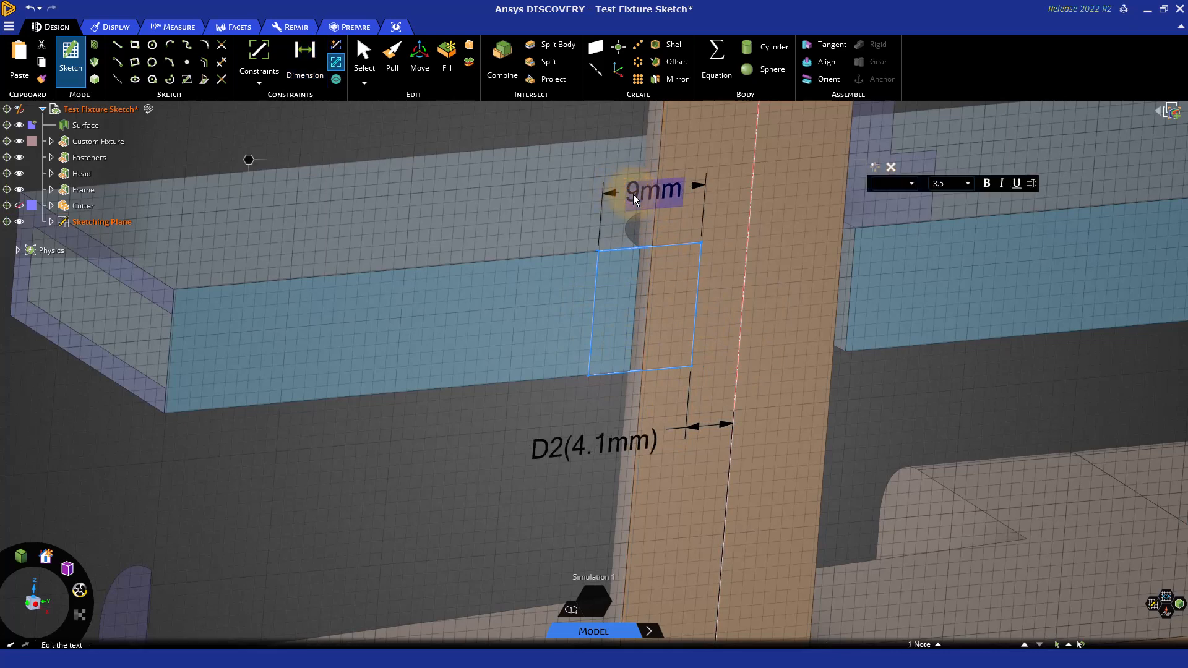
click(305, 53)
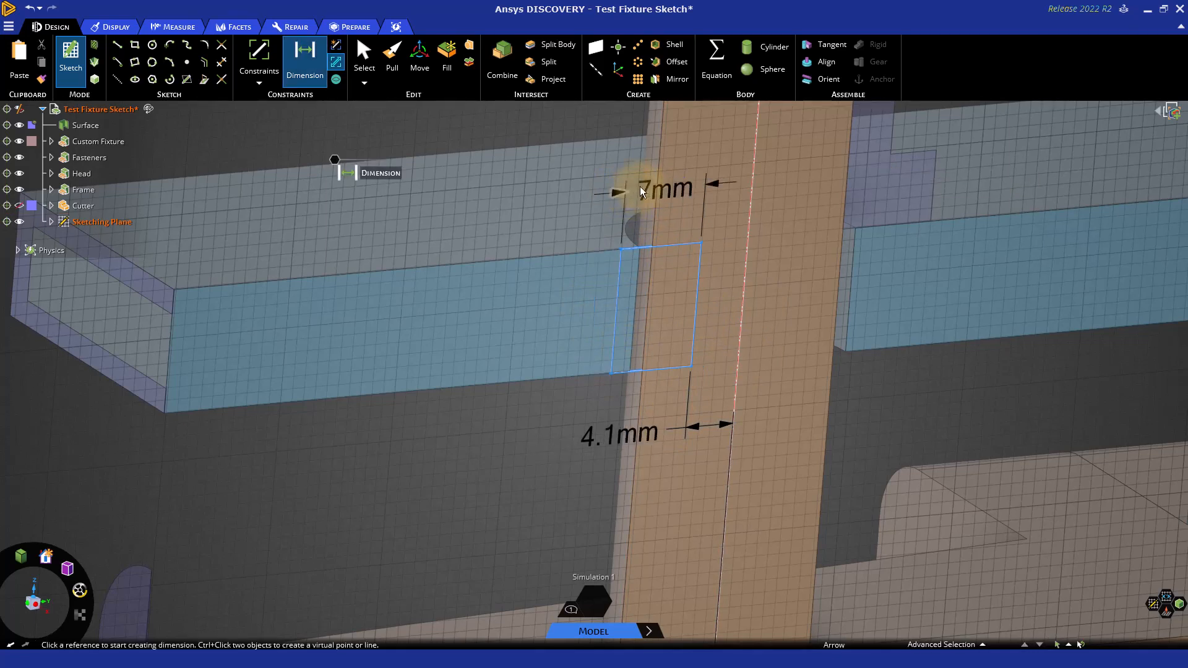
mouse_move(625, 314)
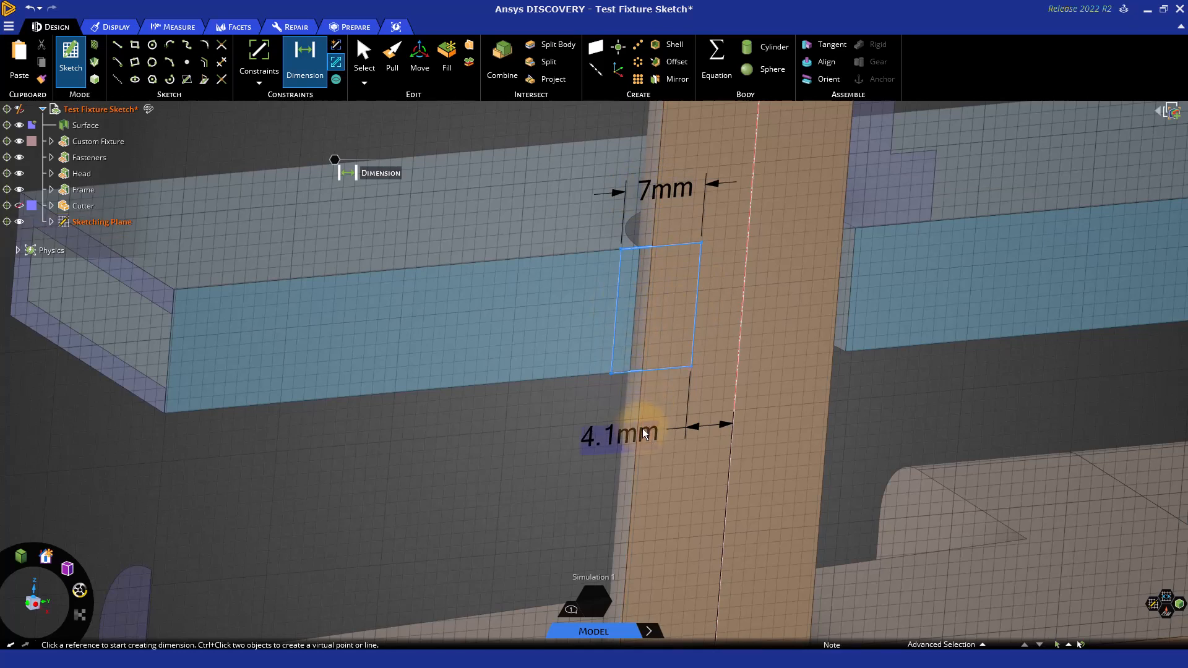
mouse_move(648, 307)
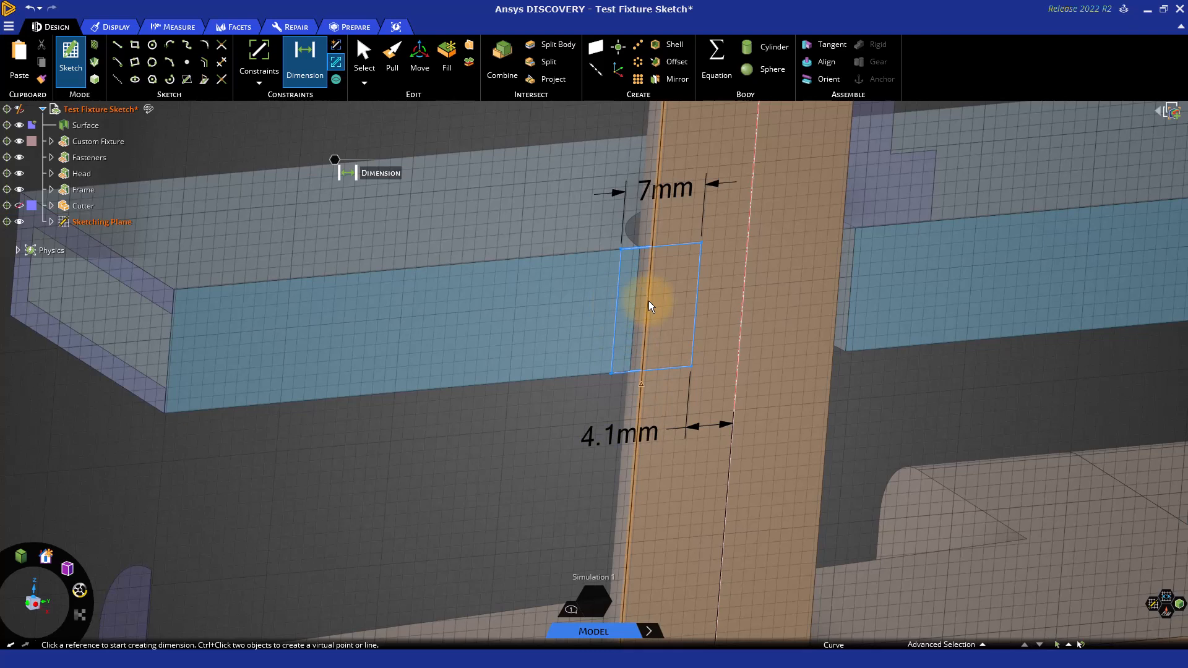
key(ctrl+z)
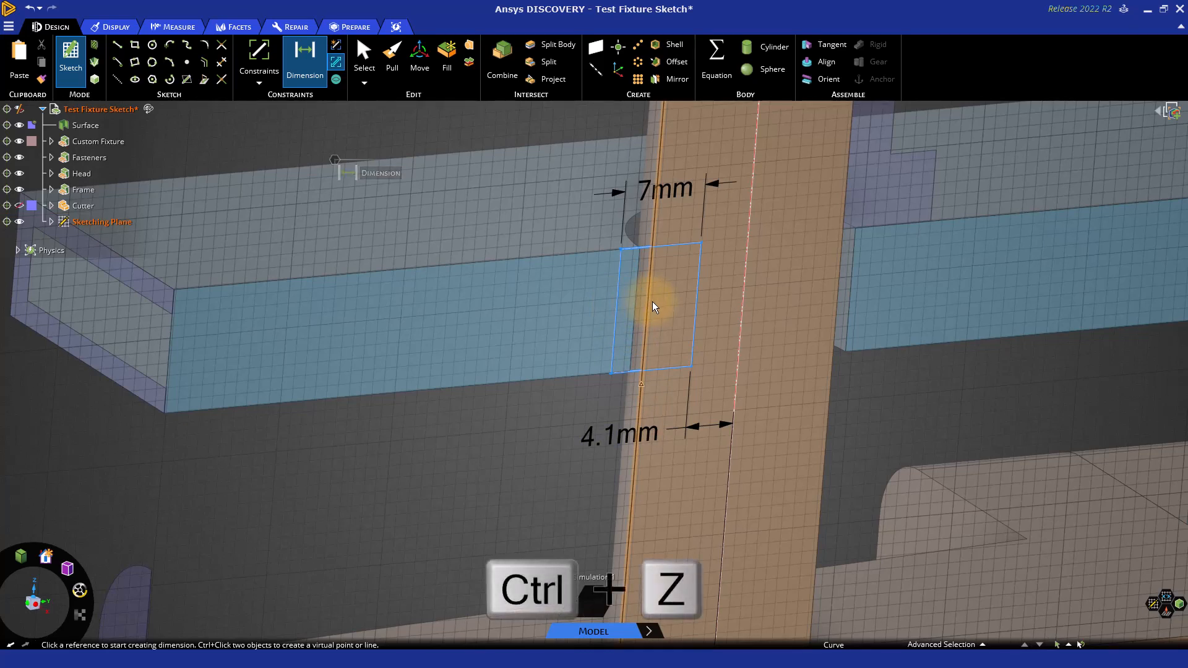
Step: Restore the 9 mm width and replace the 4.1 mm offset with an 8.6 mm dimension
key(ctrl+z)
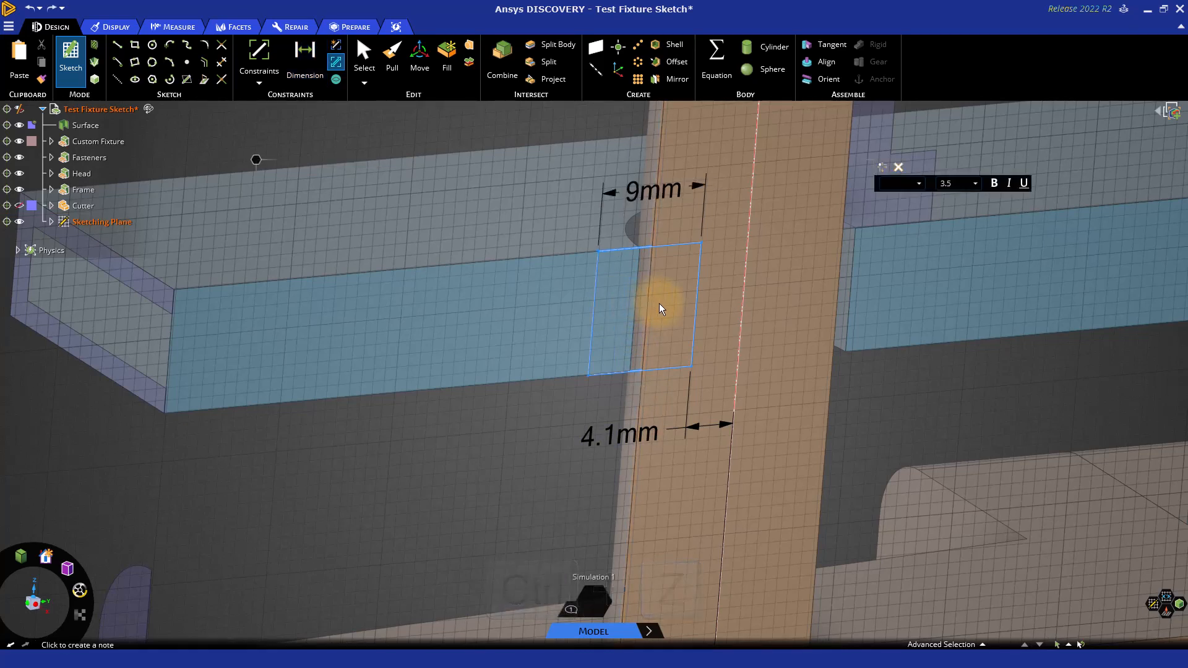
mouse_move(674, 435)
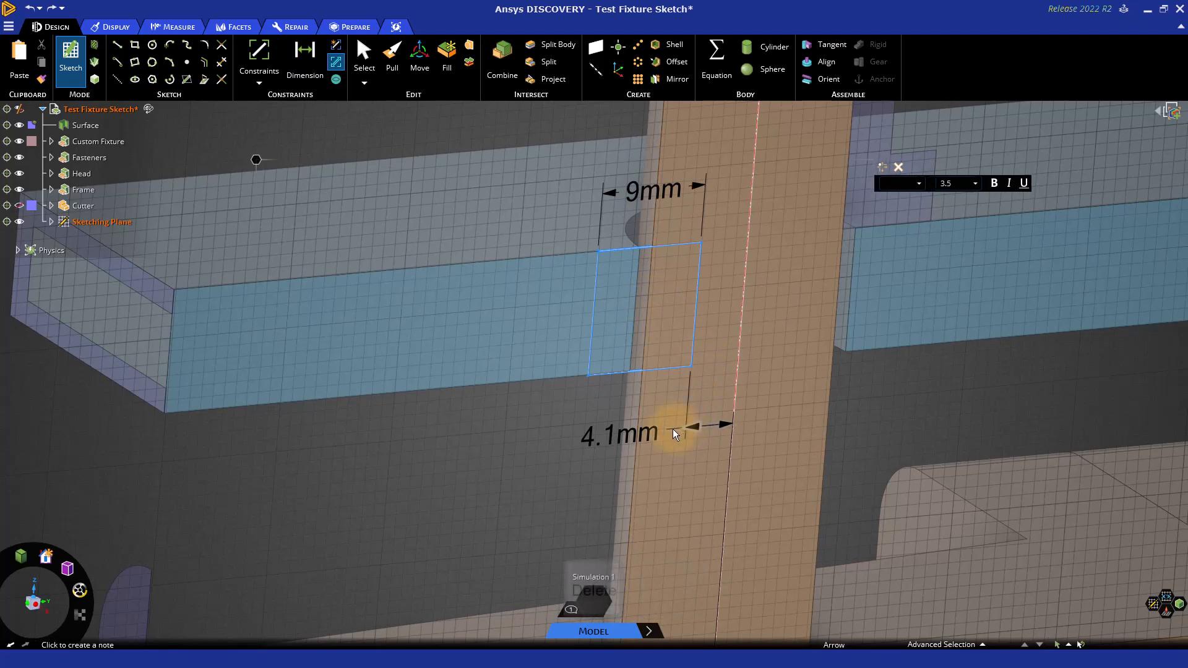
click(304, 57)
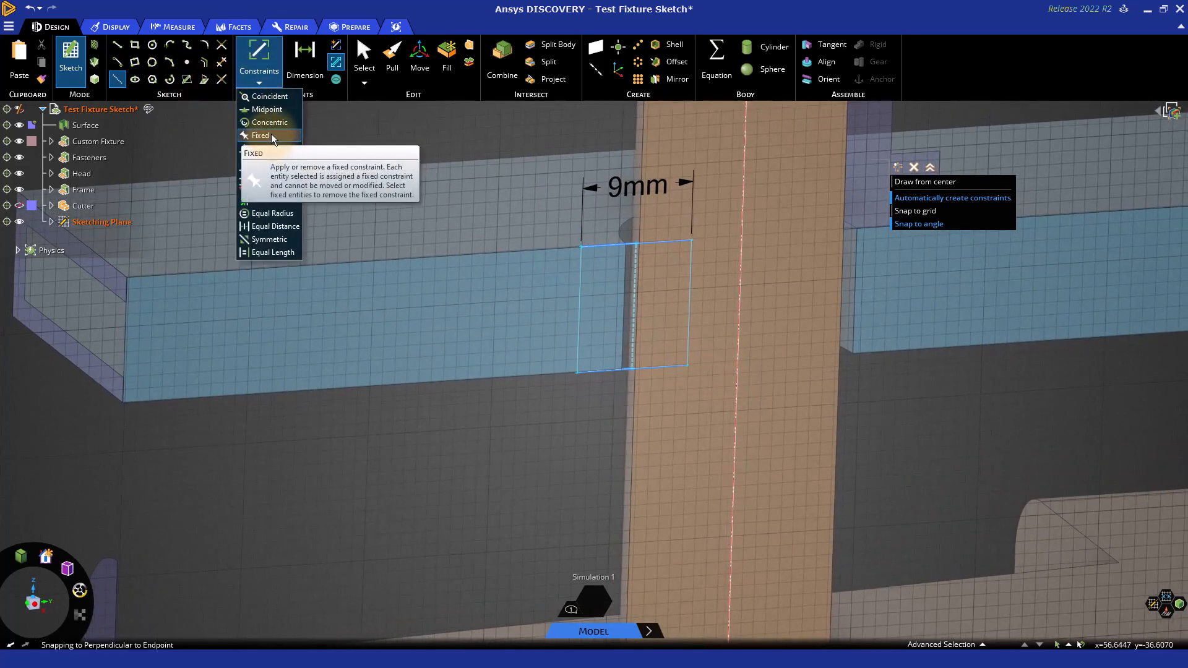
click(303, 54)
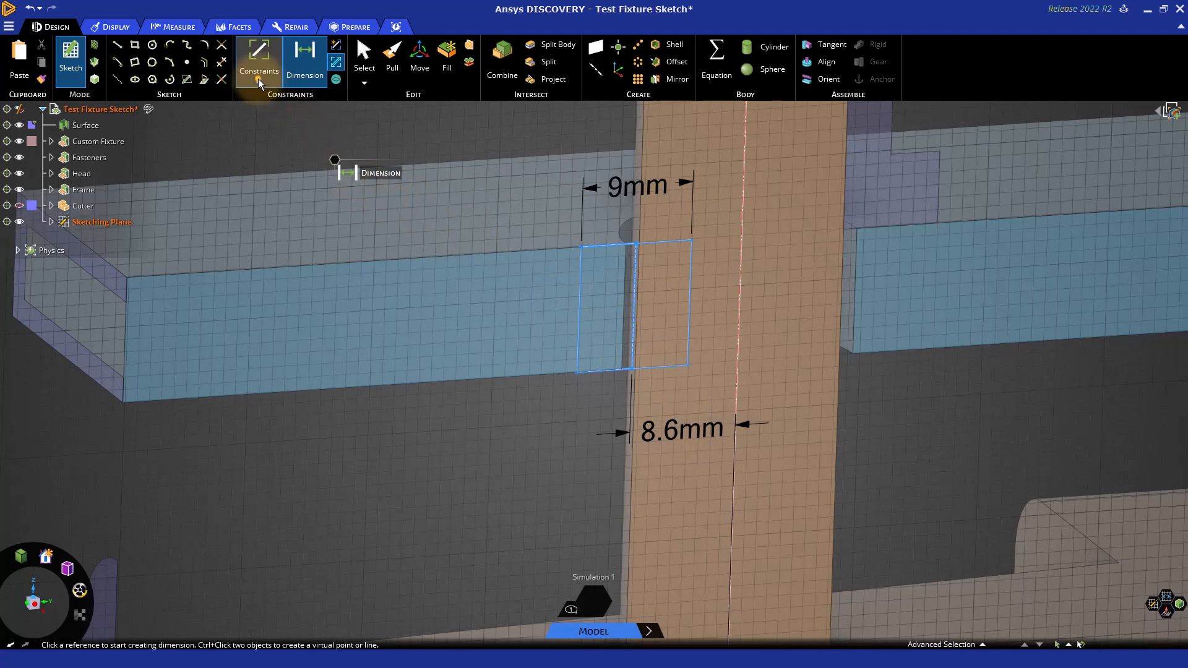
click(258, 57)
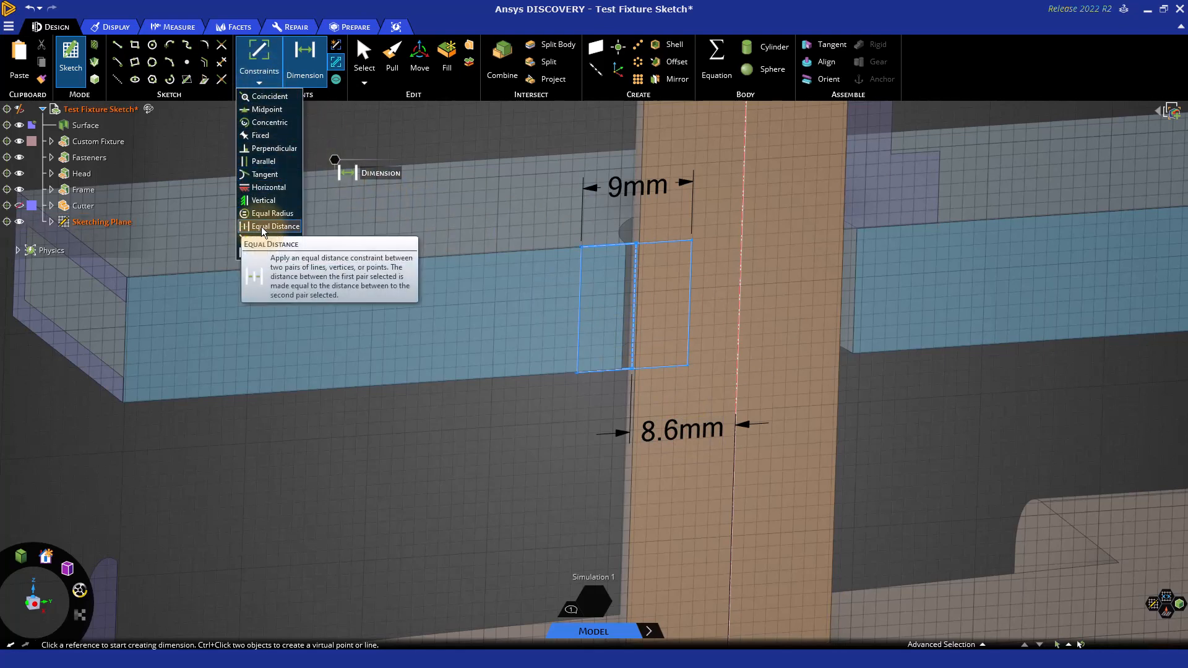
Step: Leave the equal-distance constraint and edit the rectangle's 9 mm width dimension to 5 mm
click(276, 226)
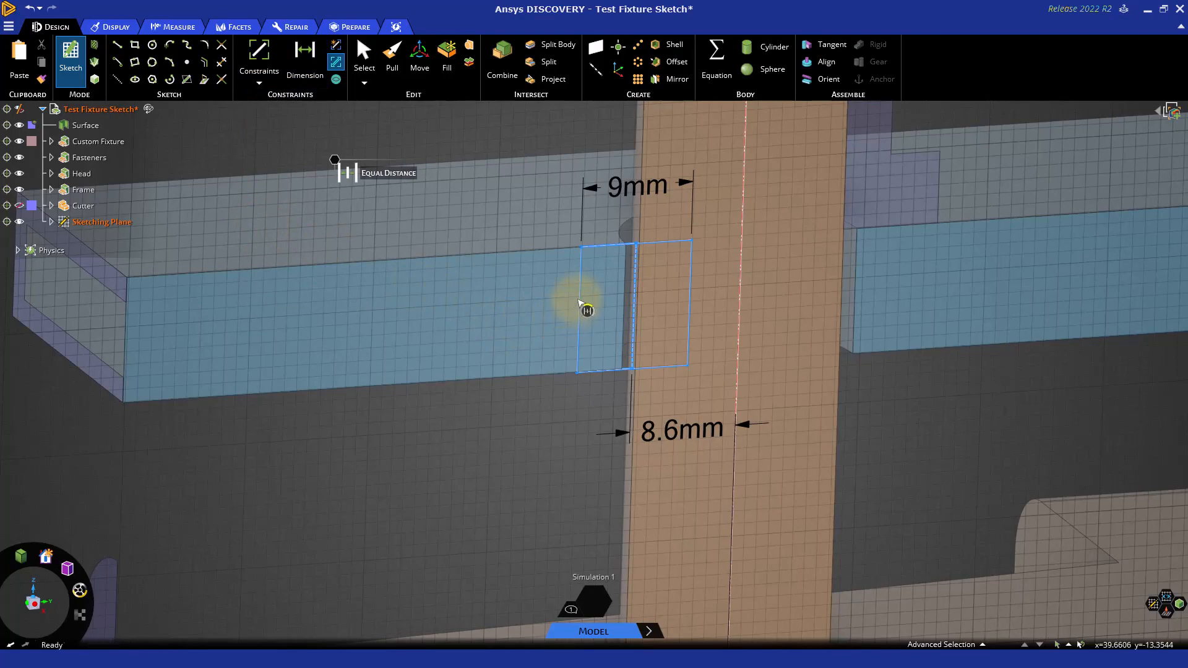
click(635, 303)
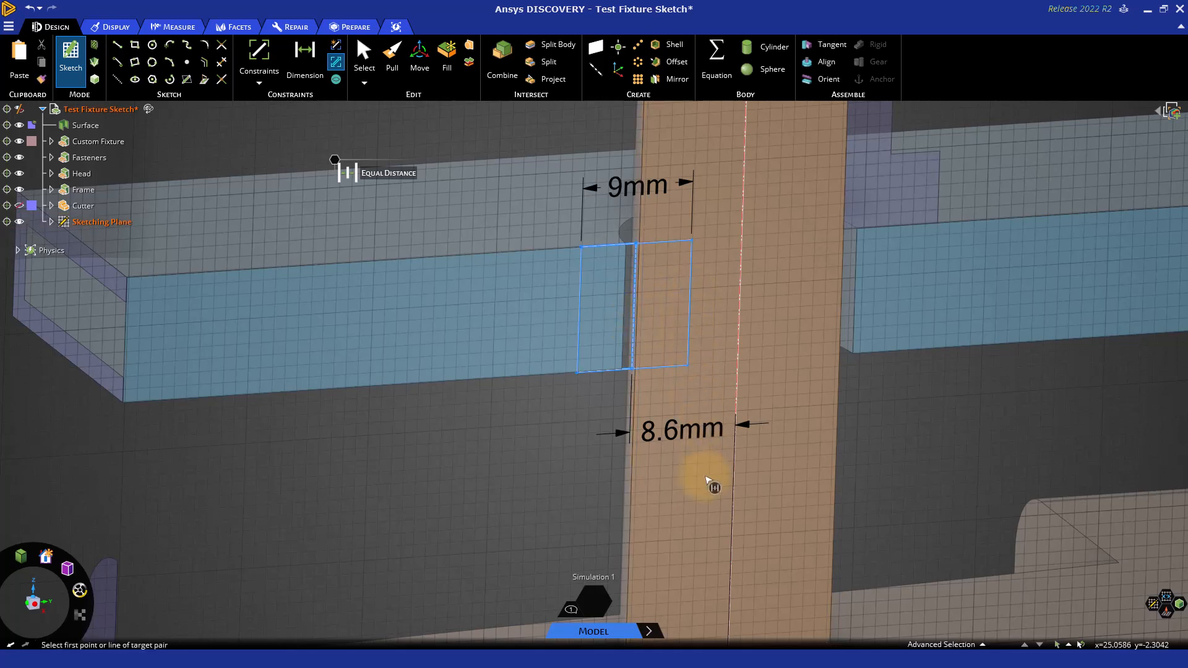
mouse_move(567, 388)
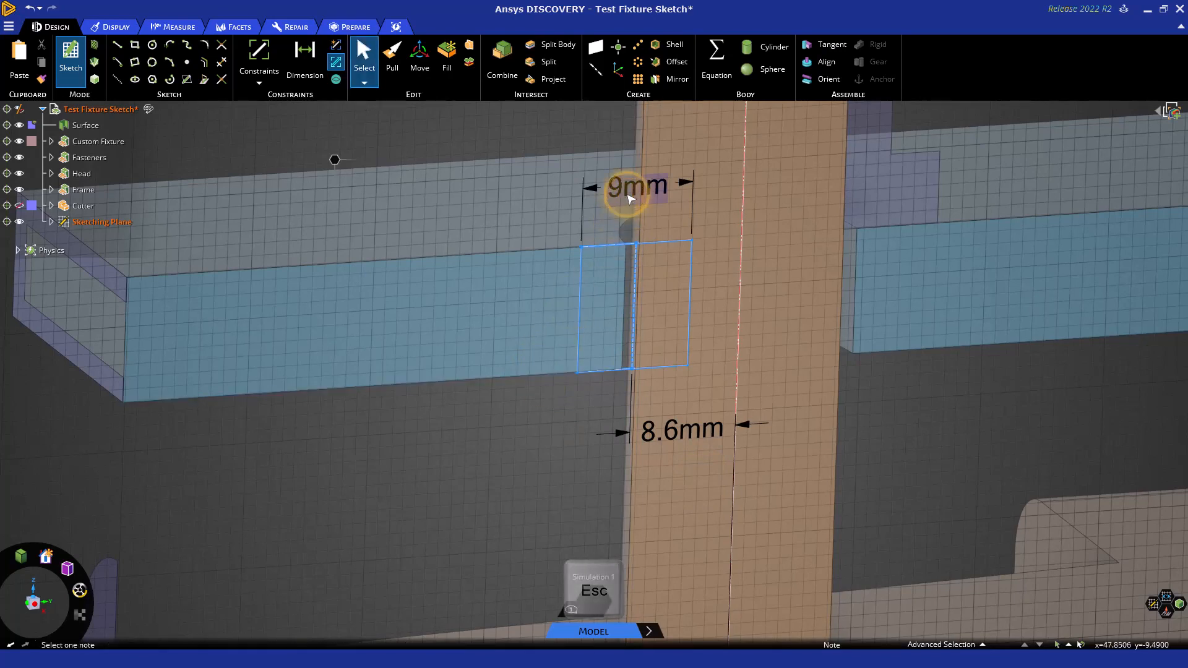
double_click(636, 186)
text(5)
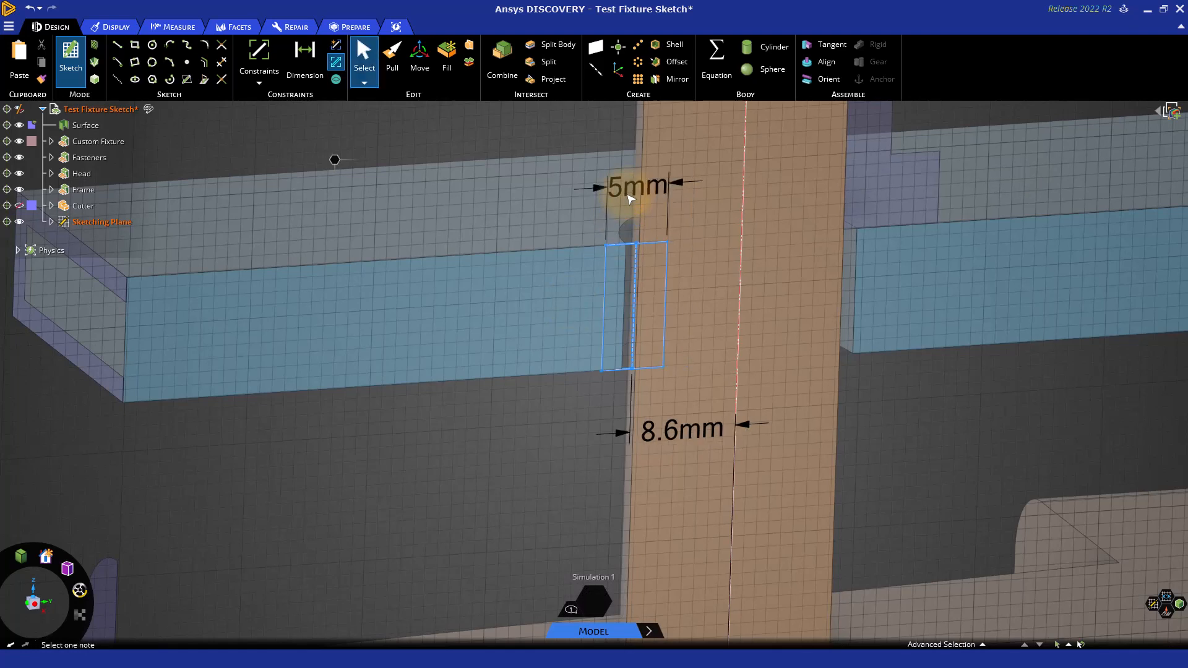
mouse_move(620, 375)
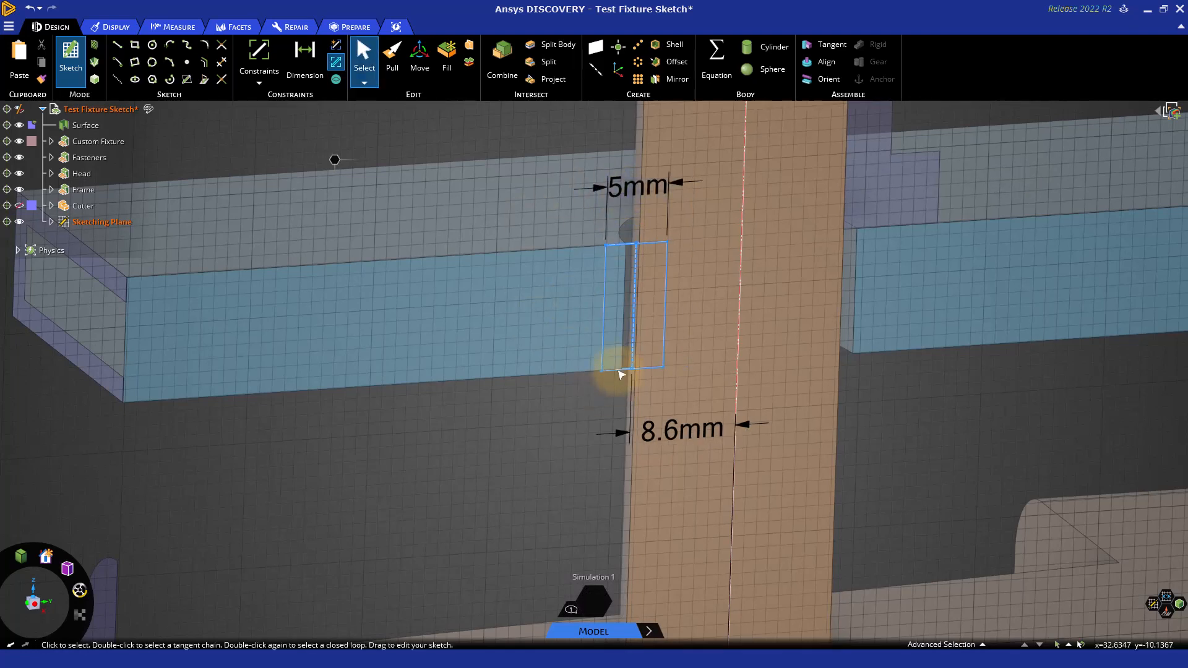
mouse_move(517, 307)
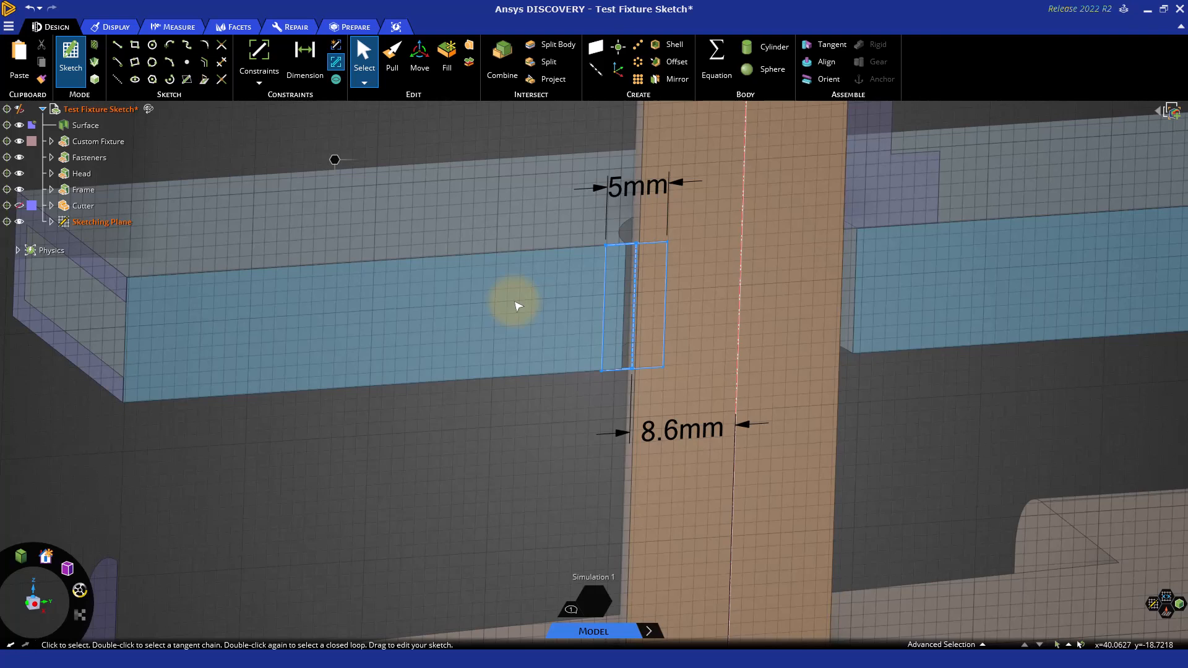
mouse_move(518, 307)
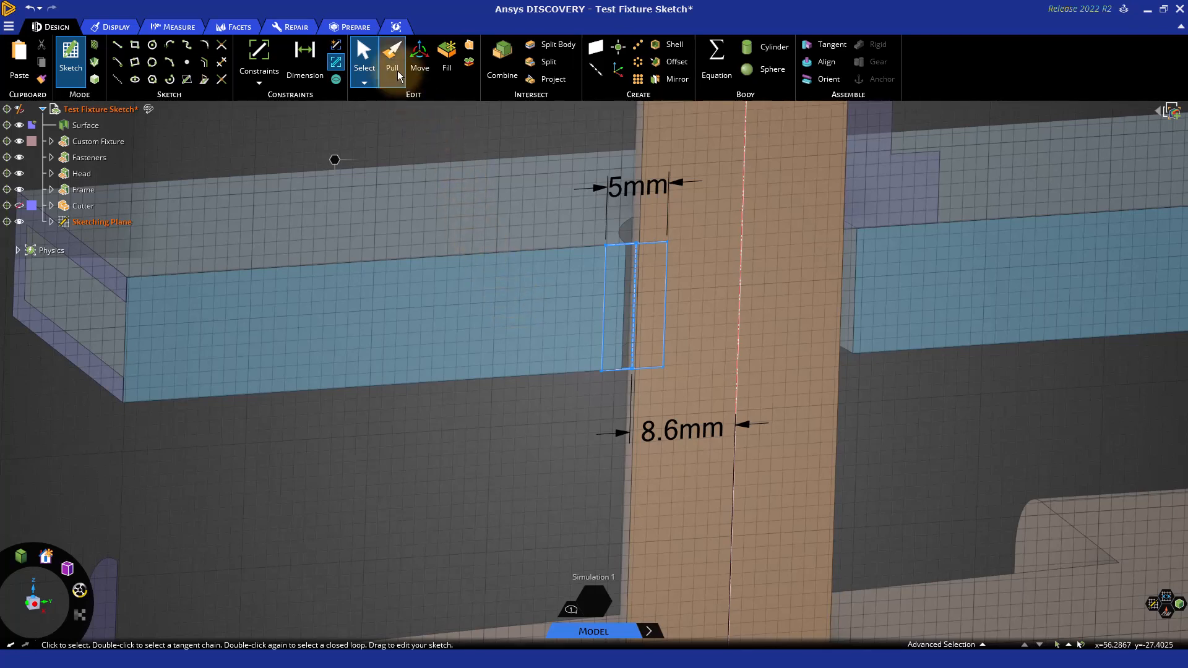
mouse_move(392, 57)
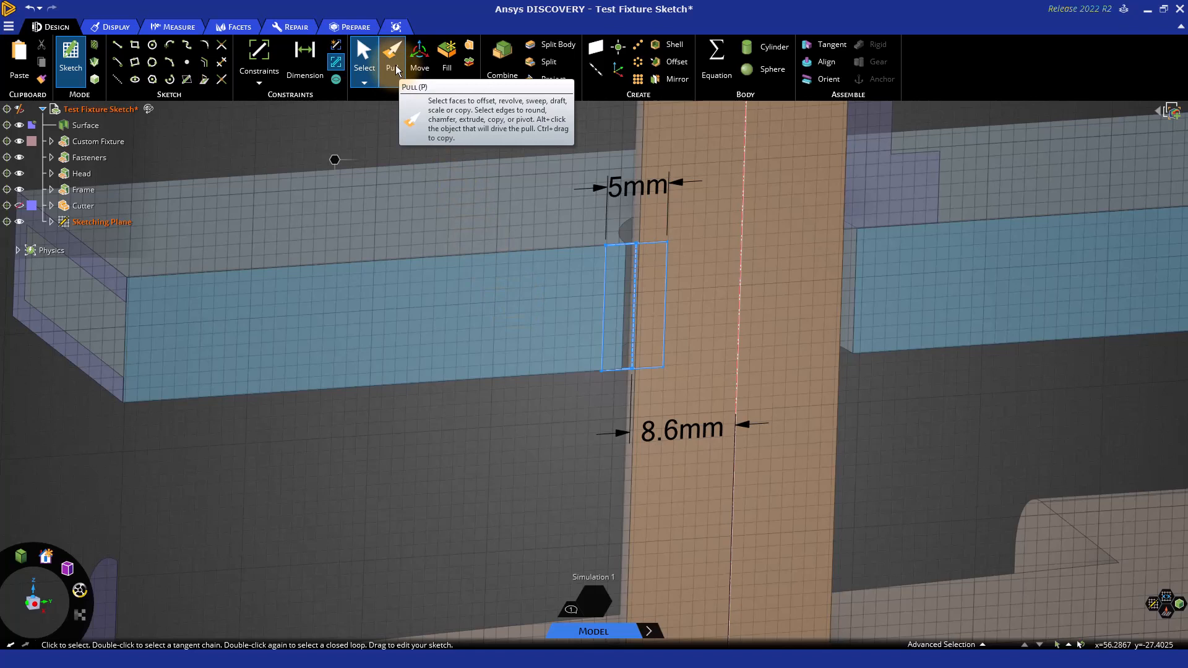
mouse_move(446, 57)
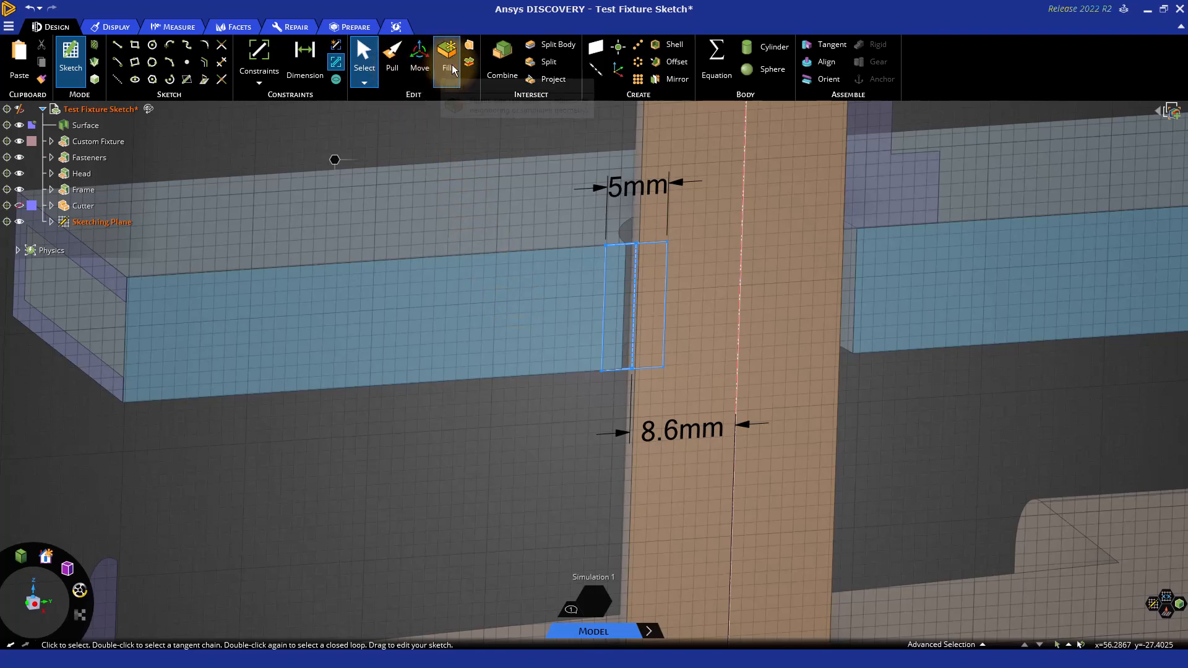
mouse_move(419, 57)
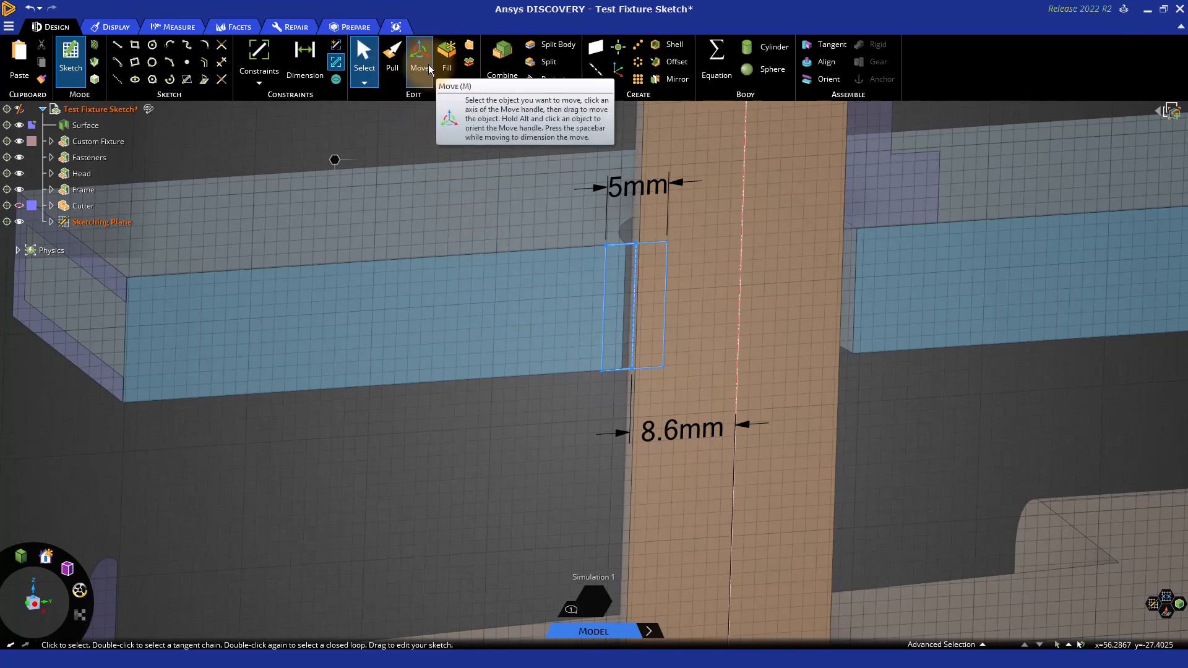
mouse_move(391, 53)
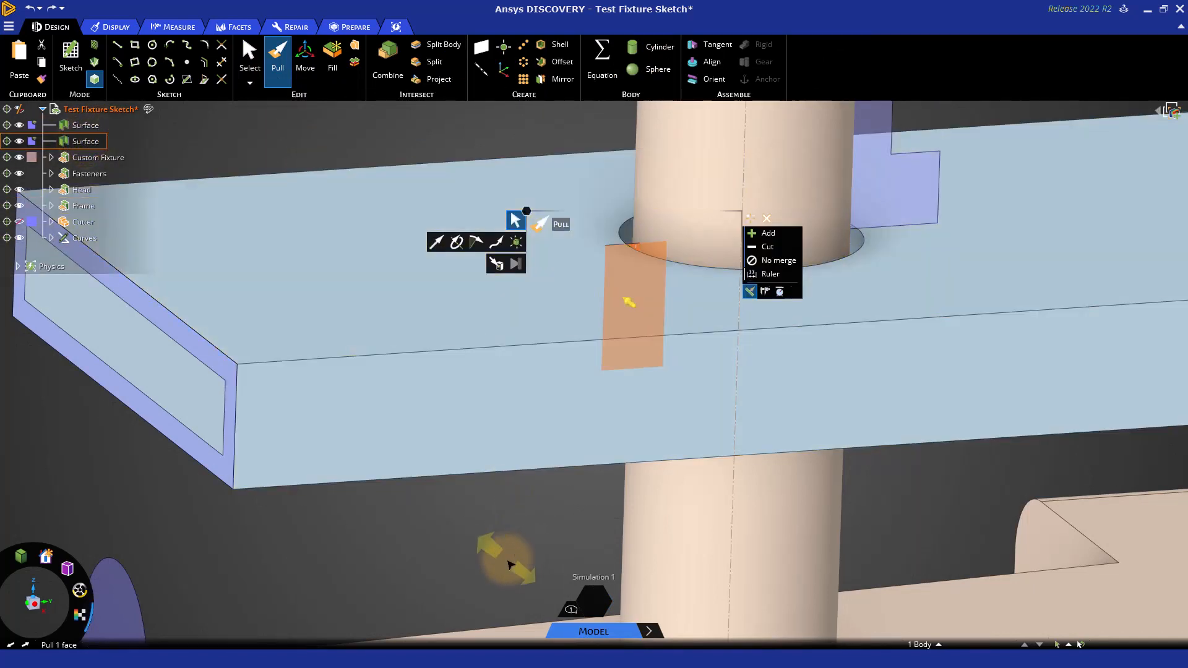
Step: Cancel the pull on the 5 mm rectangular surface and clear the selection
key(Escape)
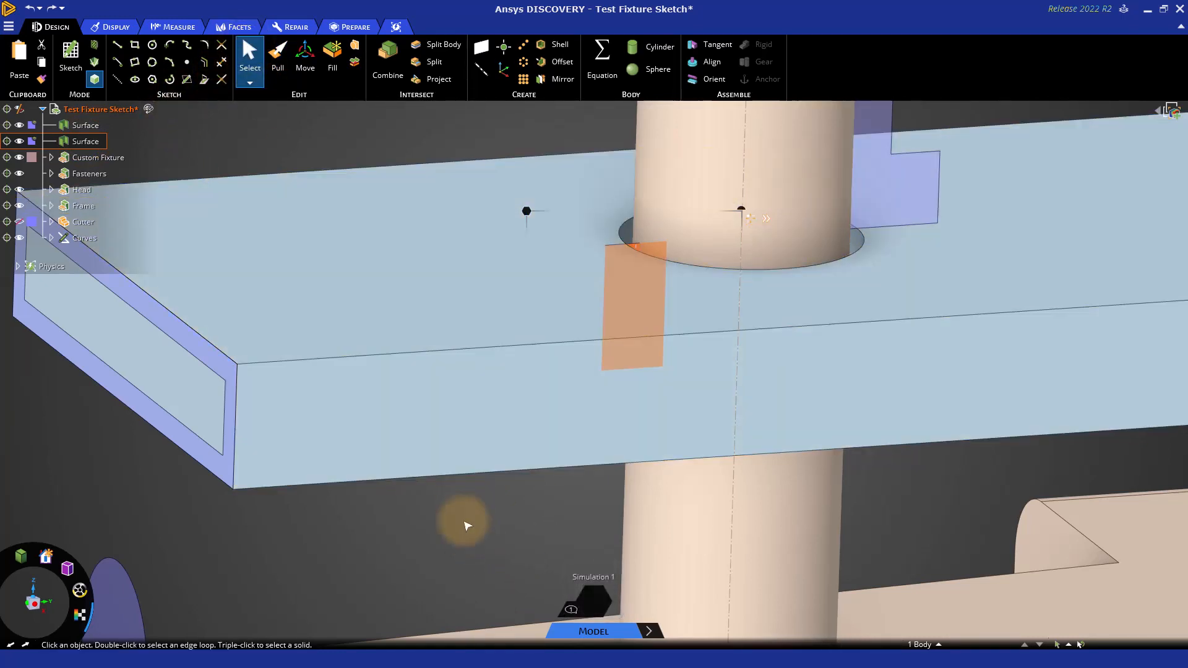
click(466, 519)
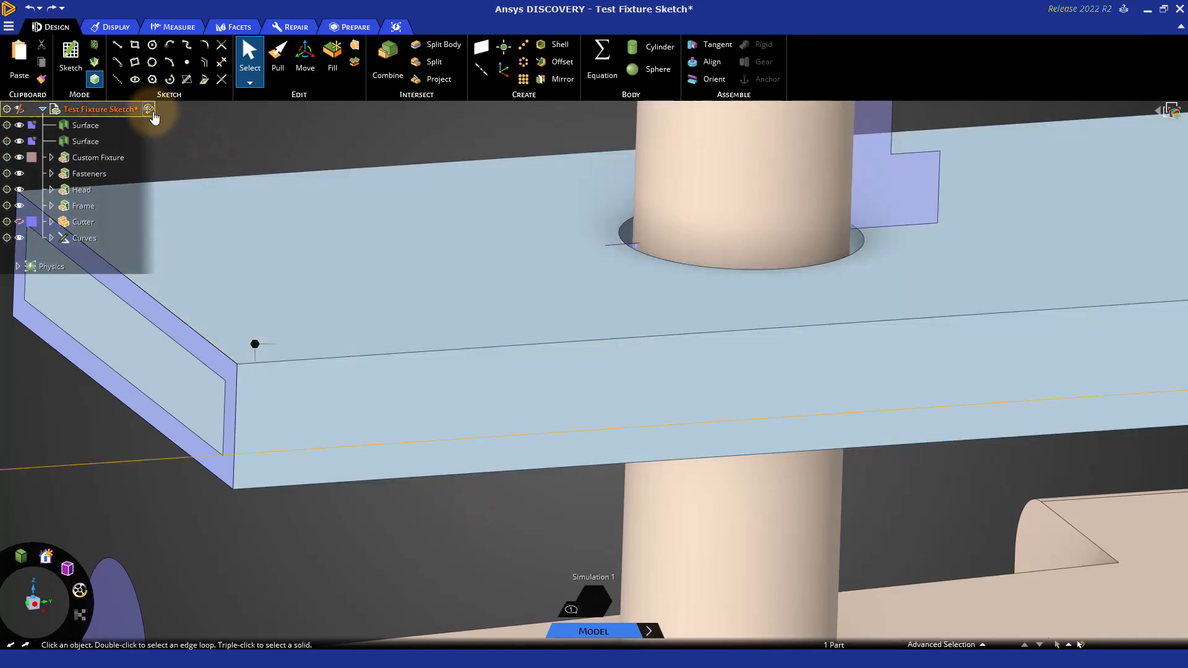
mouse_move(150, 109)
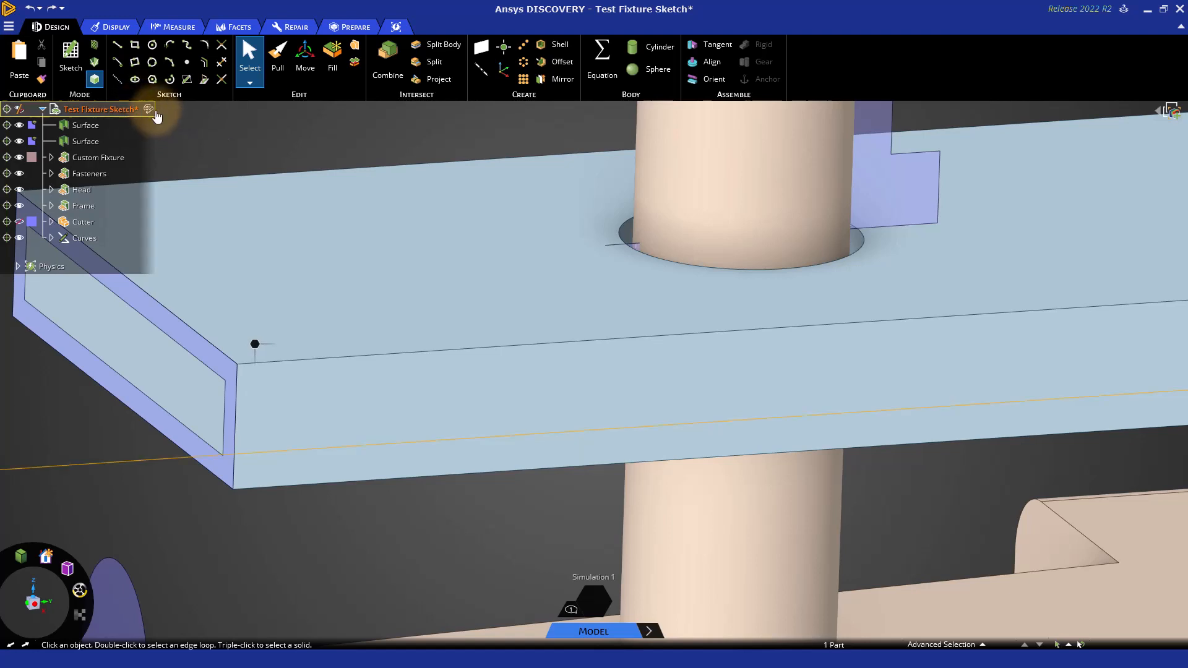
mouse_move(149, 109)
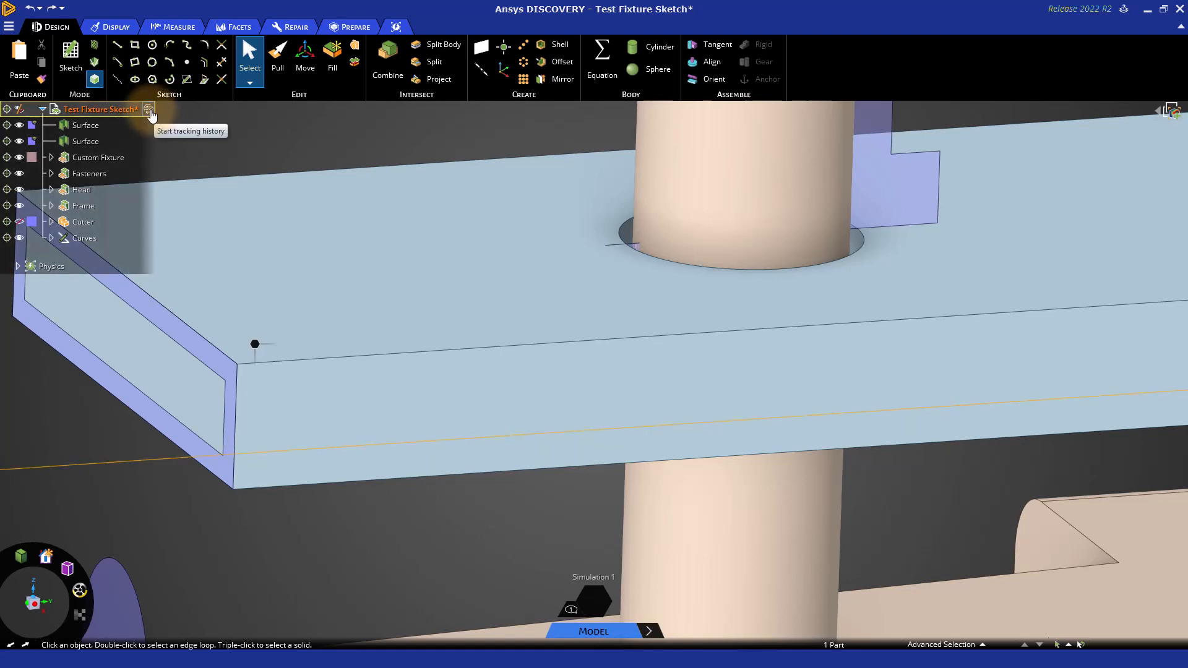
Step: Turn on history tracking and select the fixture plate's front and top faces
click(150, 109)
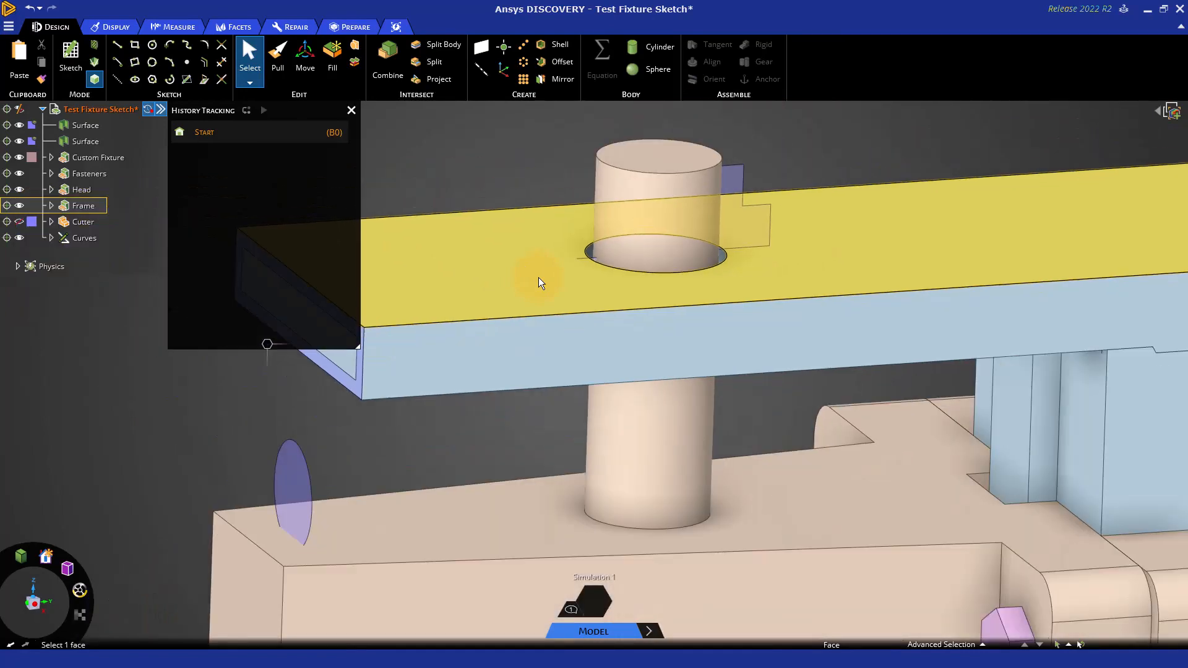
mouse_move(534, 311)
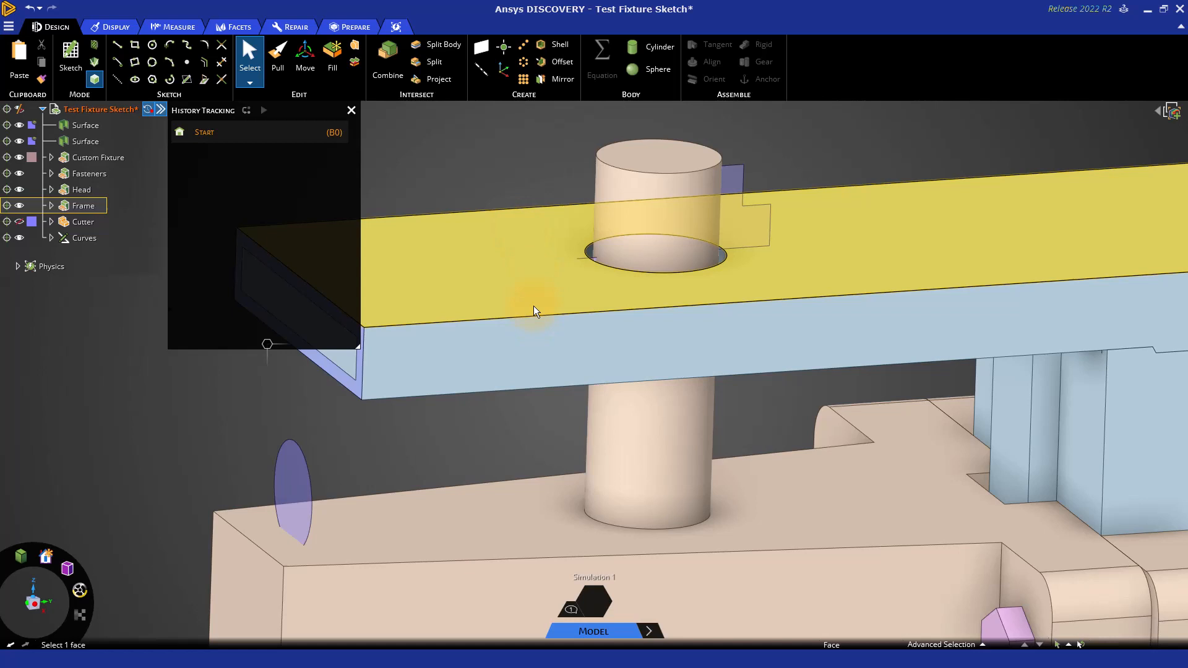
click(534, 311)
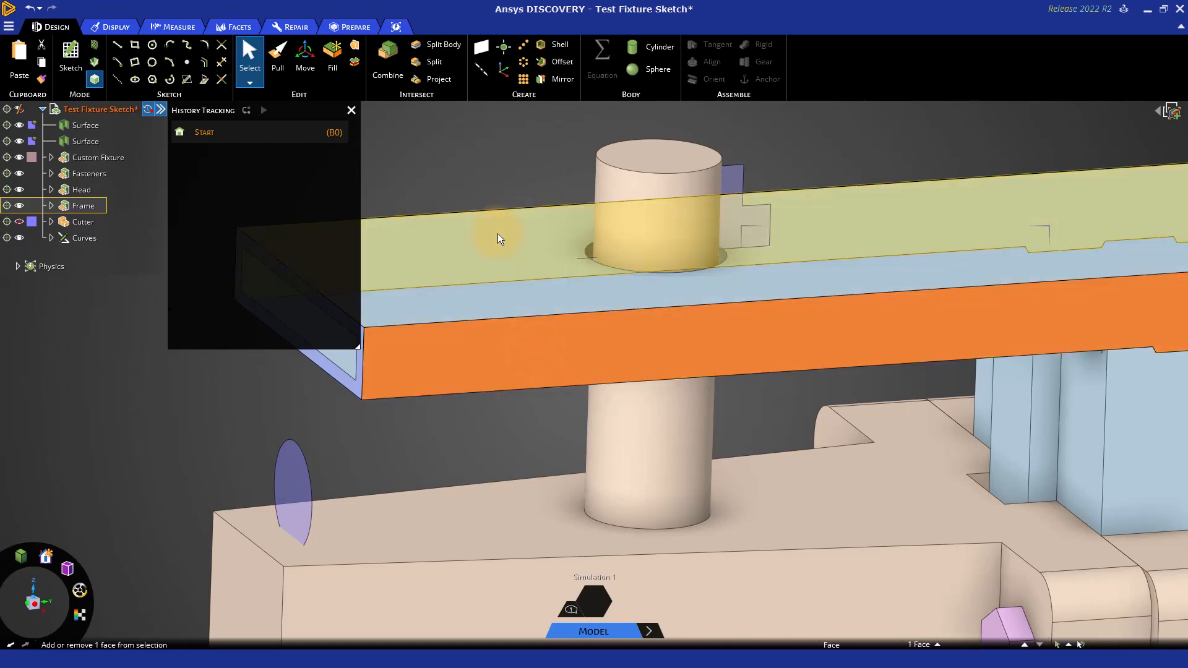
click(500, 227)
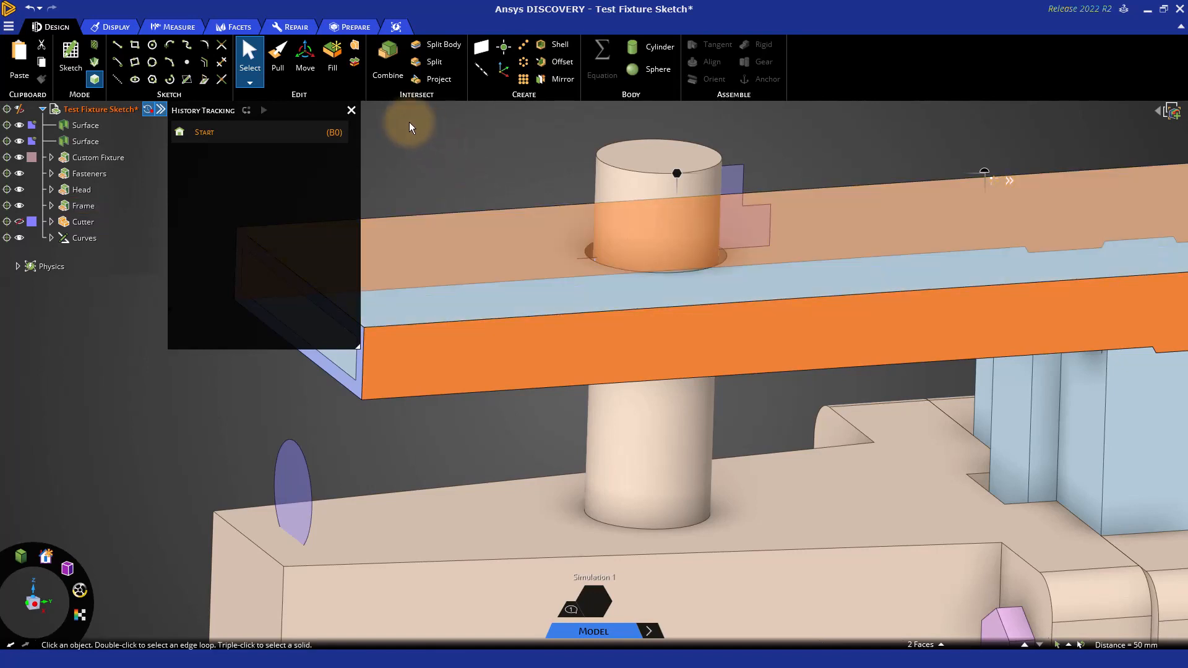
mouse_move(415, 141)
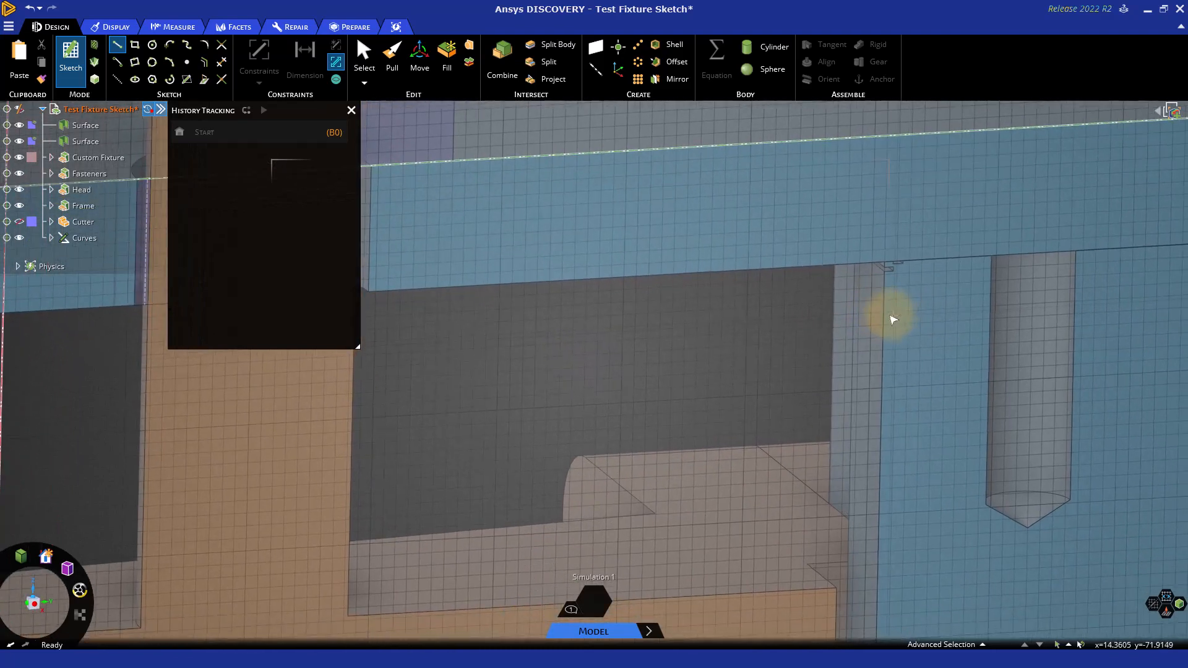
Step: Start the diagonal line at the support's upper edge
click(688, 273)
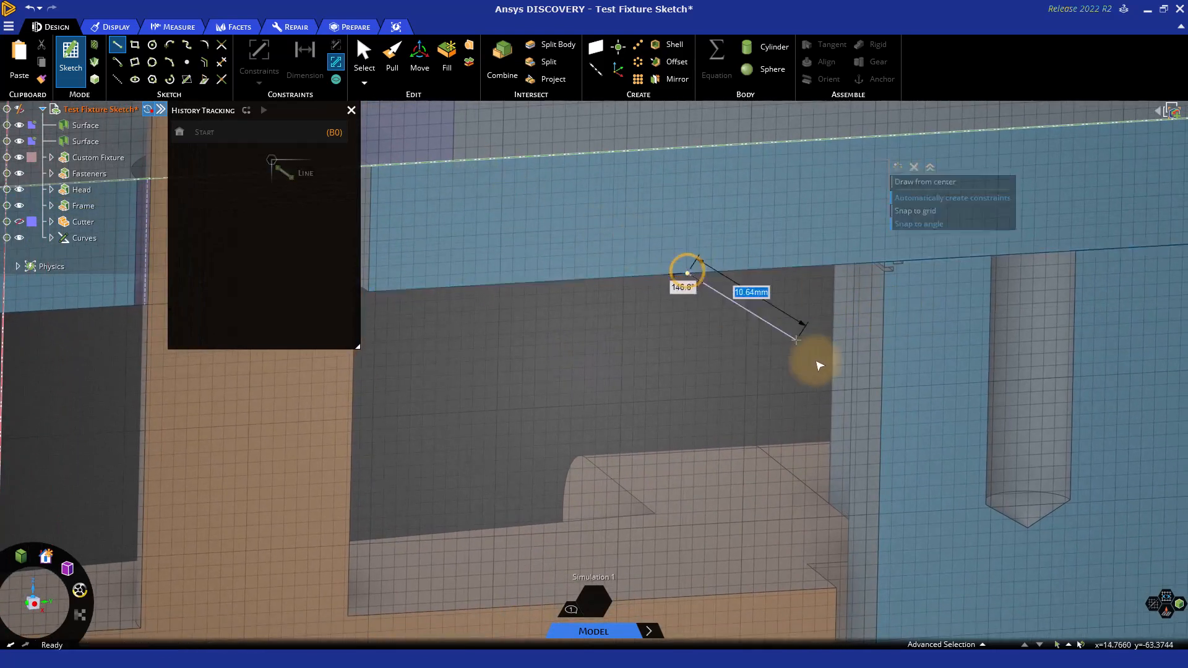
mouse_move(883, 415)
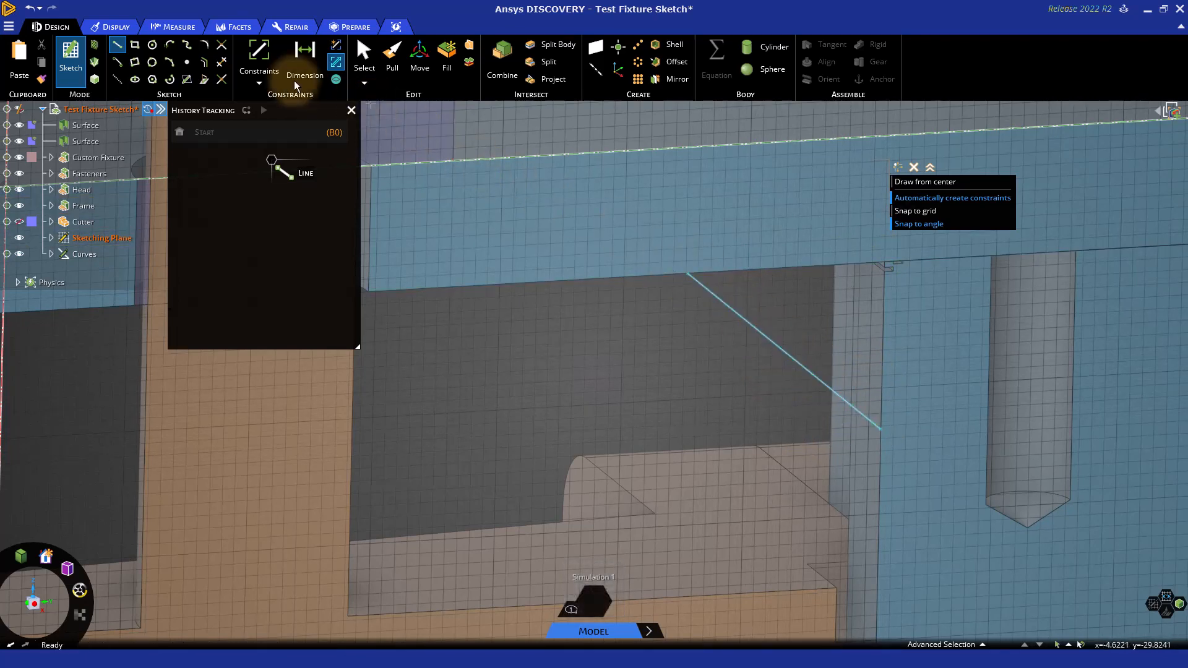
mouse_move(204, 79)
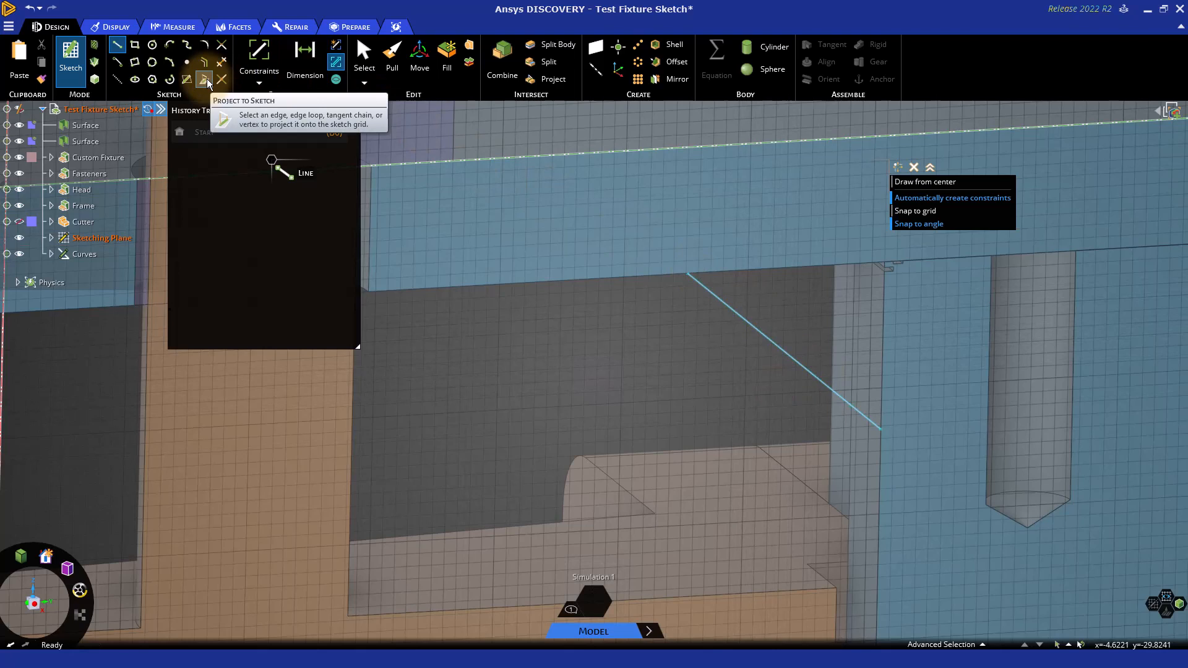
Step: Switch to Project to Sketch for projecting the vertical body edge
click(203, 78)
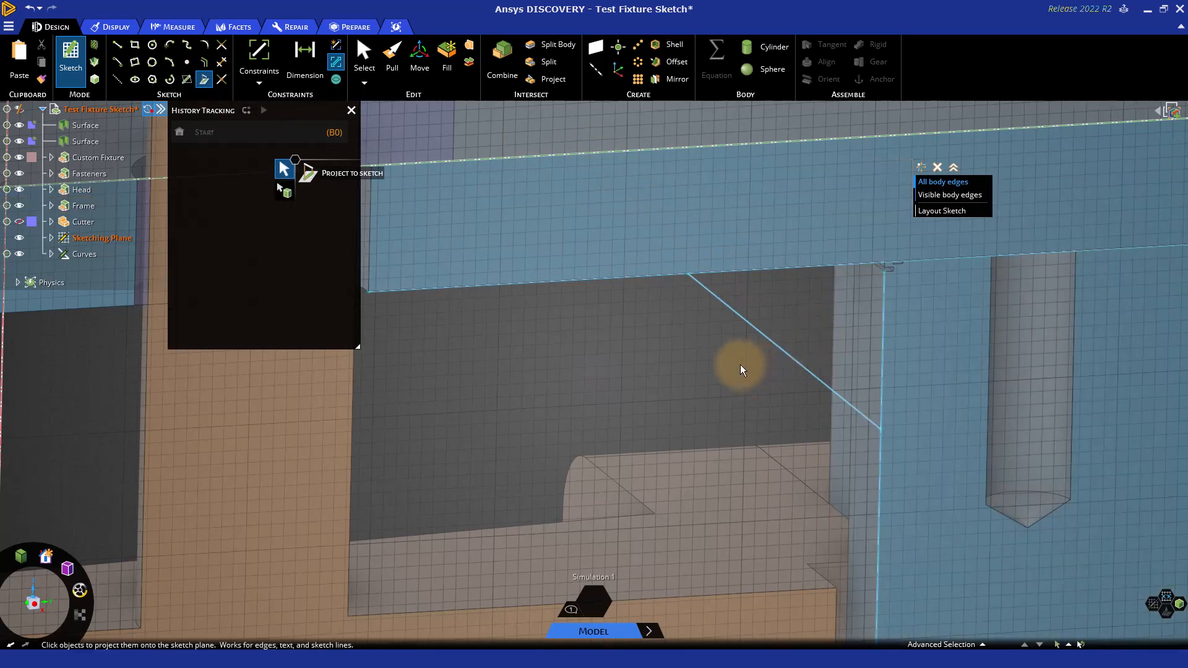
mouse_move(203, 47)
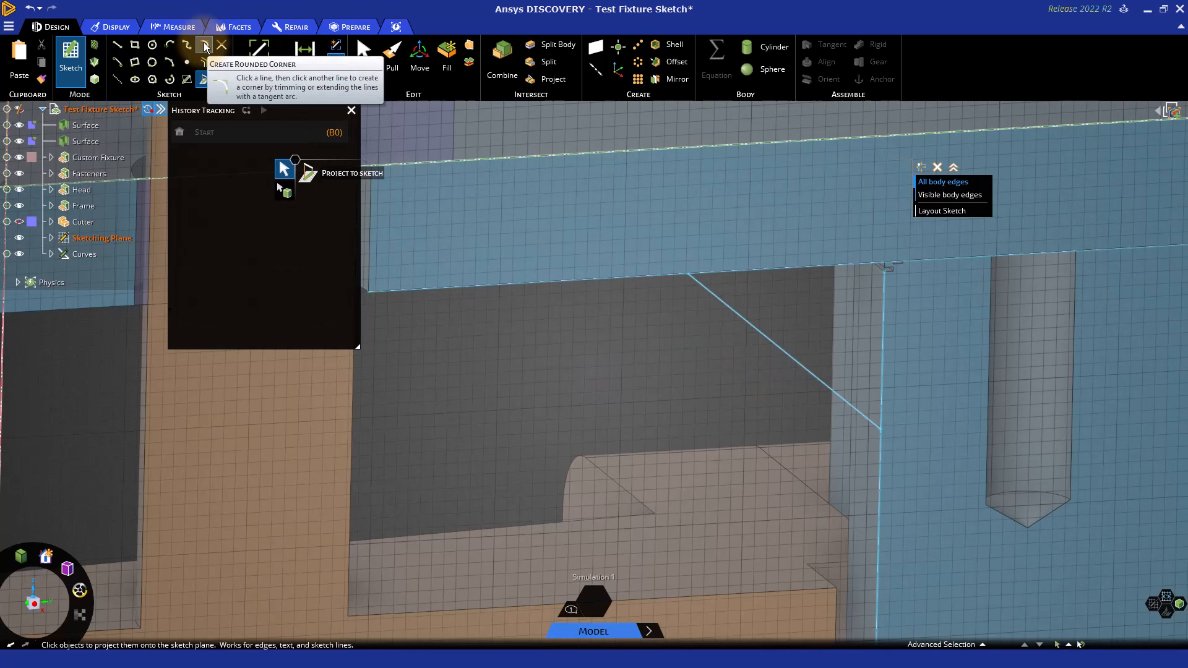
mouse_move(222, 63)
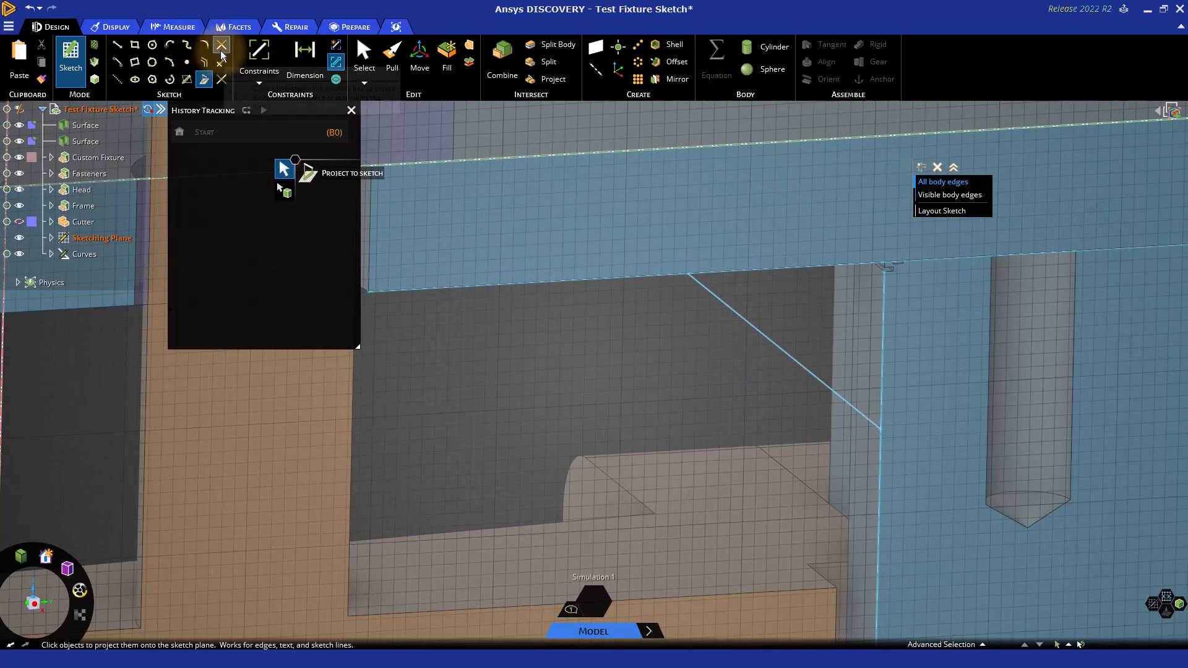
mouse_move(221, 49)
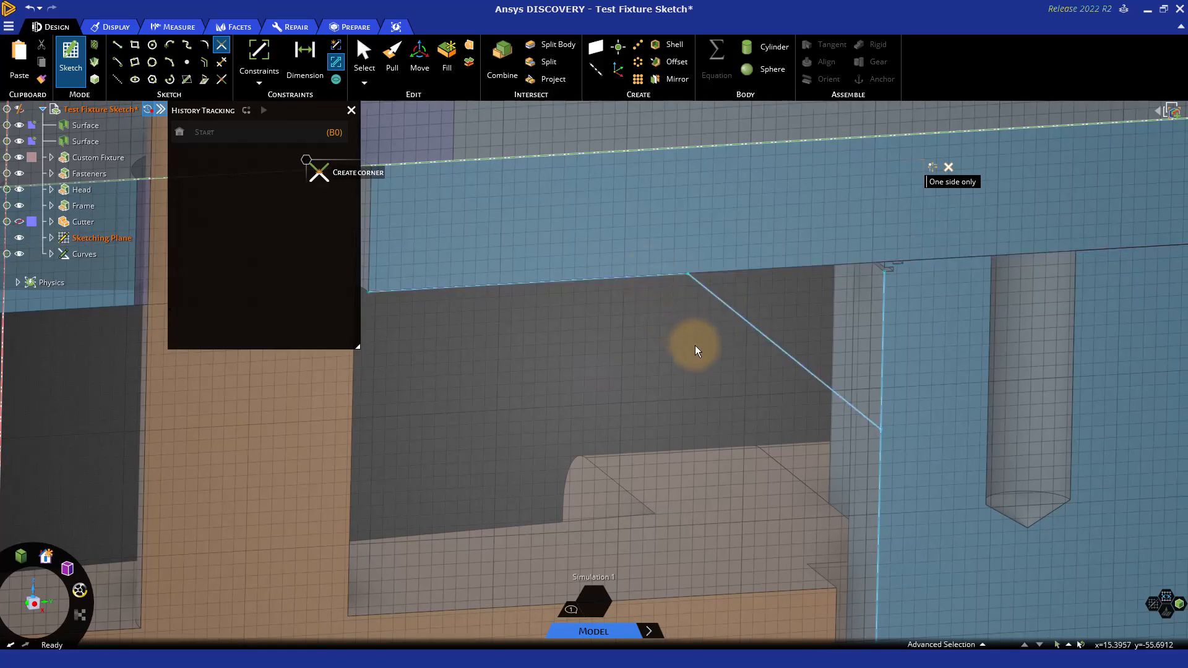
Step: Undo the last action, then trim the projected vertical edge into a corner with the diagonal
key(ctrl+z)
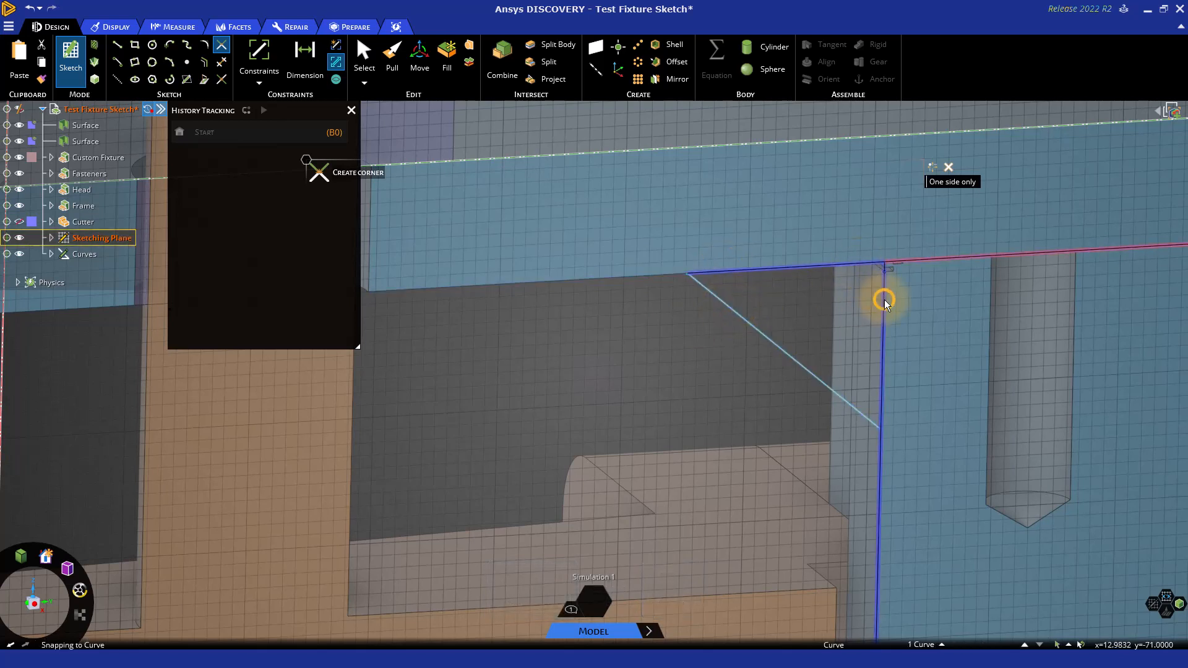
mouse_move(883, 399)
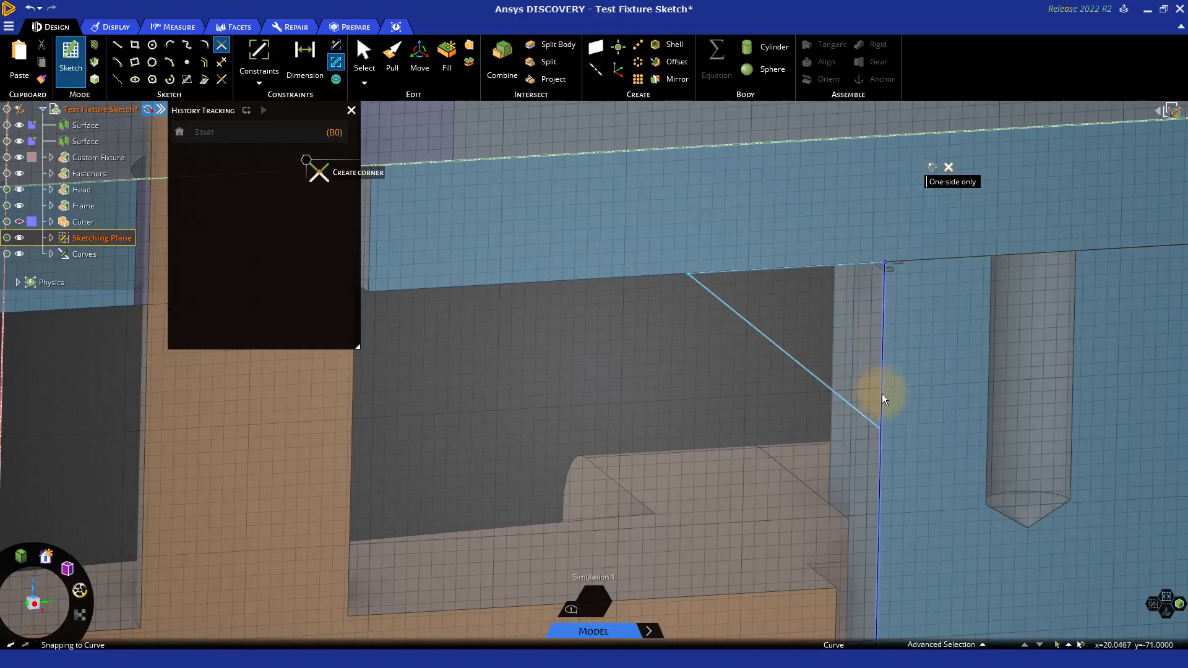
click(879, 394)
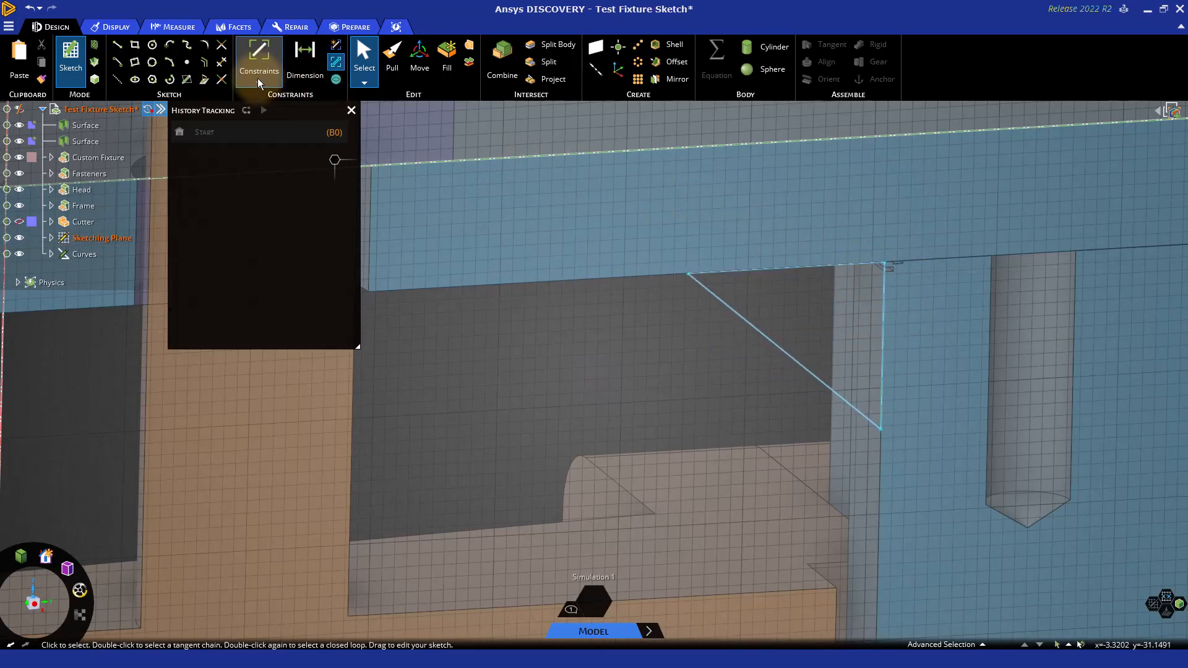
Step: Open the list of sketch constraints
click(258, 75)
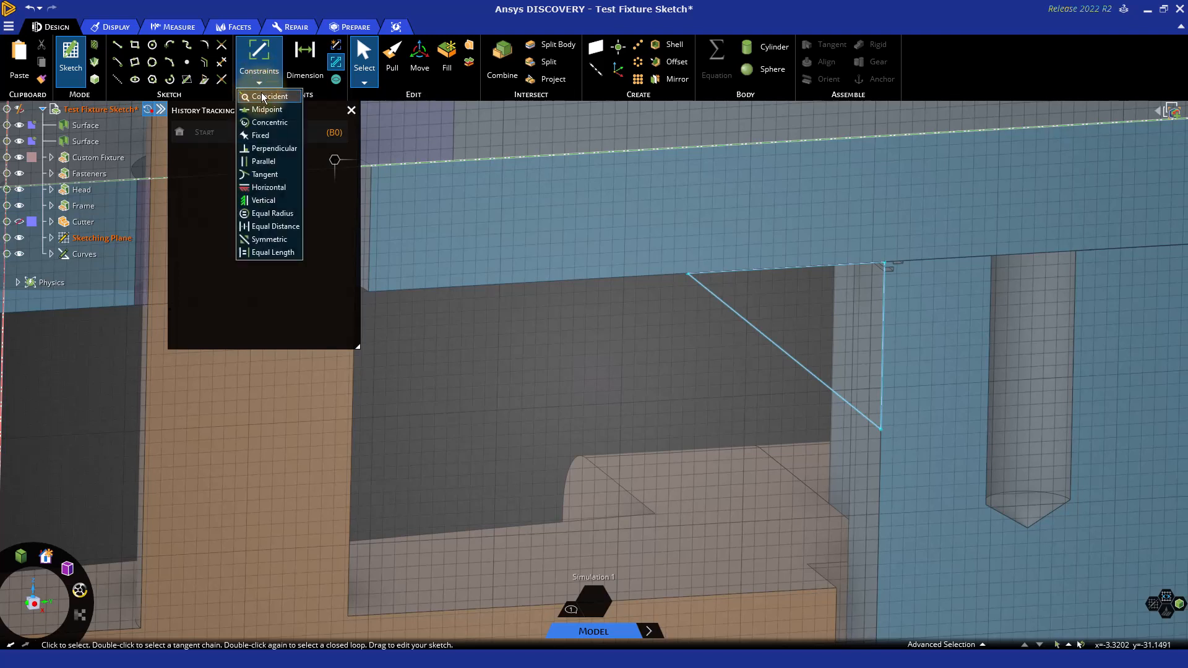
mouse_move(270, 96)
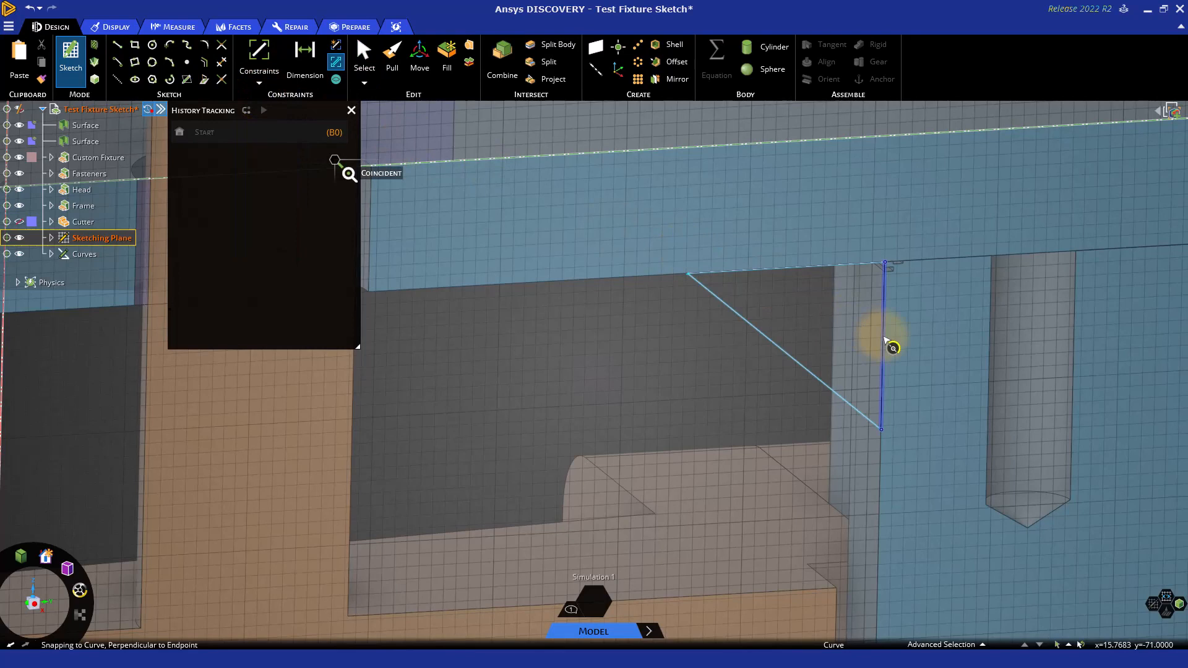
mouse_move(885, 339)
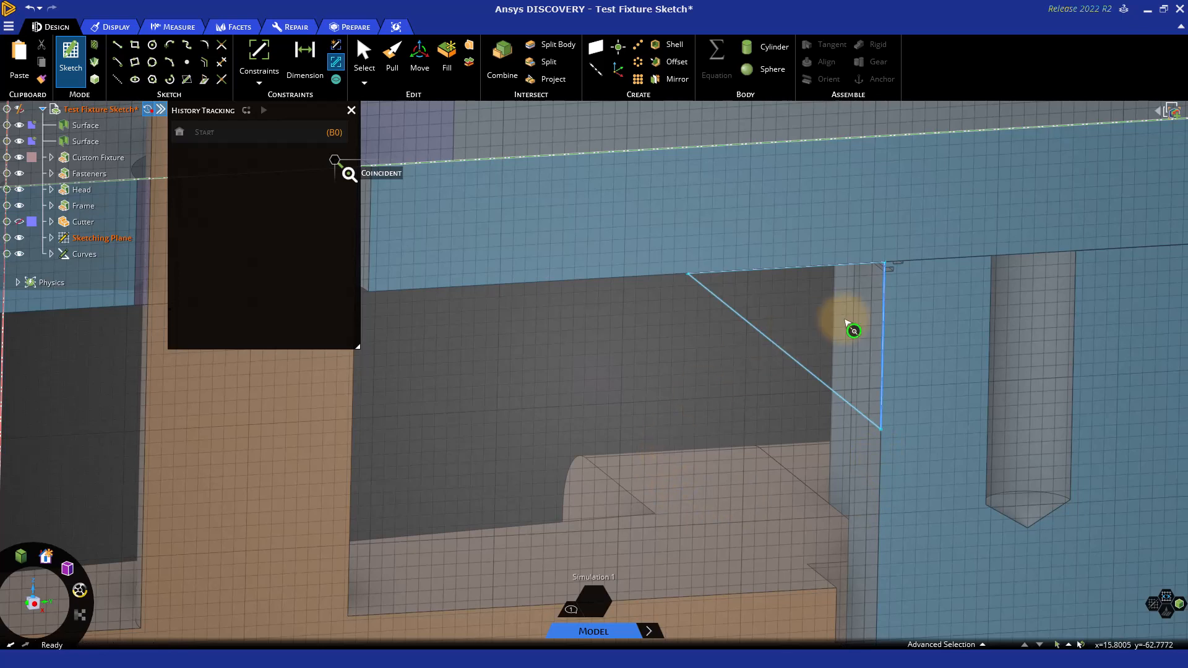
mouse_move(896, 361)
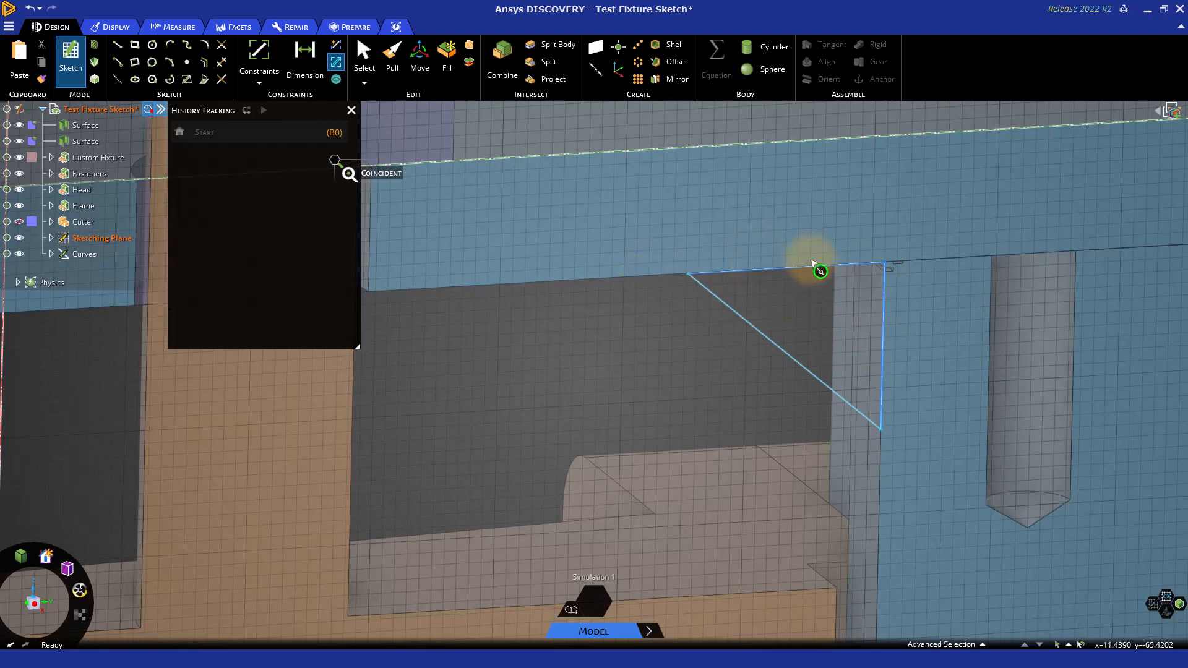
mouse_move(673, 370)
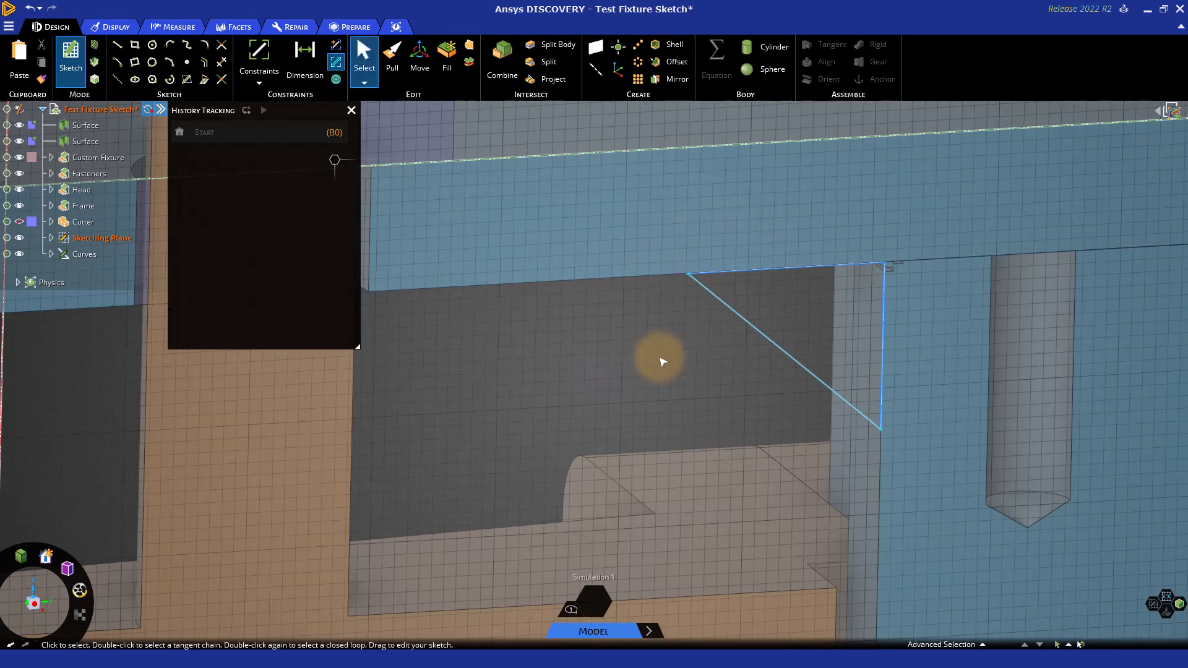
Step: Select and drag the diagonal and top lines to move the diagonal's upper endpoint left
click(781, 349)
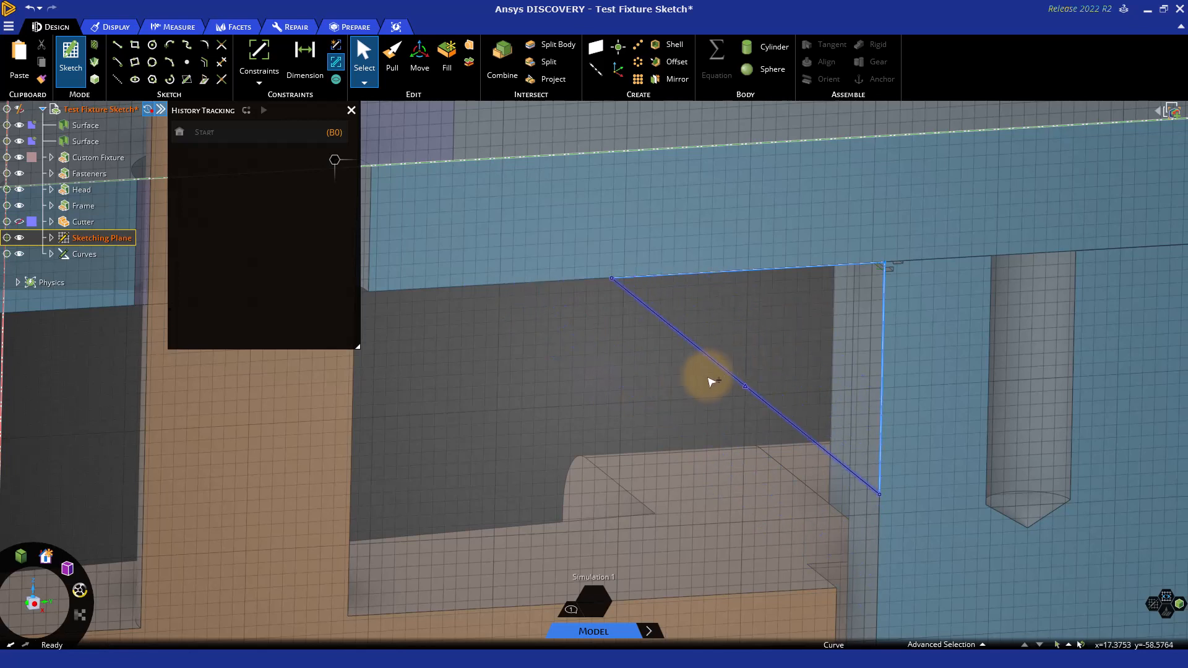
mouse_move(712, 279)
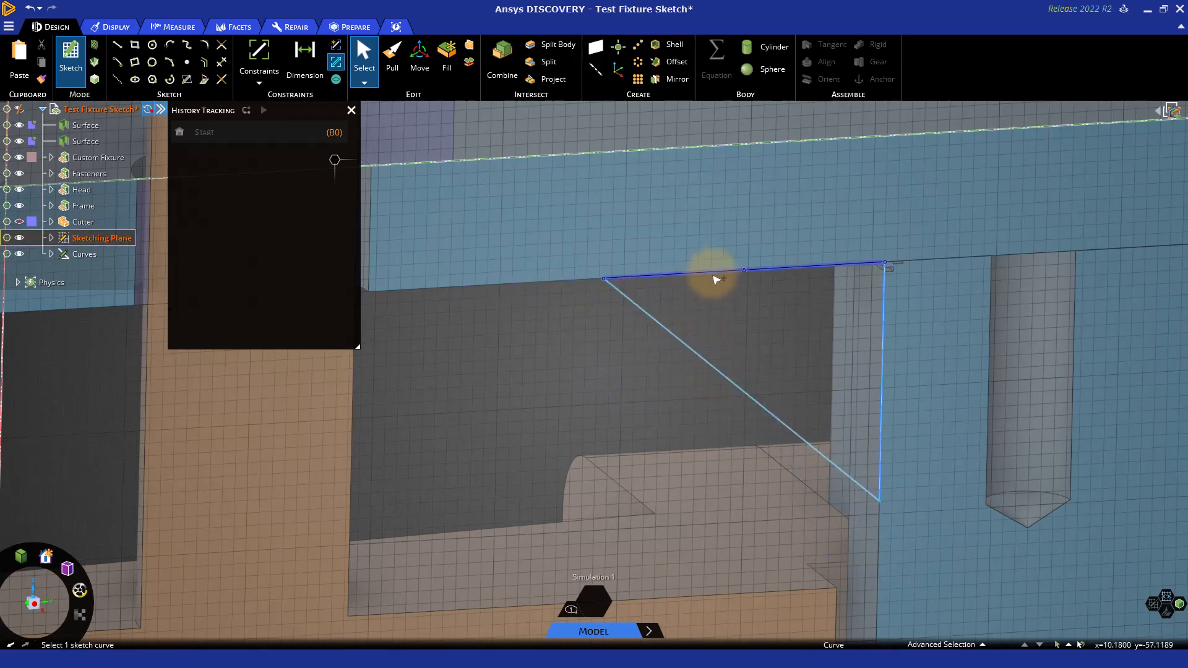
click(712, 274)
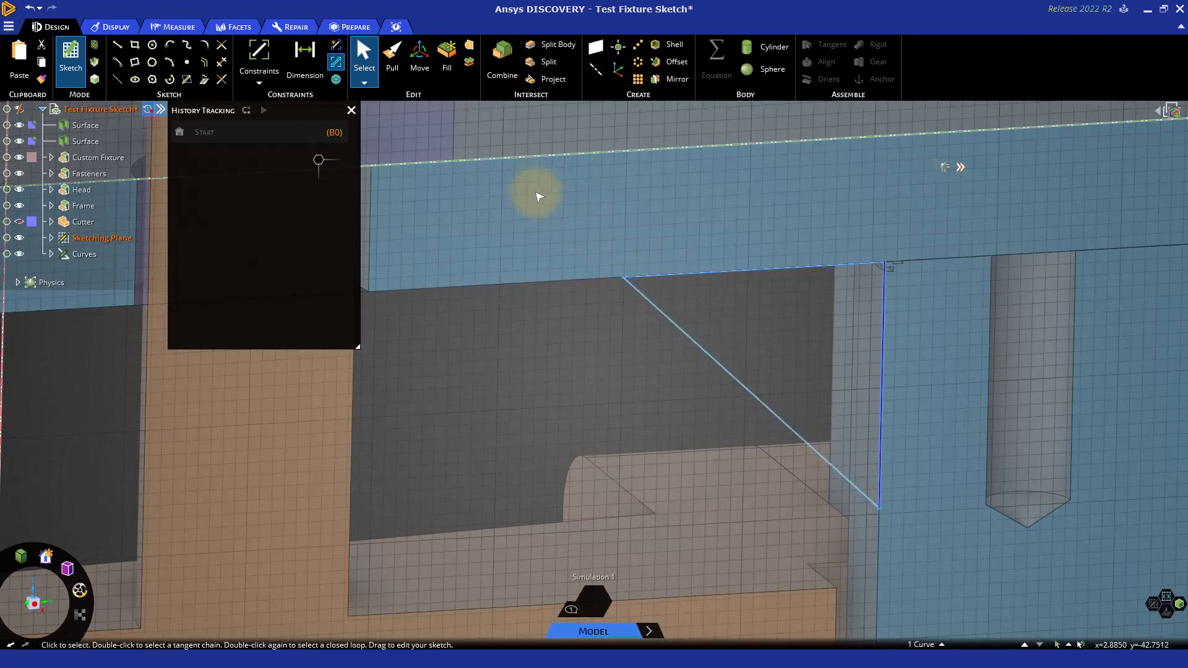
Step: Place a 42.8° angle dimension at the diagonal and a 21.09 mm top-line length
click(303, 50)
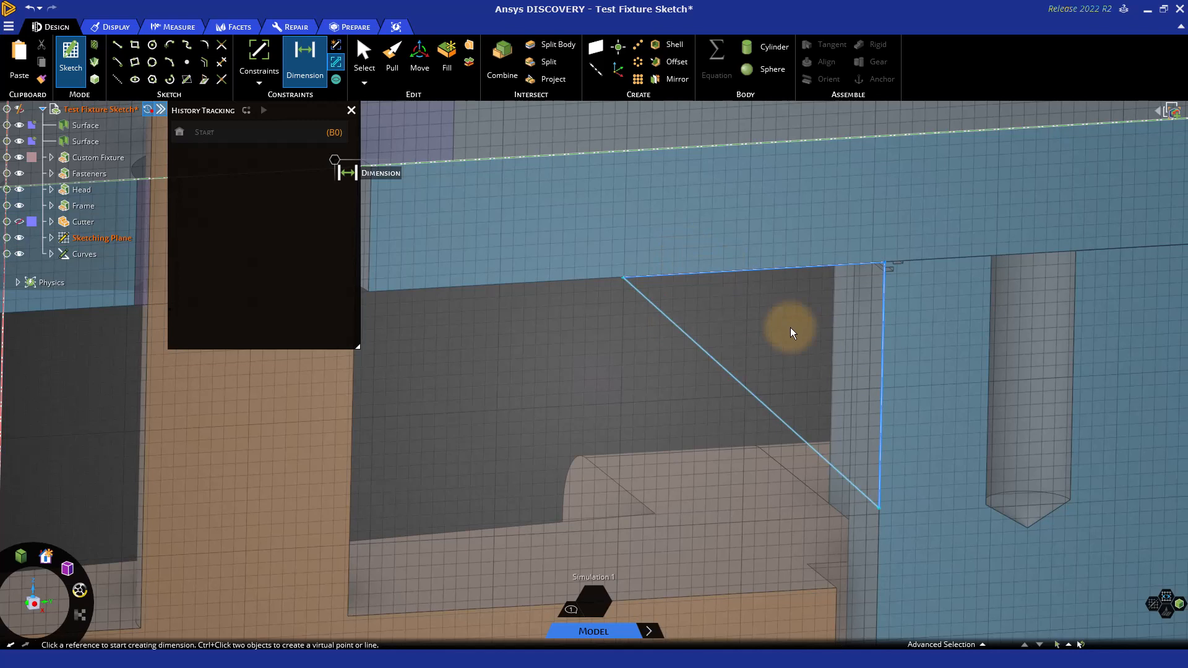
mouse_move(762, 360)
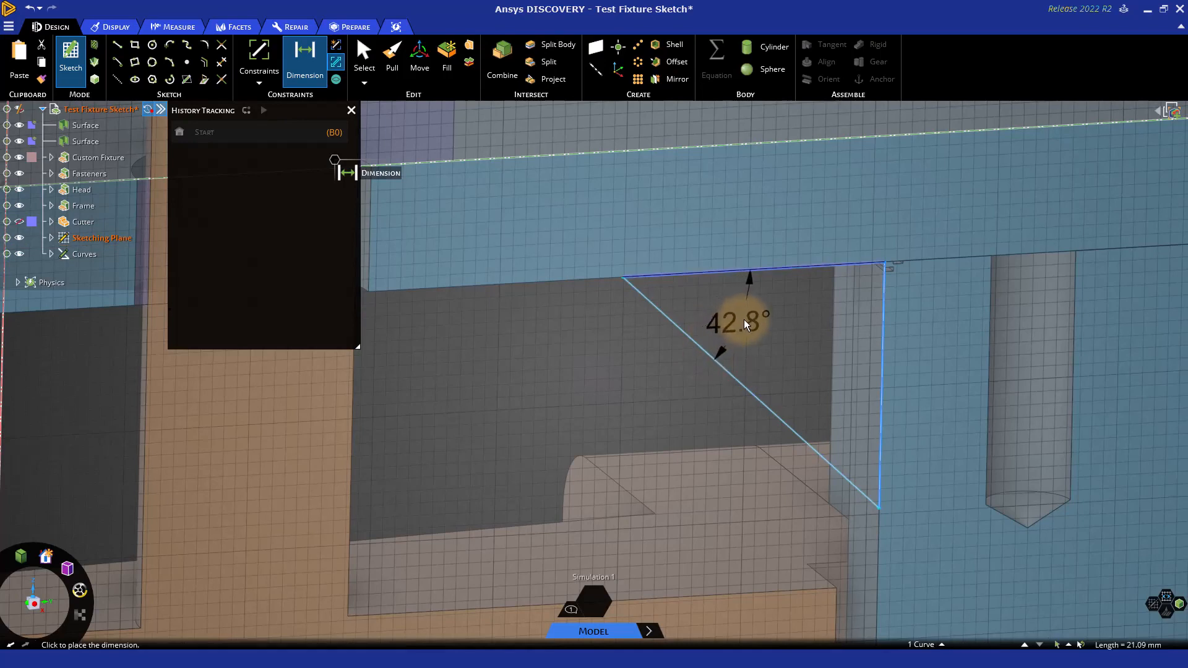
click(743, 322)
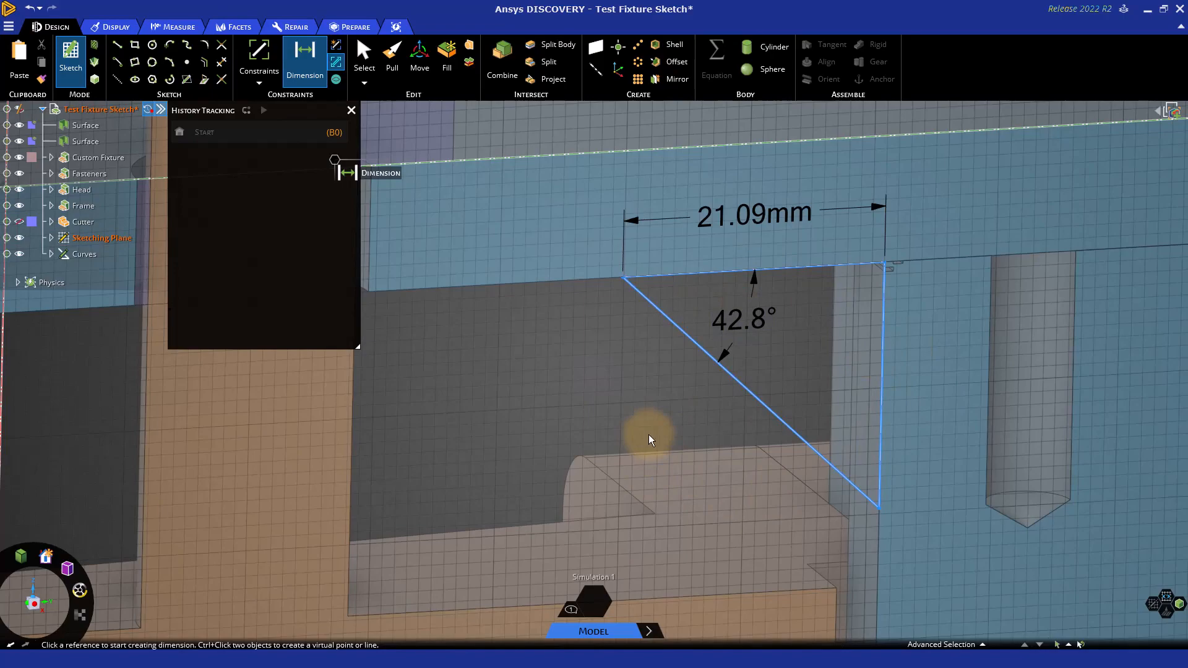
click(363, 60)
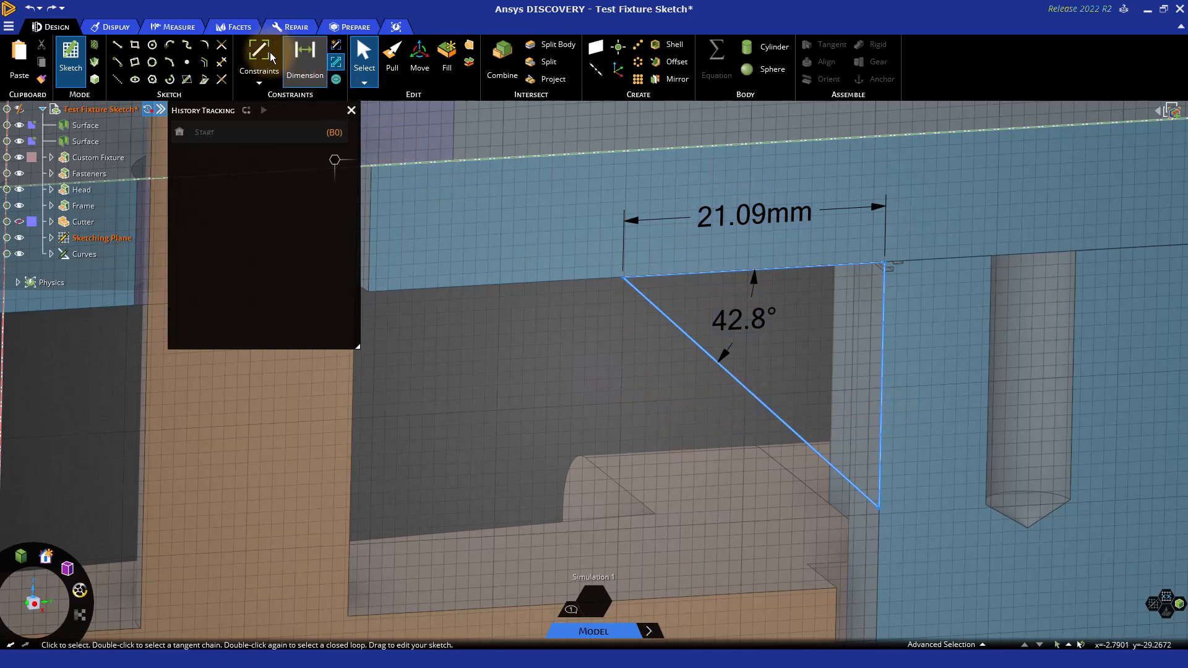
click(305, 57)
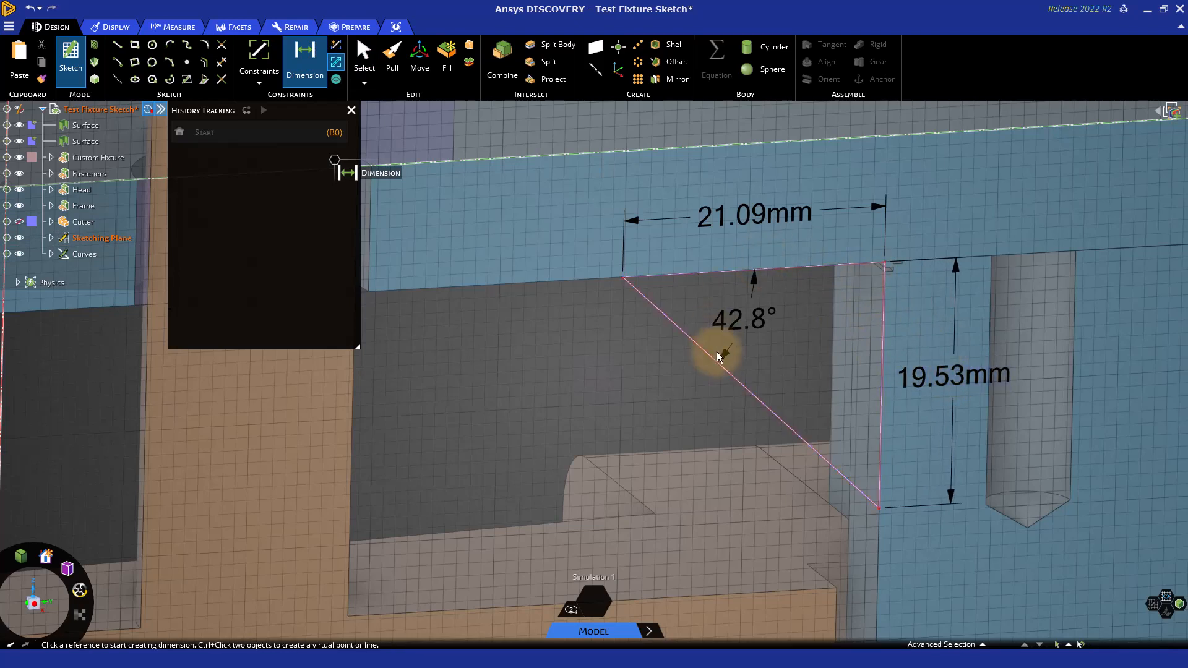
mouse_move(722, 439)
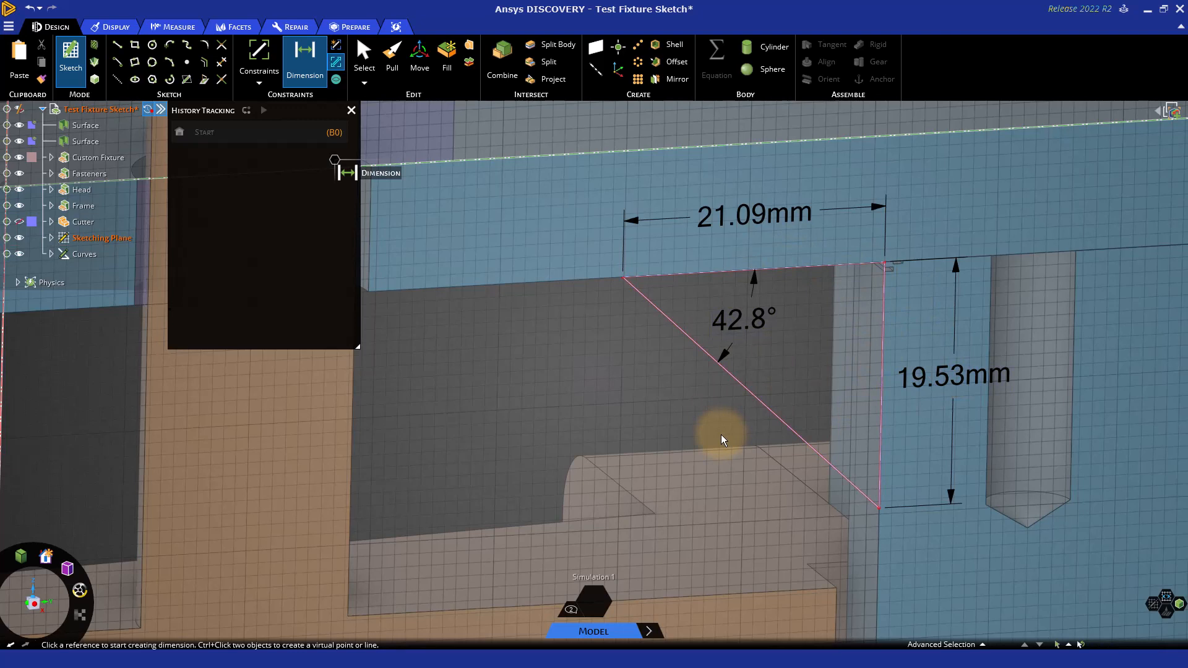
mouse_move(854, 407)
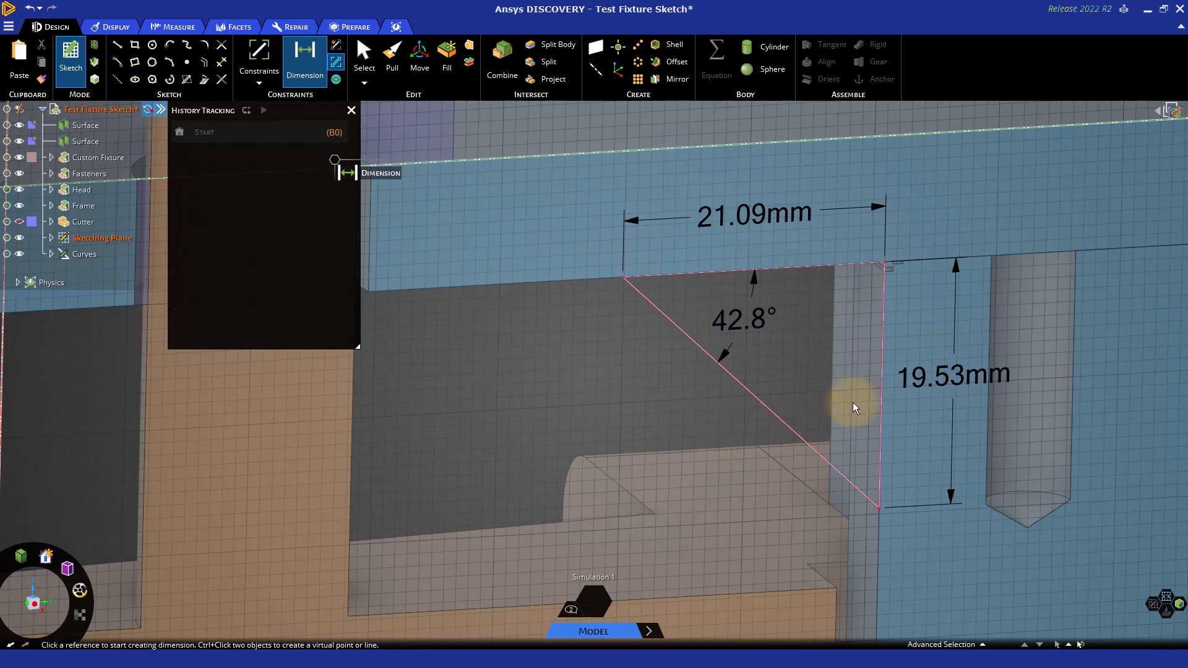
mouse_move(735, 438)
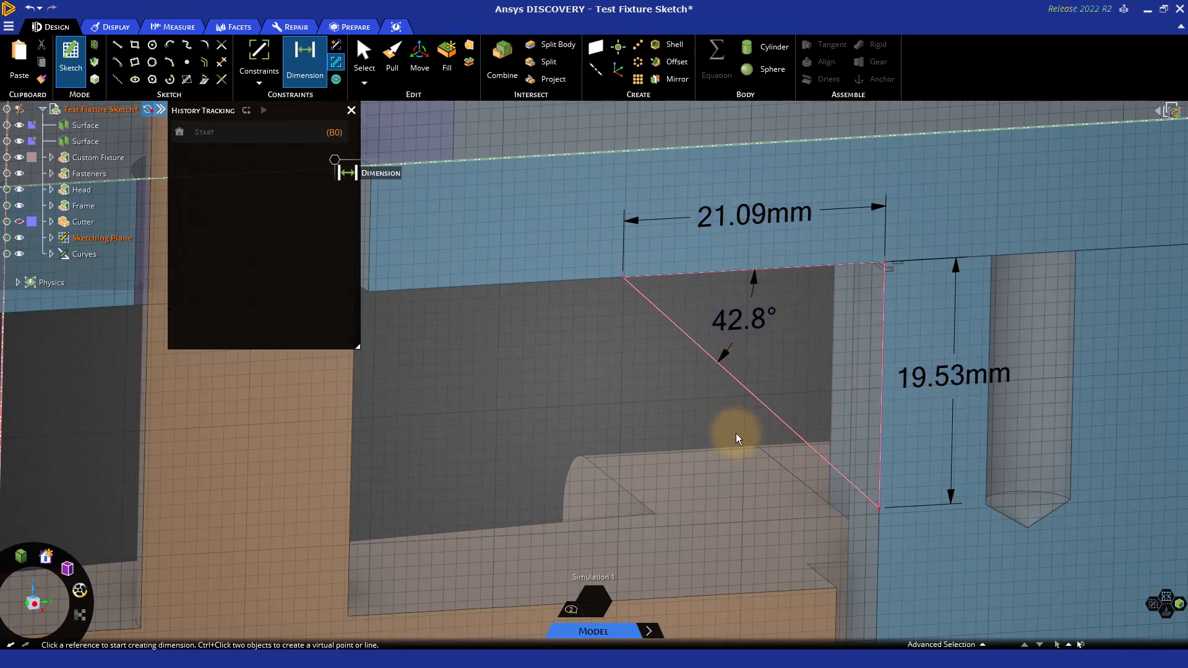
mouse_move(953, 375)
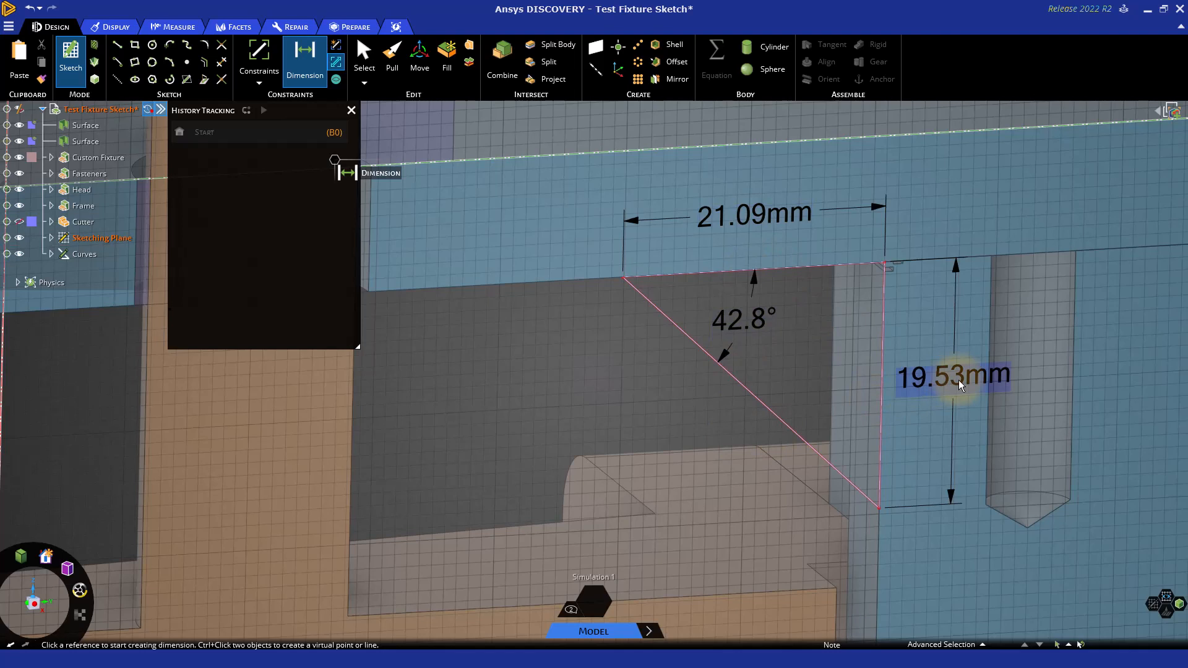
mouse_move(803, 425)
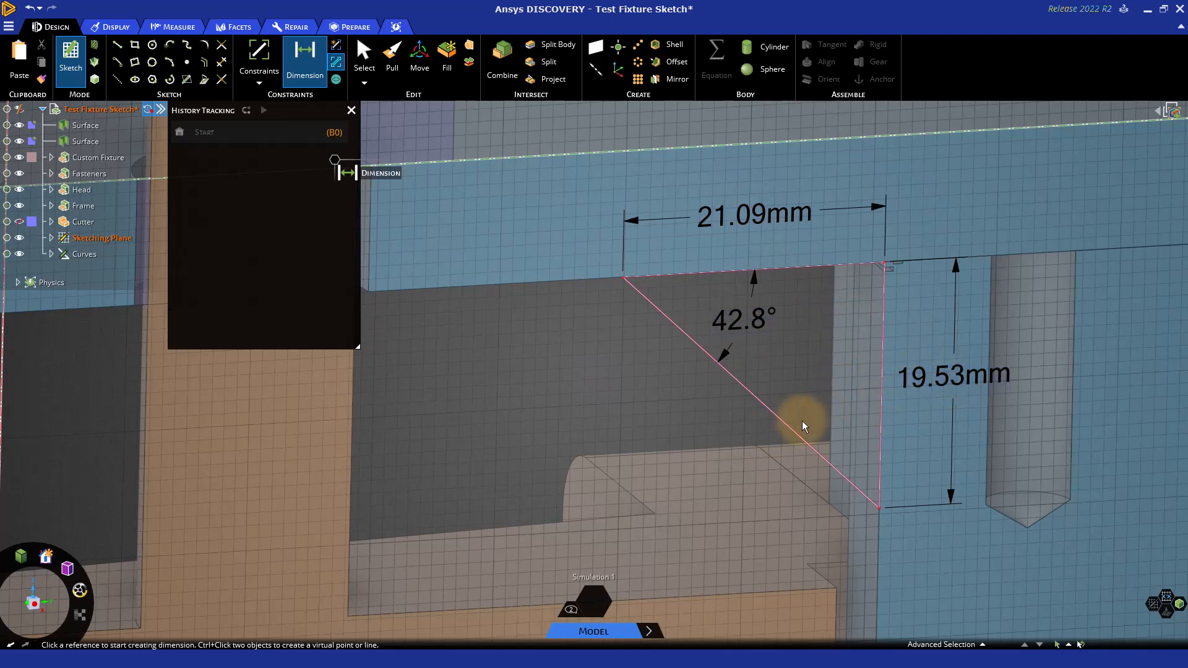
mouse_move(753, 284)
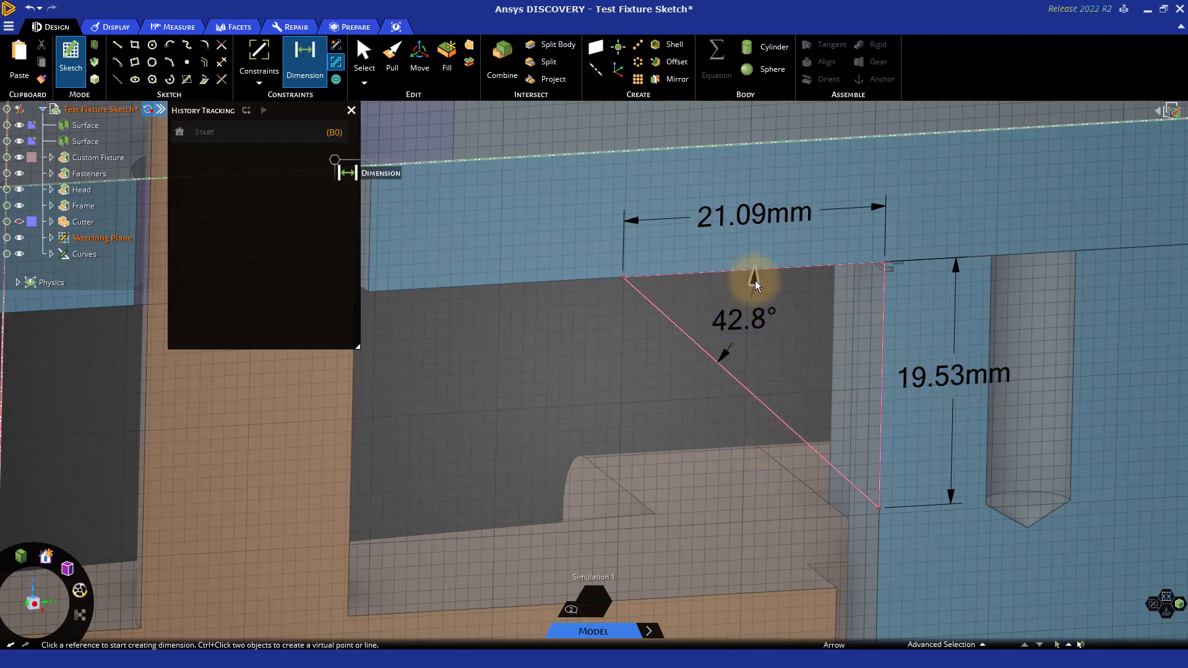
mouse_move(755, 321)
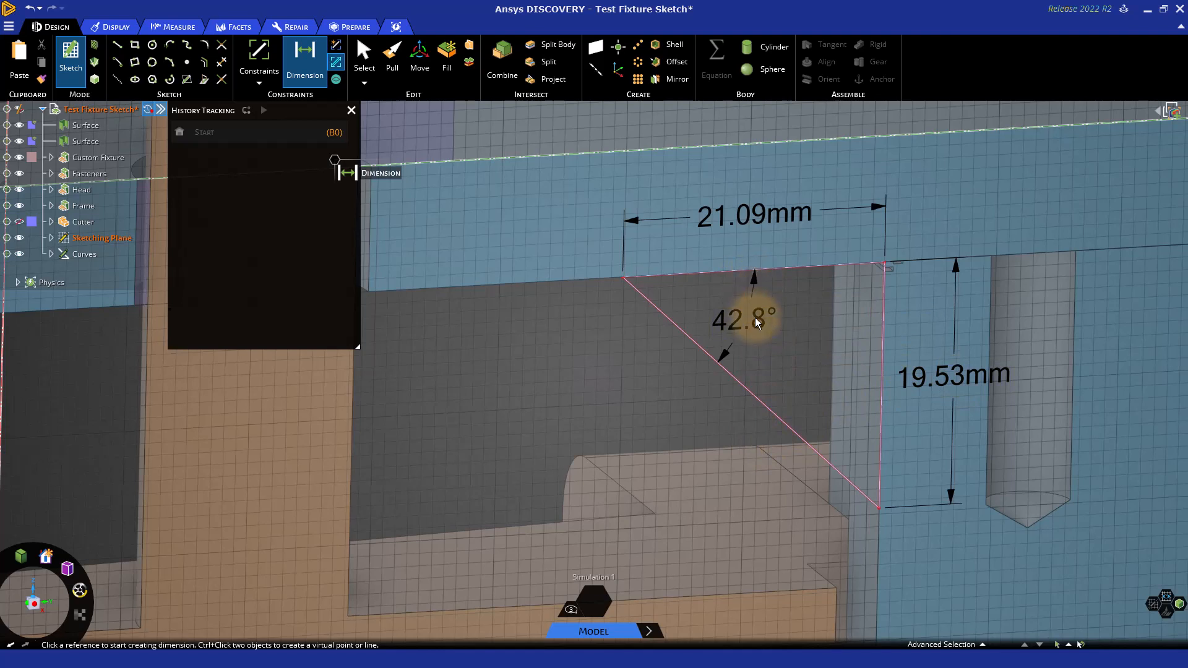
mouse_move(756, 333)
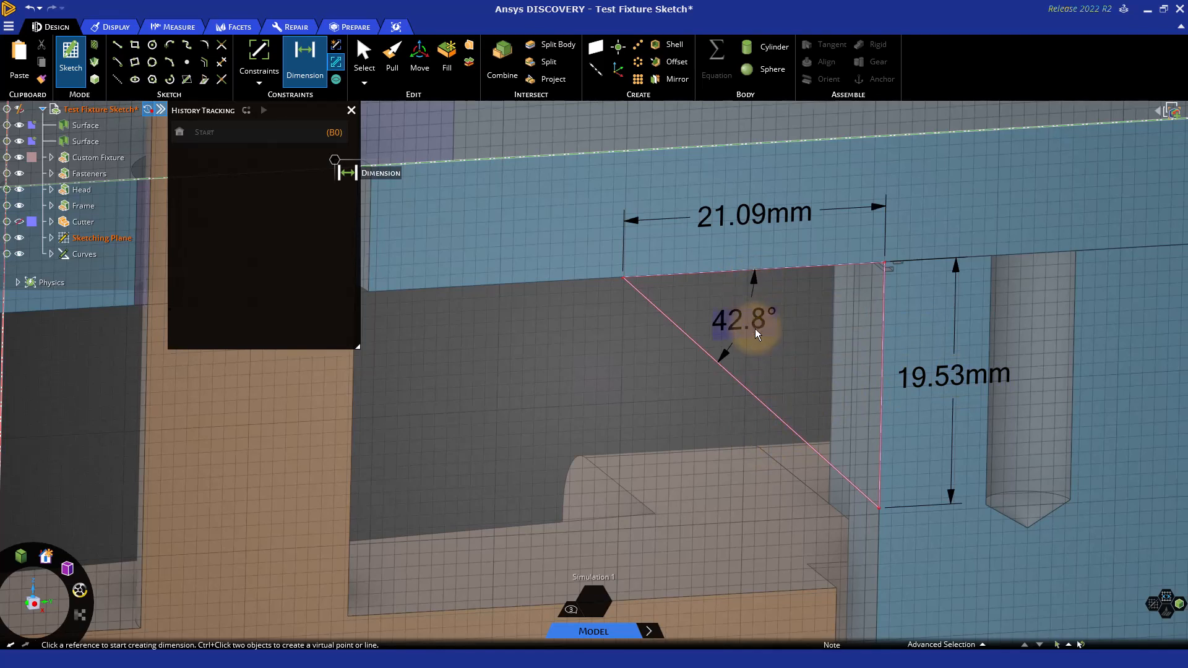
mouse_move(755, 330)
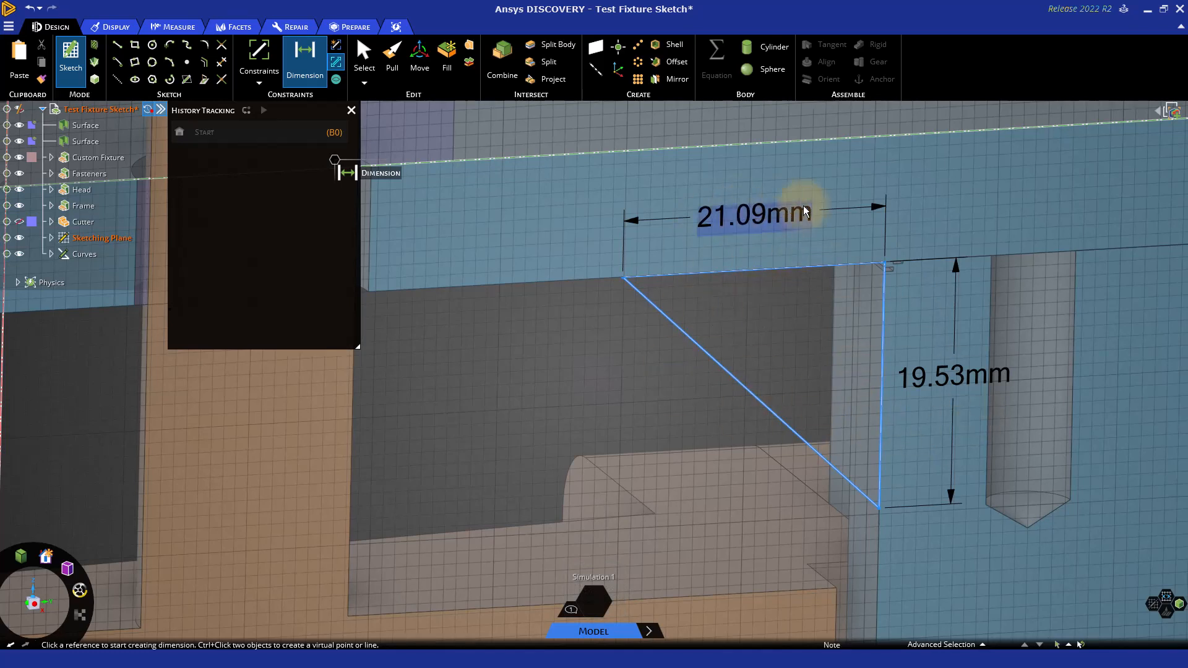
mouse_move(739, 233)
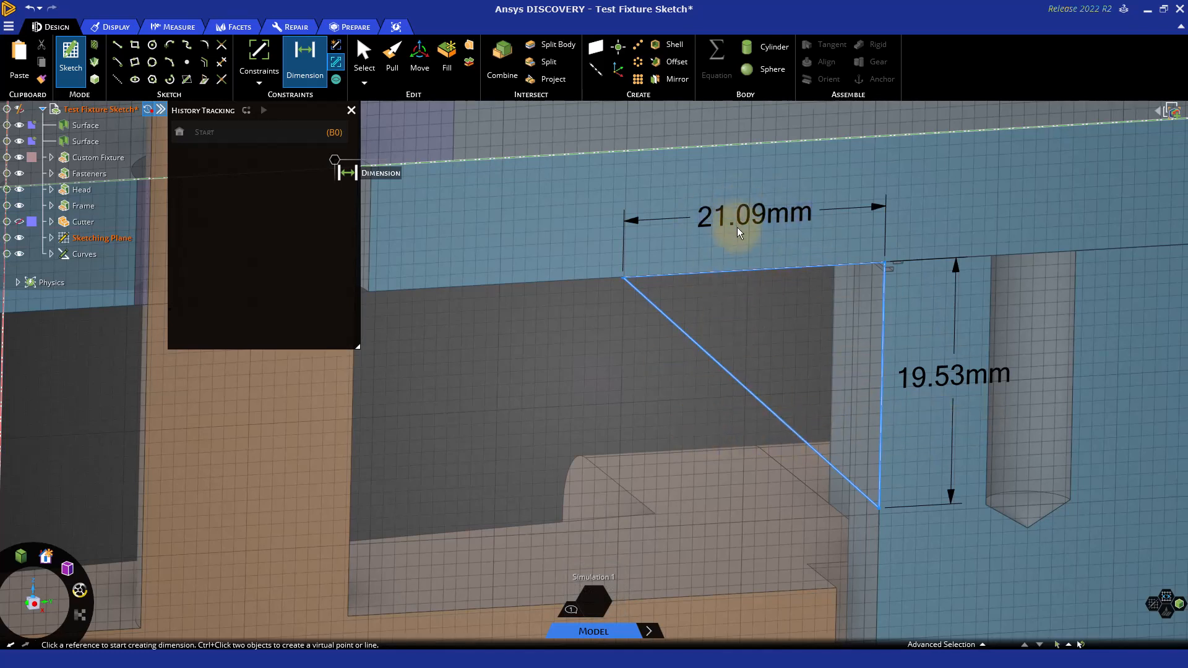
mouse_move(558, 433)
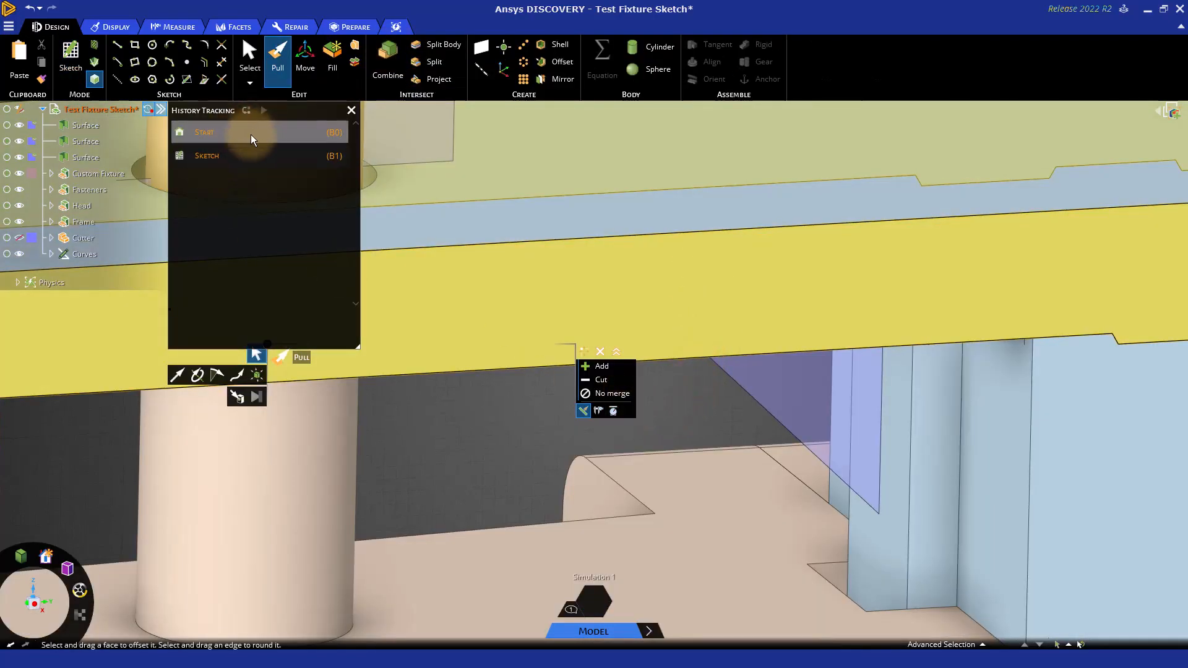
Step: Expand the Sketch (B1) history entry with its 21.09 mm and 20 mm dimensions, then close History Tracking
click(207, 156)
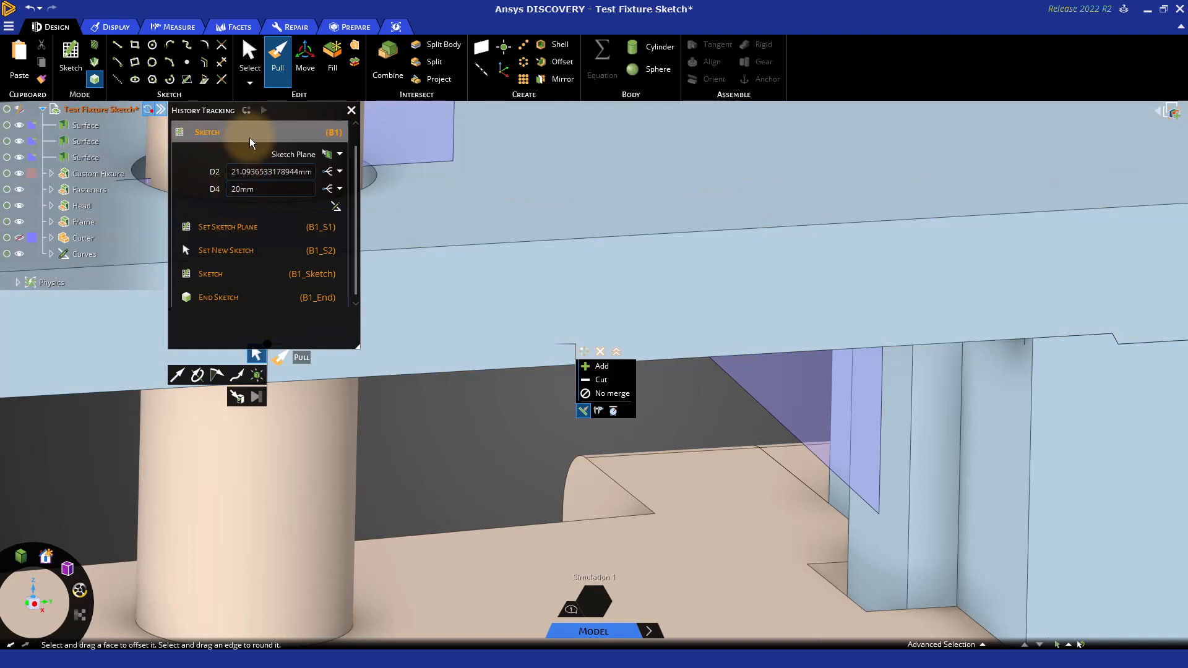
click(269, 188)
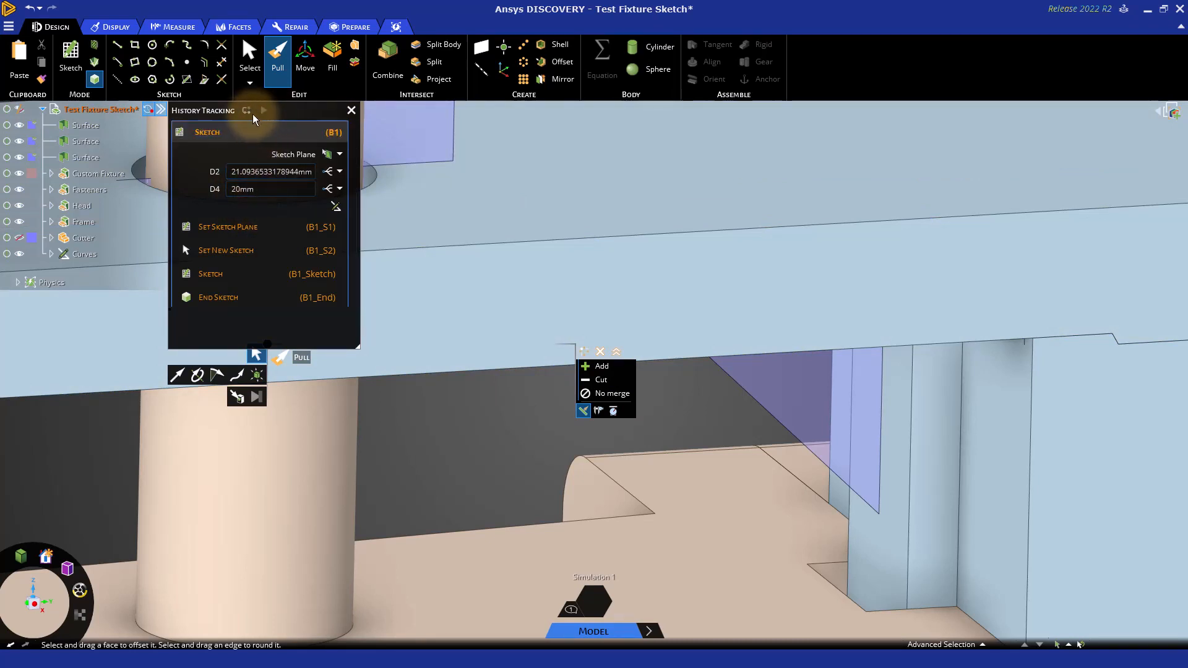
mouse_move(276, 119)
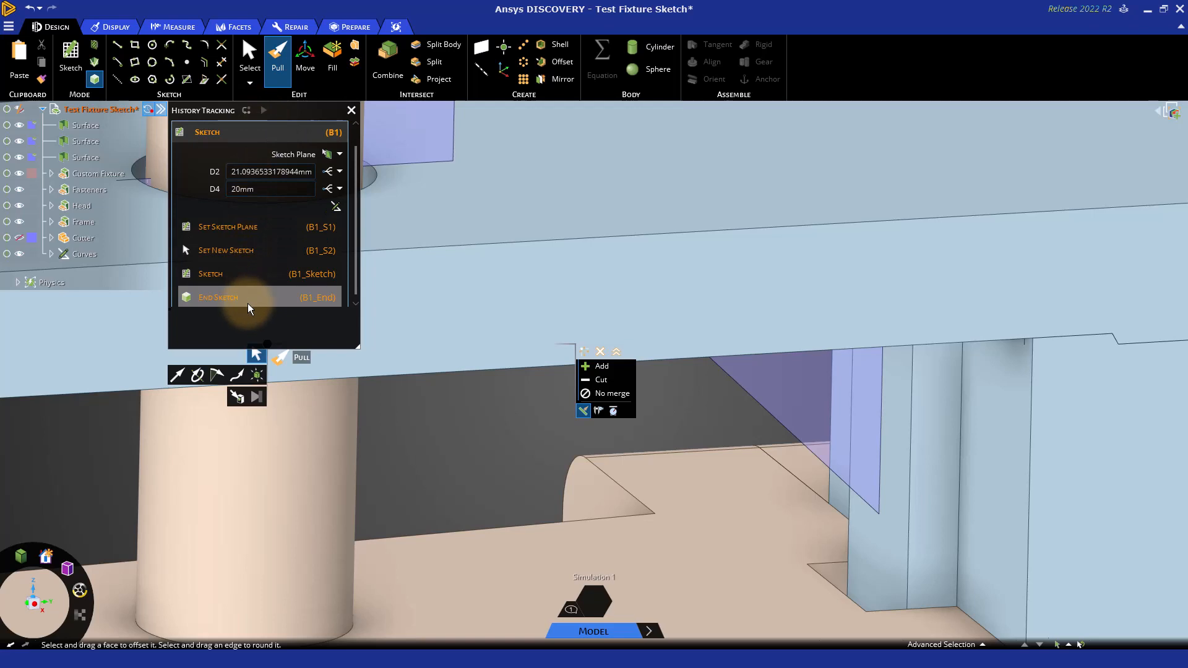
mouse_move(238, 213)
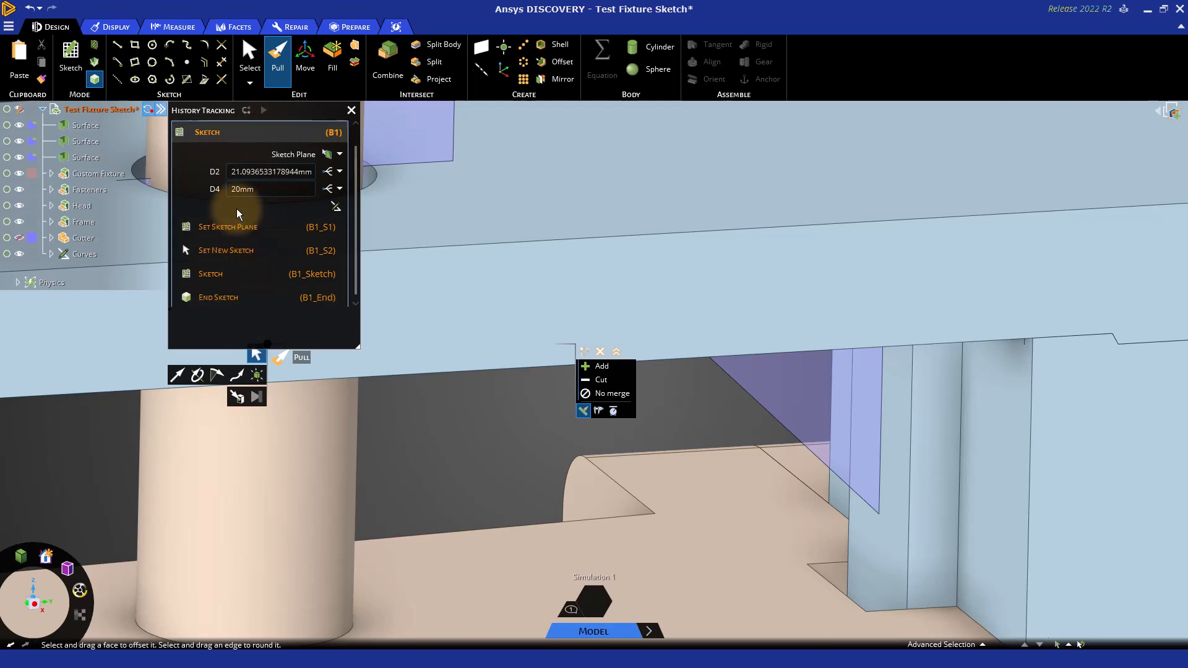
click(258, 273)
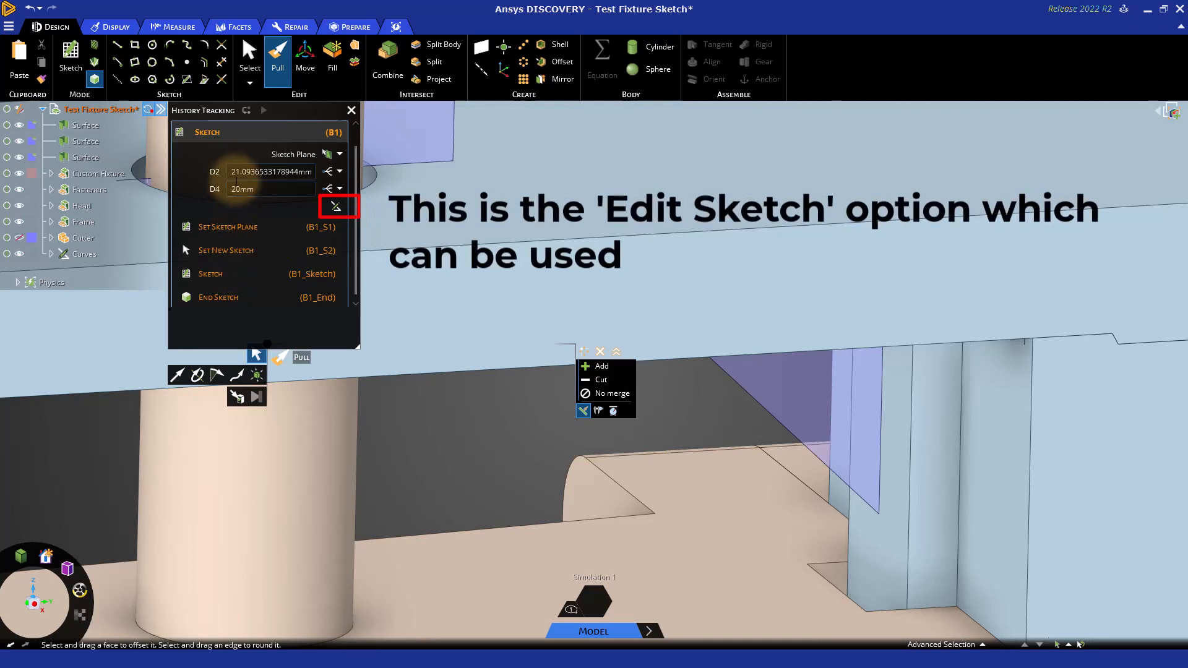
mouse_move(316, 118)
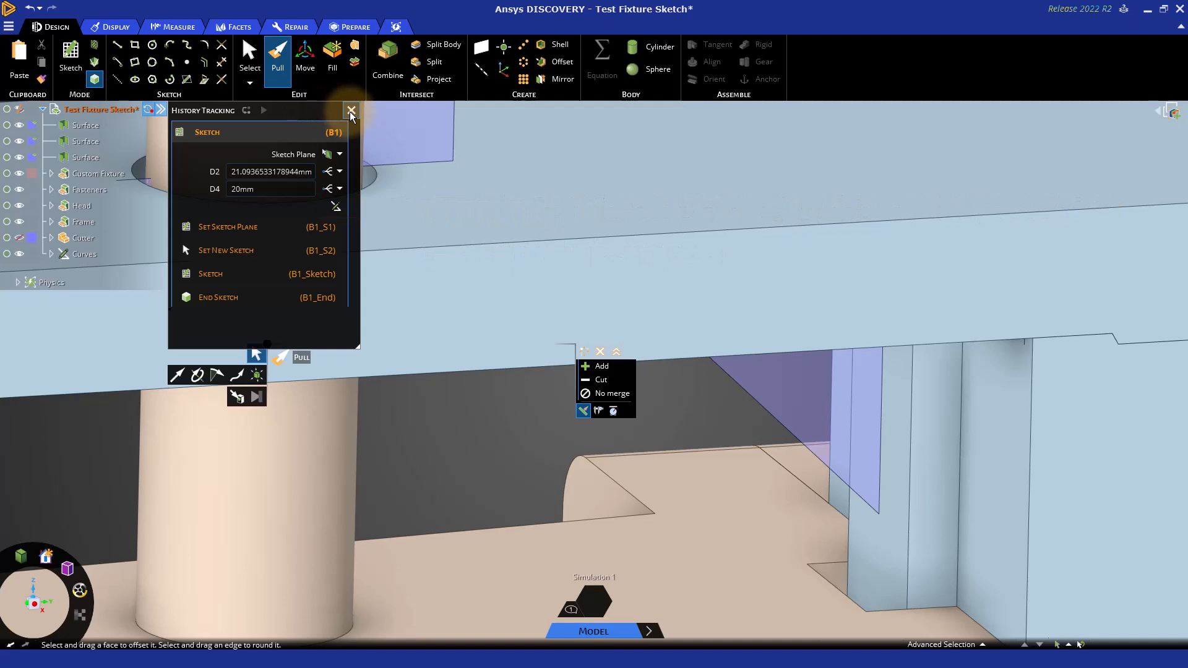
click(350, 111)
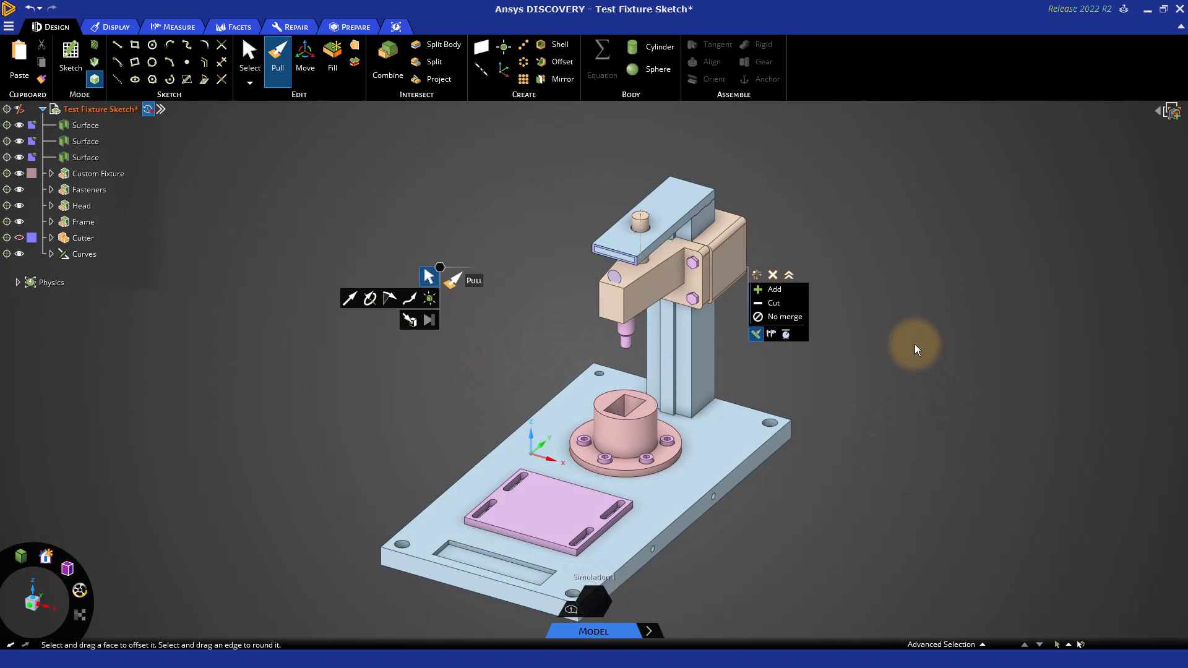
mouse_move(803, 369)
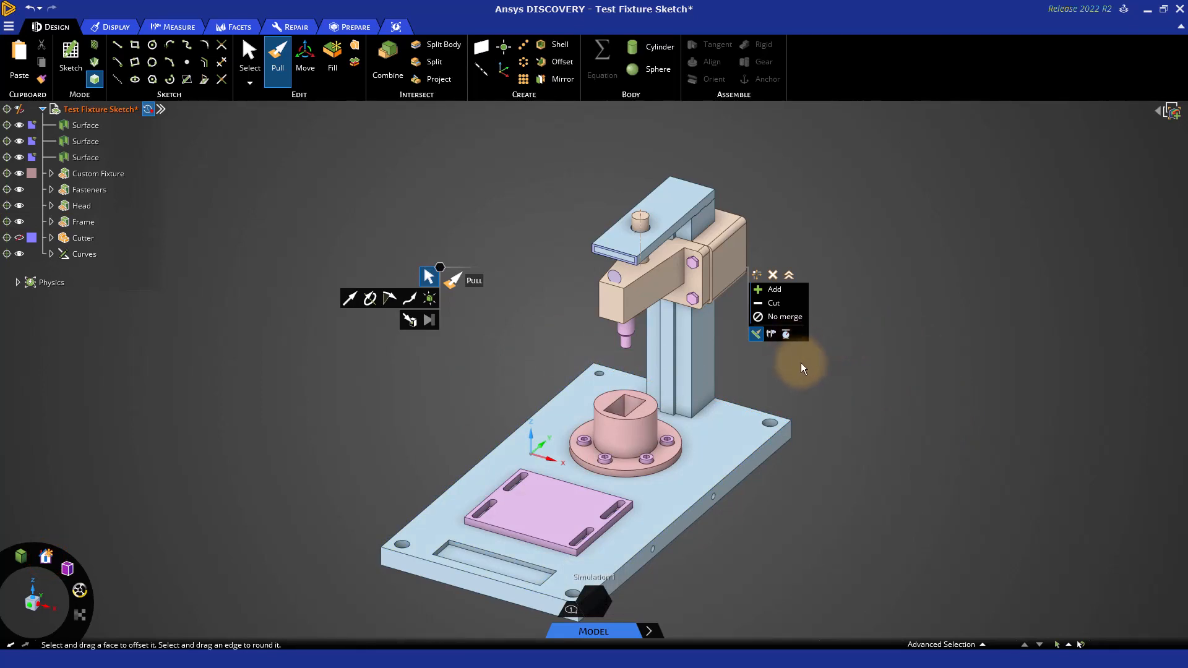
Step: Select and zoom in on the Head's front face, checking its context menu
click(249, 57)
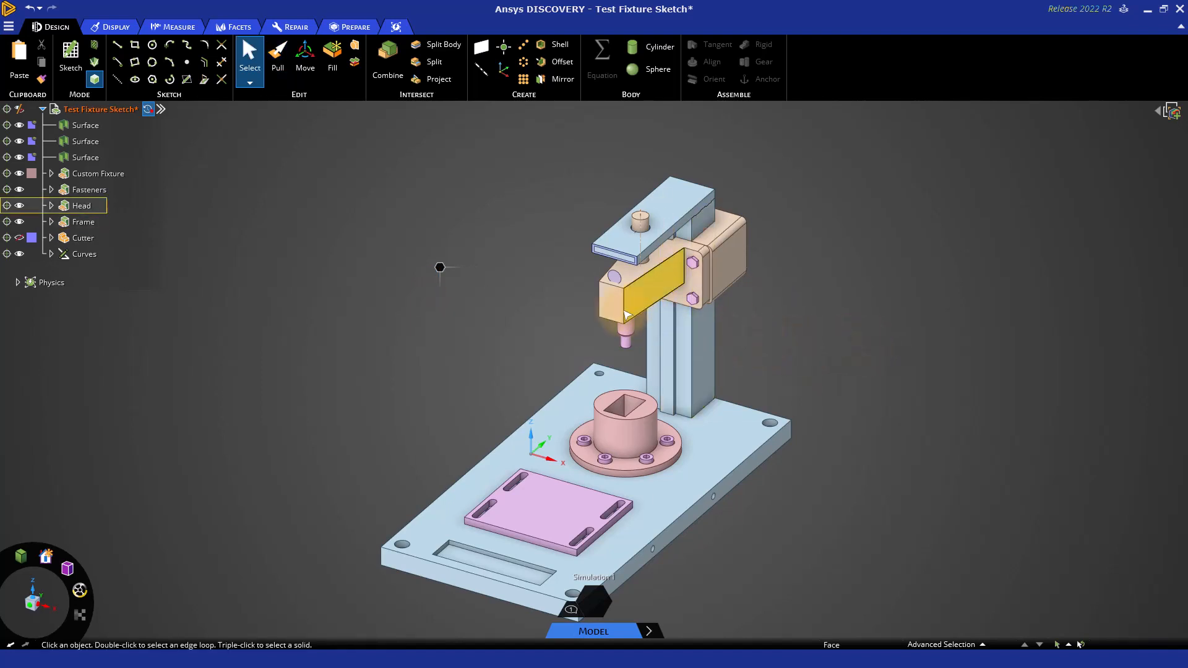
click(615, 305)
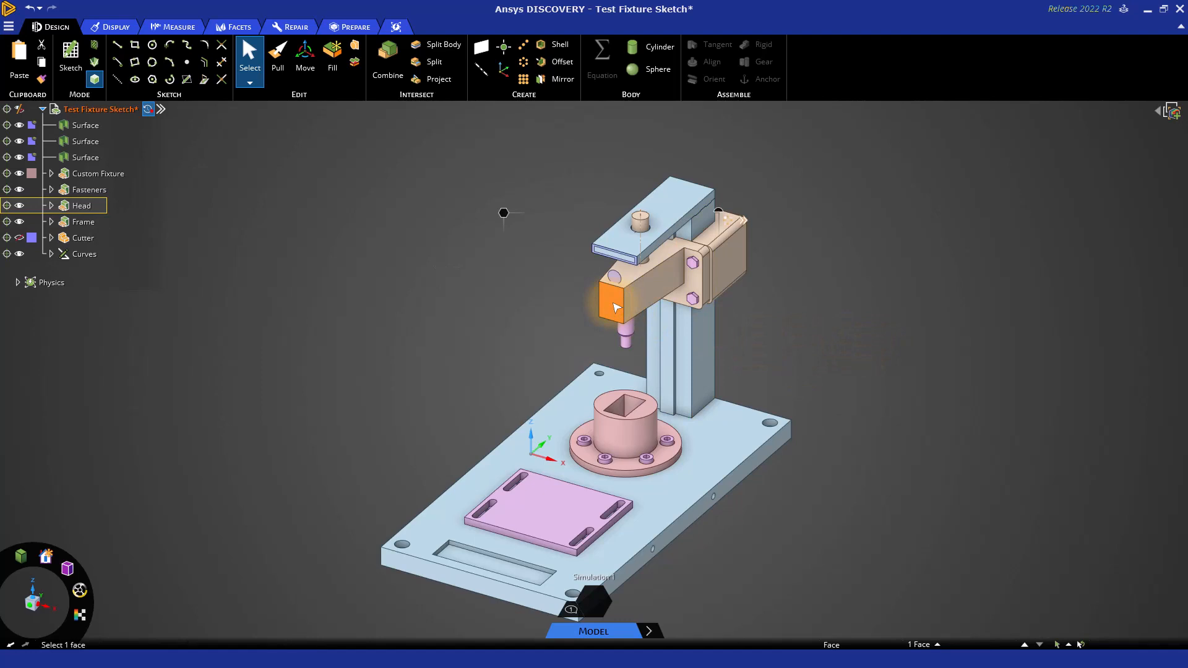
scroll(up, 3)
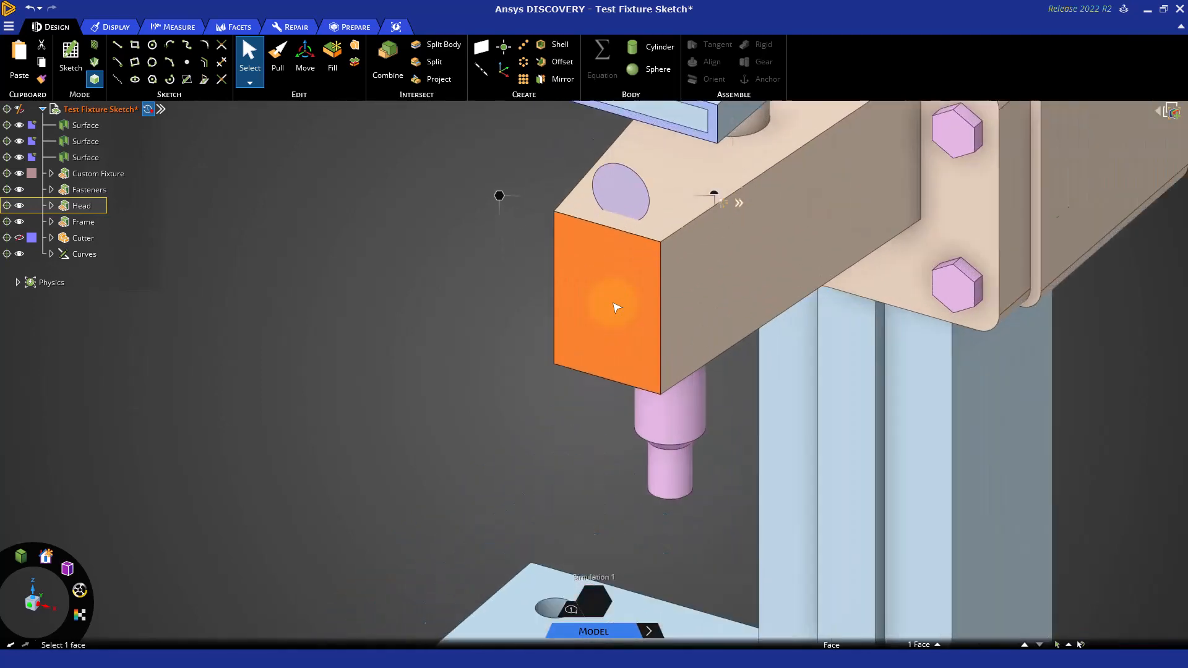
right_click(616, 308)
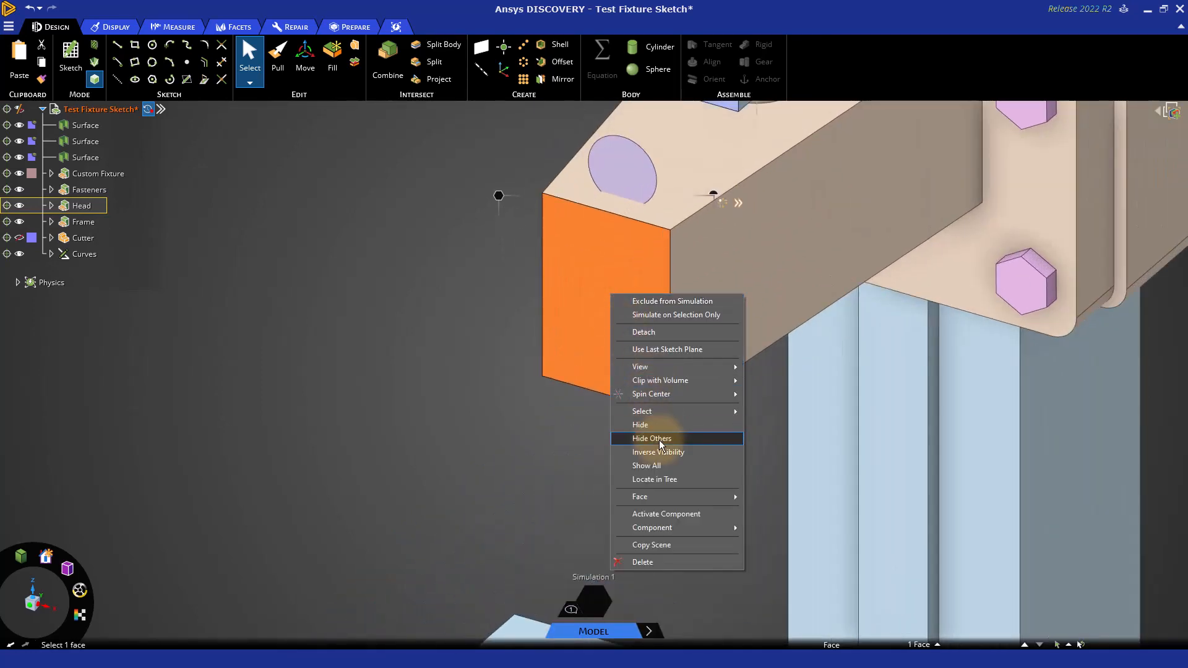
click(651, 438)
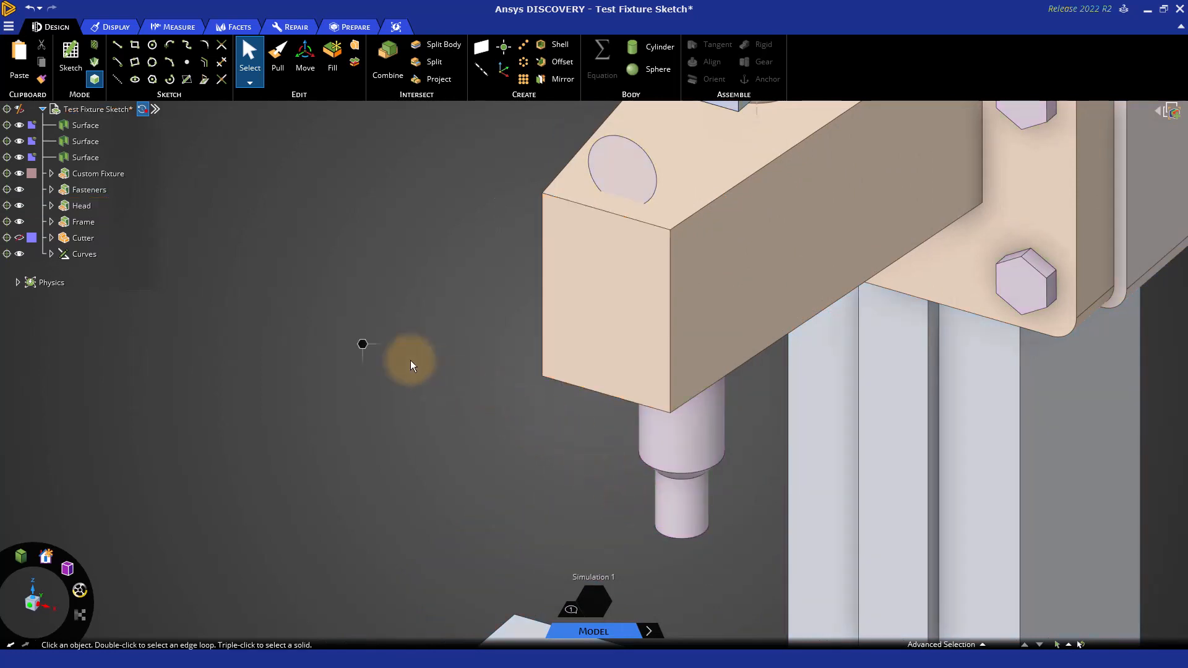
Step: Clear the face selection, briefly select the Frame component, then deselect
click(83, 221)
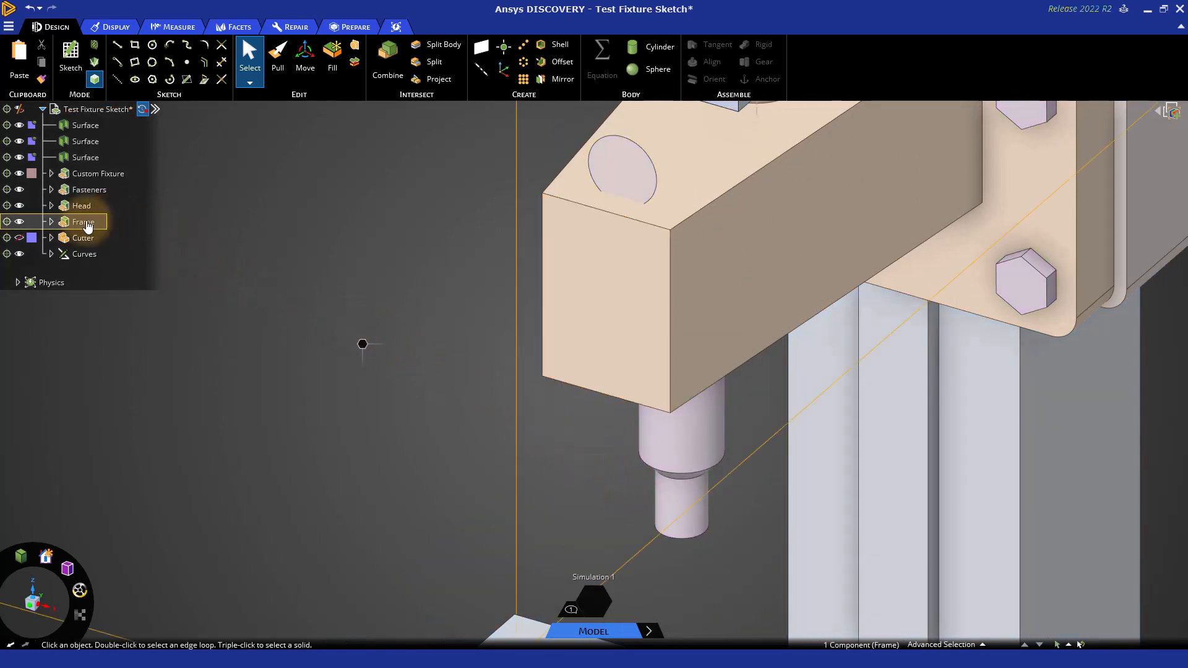
click(301, 264)
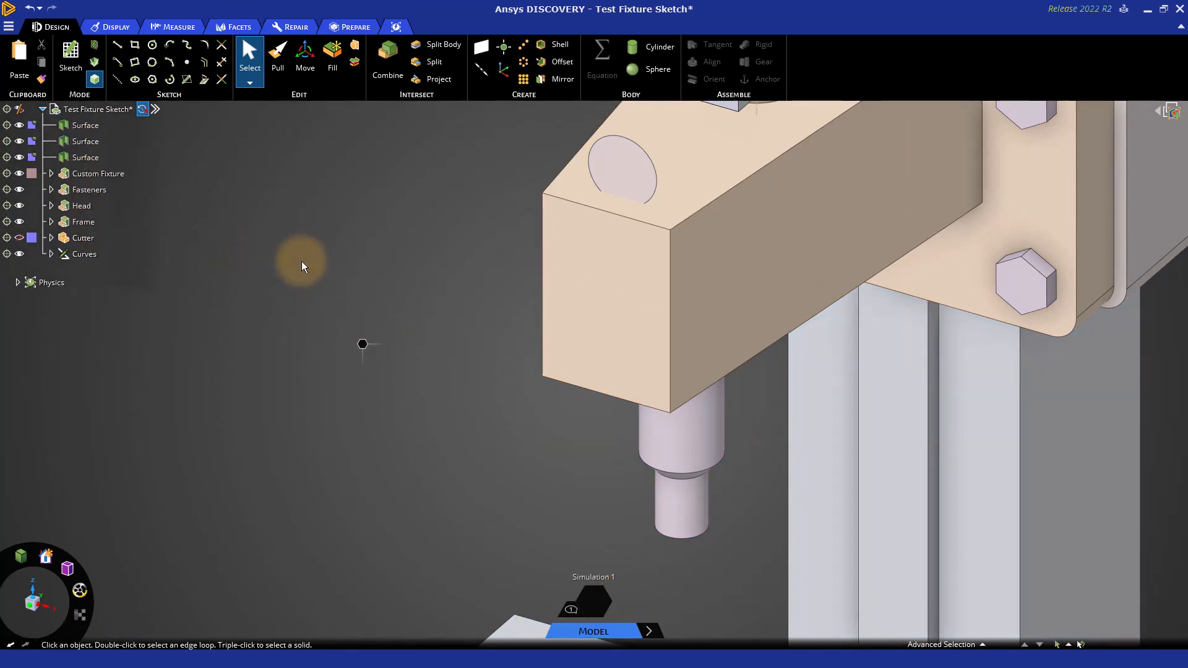
mouse_move(399, 281)
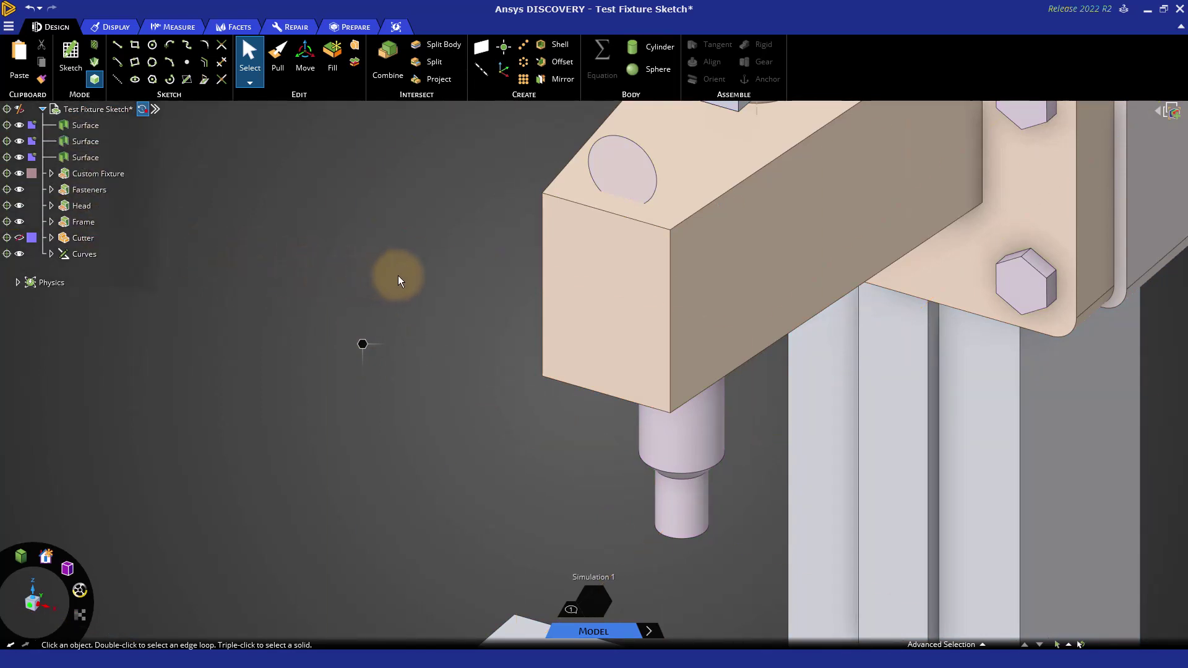
click(580, 307)
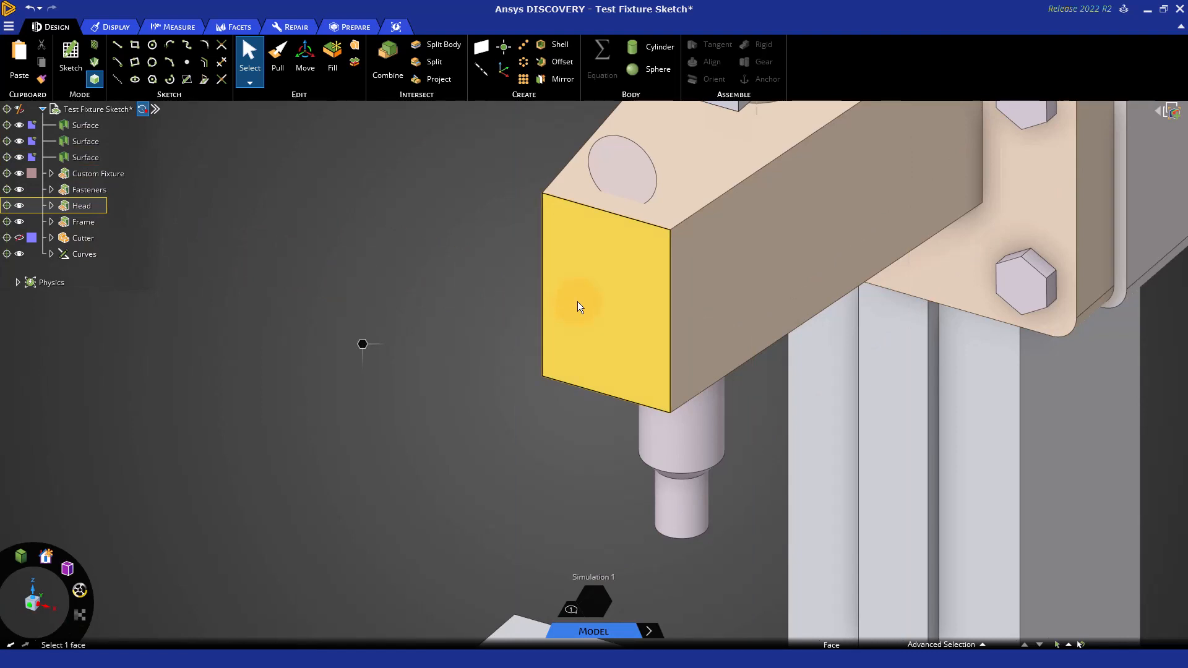
click(459, 274)
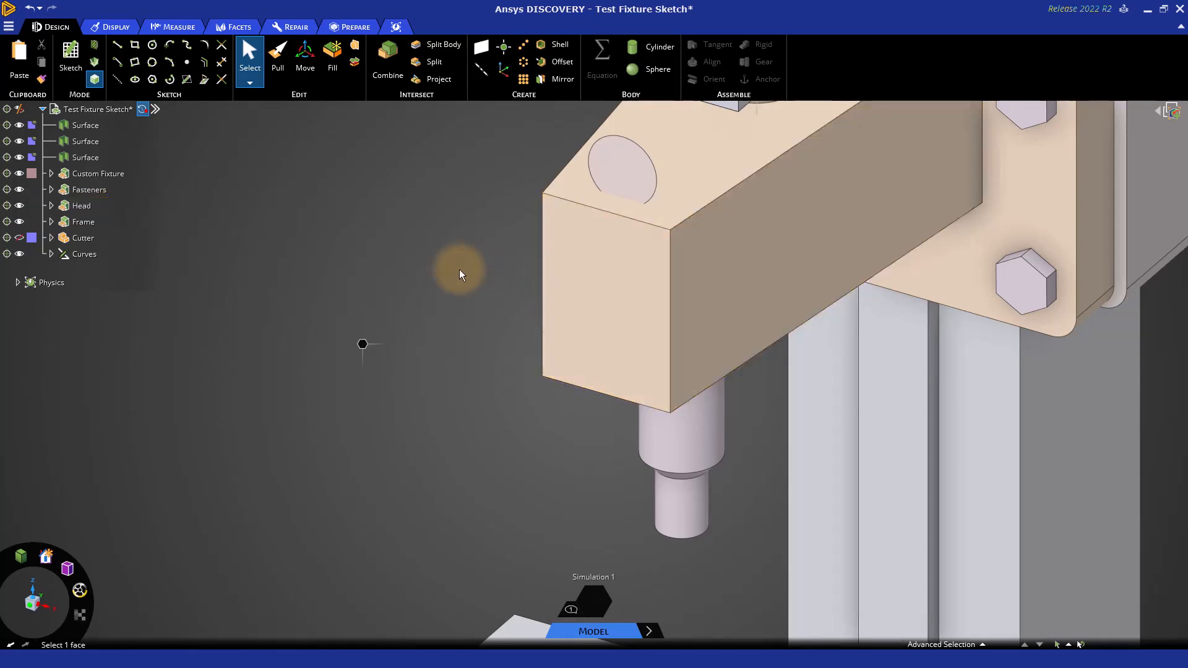
mouse_move(116, 45)
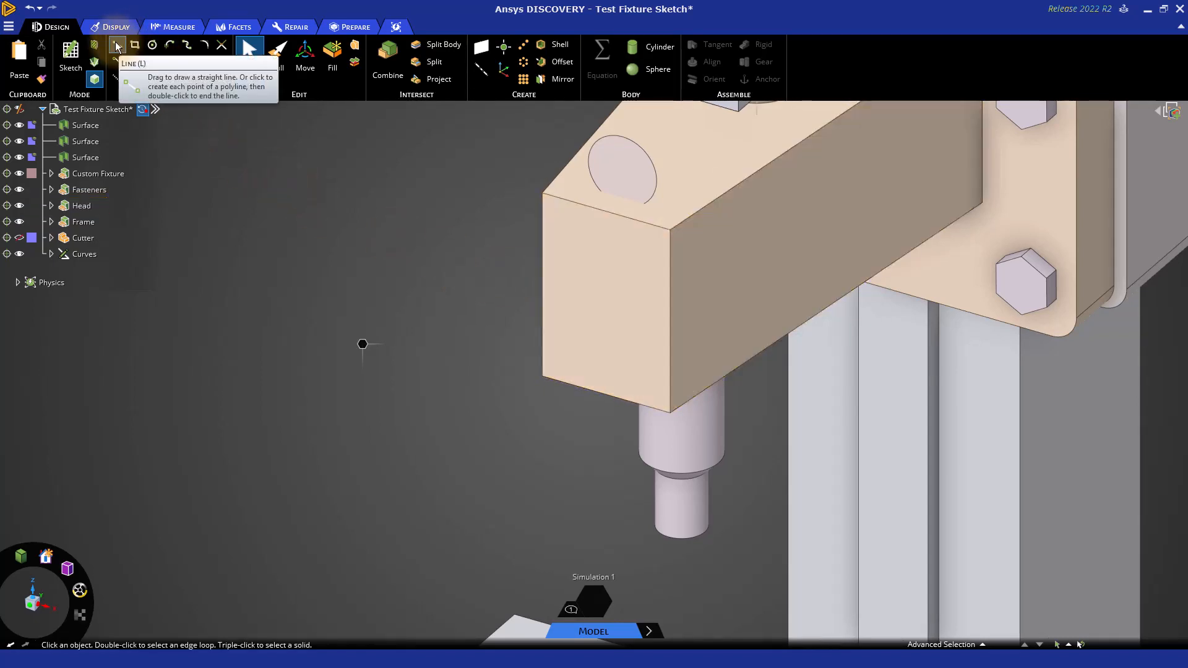
Step: Draw two parallel vertical lines on the Head's front face, then end line drawing with Esc
click(606, 296)
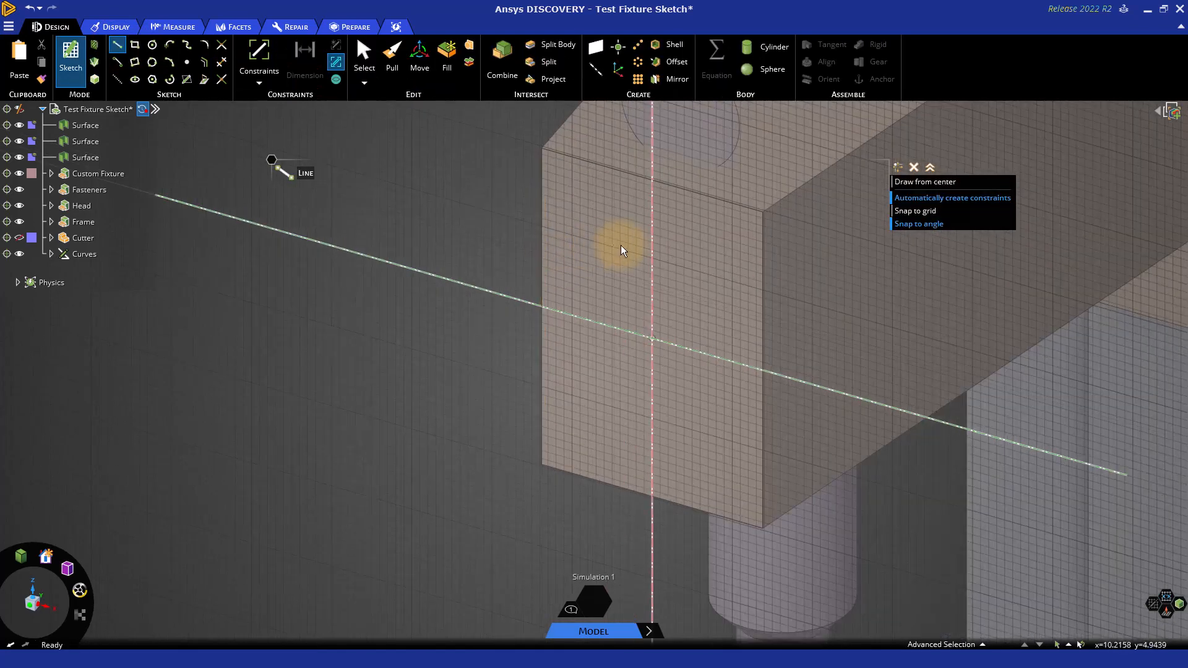
mouse_move(549, 141)
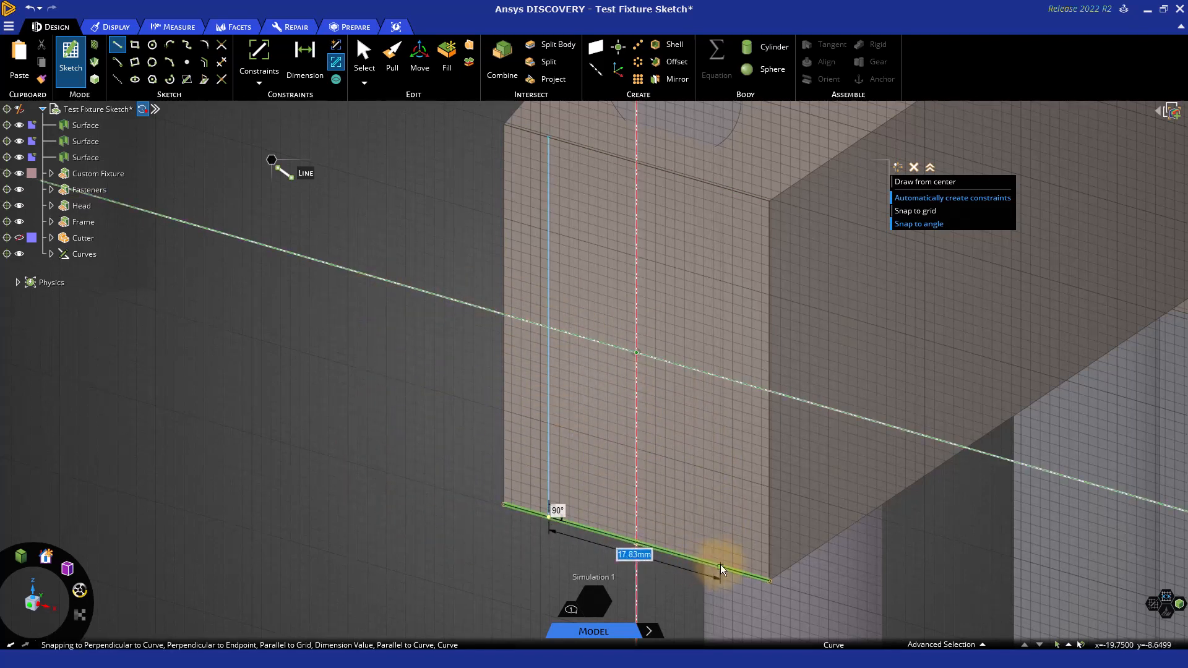
mouse_move(724, 429)
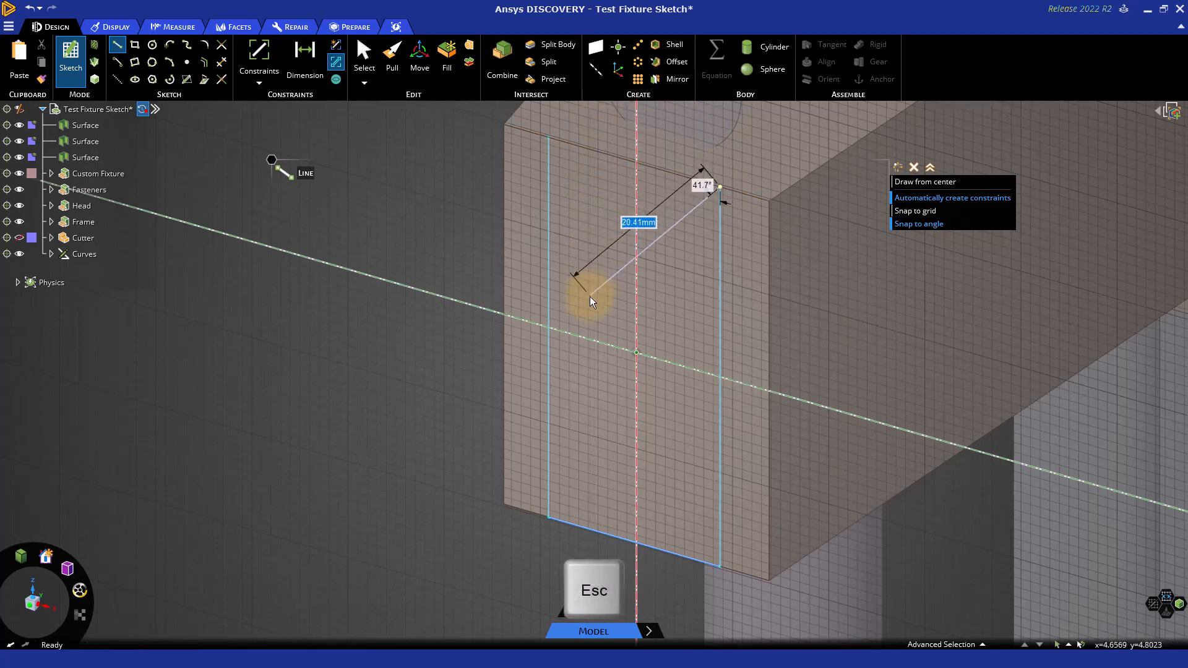
key(Escape)
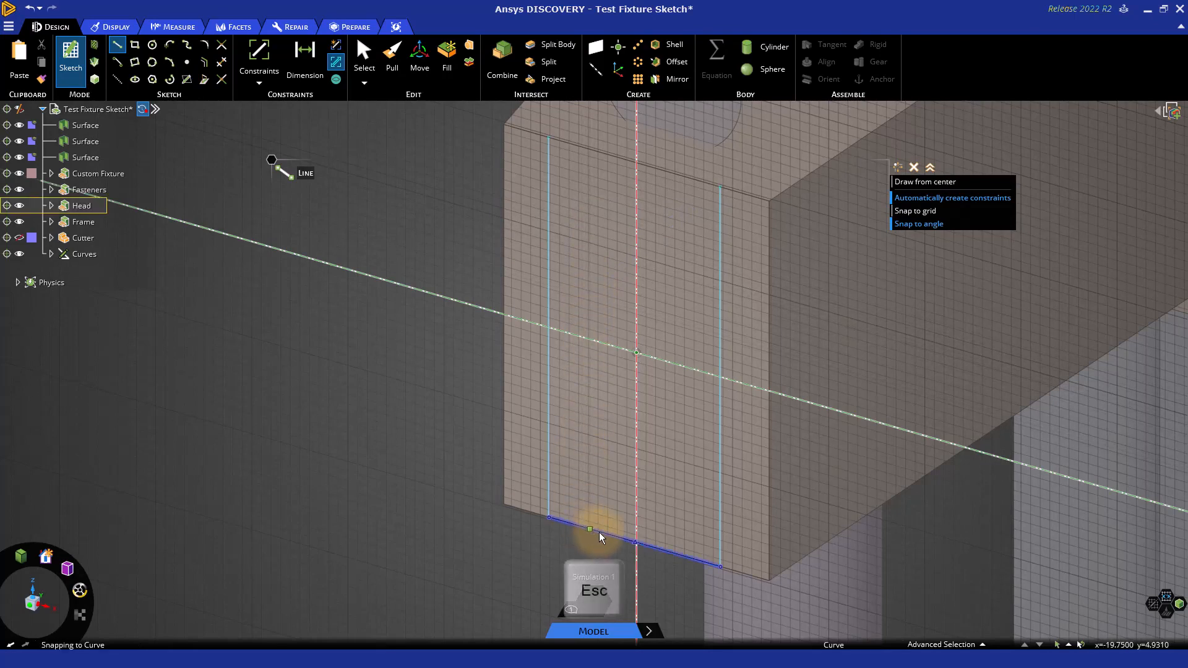
key(Escape)
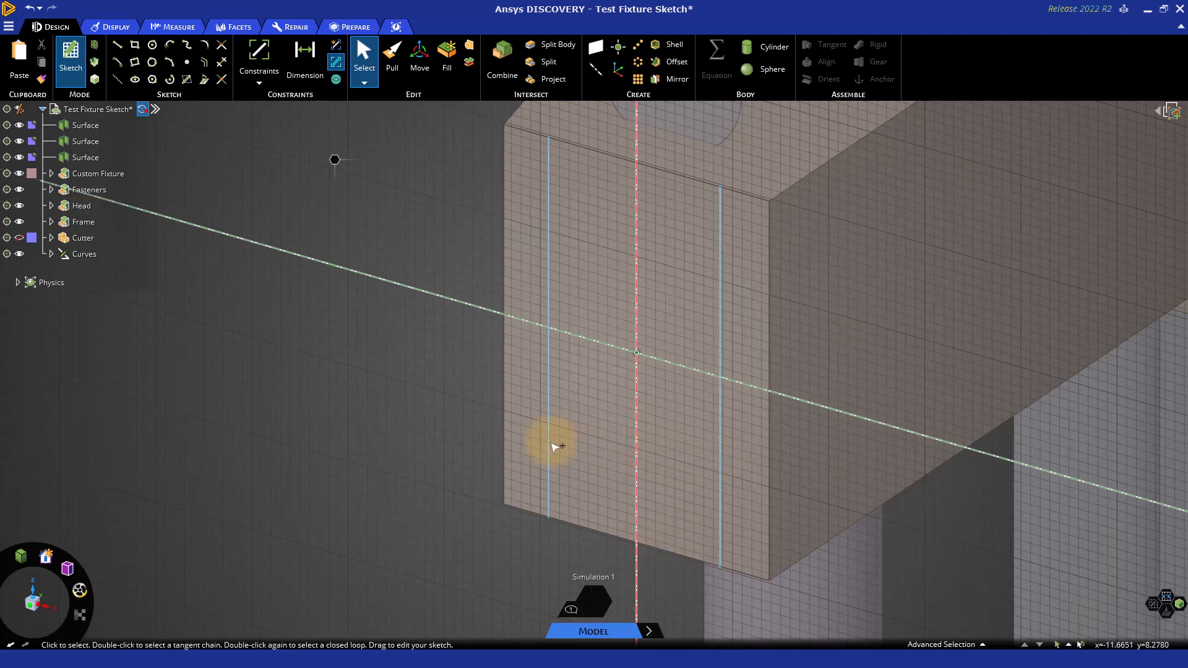
mouse_move(443, 411)
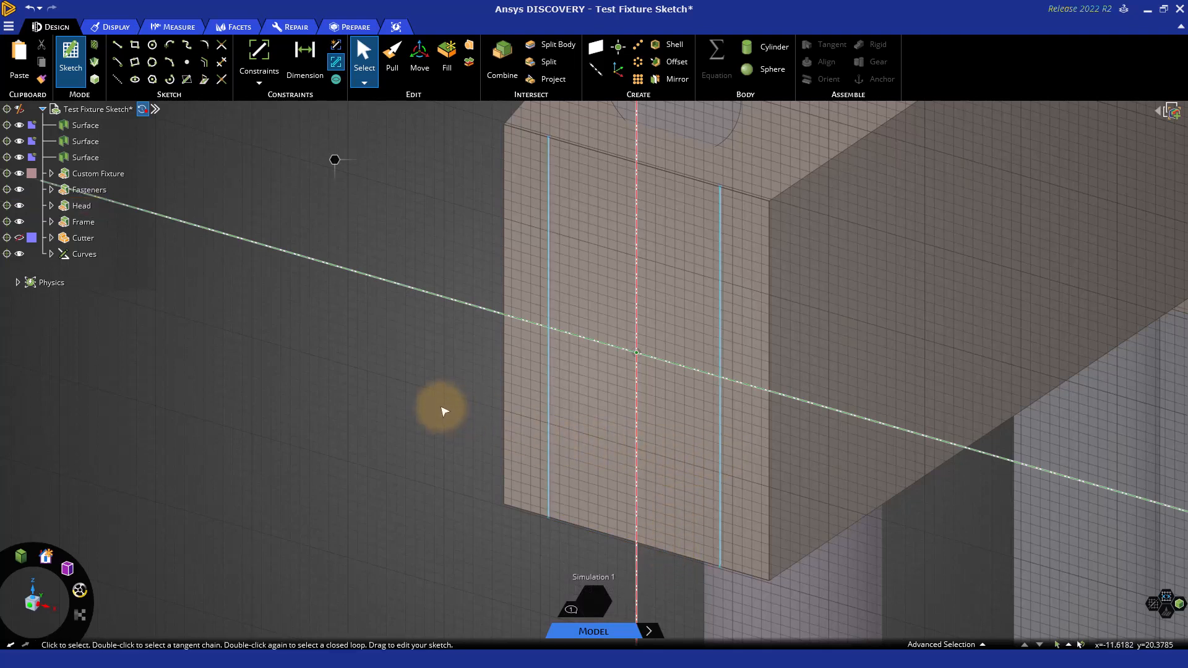
mouse_move(95, 82)
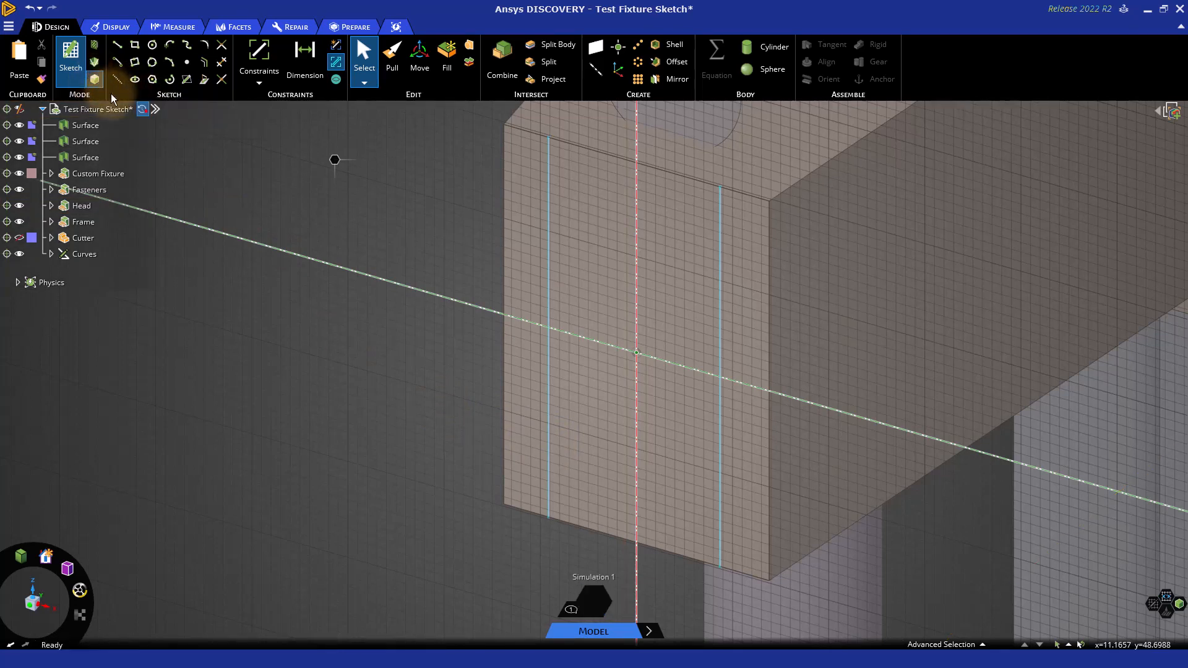
Step: Return to 3D and select the middle and narrow right strips to confirm the split
click(522, 317)
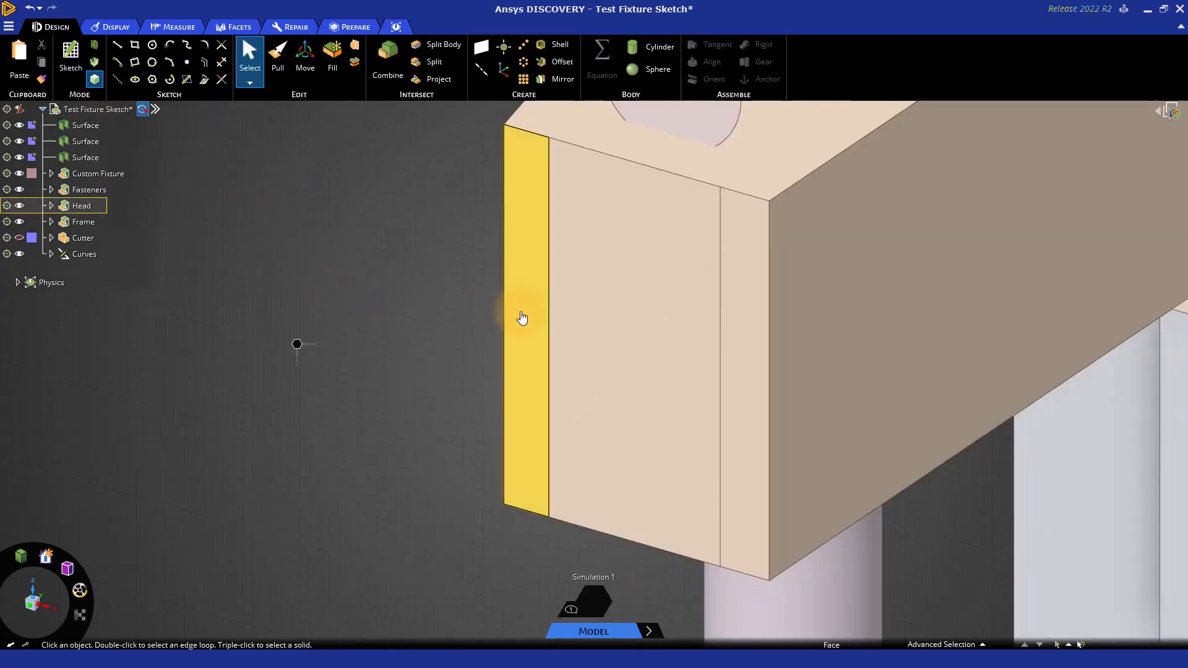
click(754, 319)
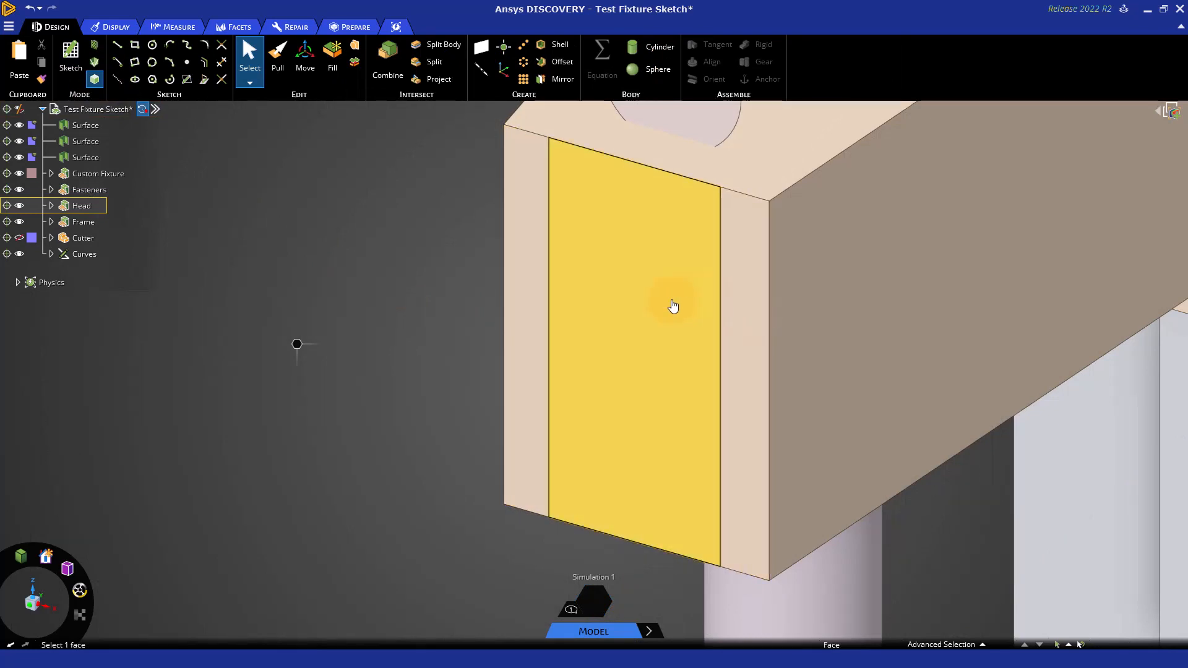
click(431, 277)
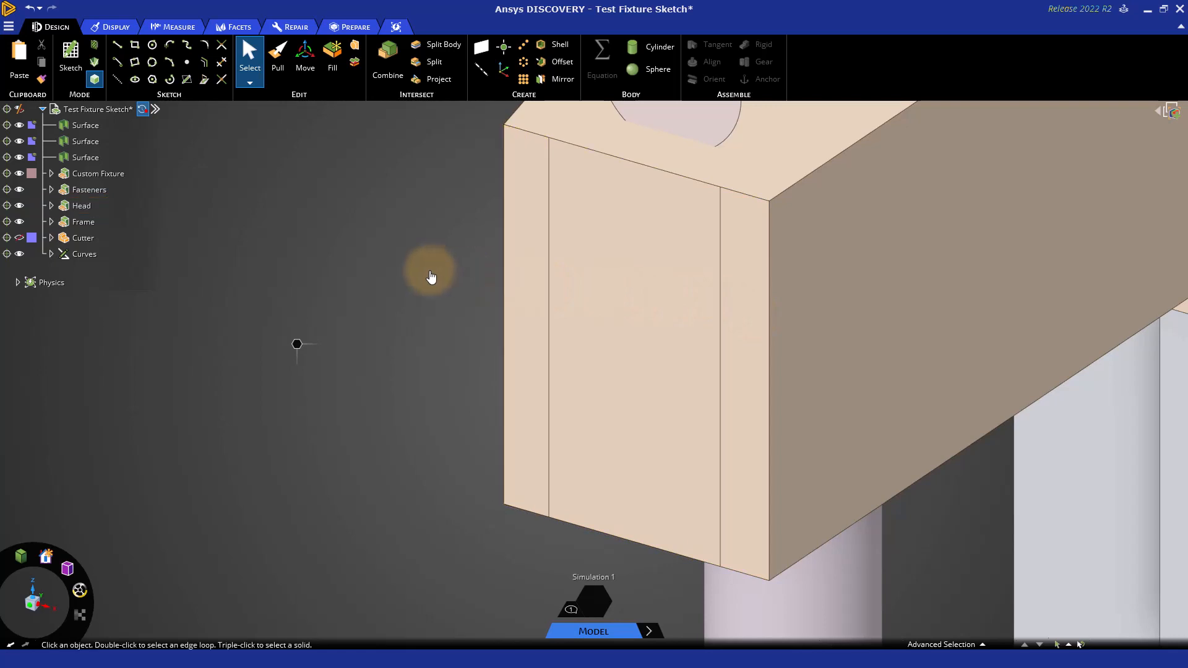
right_click(793, 163)
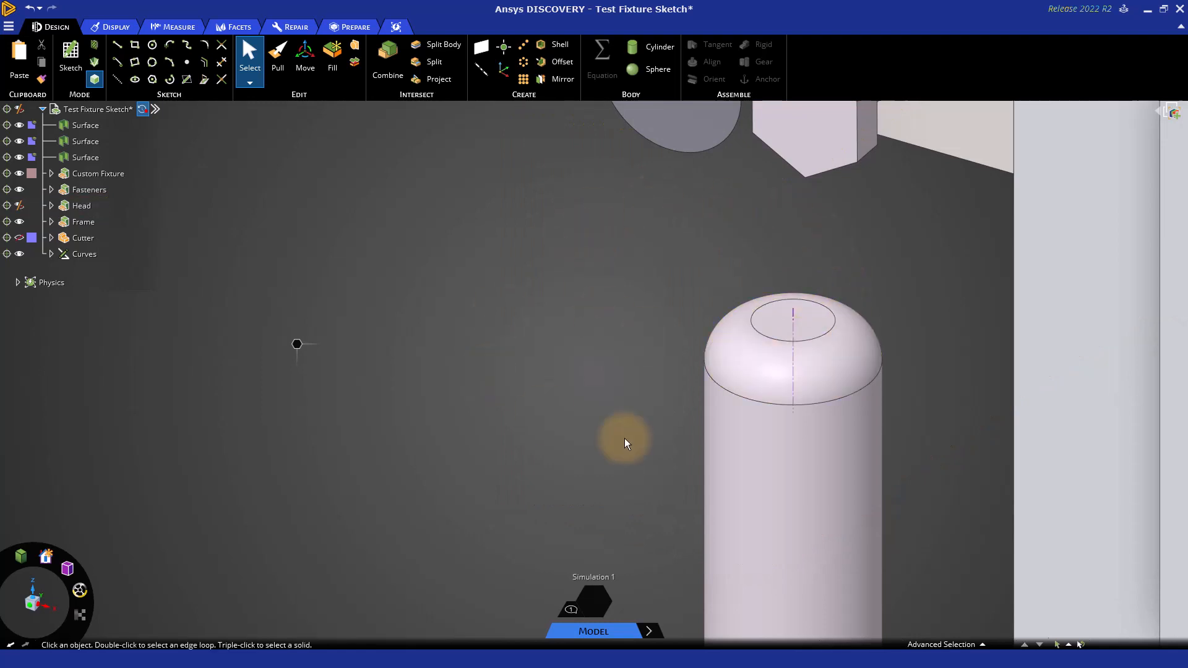
mouse_move(509, 364)
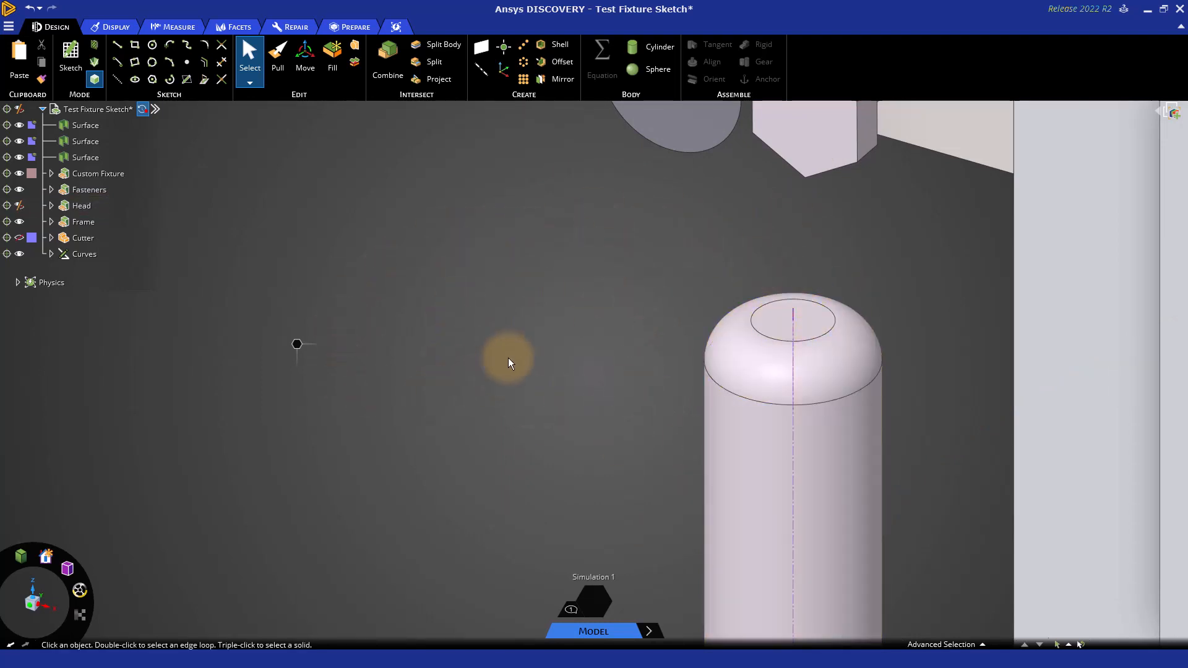
click(81, 206)
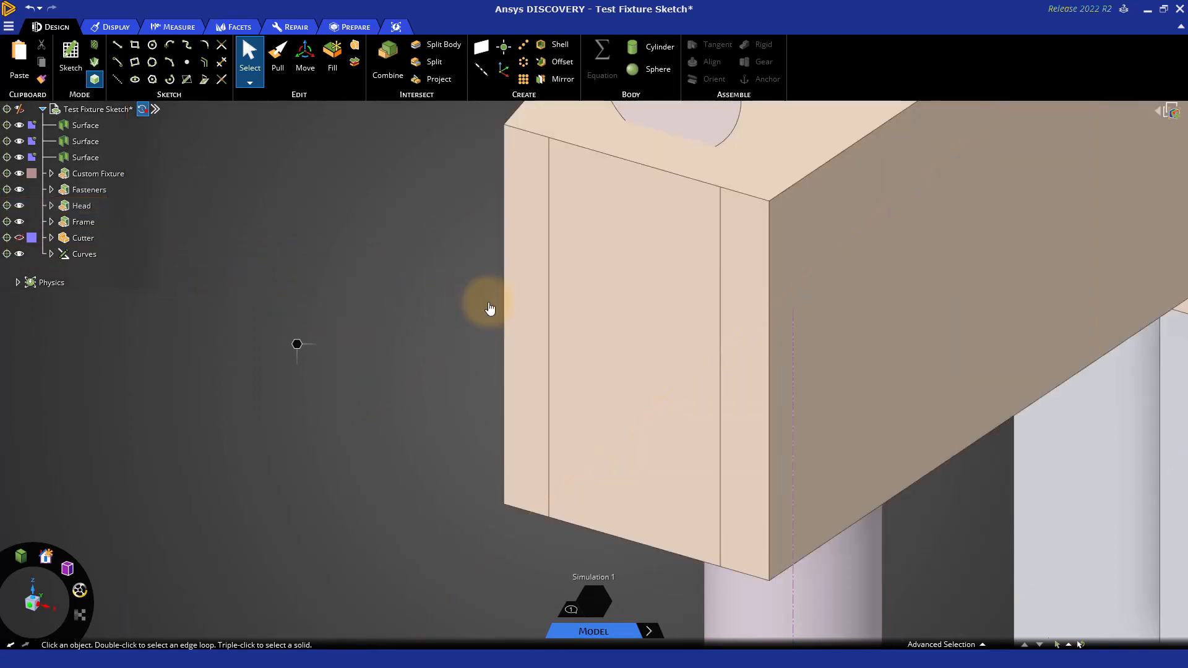
click(523, 295)
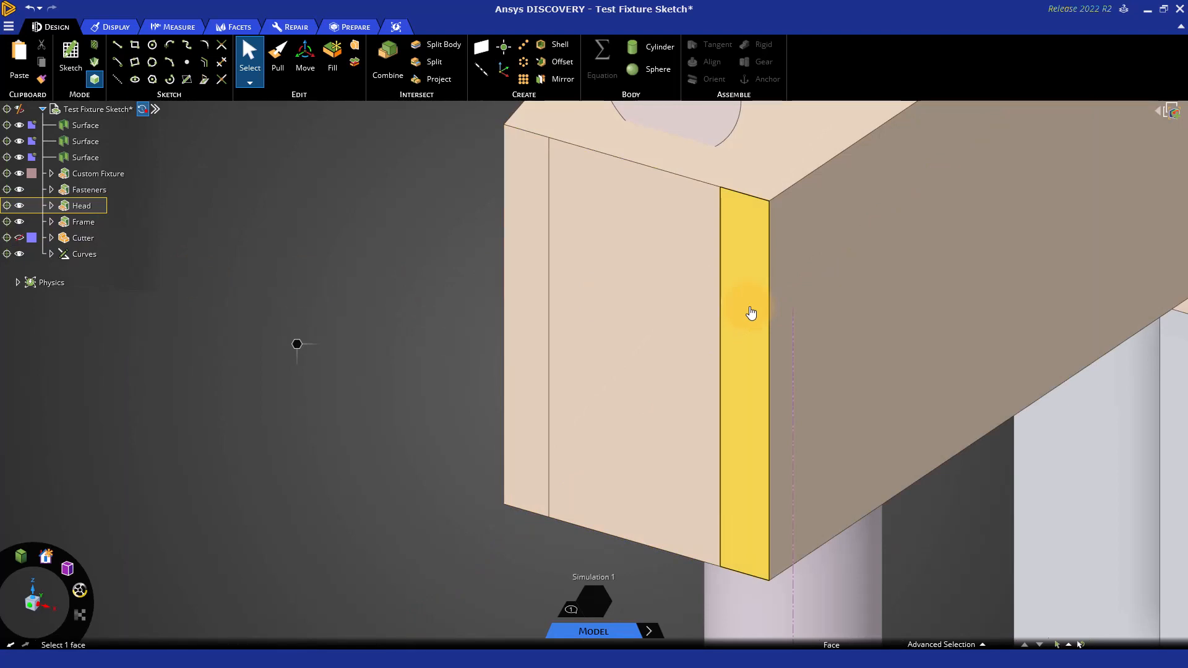
click(400, 341)
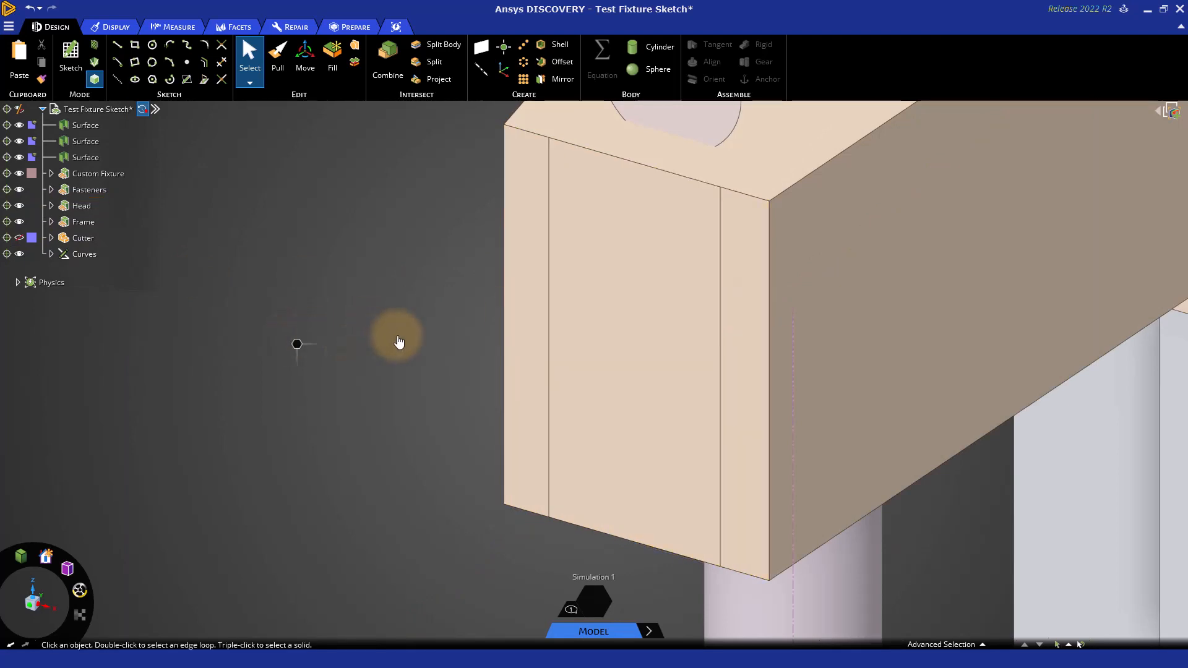
mouse_move(231, 216)
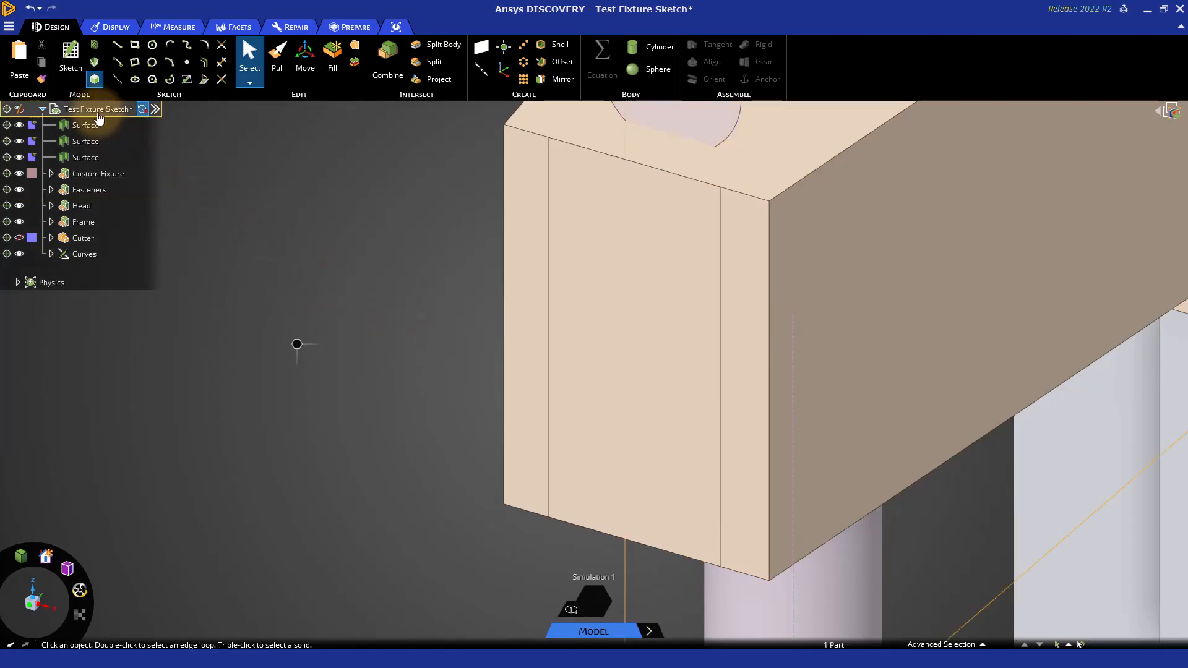
Step: Open the context menu for the Test Fixture Sketch root in the Structure tree
right_click(96, 108)
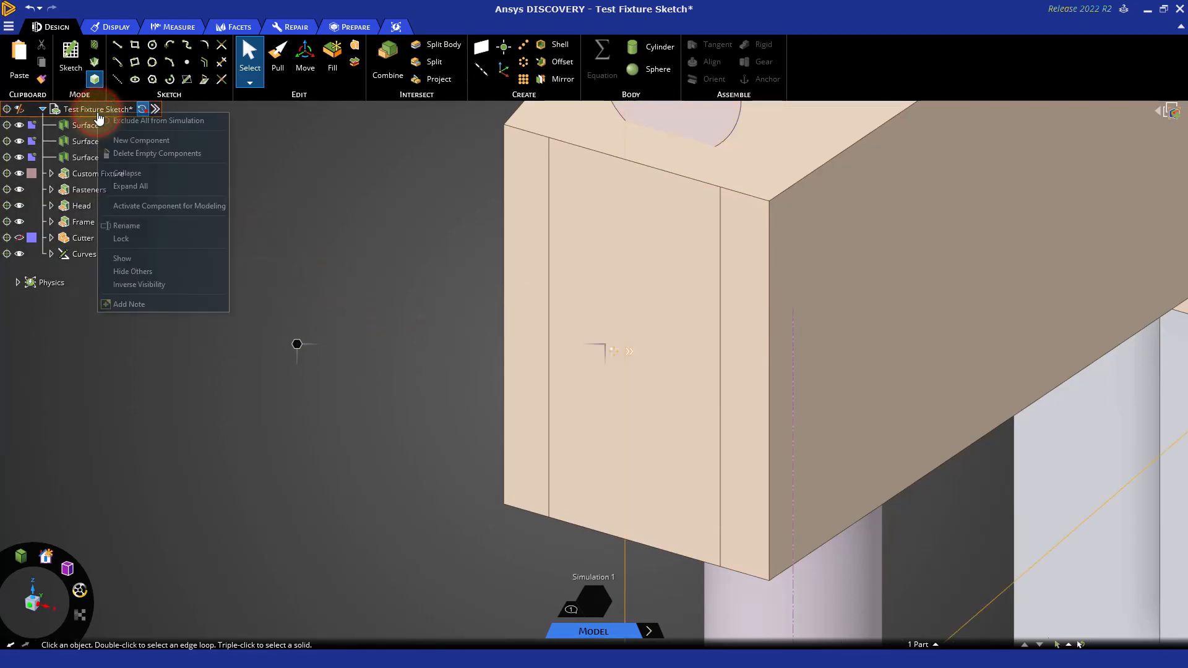
mouse_move(168, 206)
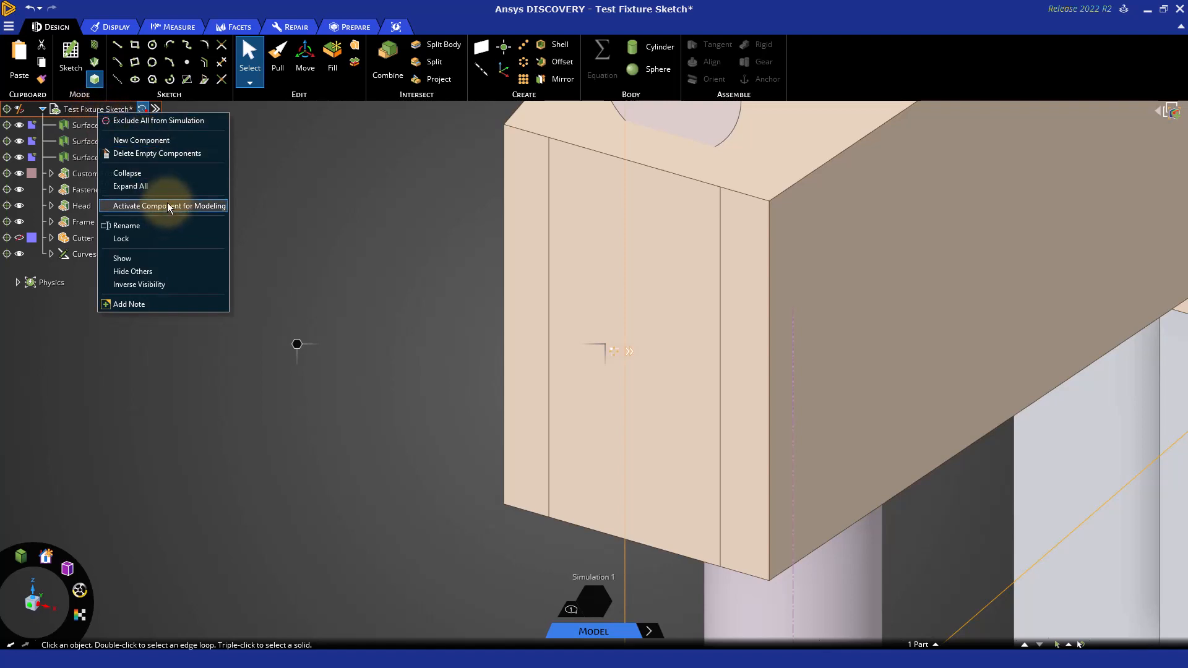